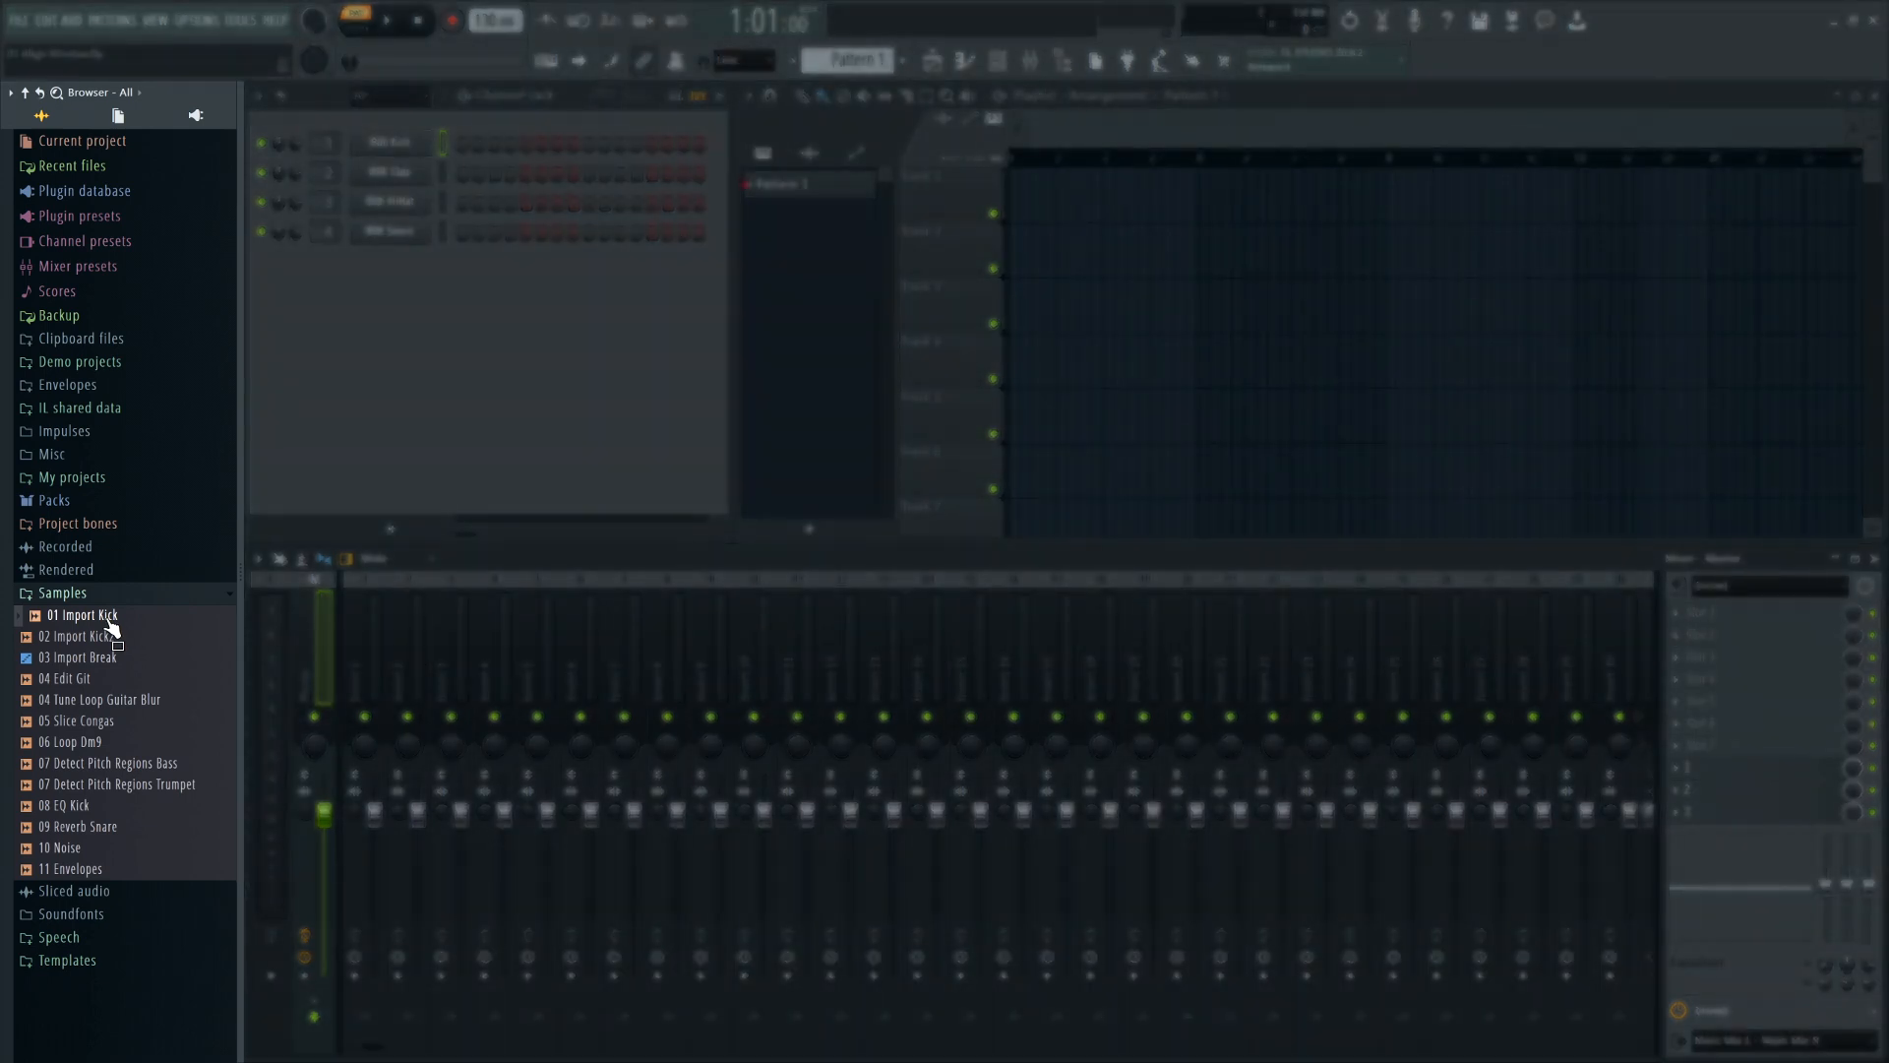
Send the kick sample from the Samples folder to Edison via 'Edit in audio editor'.
right_click(80, 614)
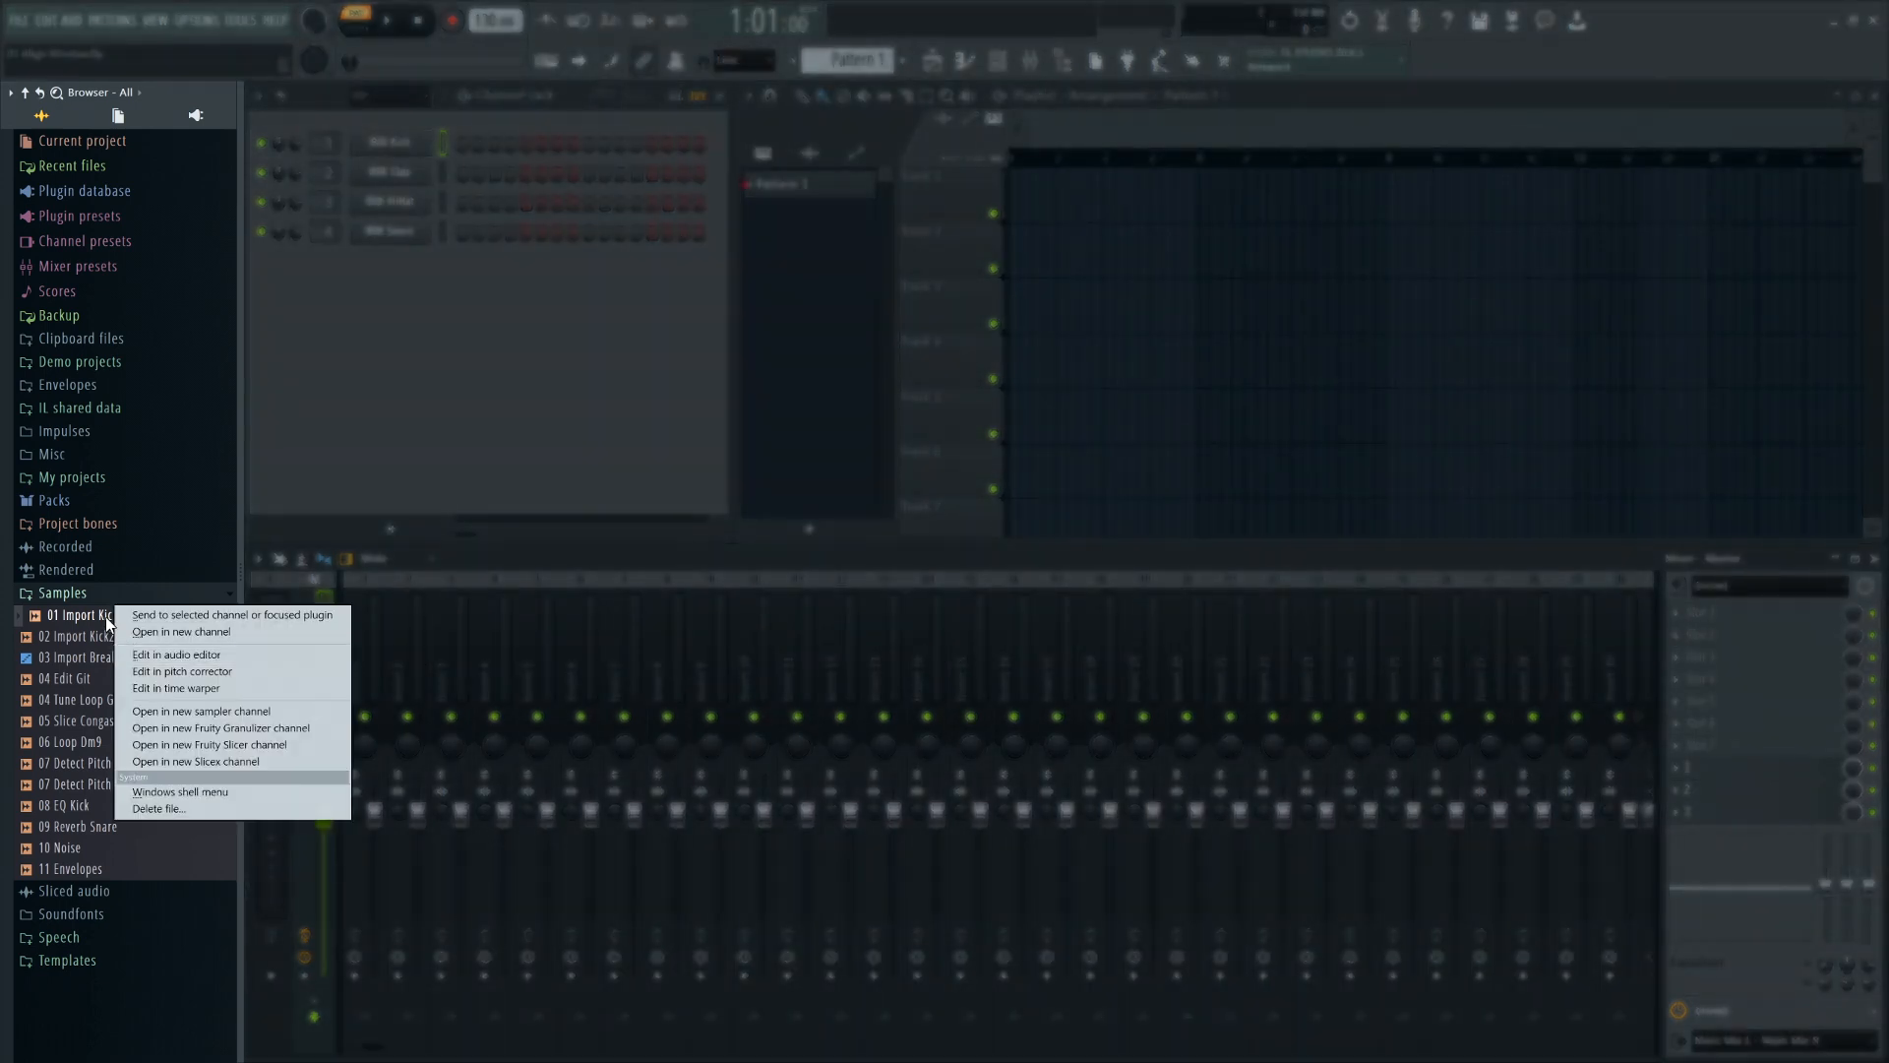
mouse_move(175, 653)
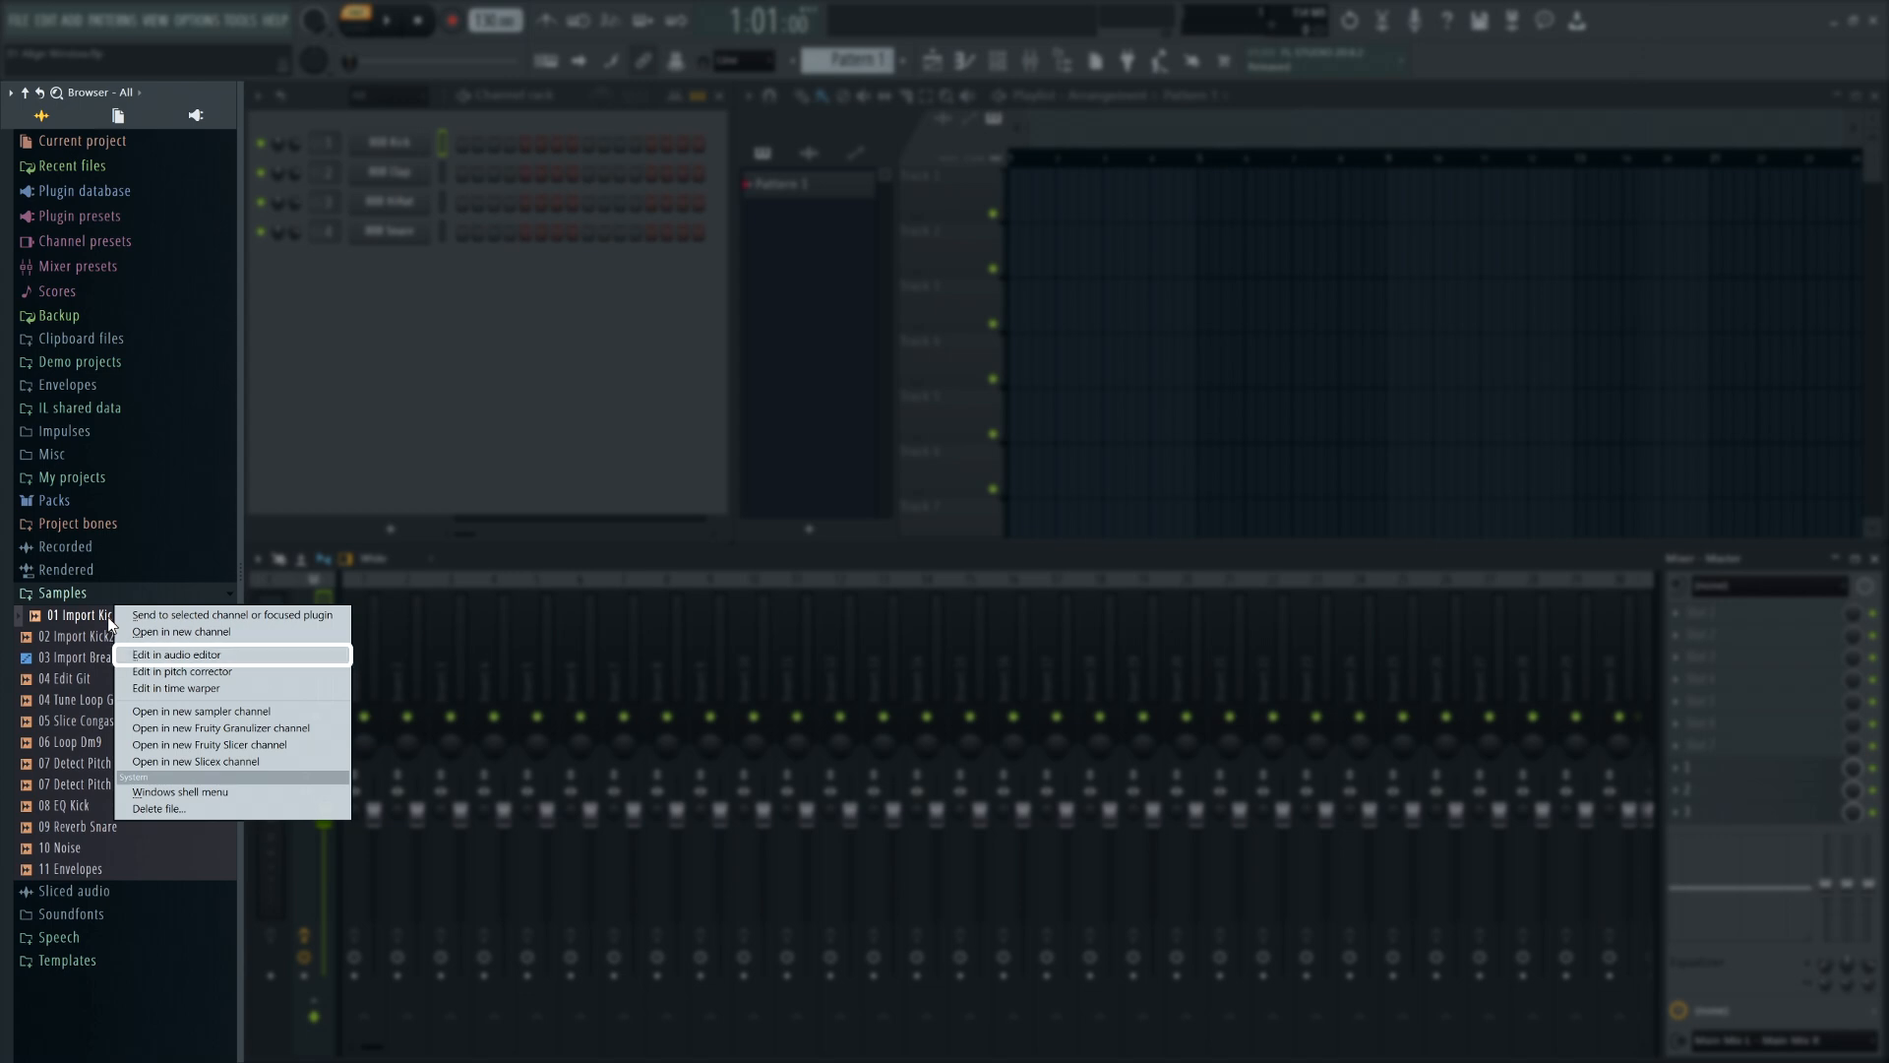
click(175, 655)
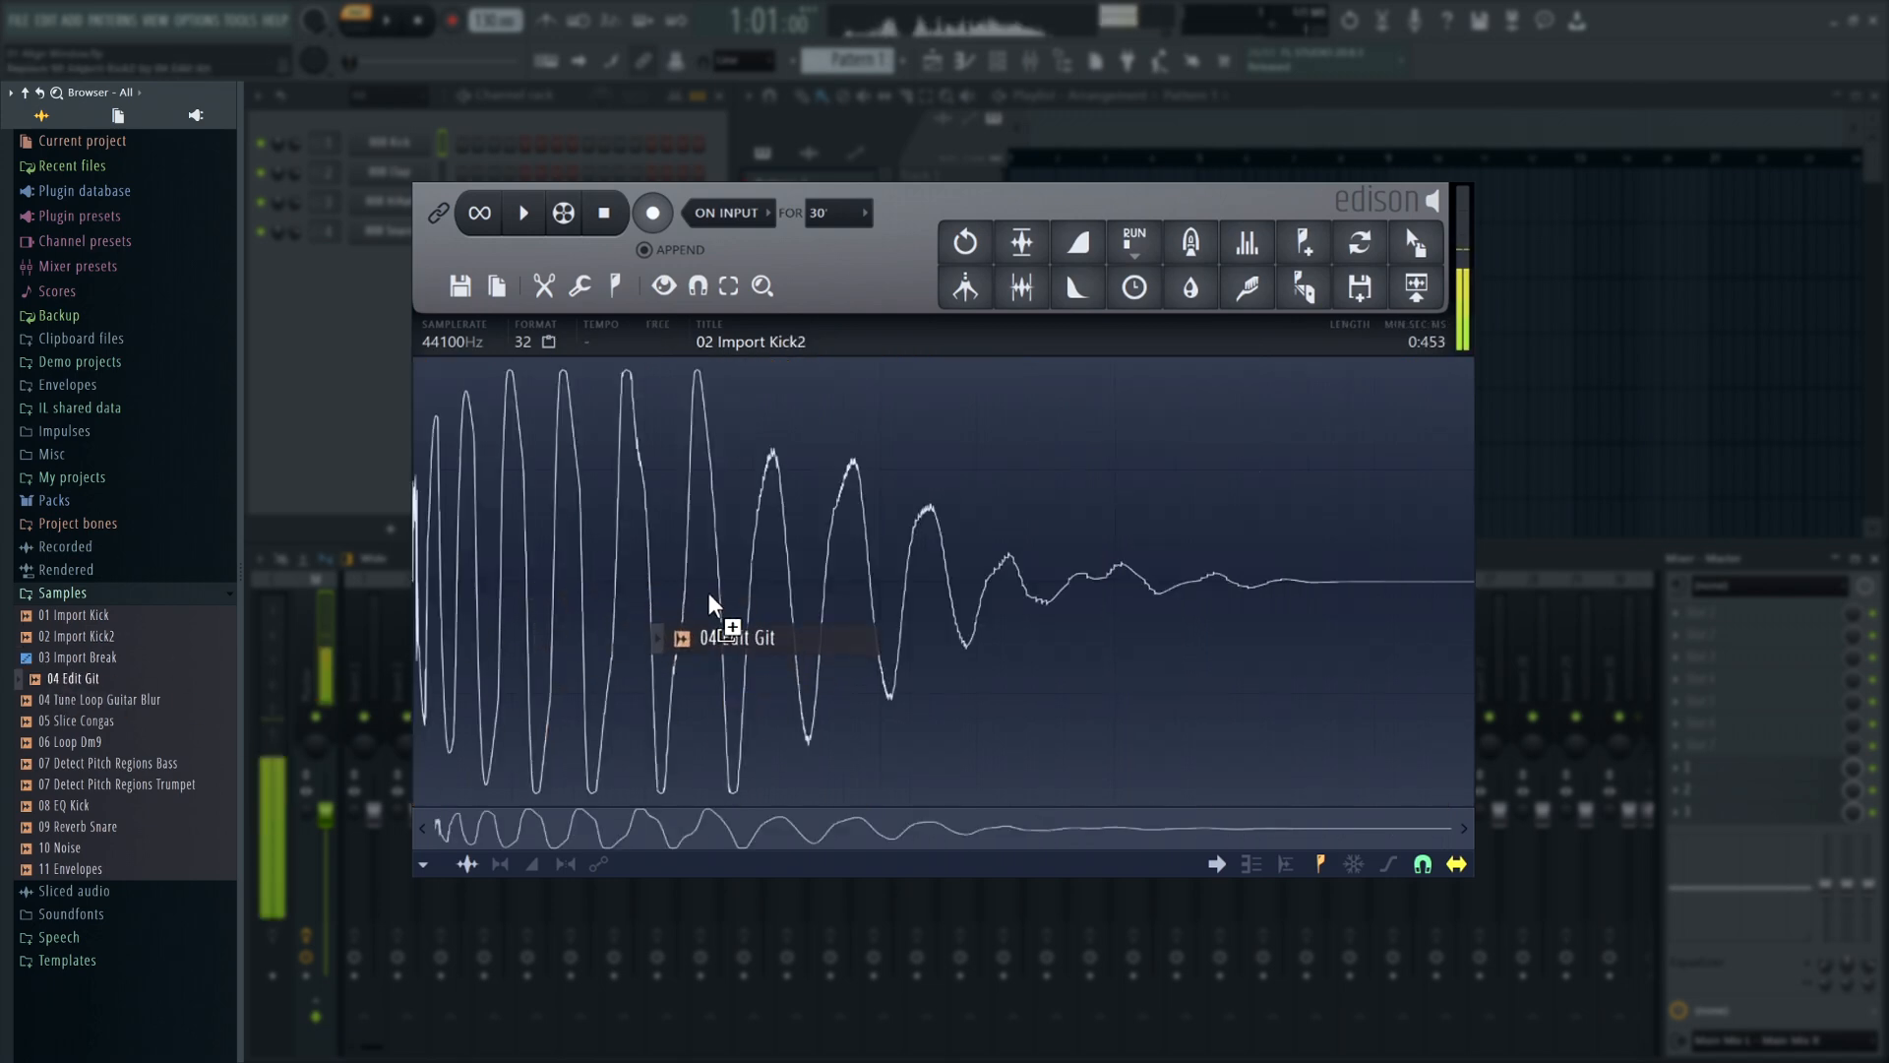
Load 04 Edit Git into Edison, select its first hit, and set selection snapping via the Snap menu.
double_click(73, 677)
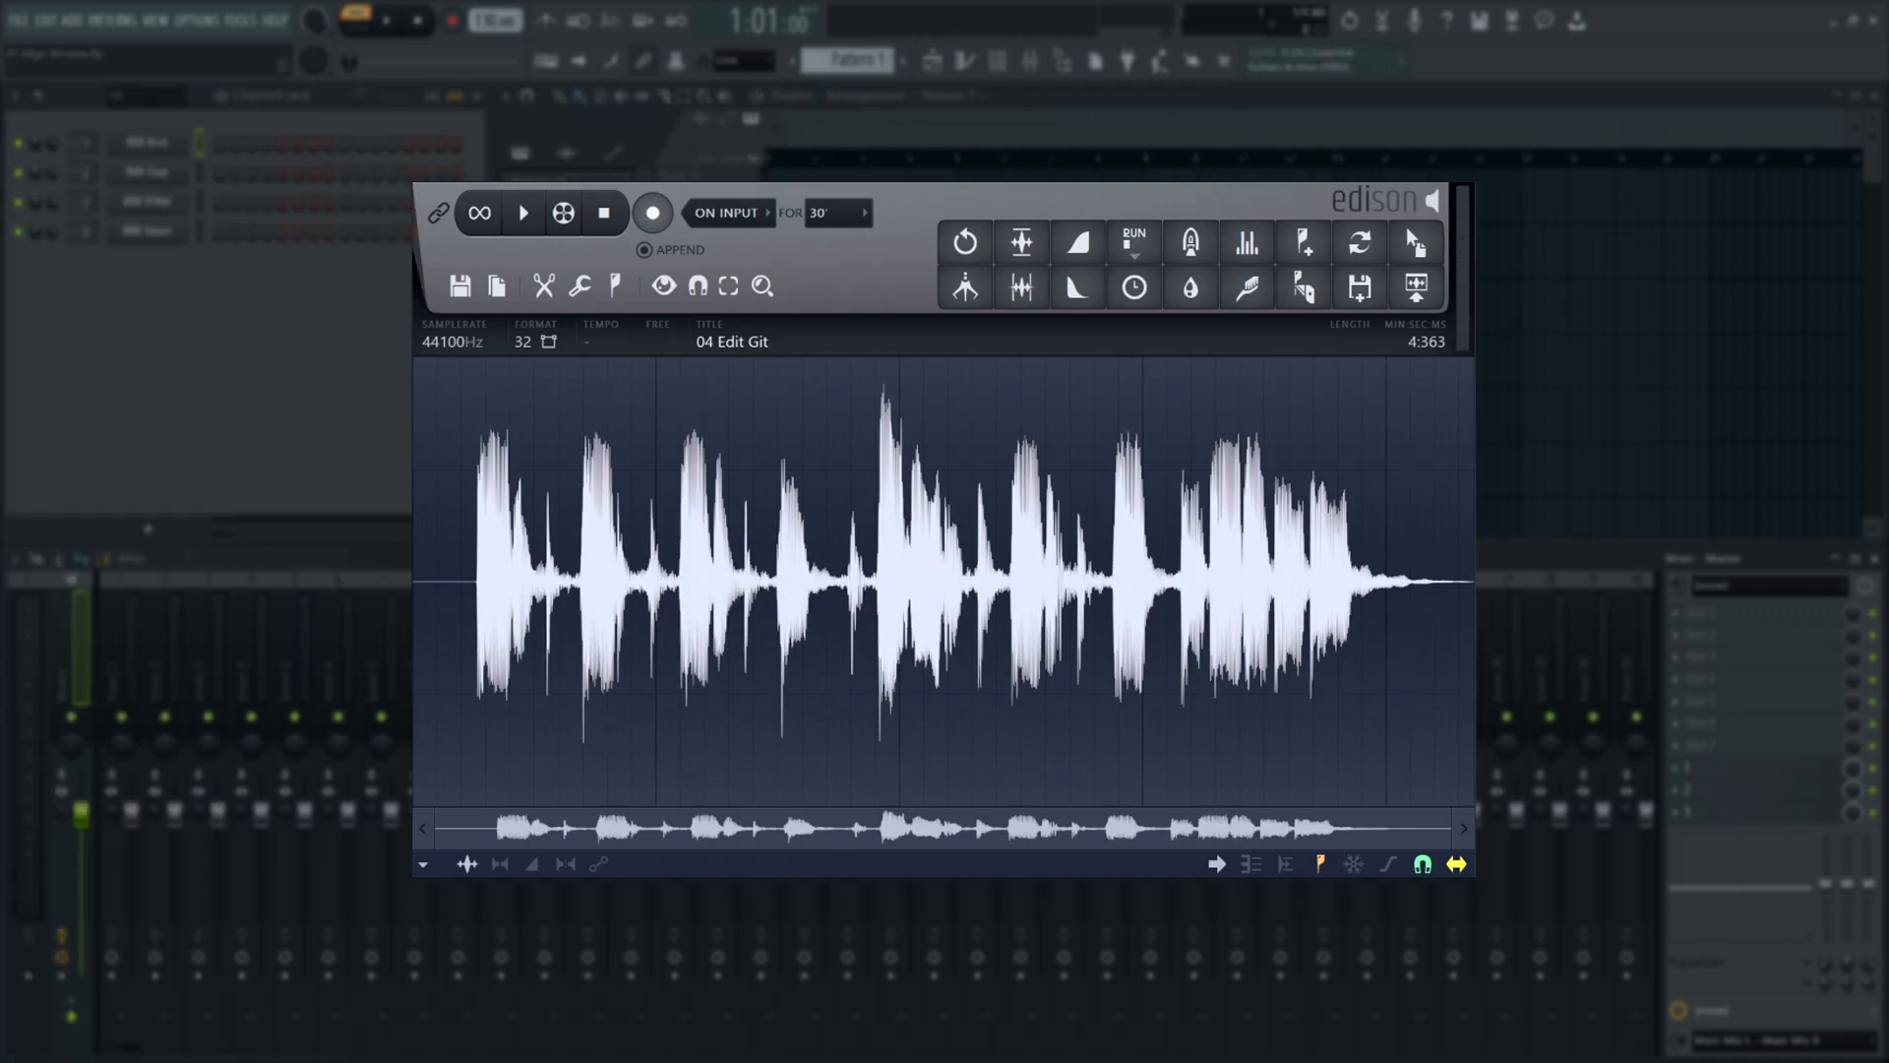
mouse_move(469, 637)
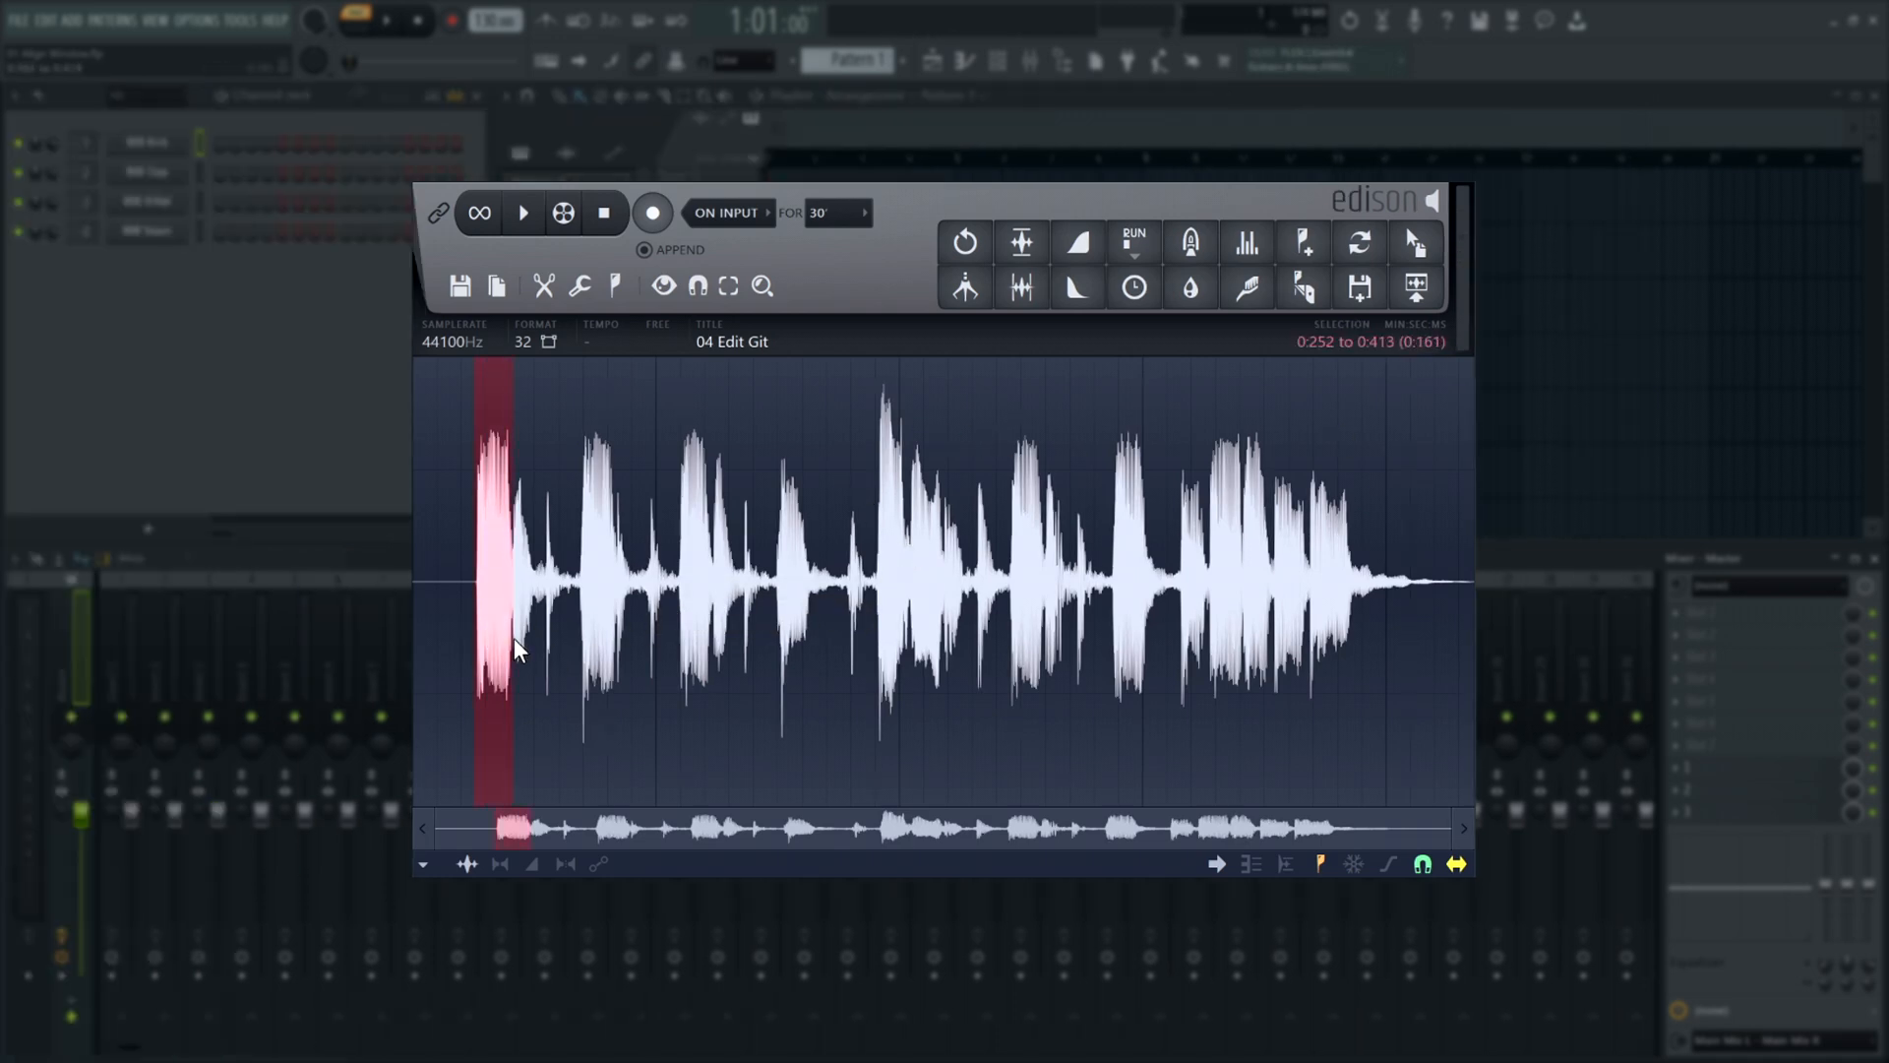
drag(518, 591, 506, 590)
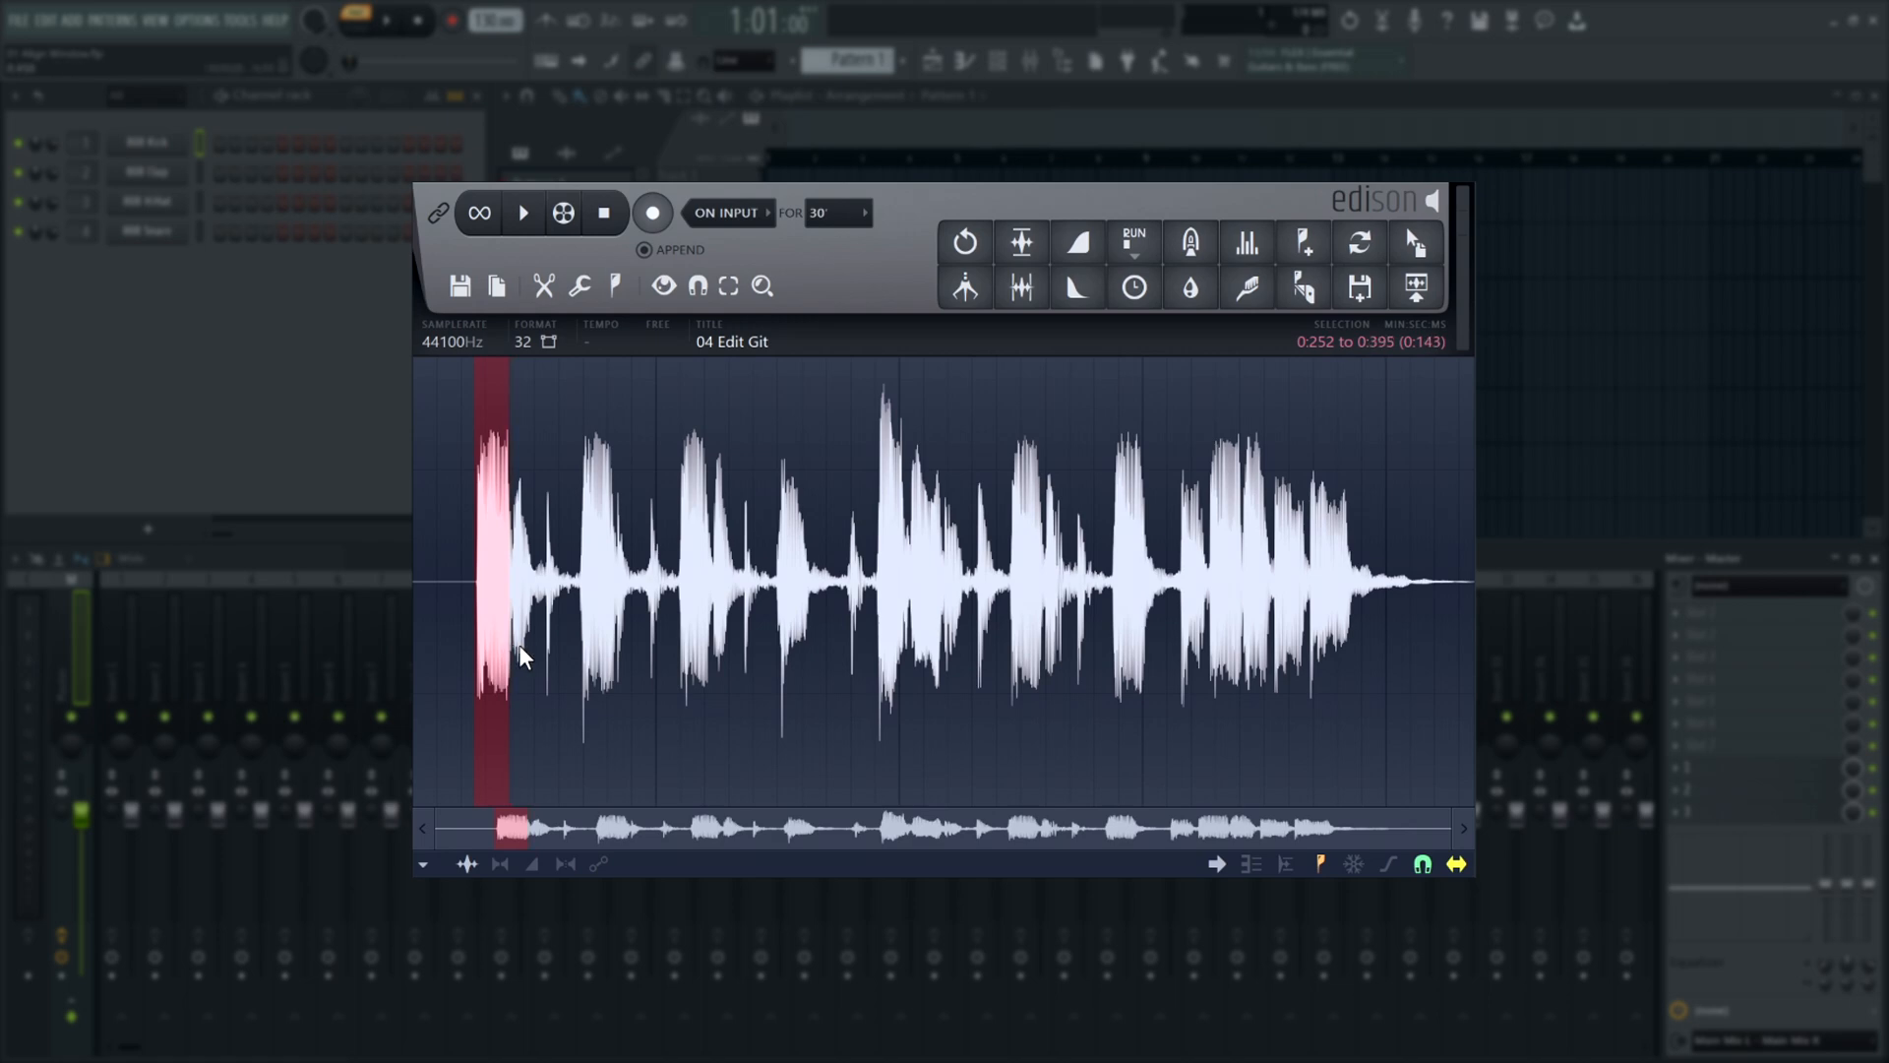
click(697, 288)
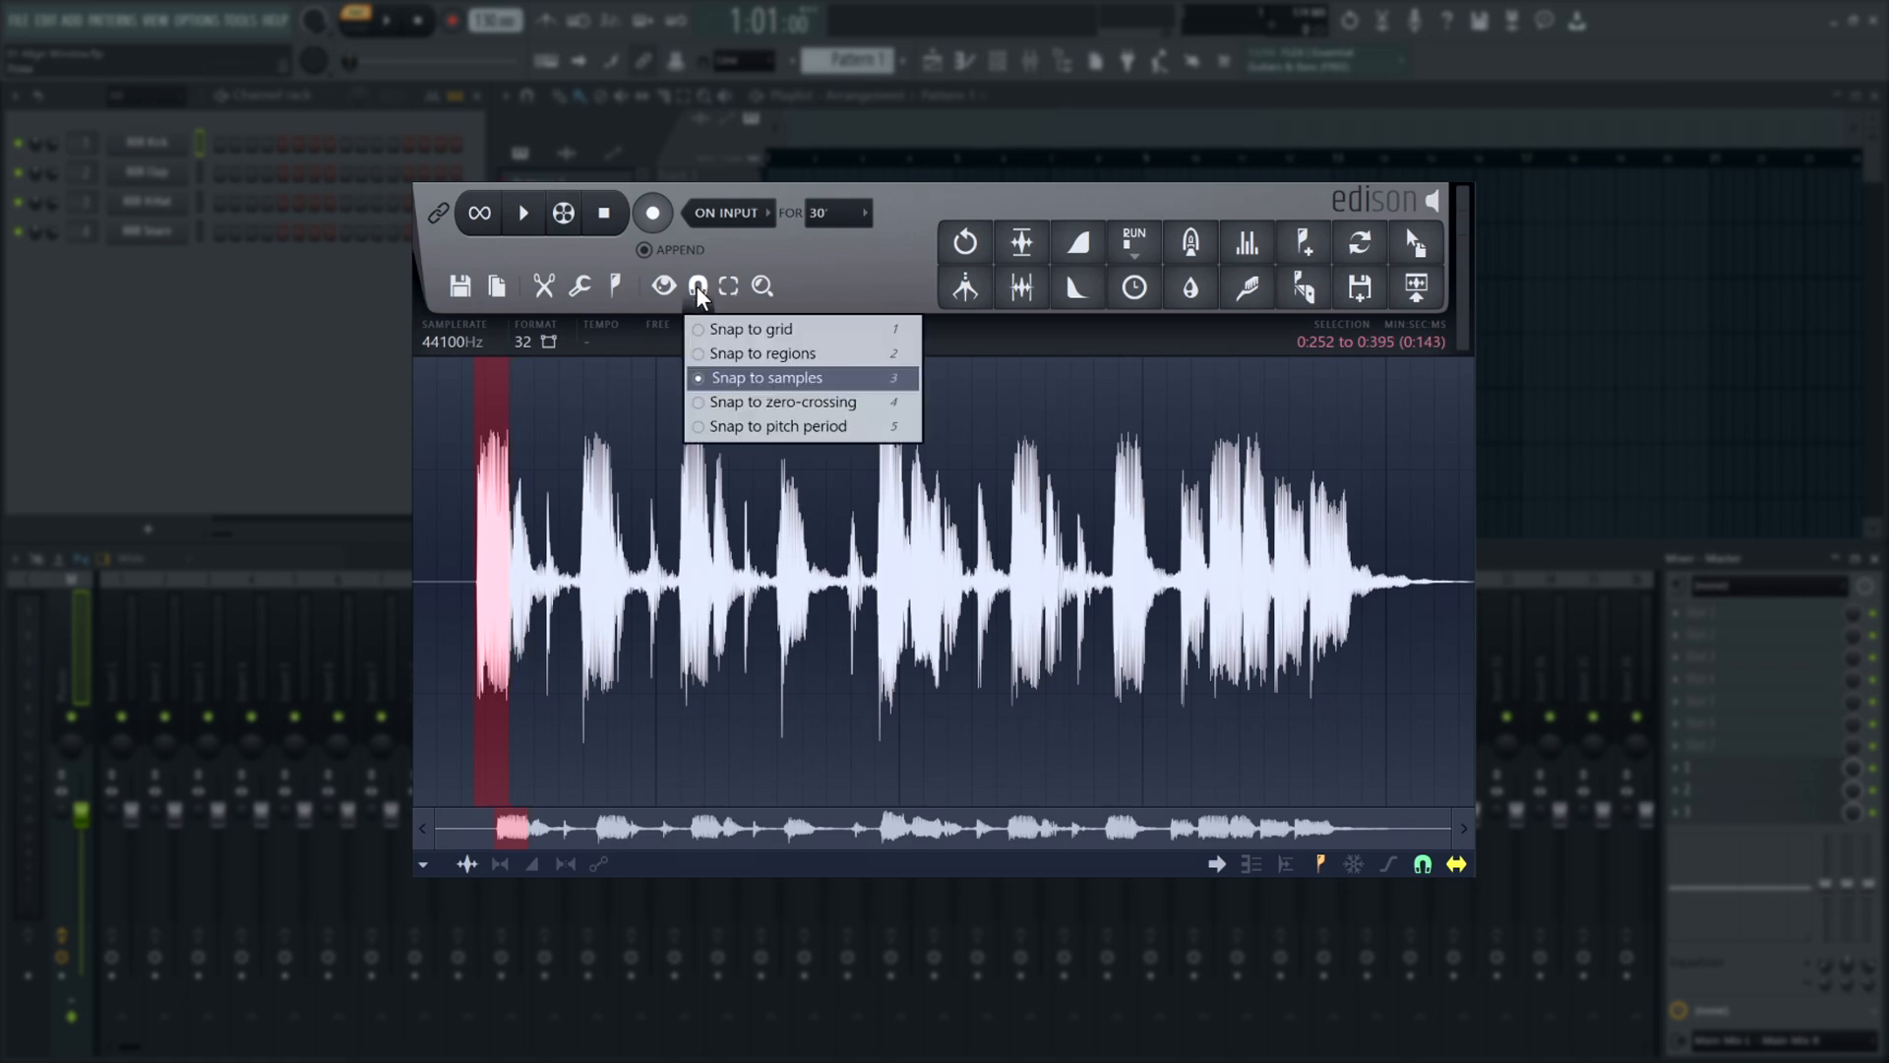
click(763, 352)
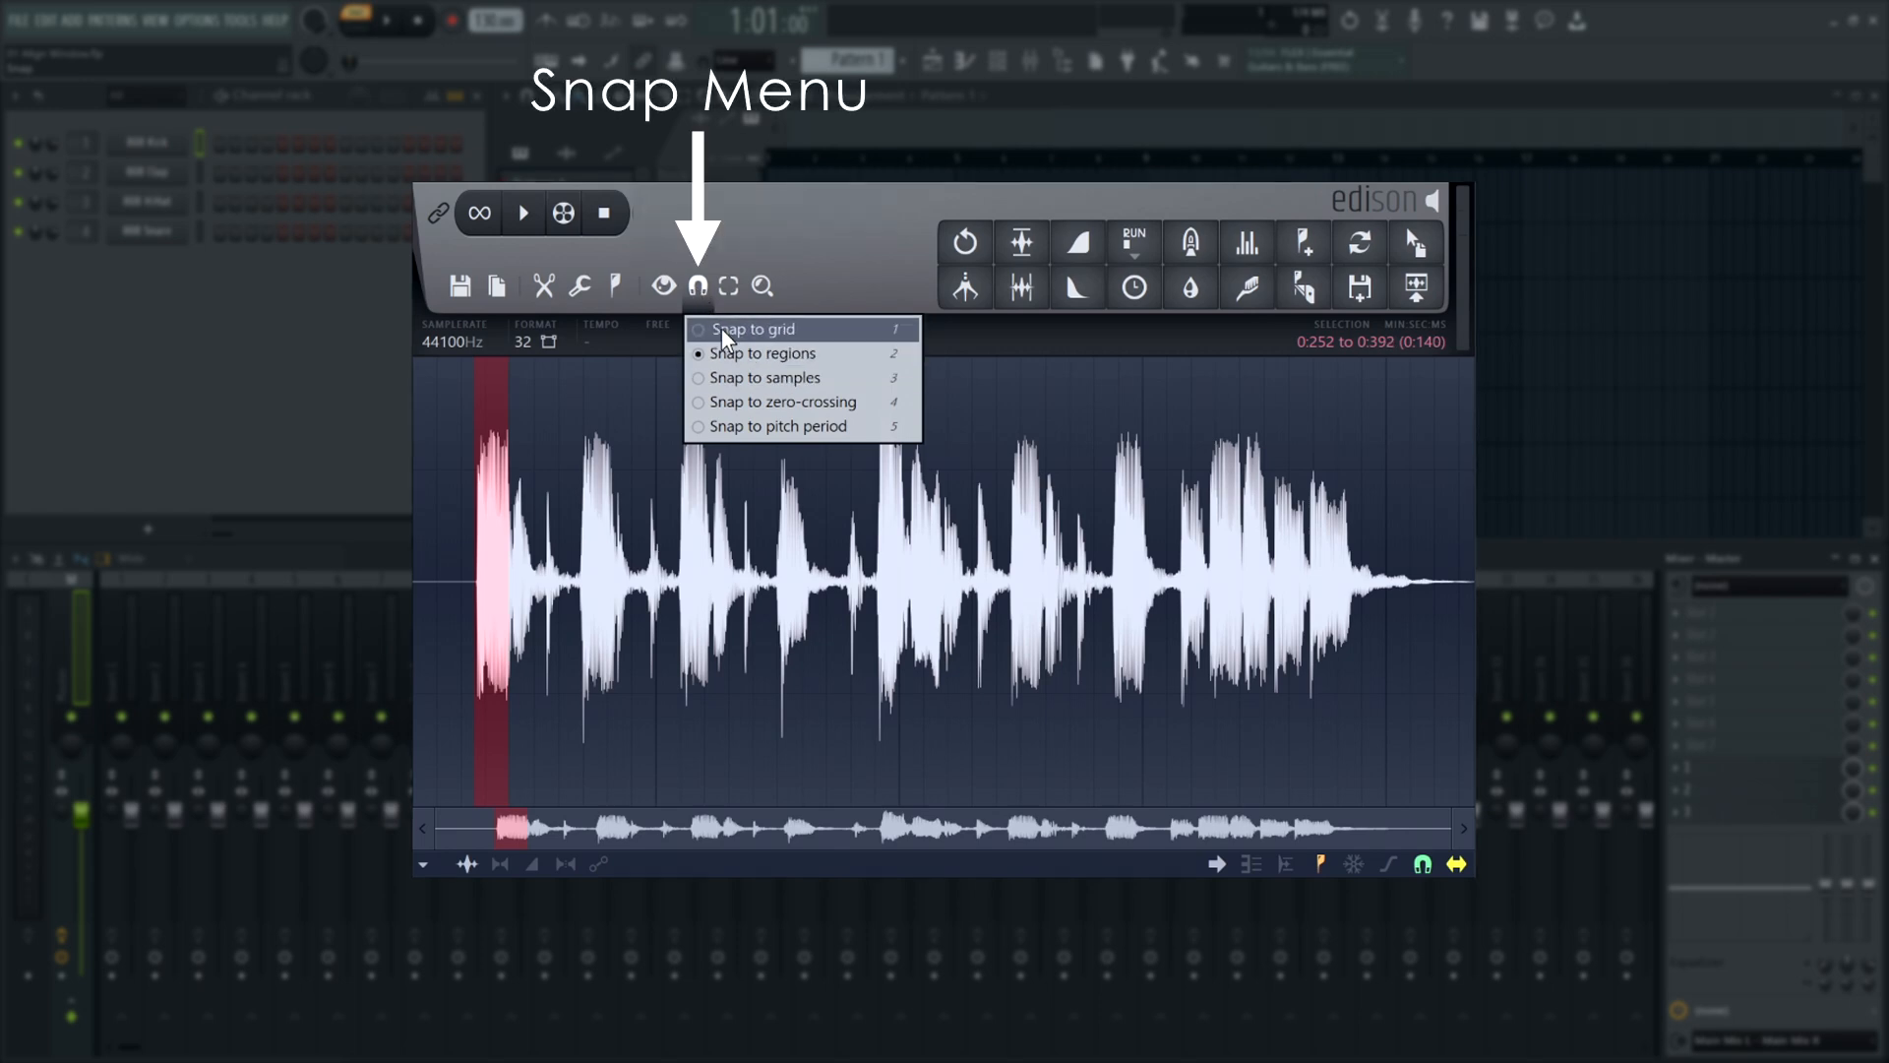
click(752, 329)
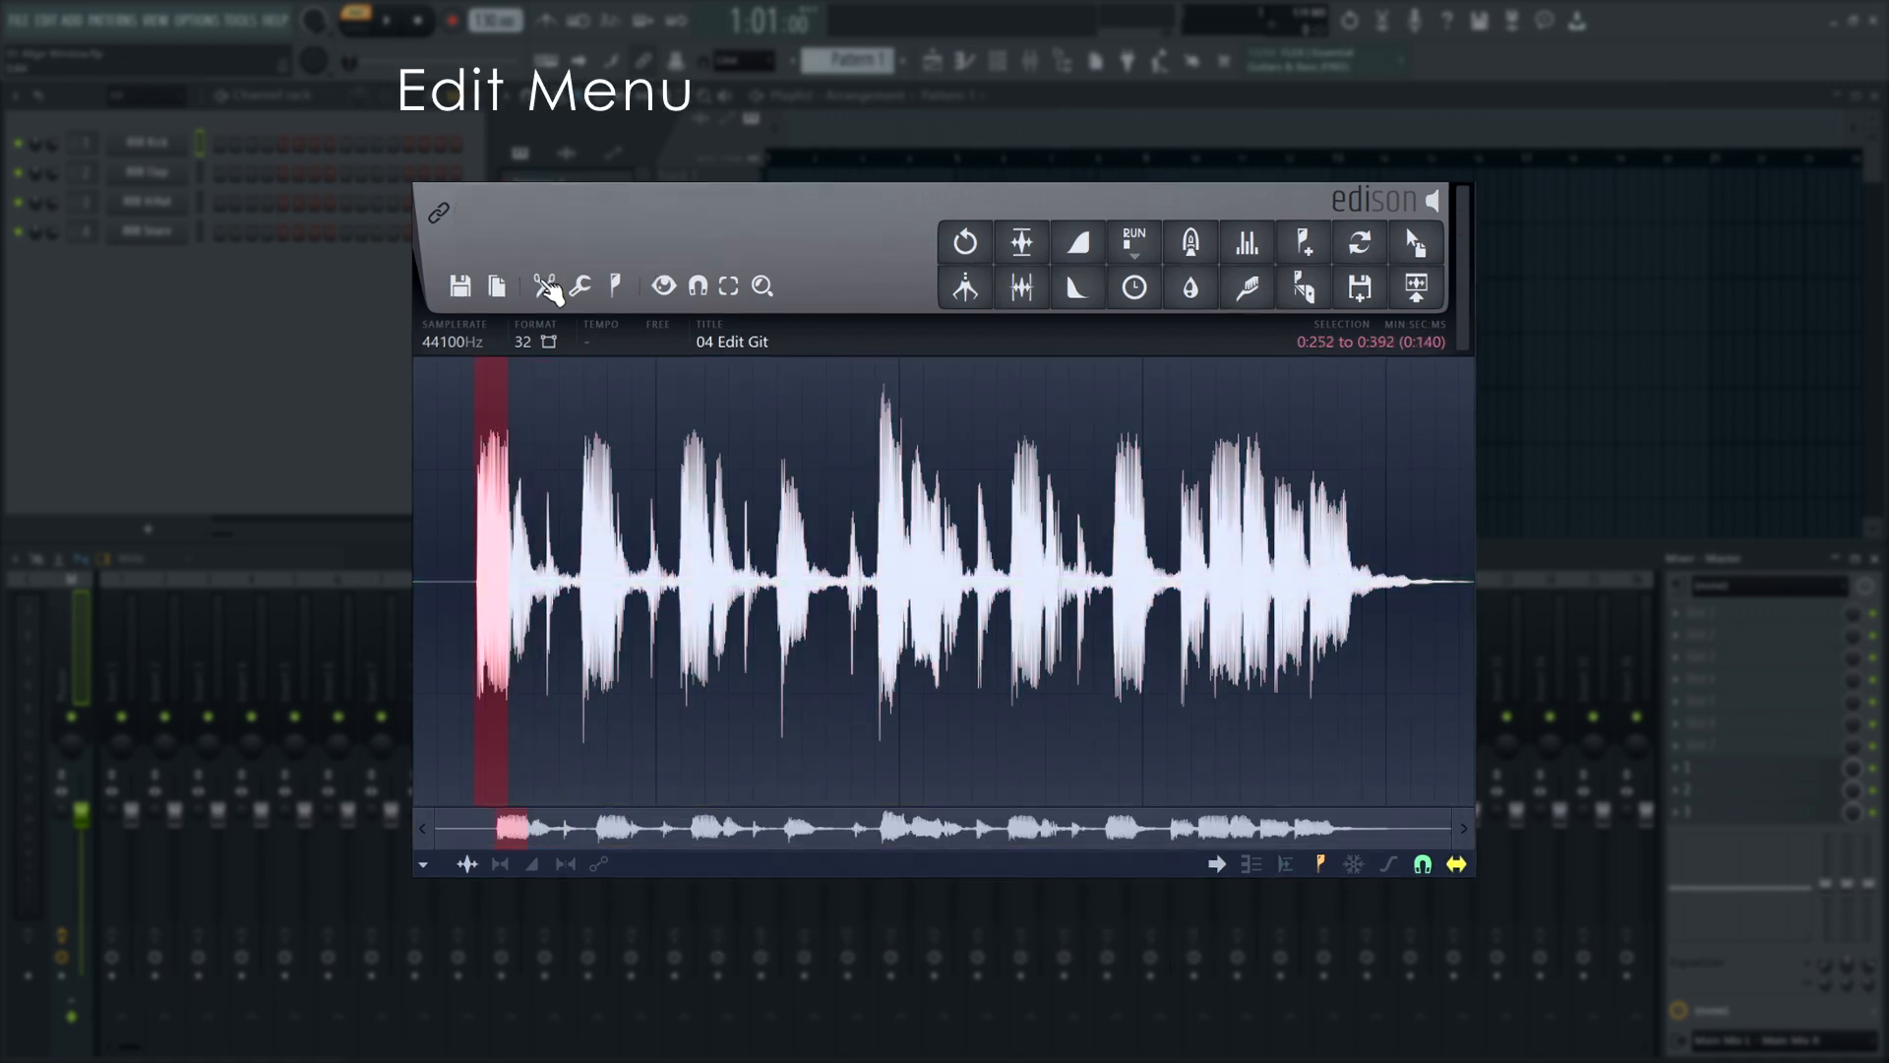
Delete the selected opening hit from the Edit Git sample using Edison's Edit menu.
click(543, 286)
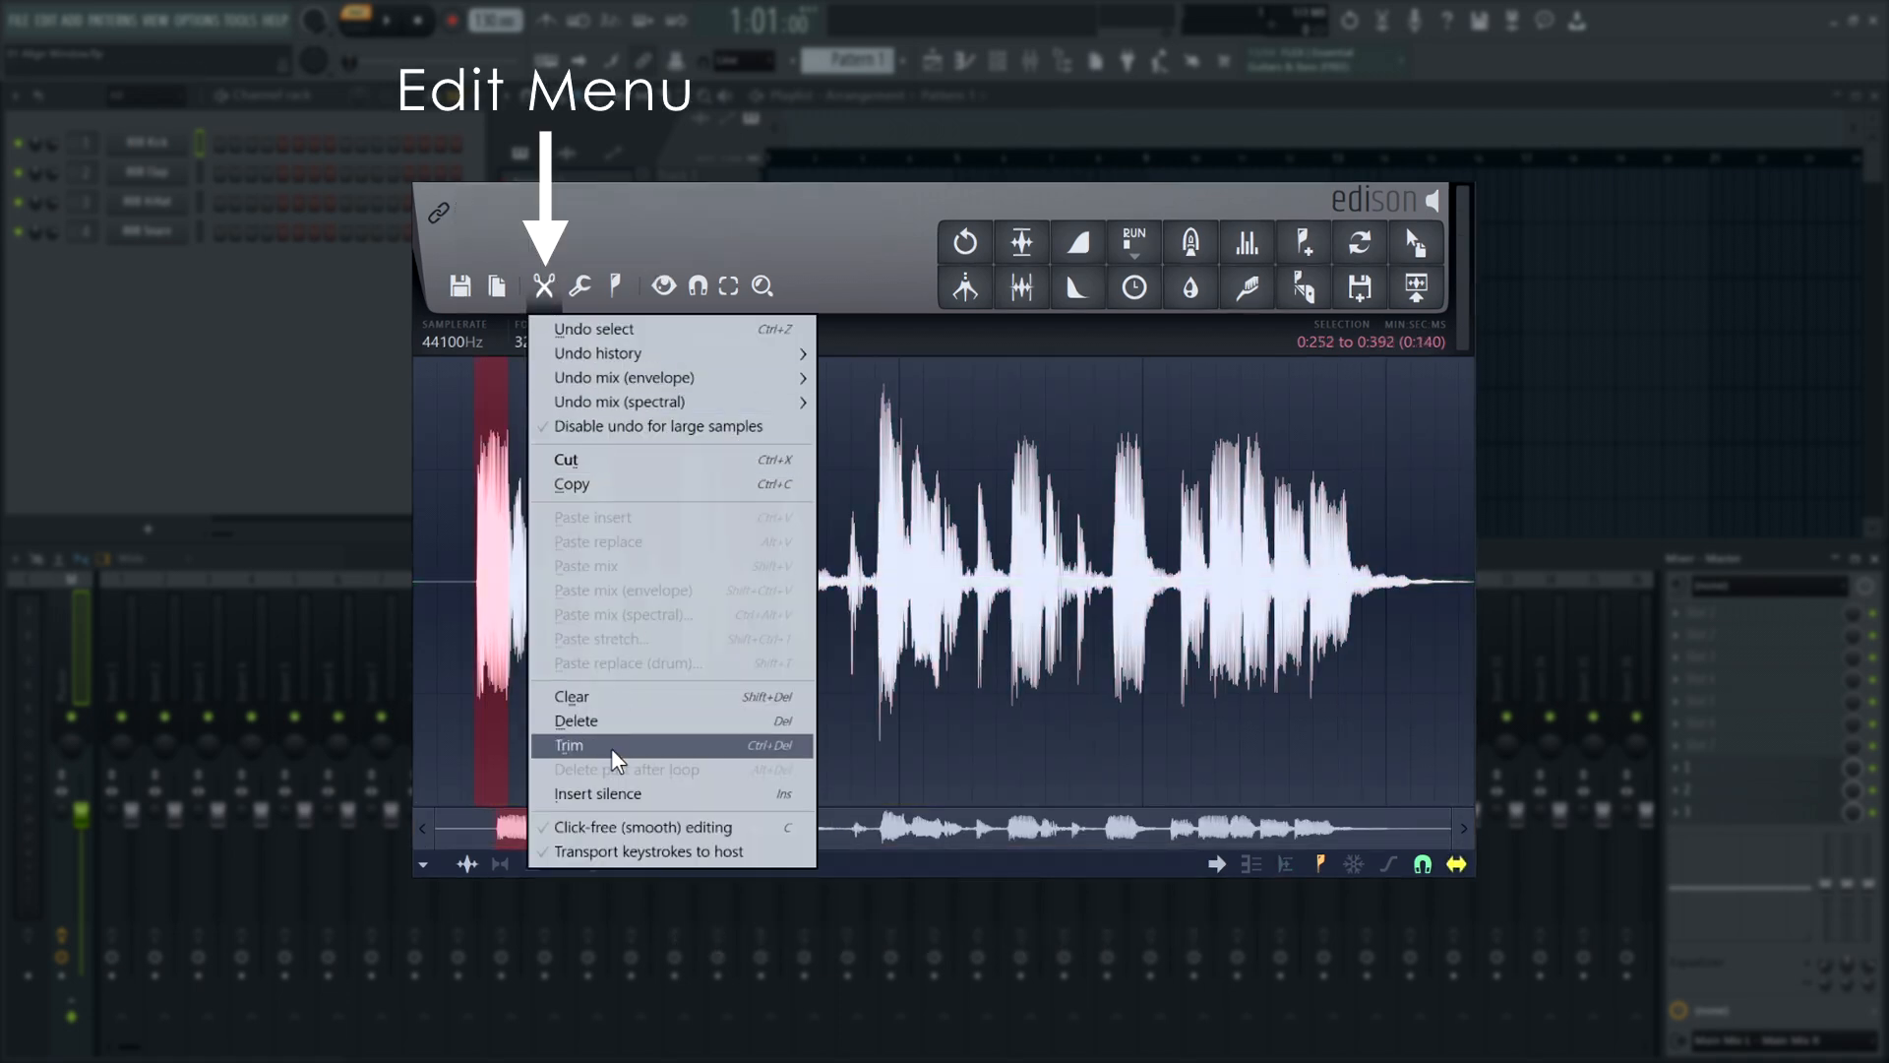
click(571, 744)
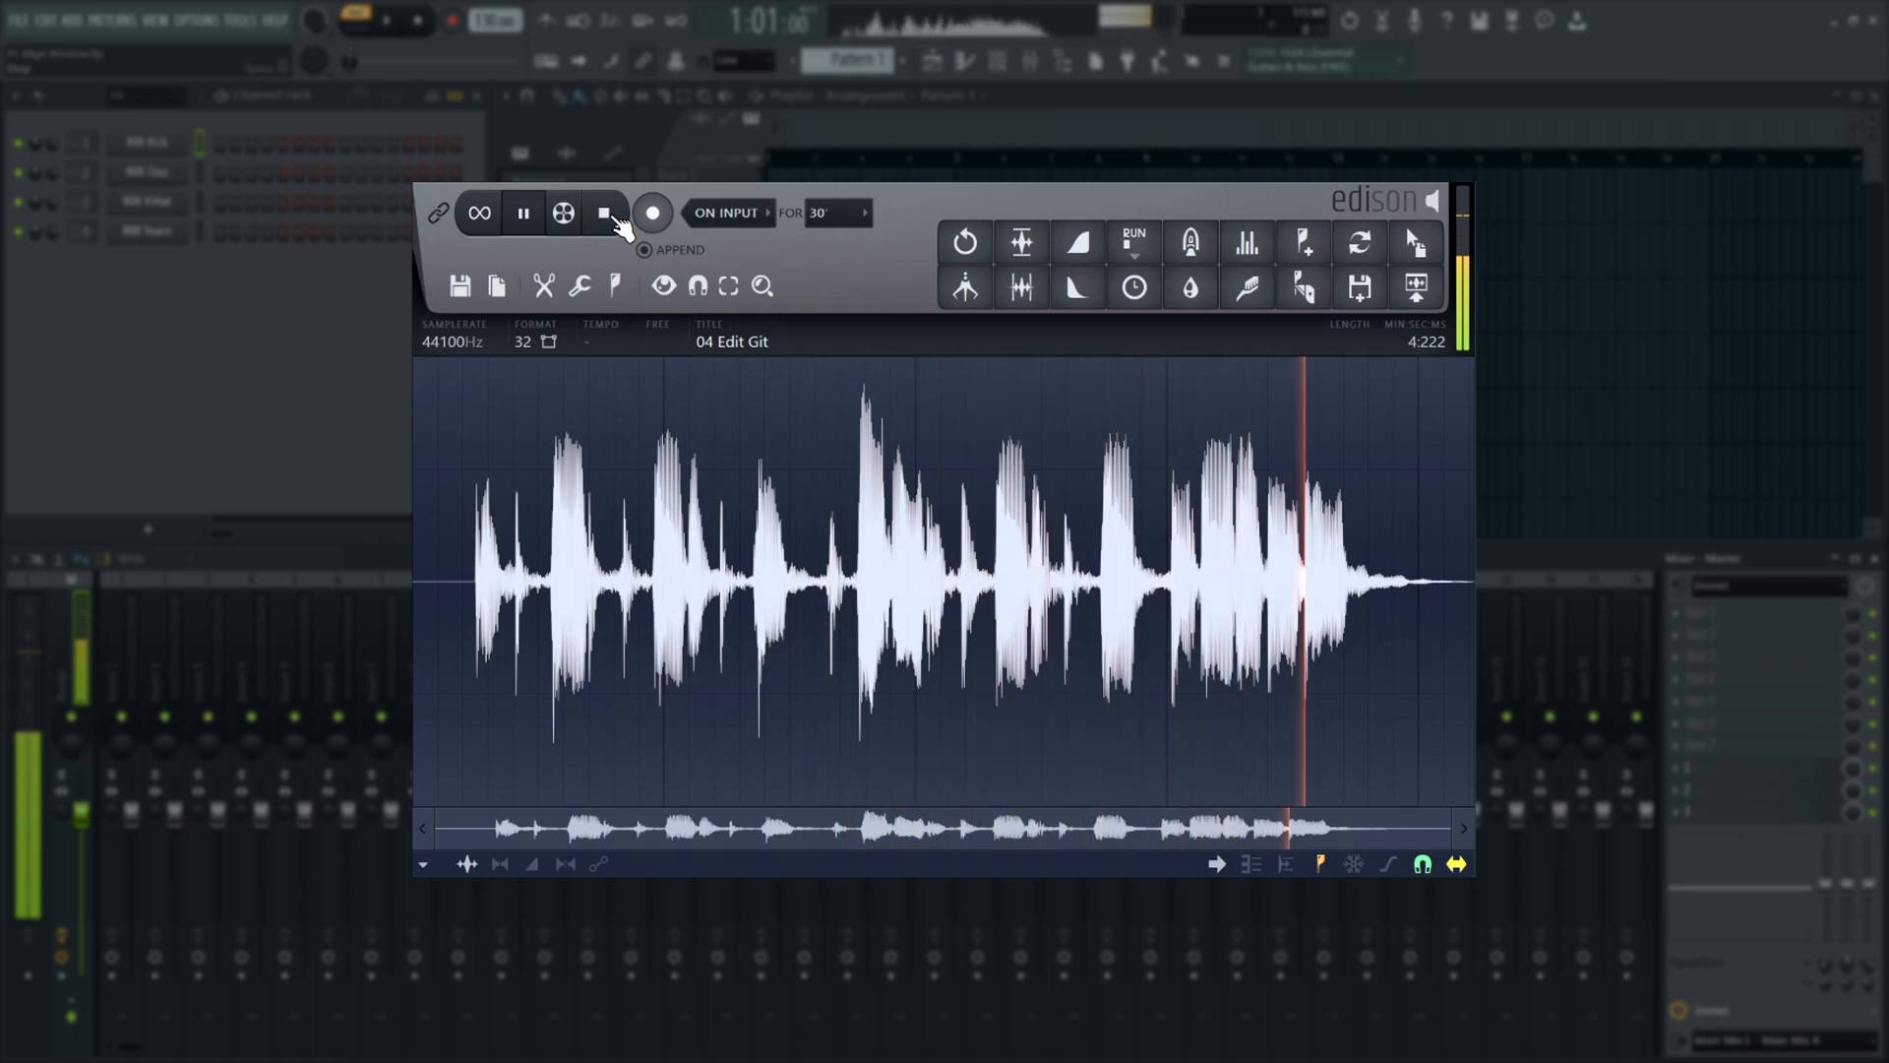
click(522, 212)
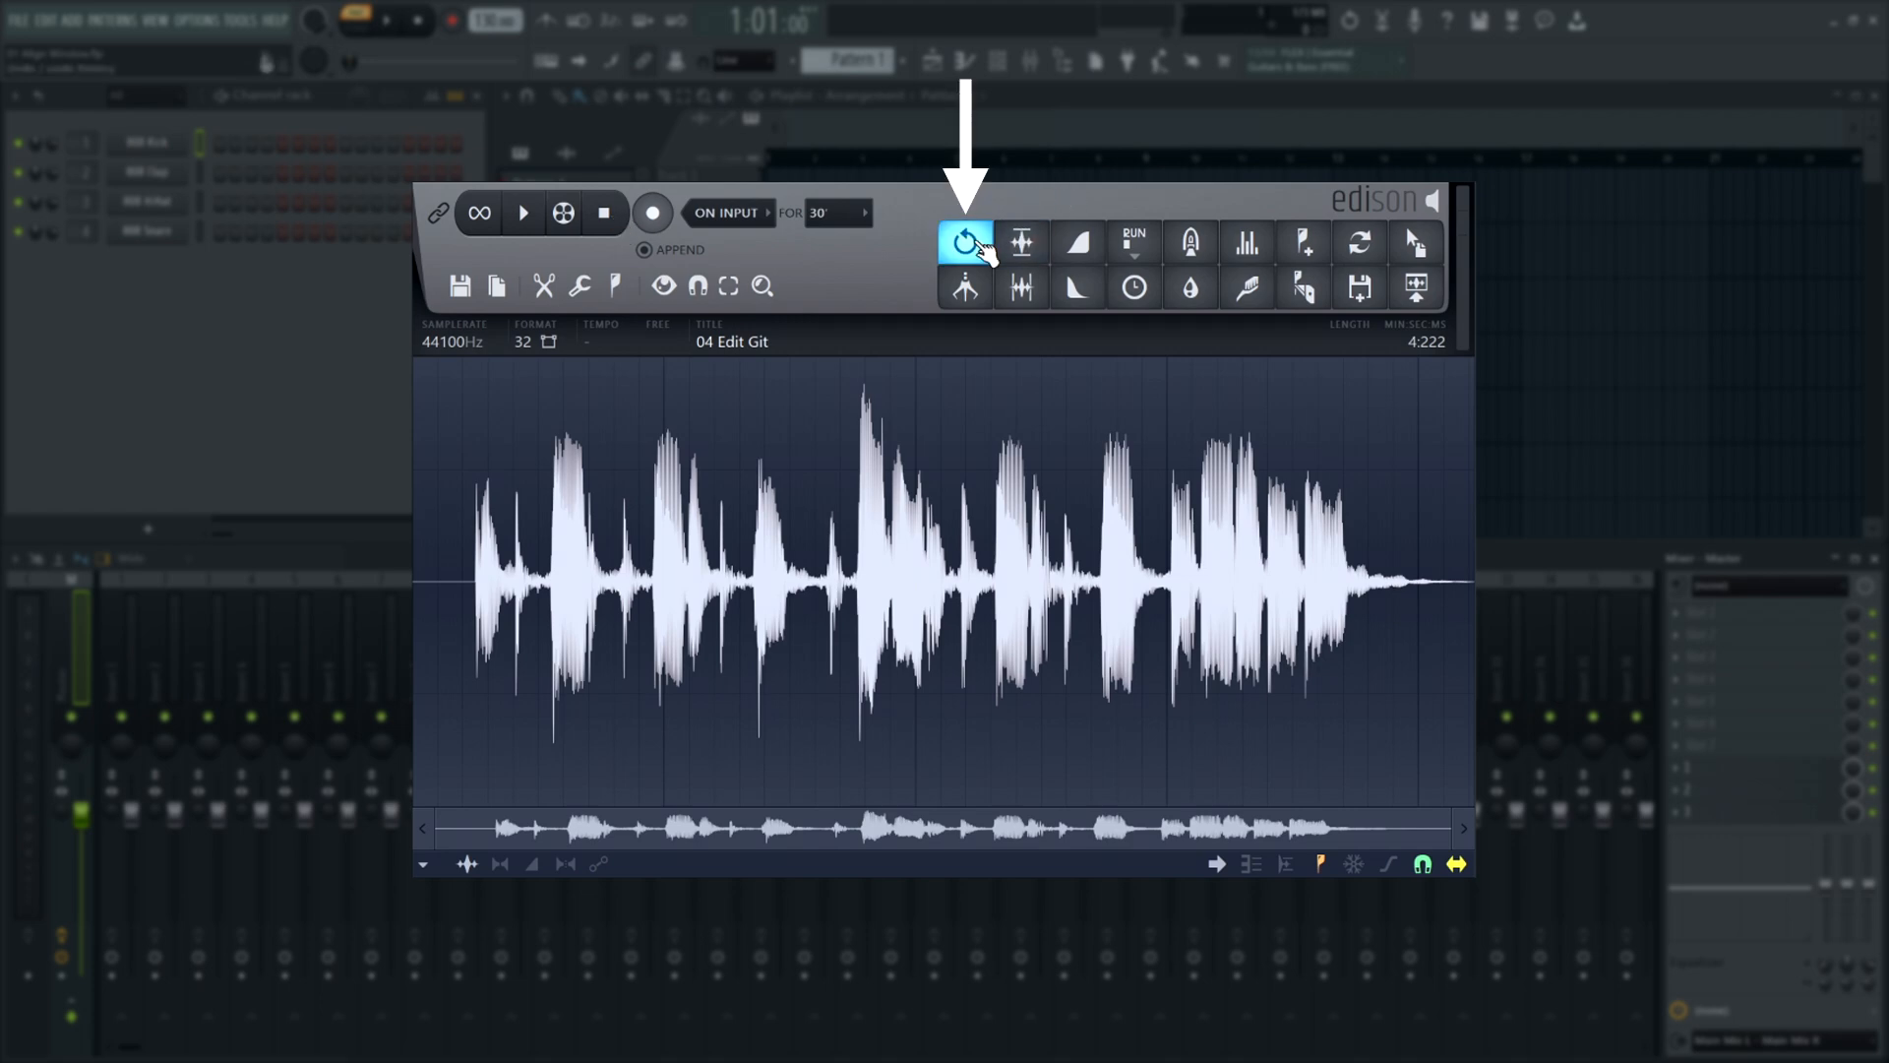
click(965, 241)
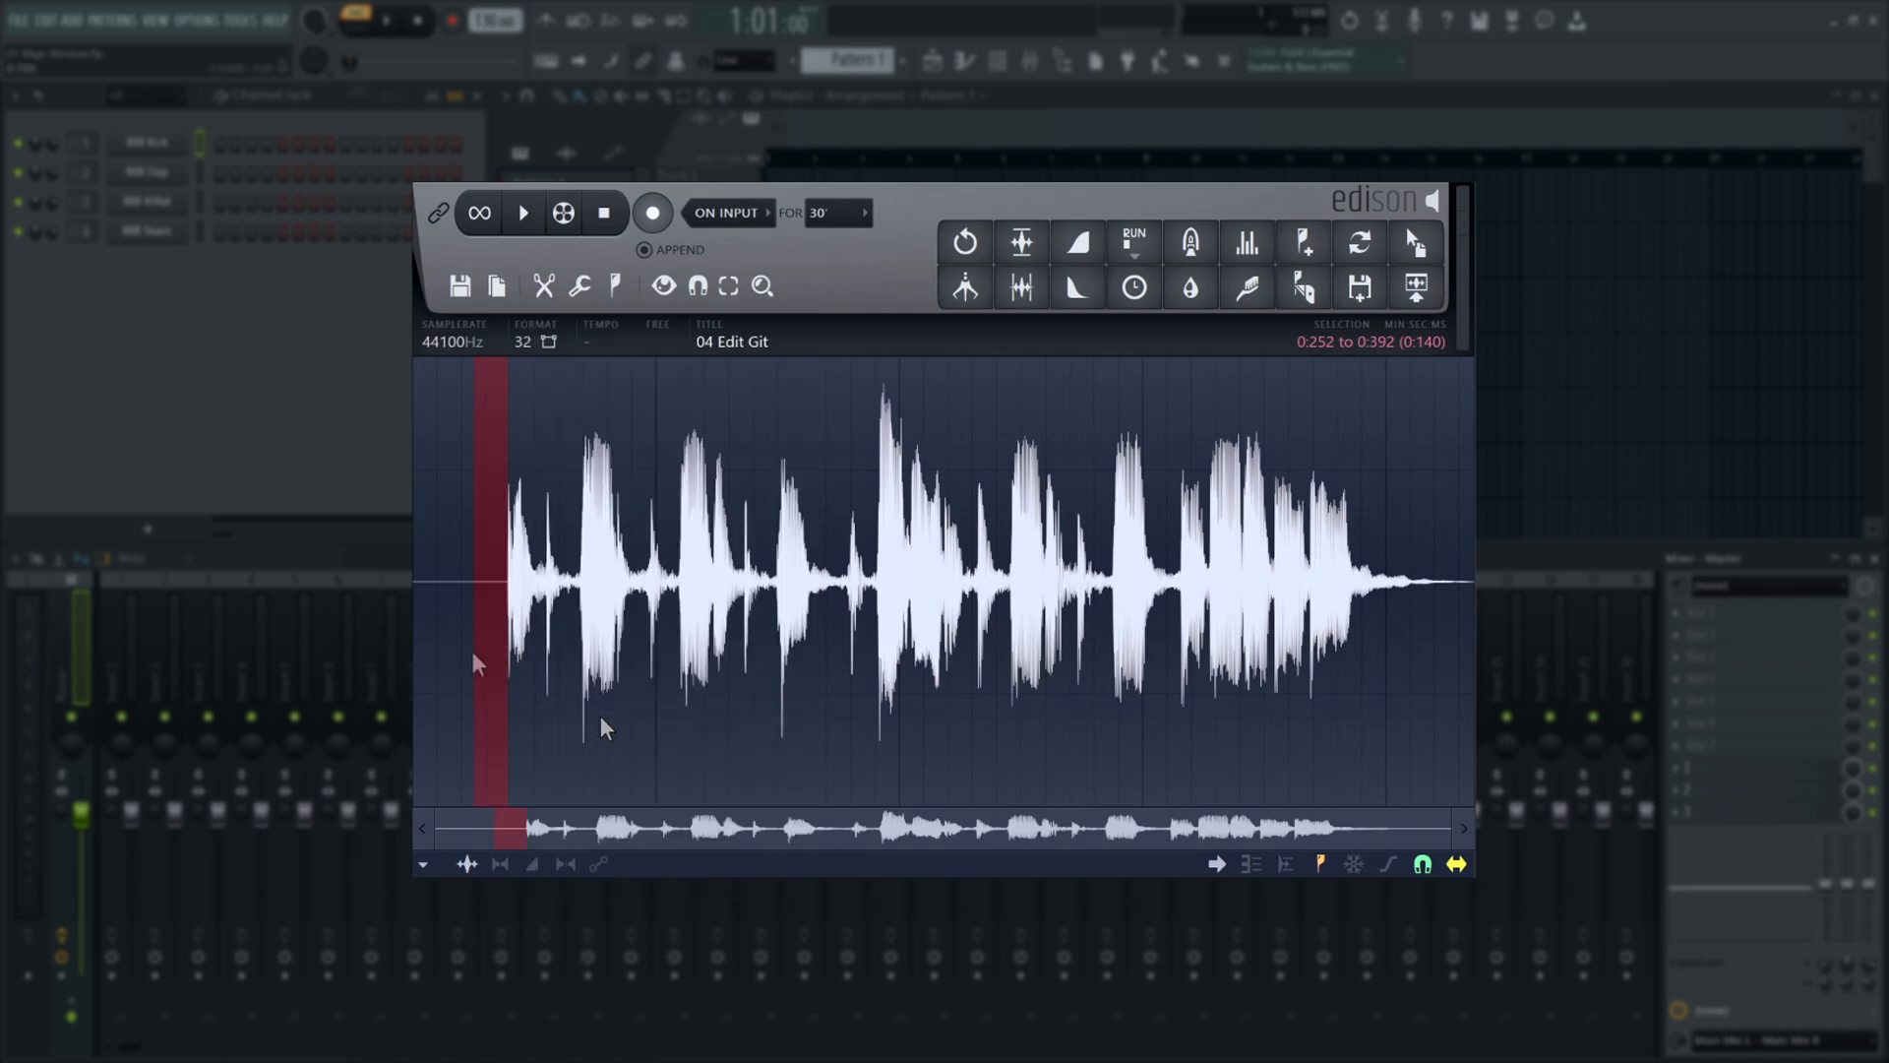
Audition the shortened Edit Git sample by playing and stopping it.
click(524, 213)
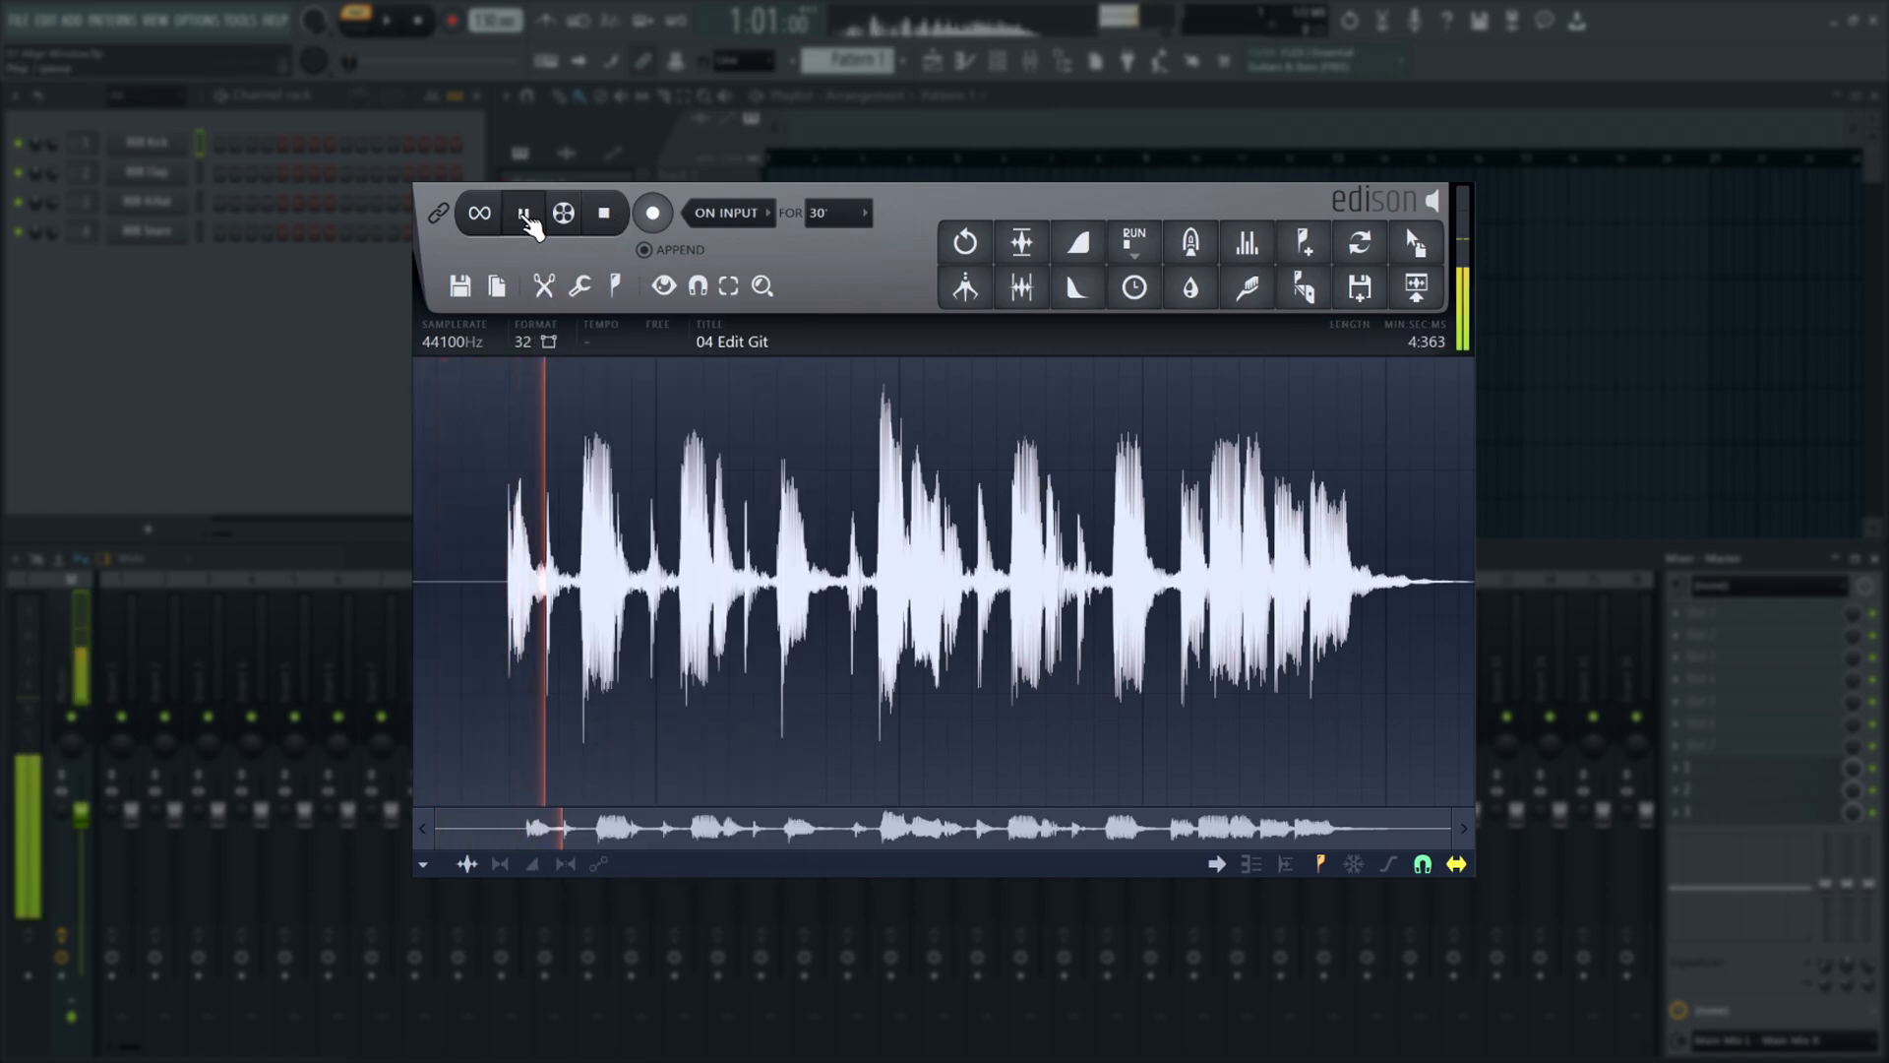
click(523, 213)
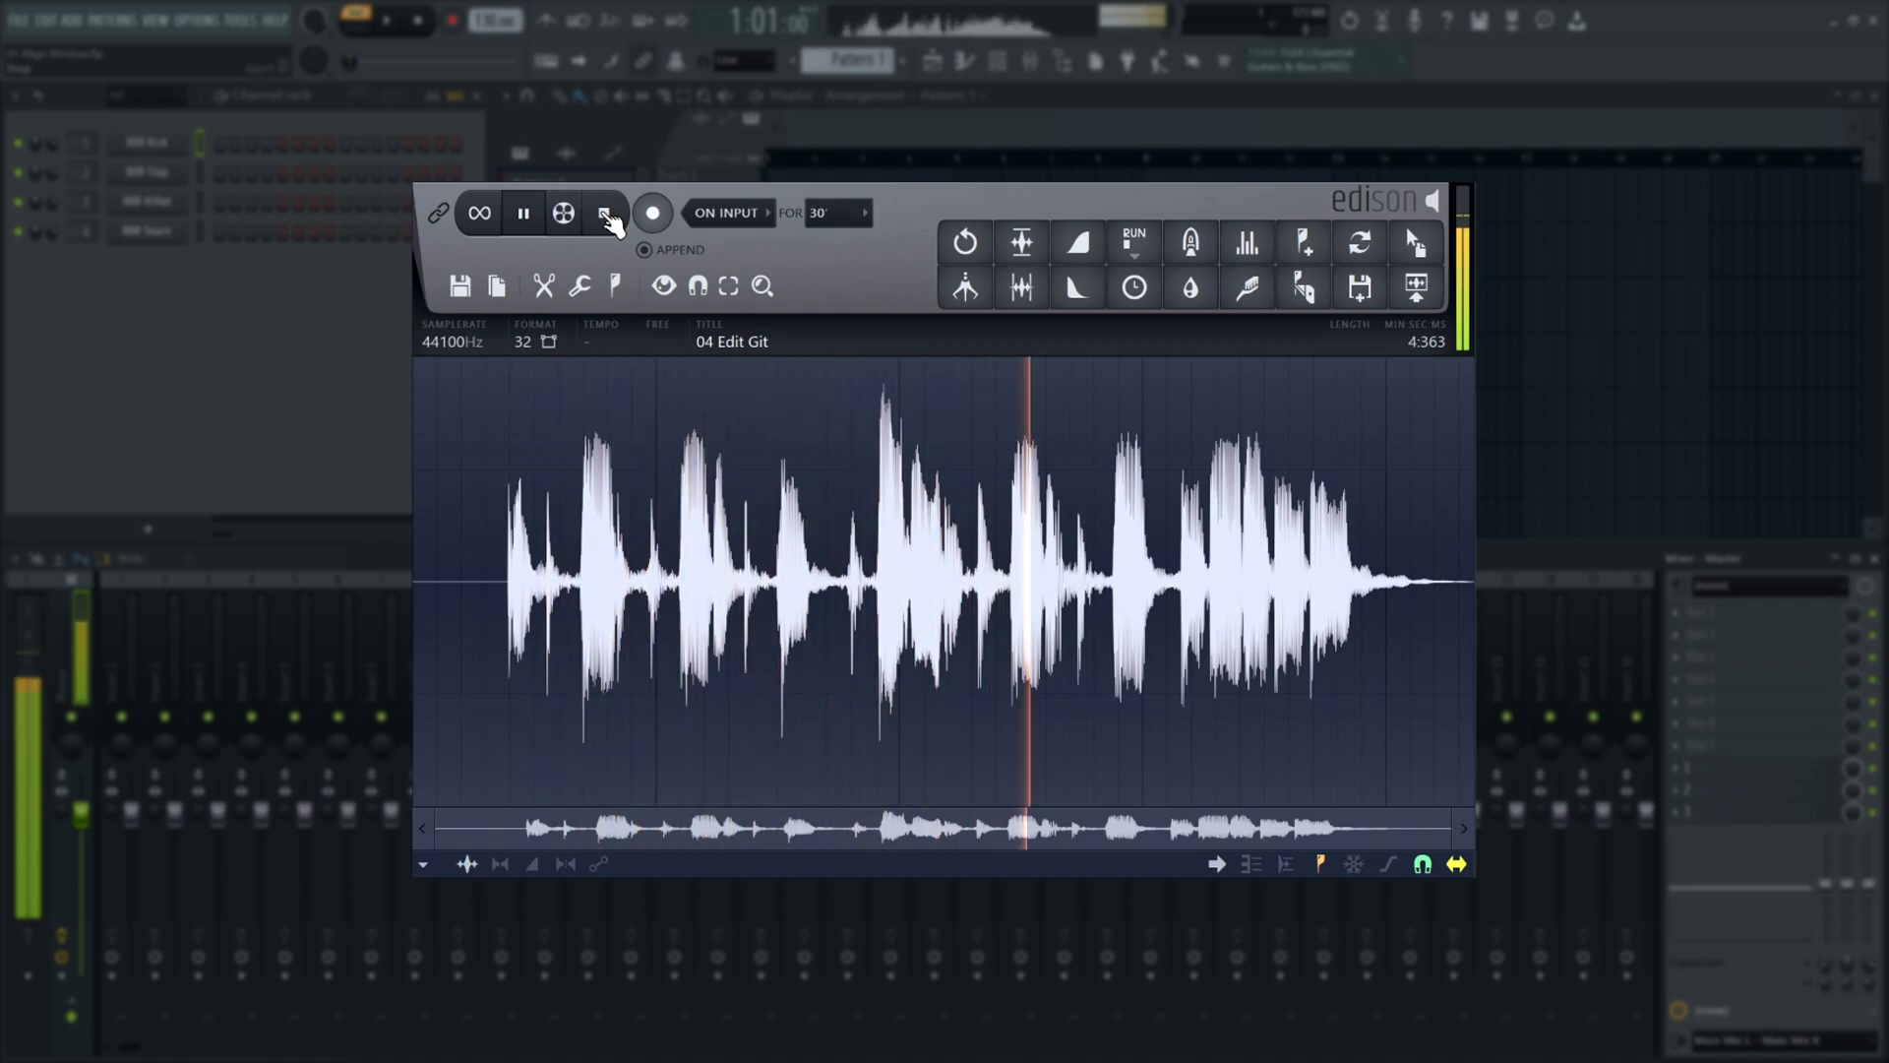
click(524, 212)
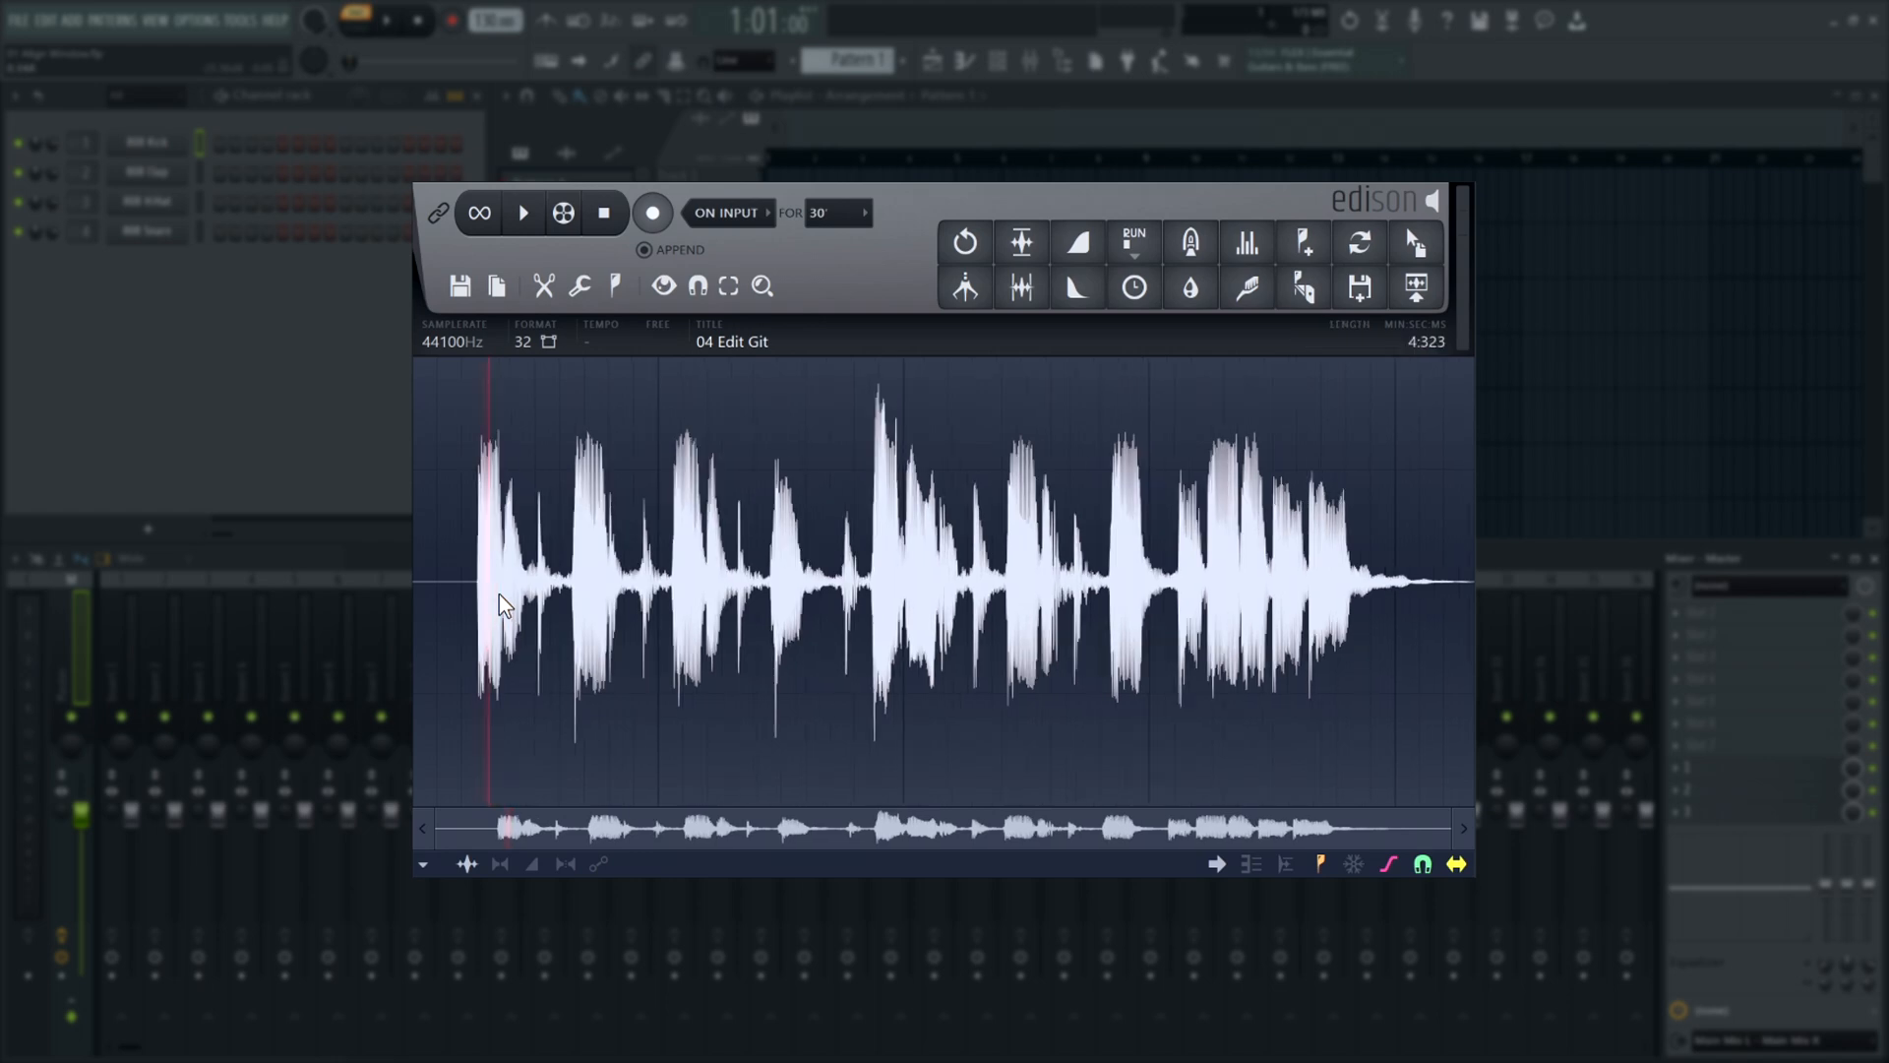
drag(482, 590, 549, 590)
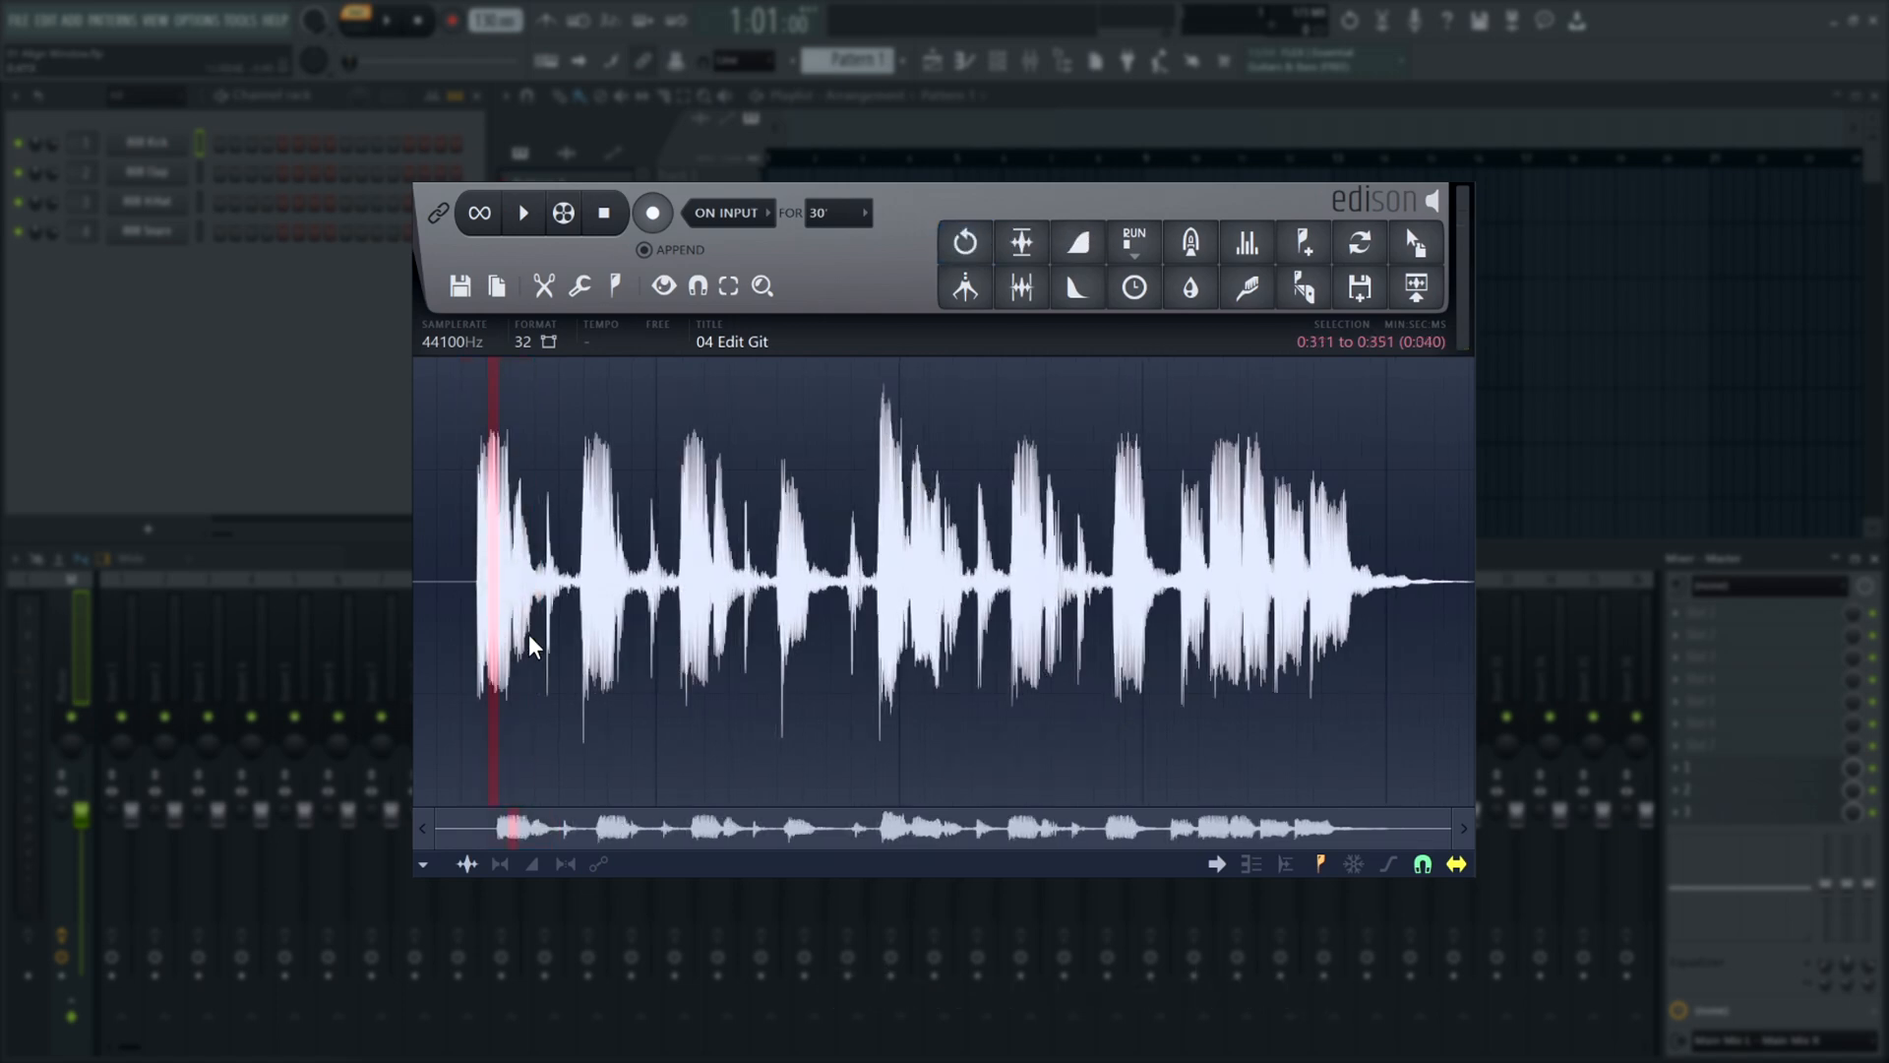
drag(488, 646, 716, 646)
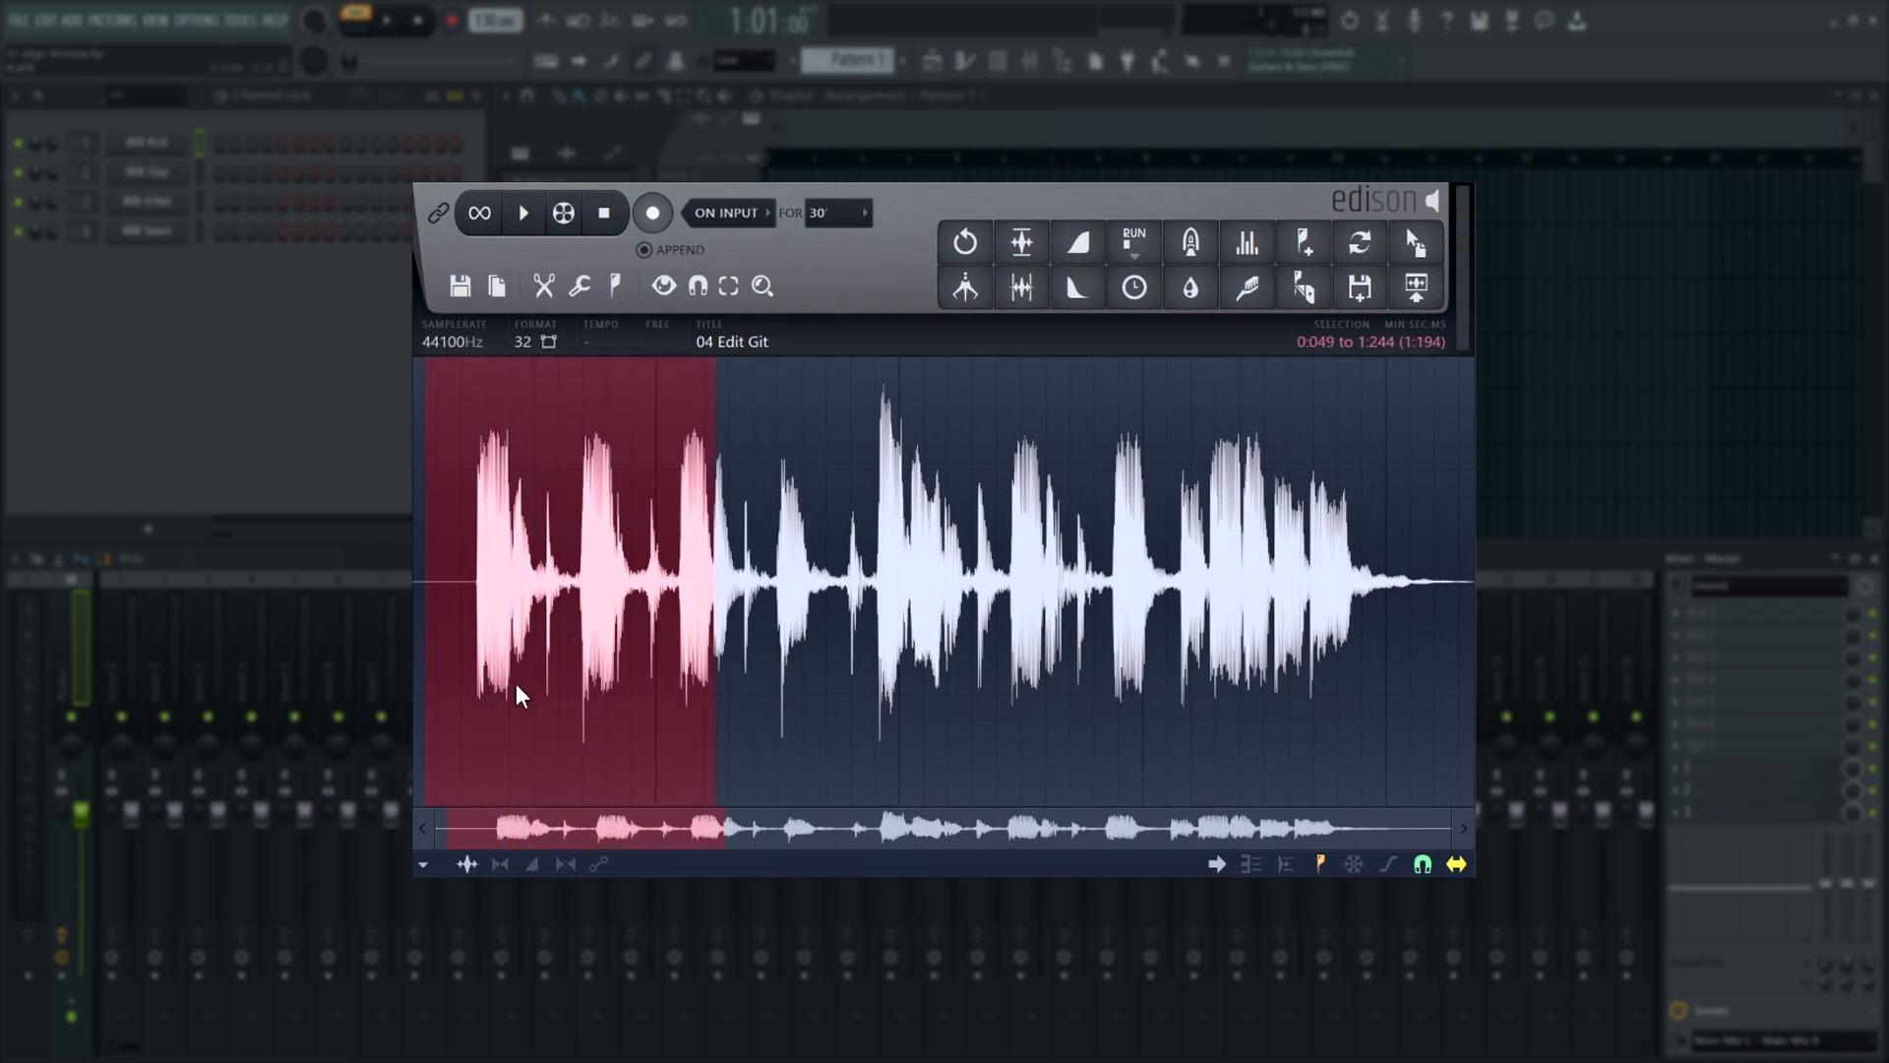
drag(608, 591, 674, 590)
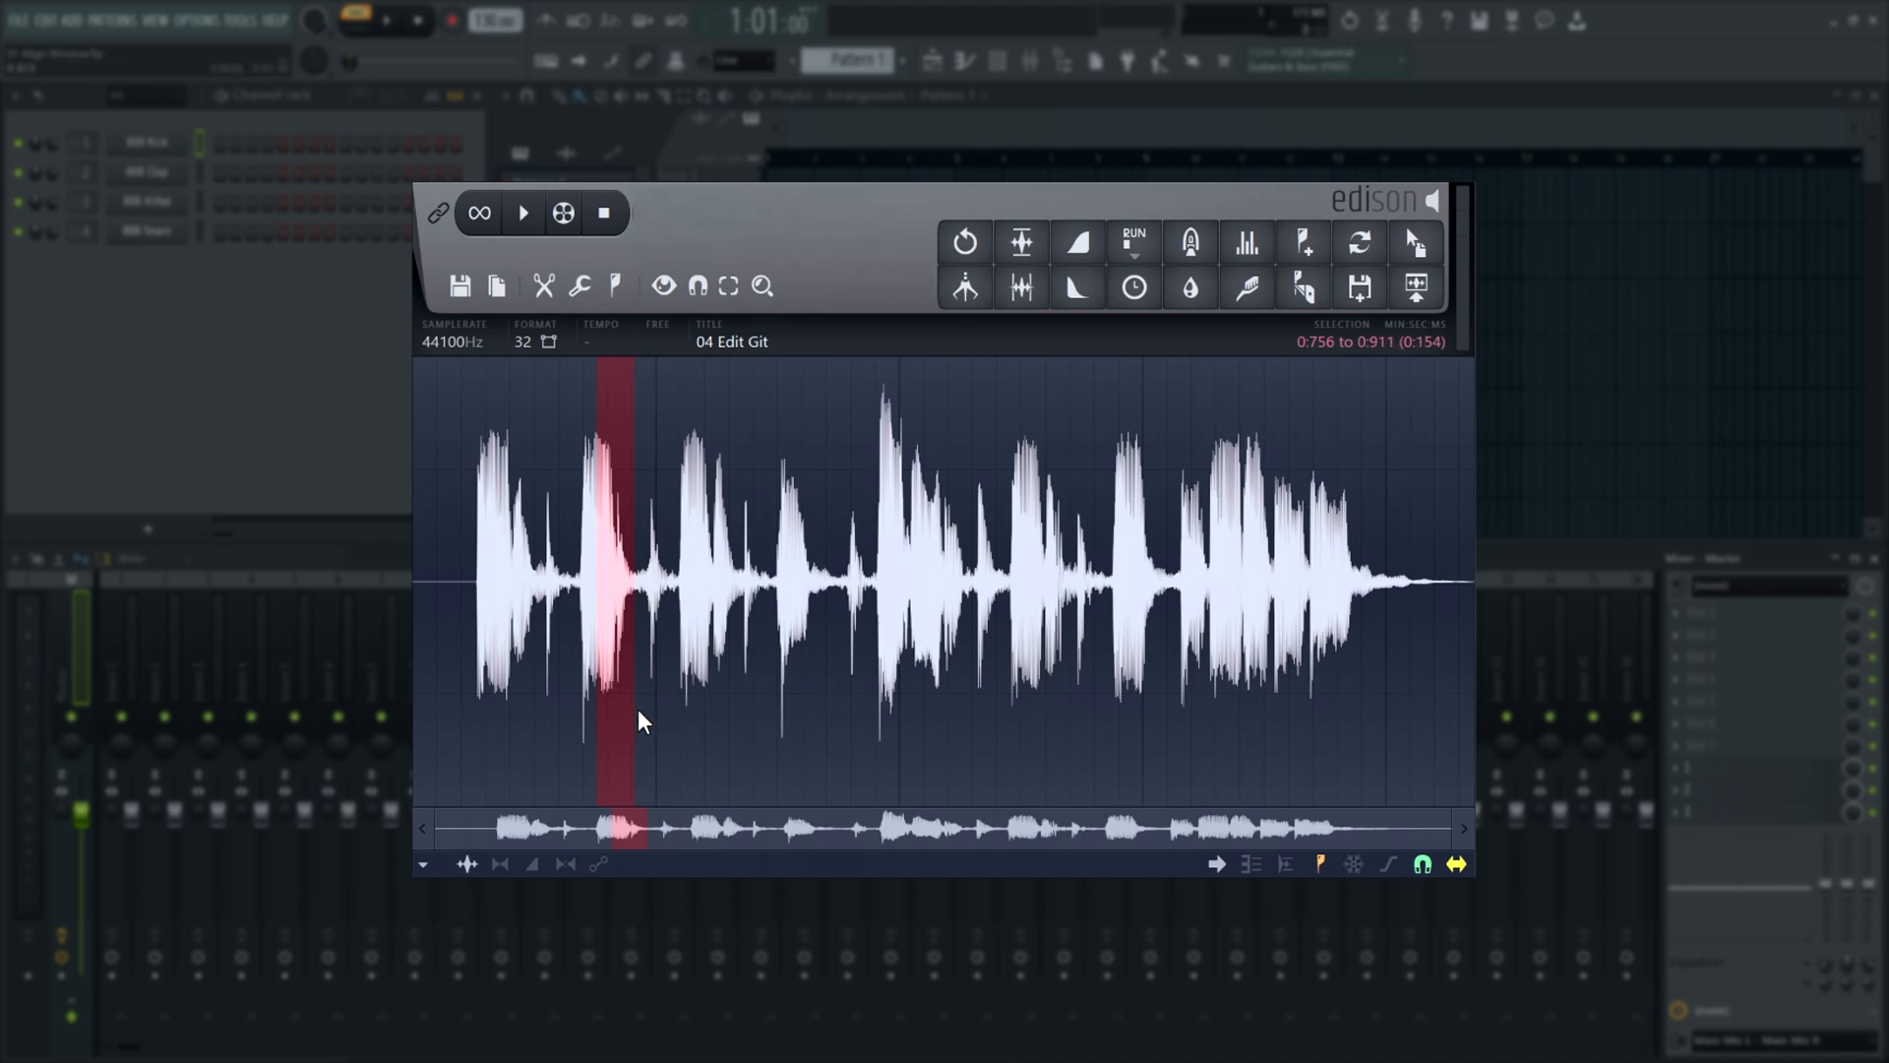
click(728, 285)
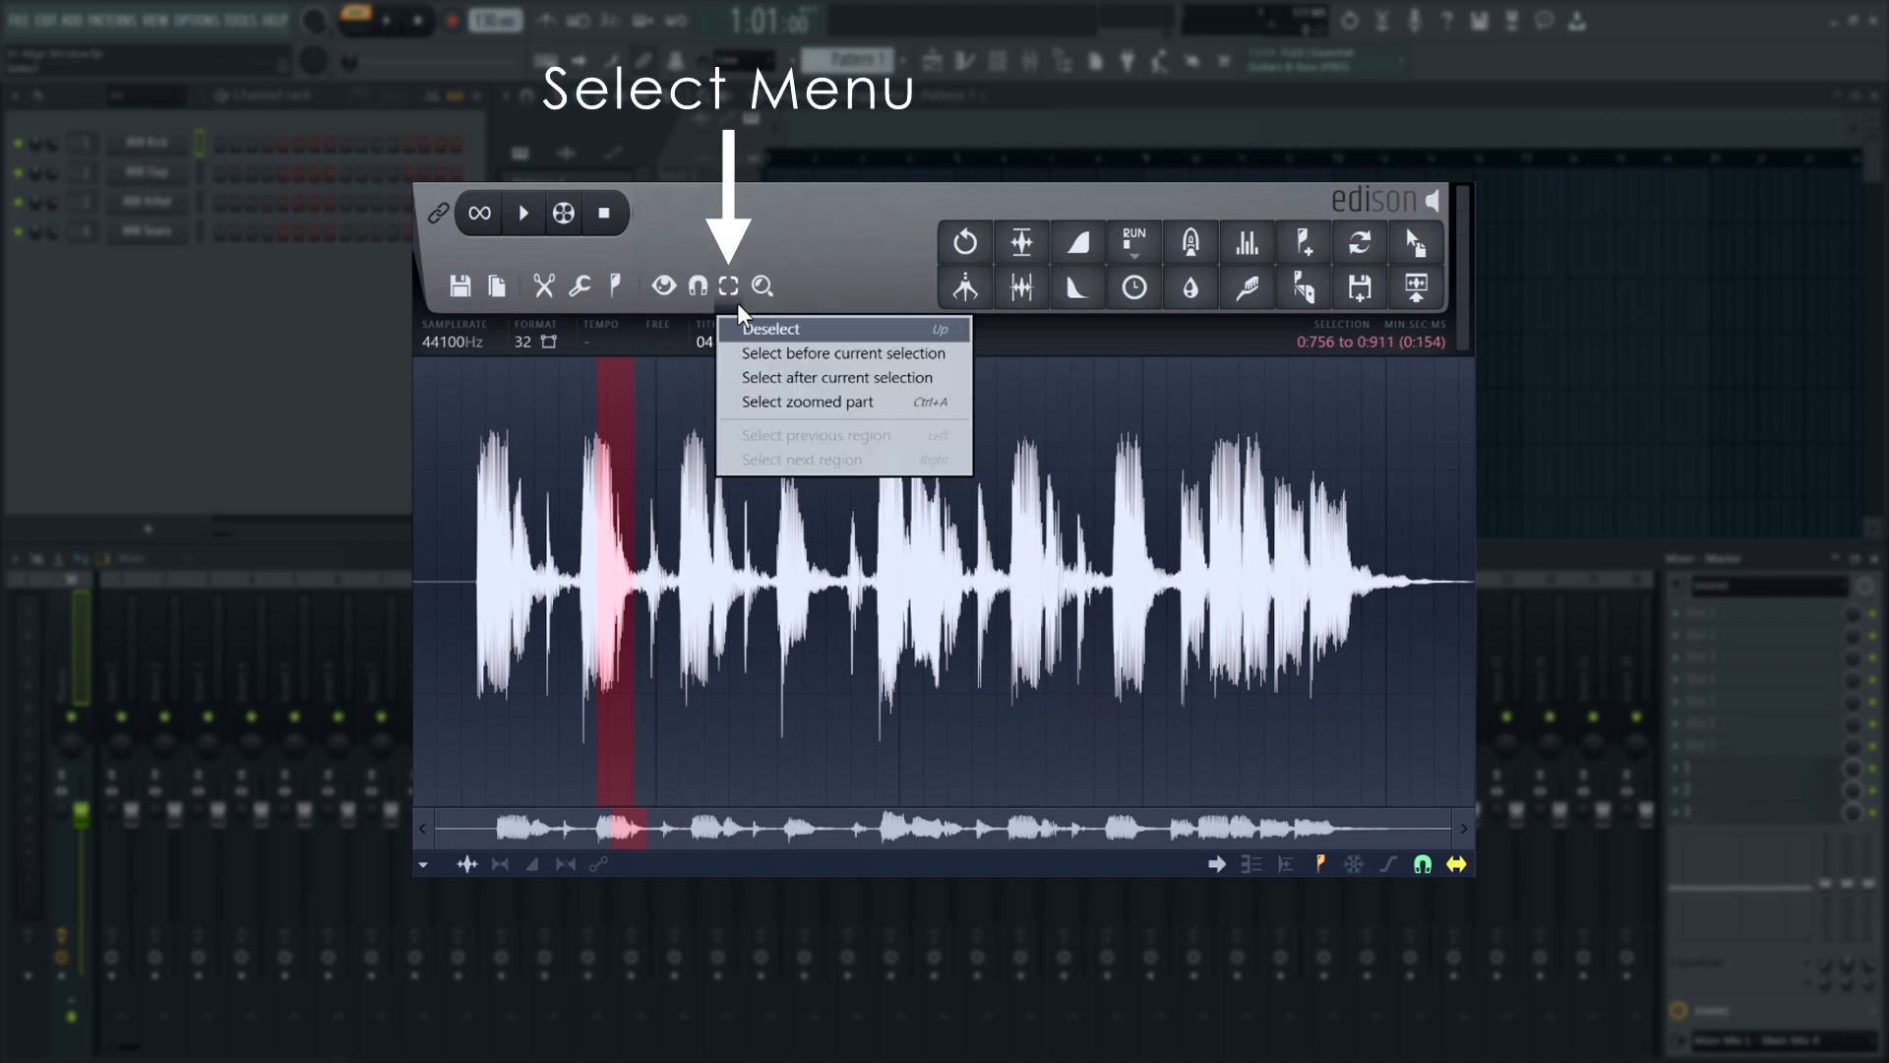
click(769, 329)
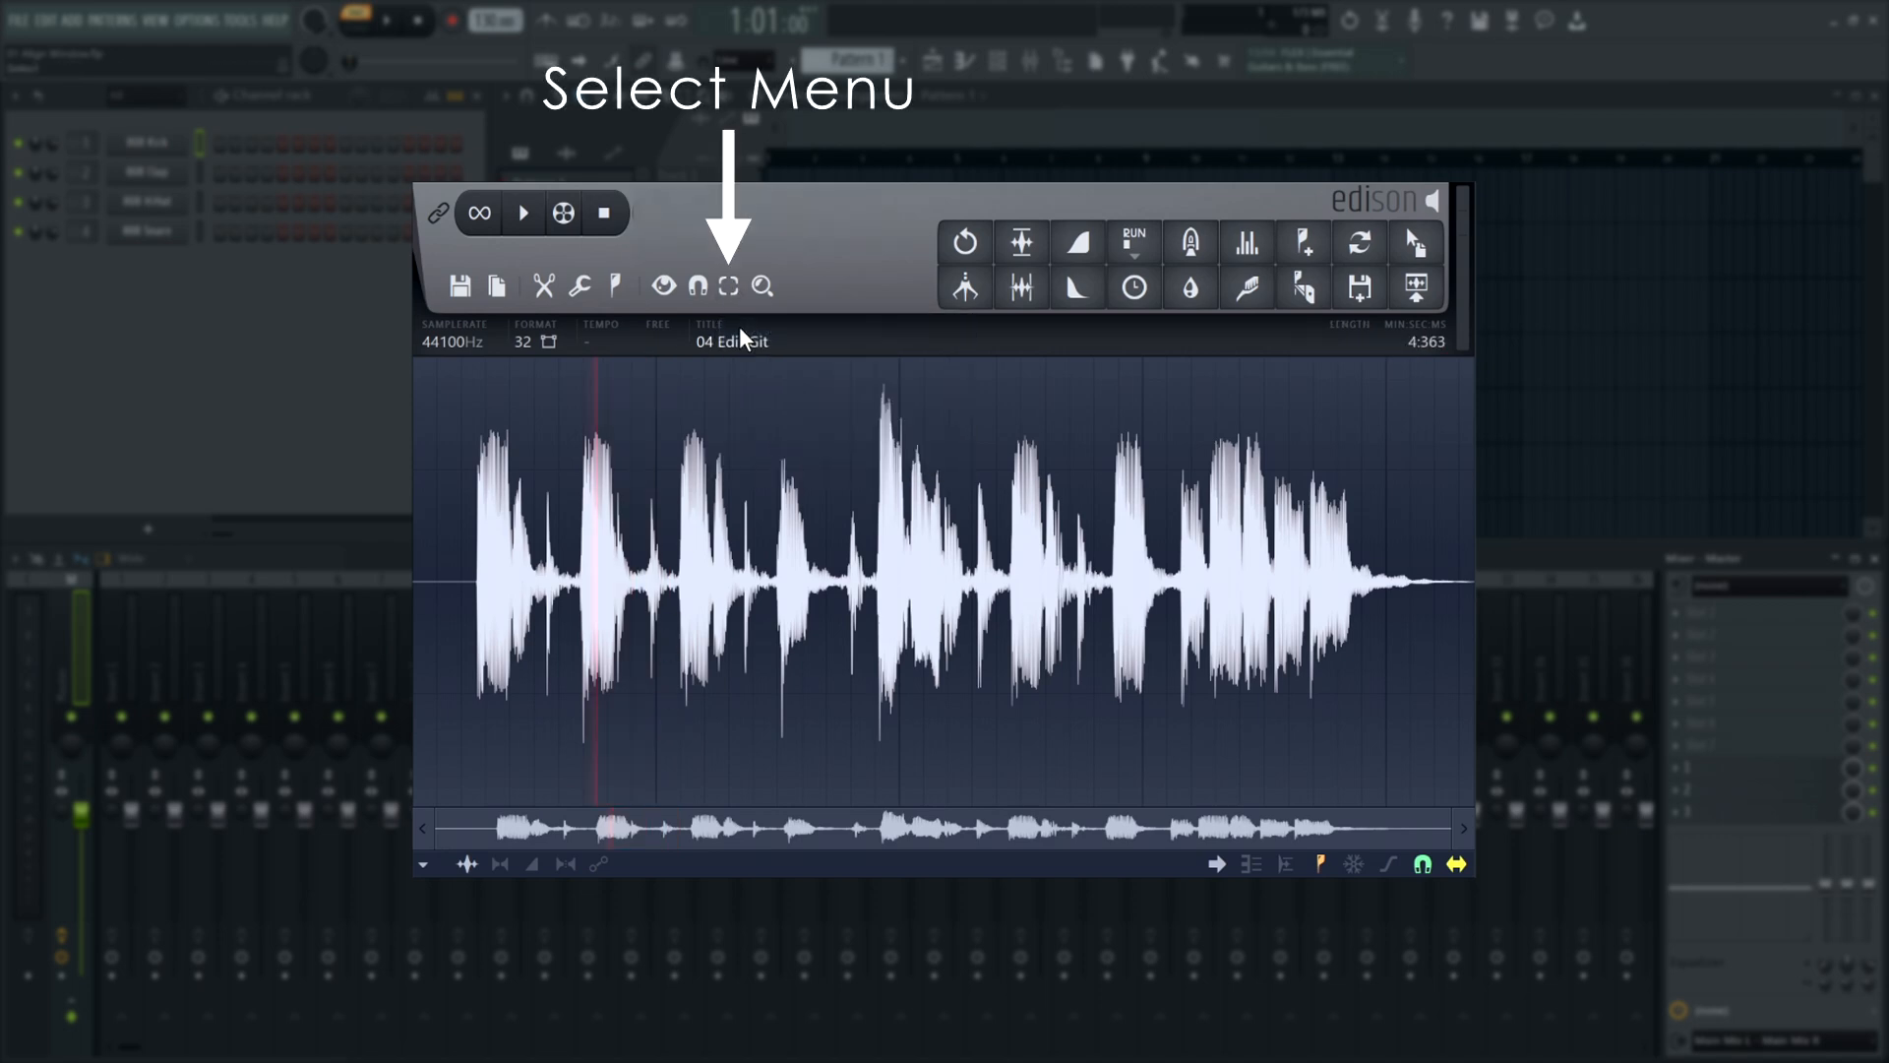
drag(579, 579, 680, 579)
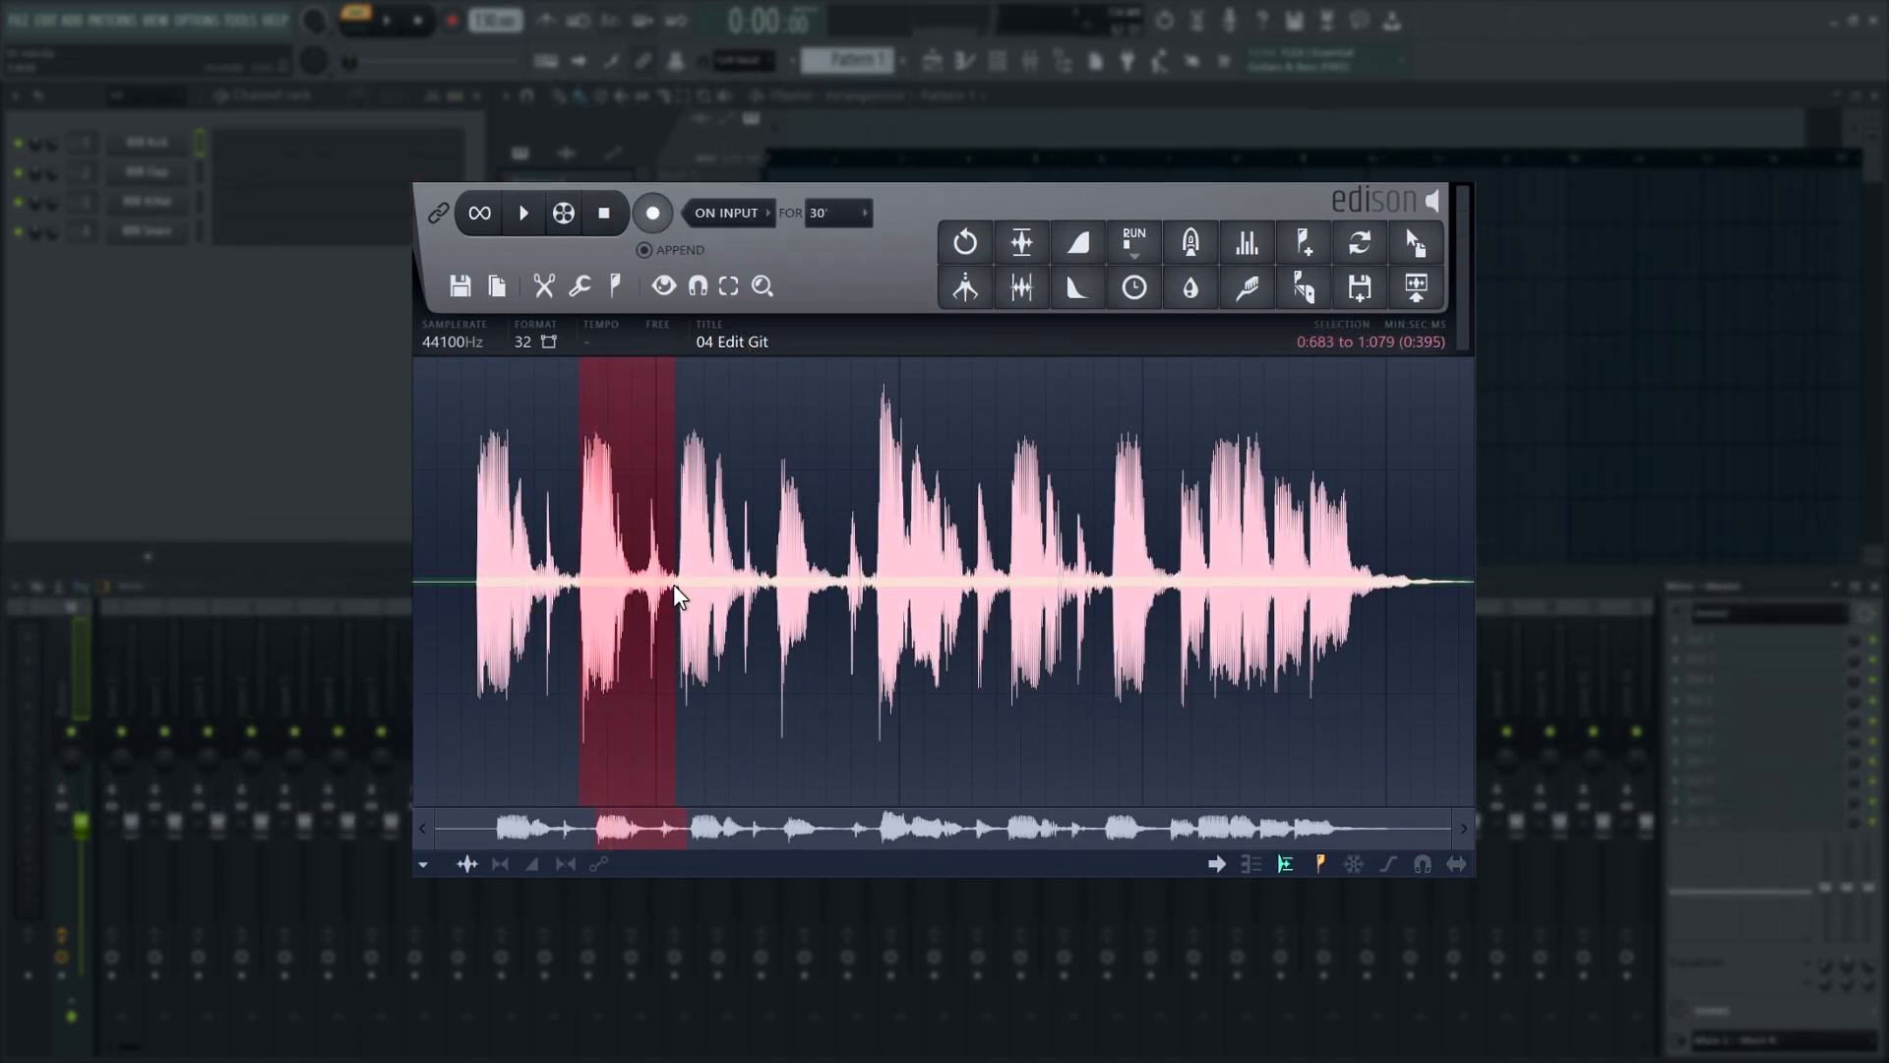
mouse_move(554, 289)
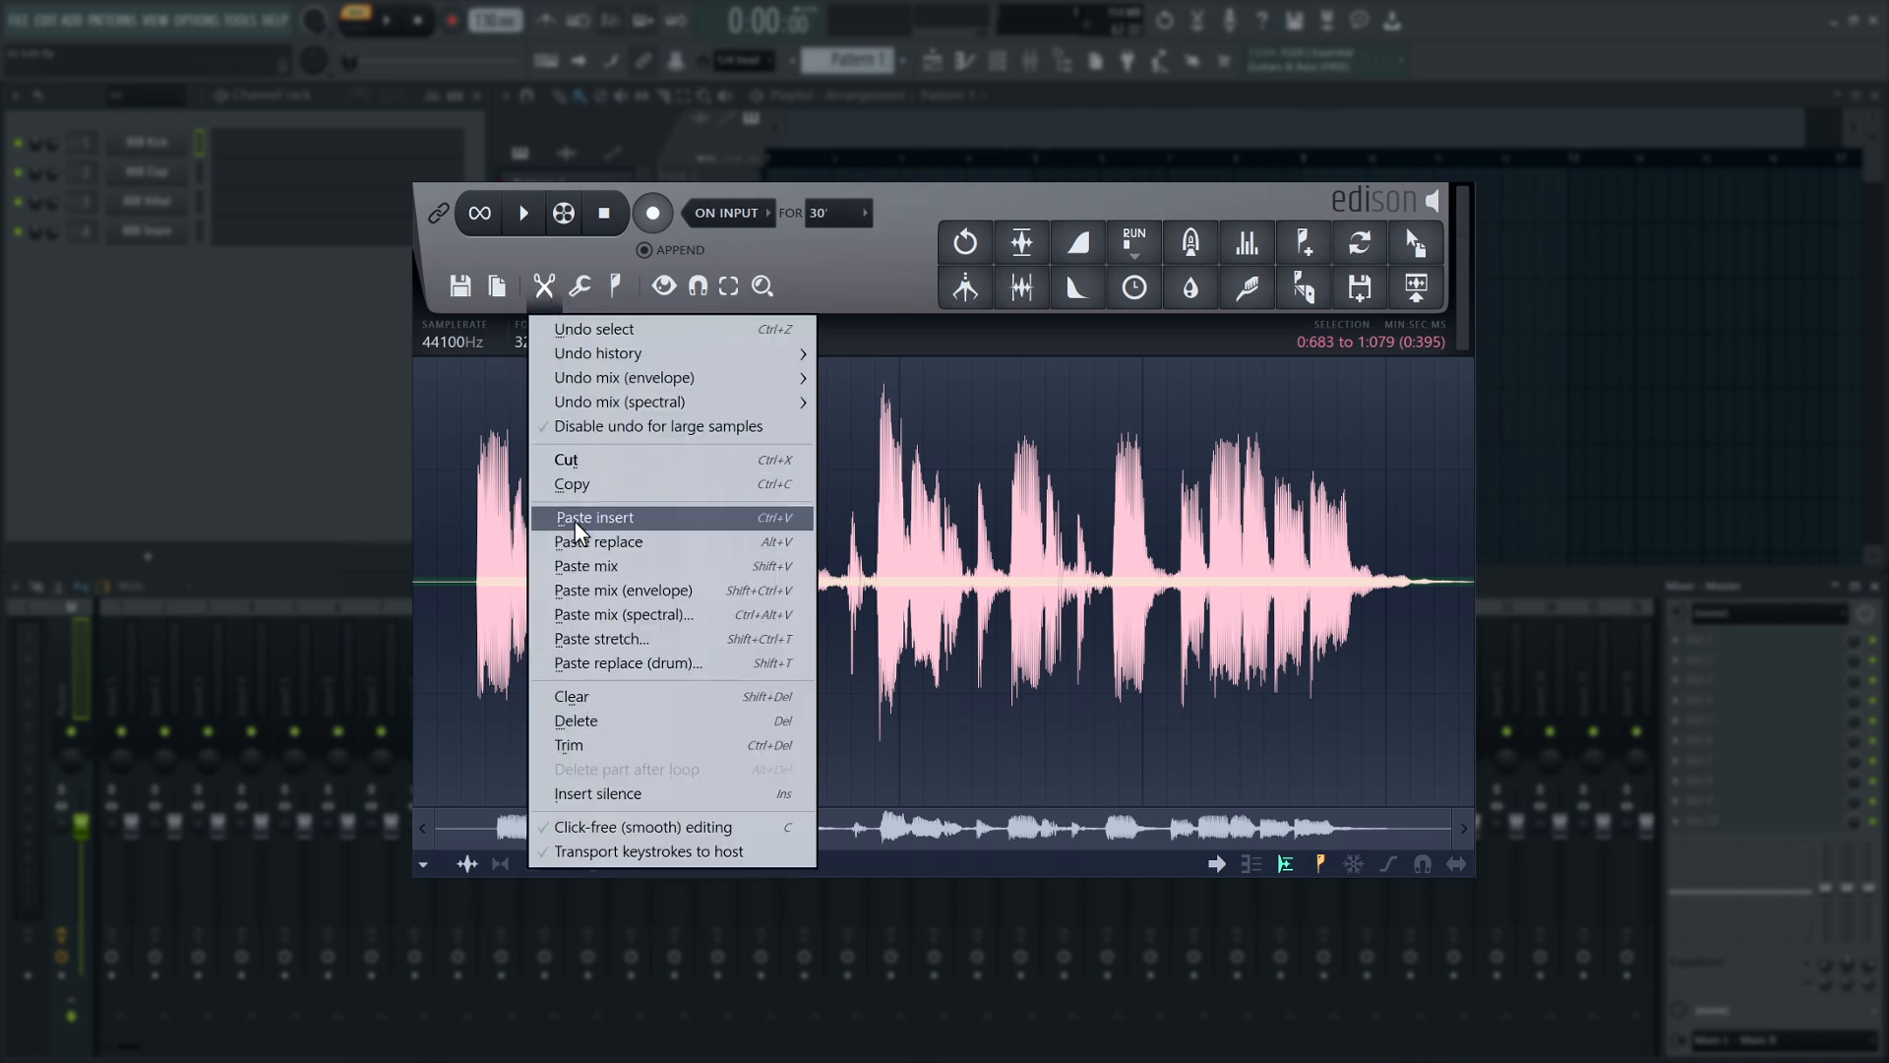
click(592, 518)
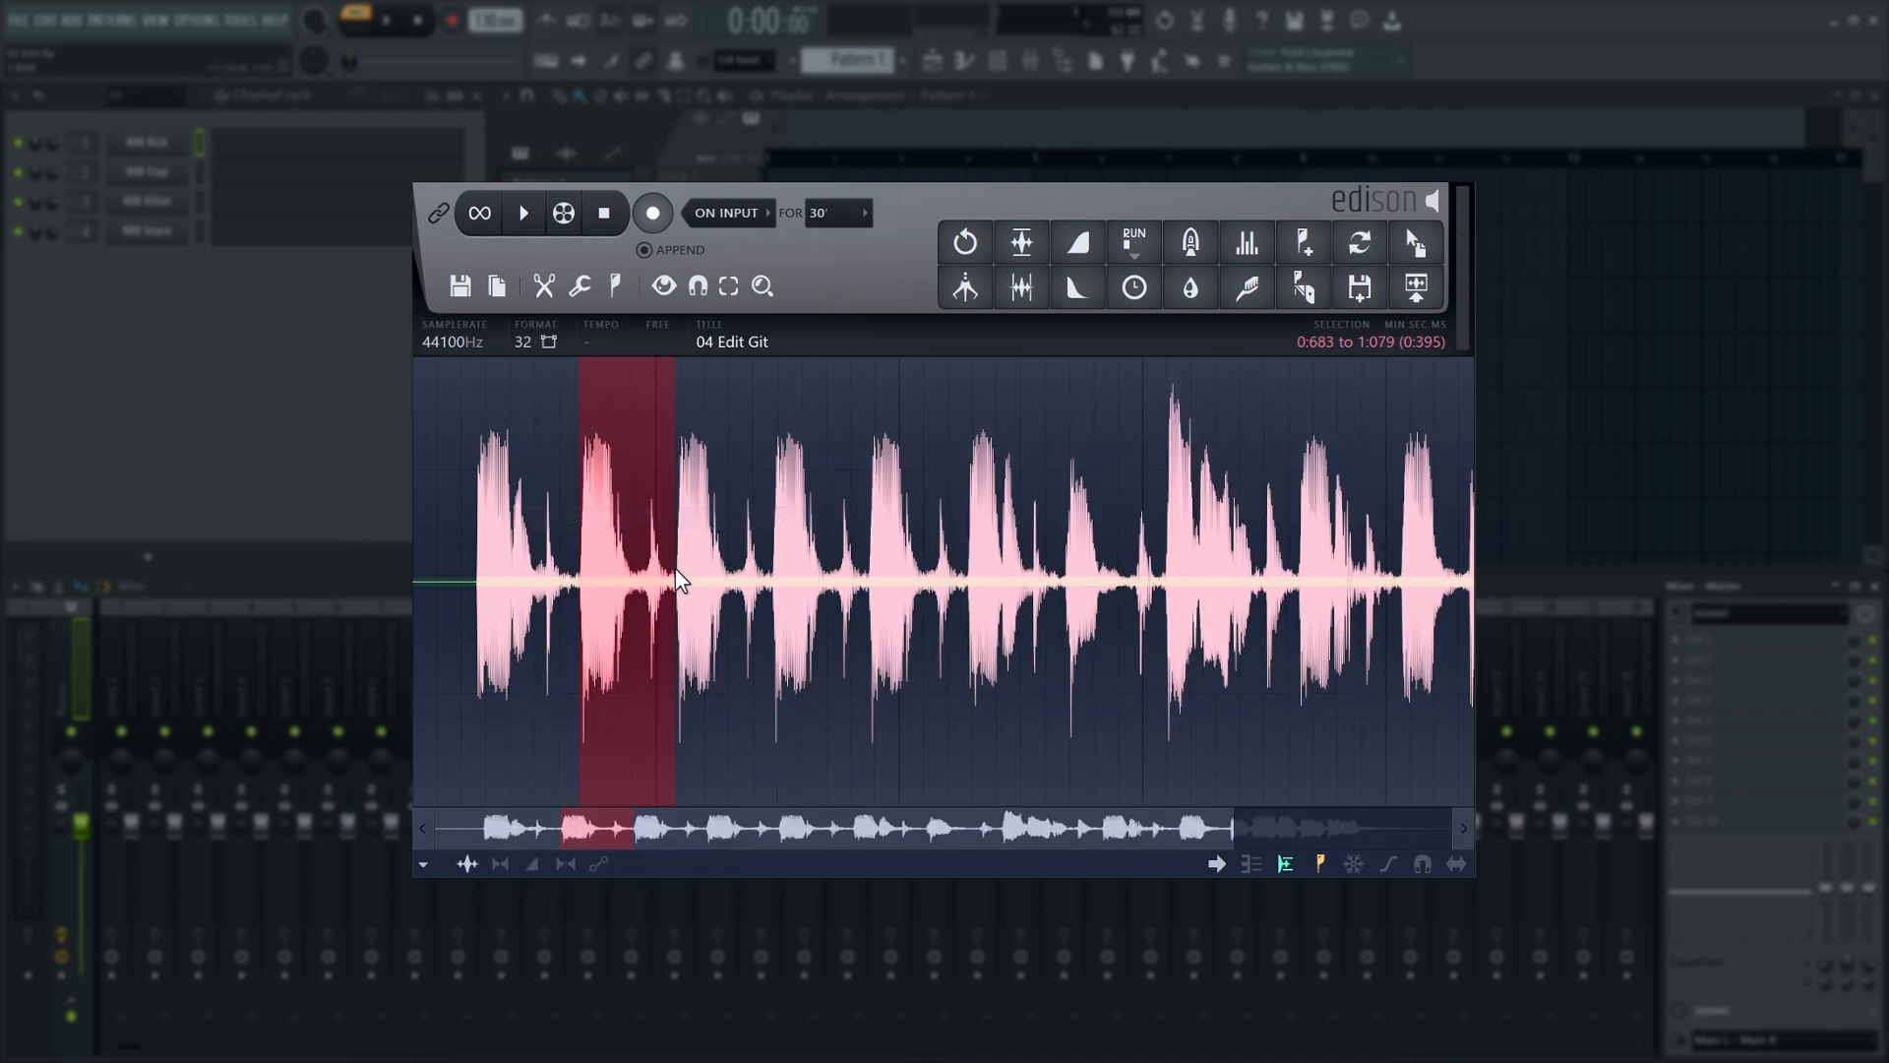
click(523, 213)
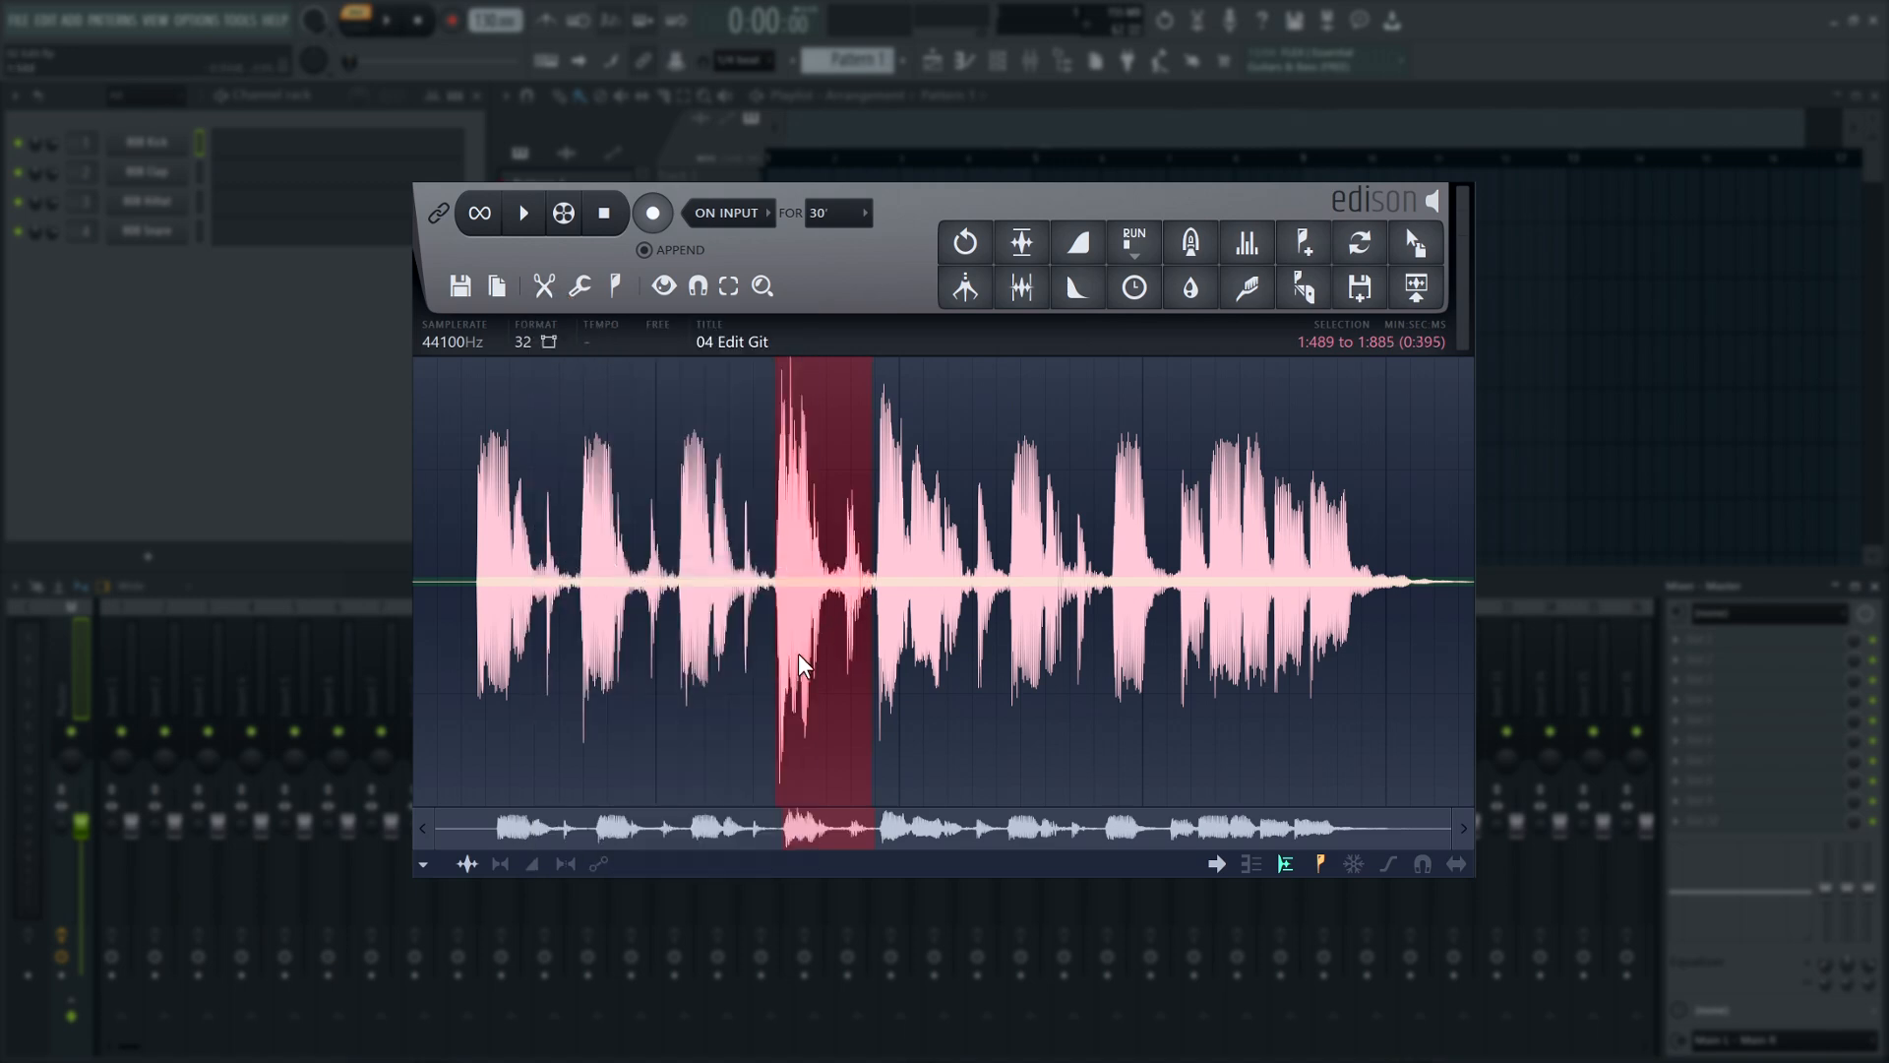
click(524, 212)
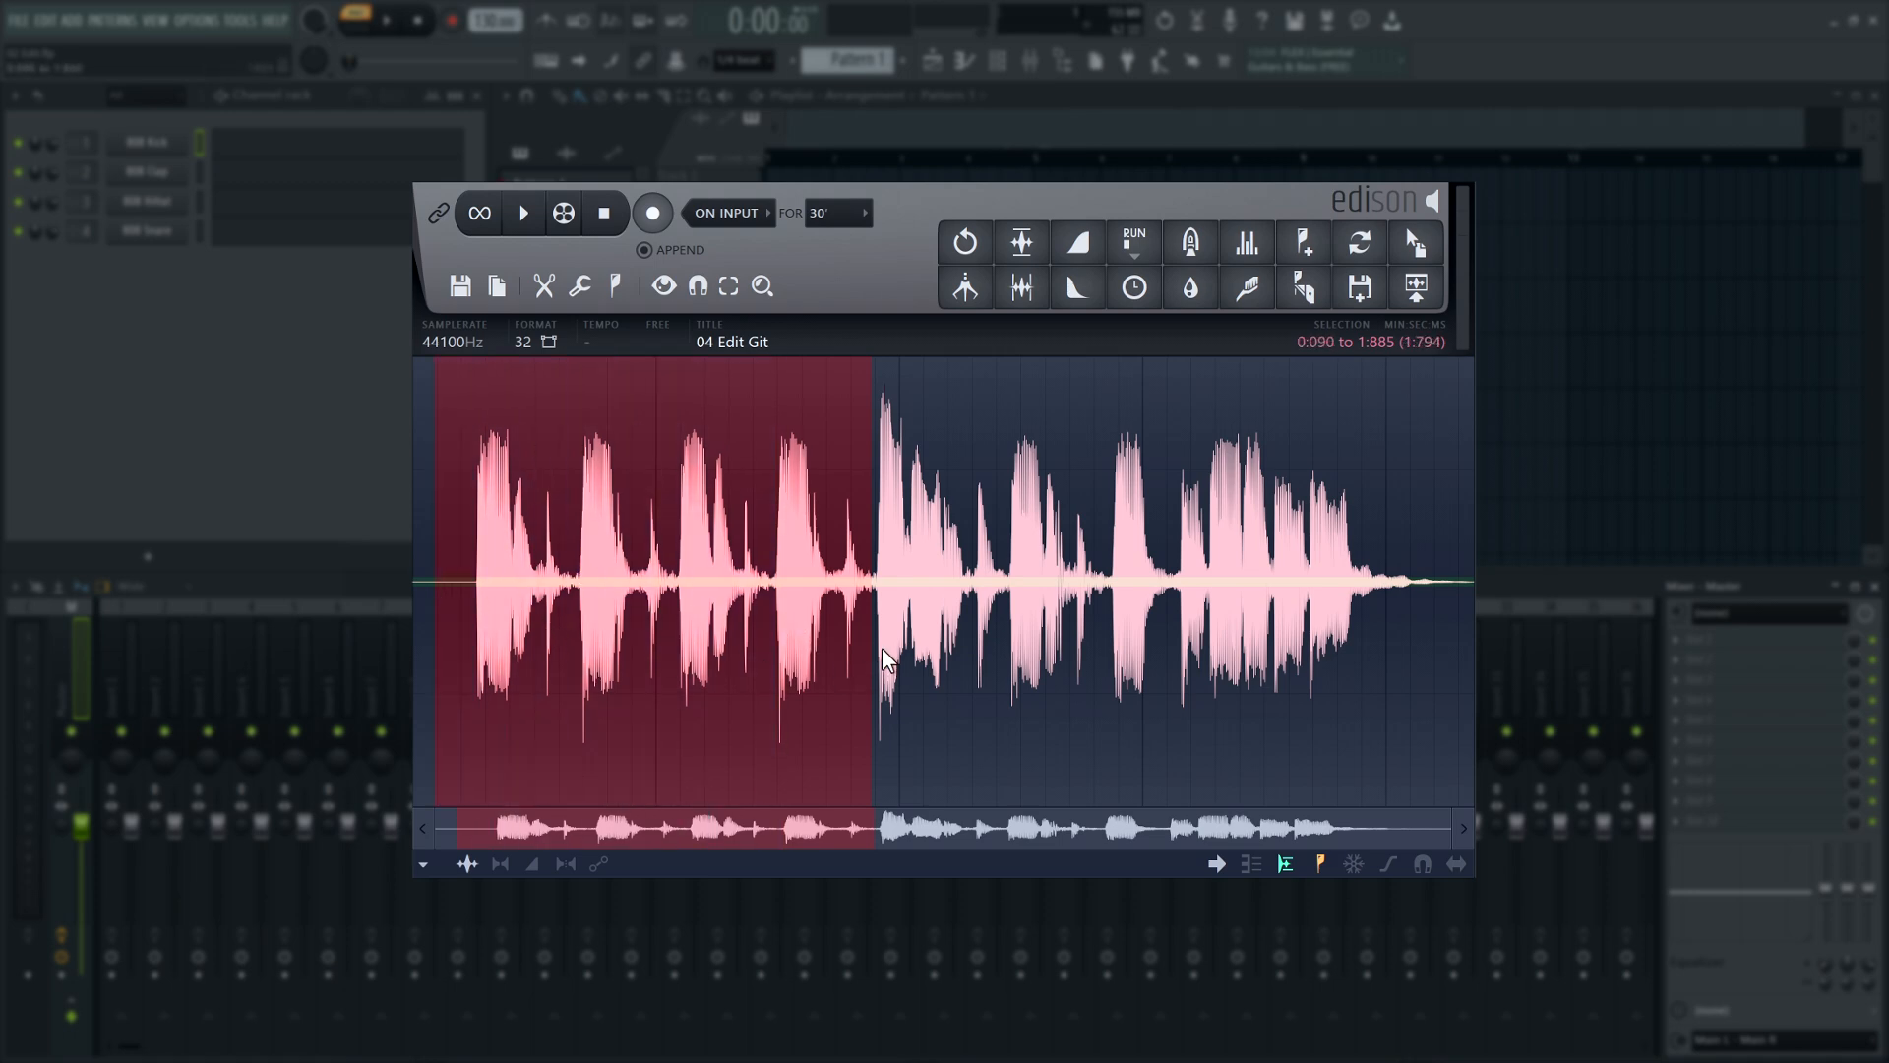
click(523, 212)
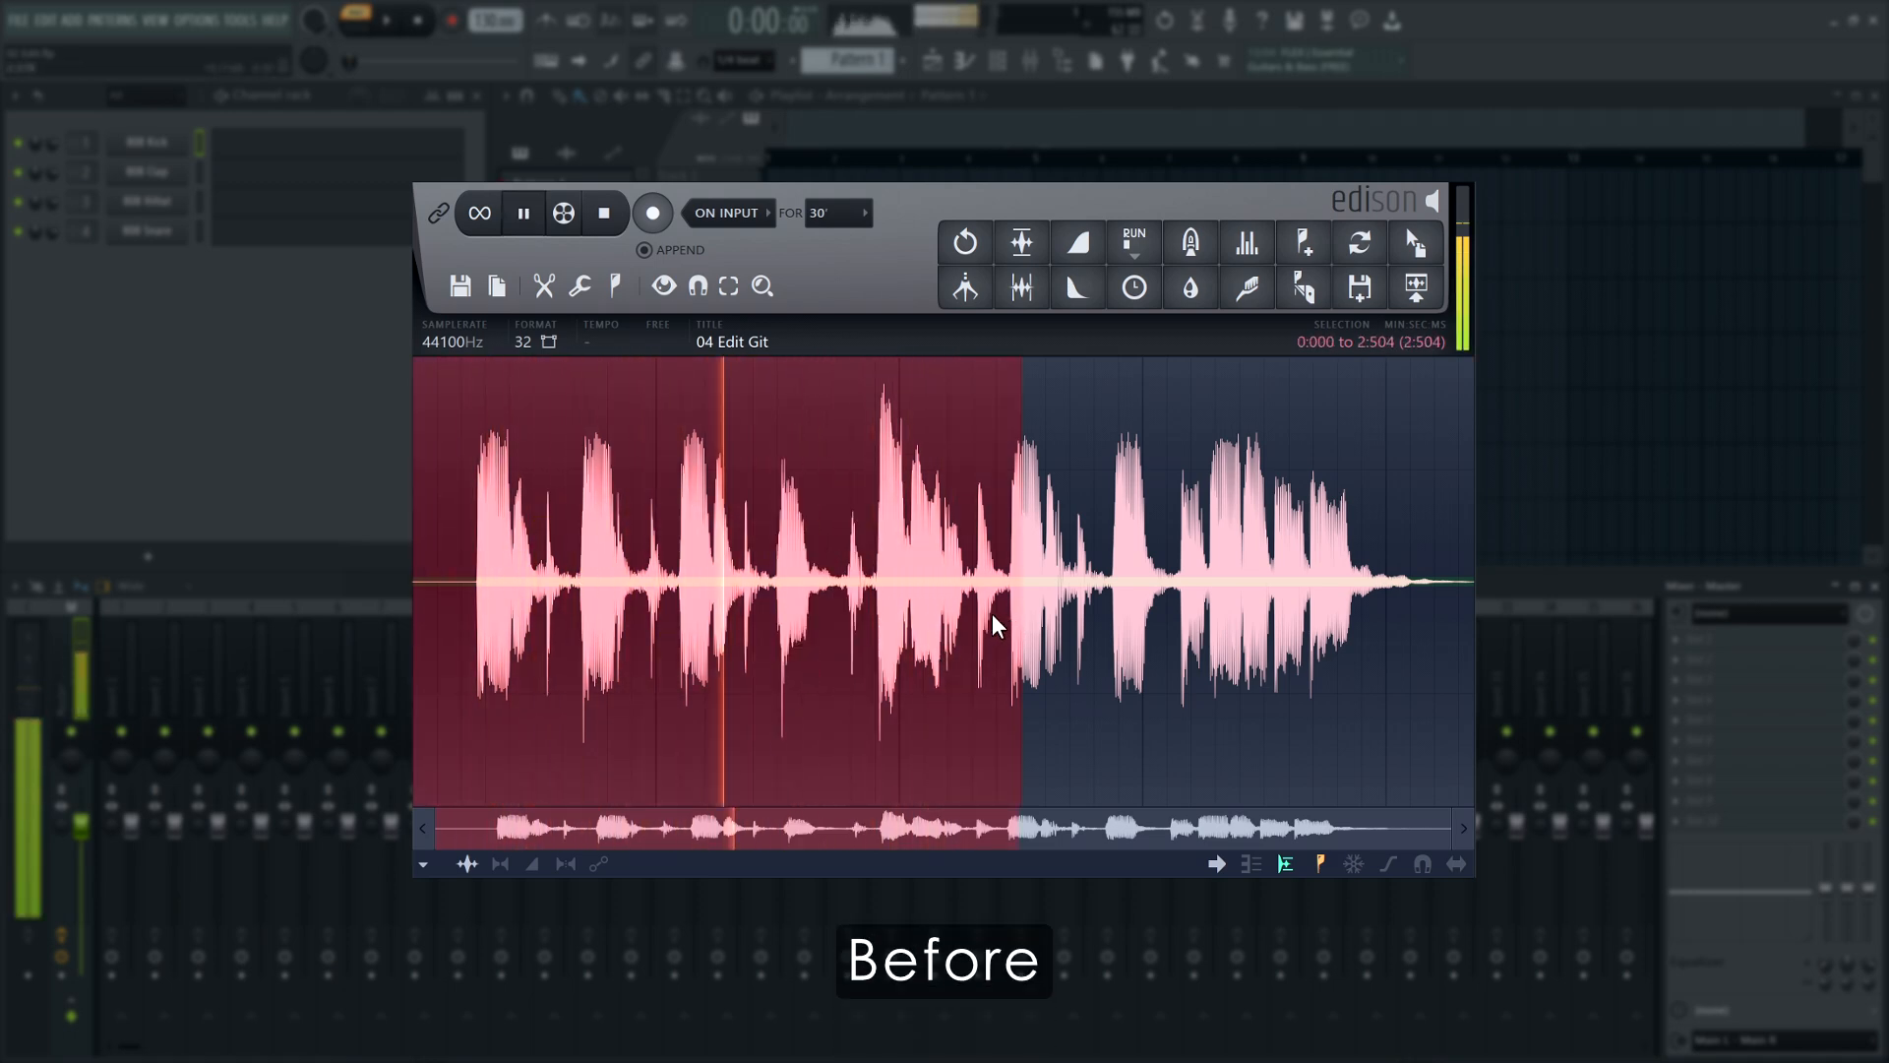
click(524, 212)
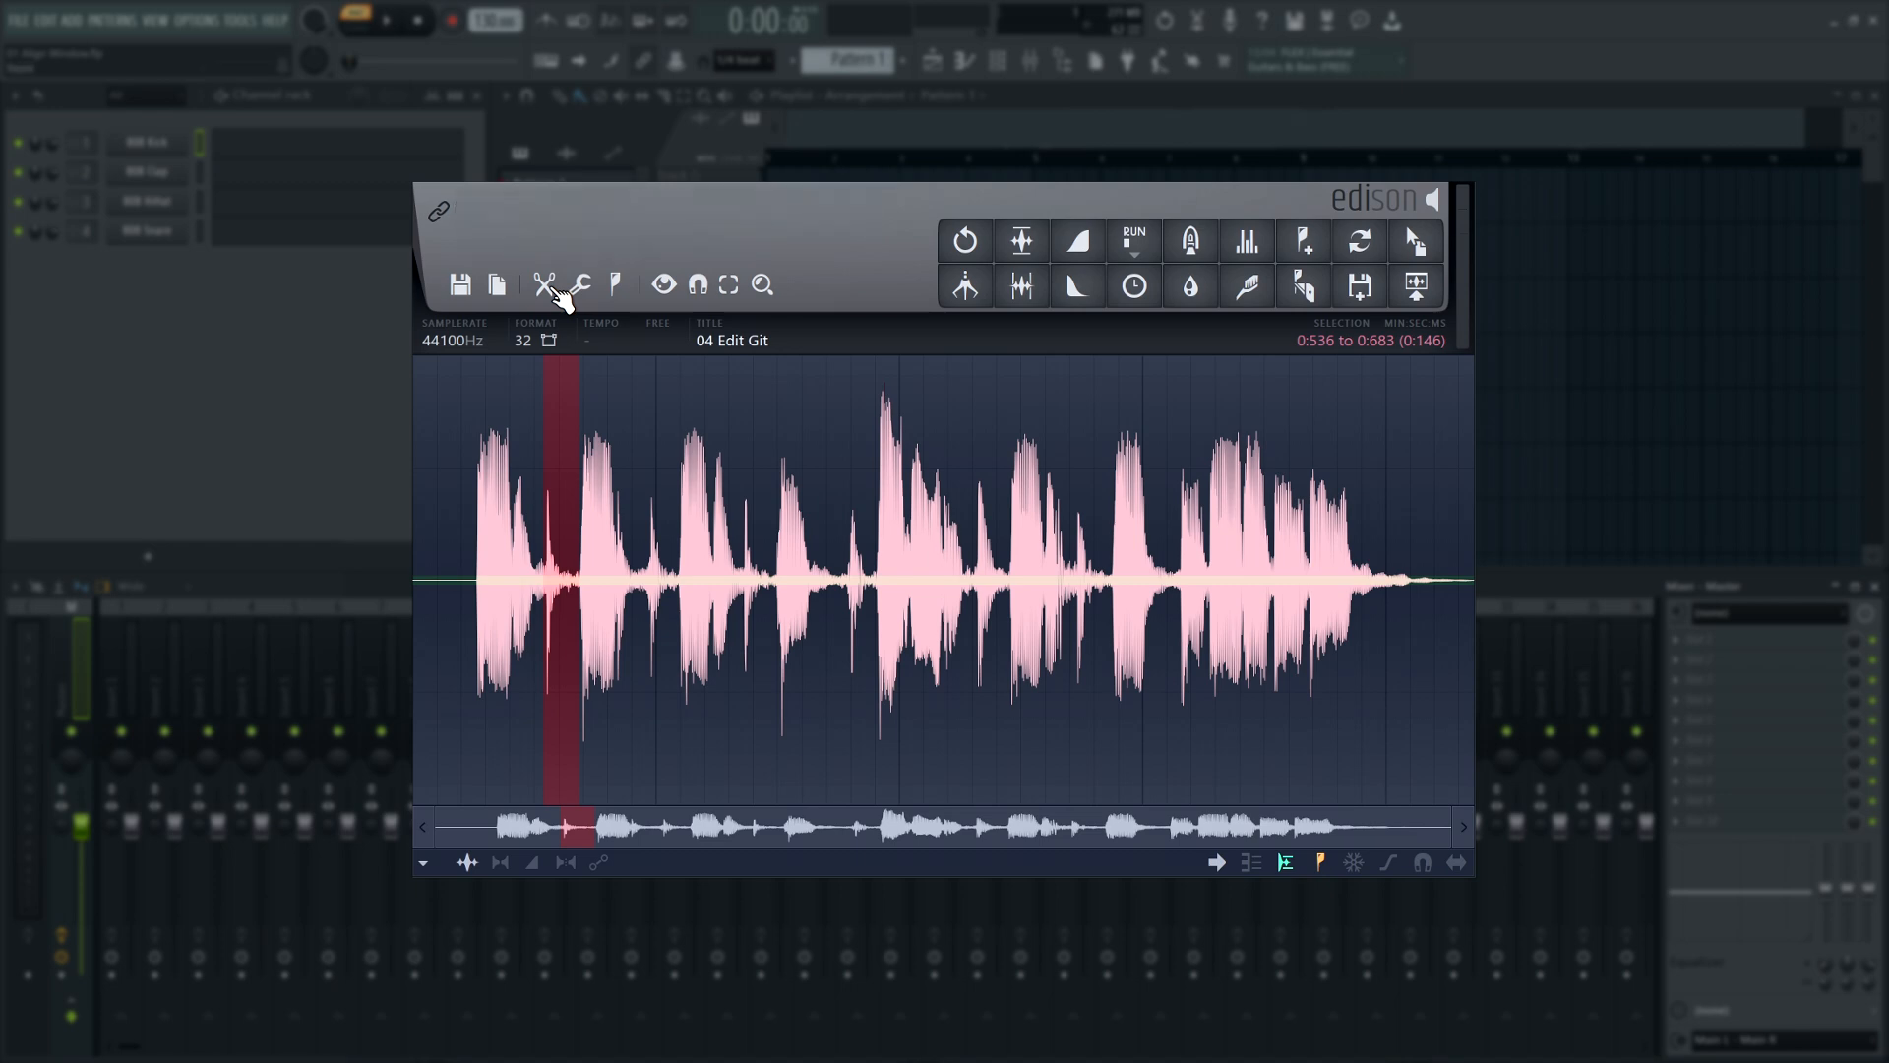
Enable Click-free (smooth) editing in Edison's Edit menu for the Edit Git sample.
click(547, 283)
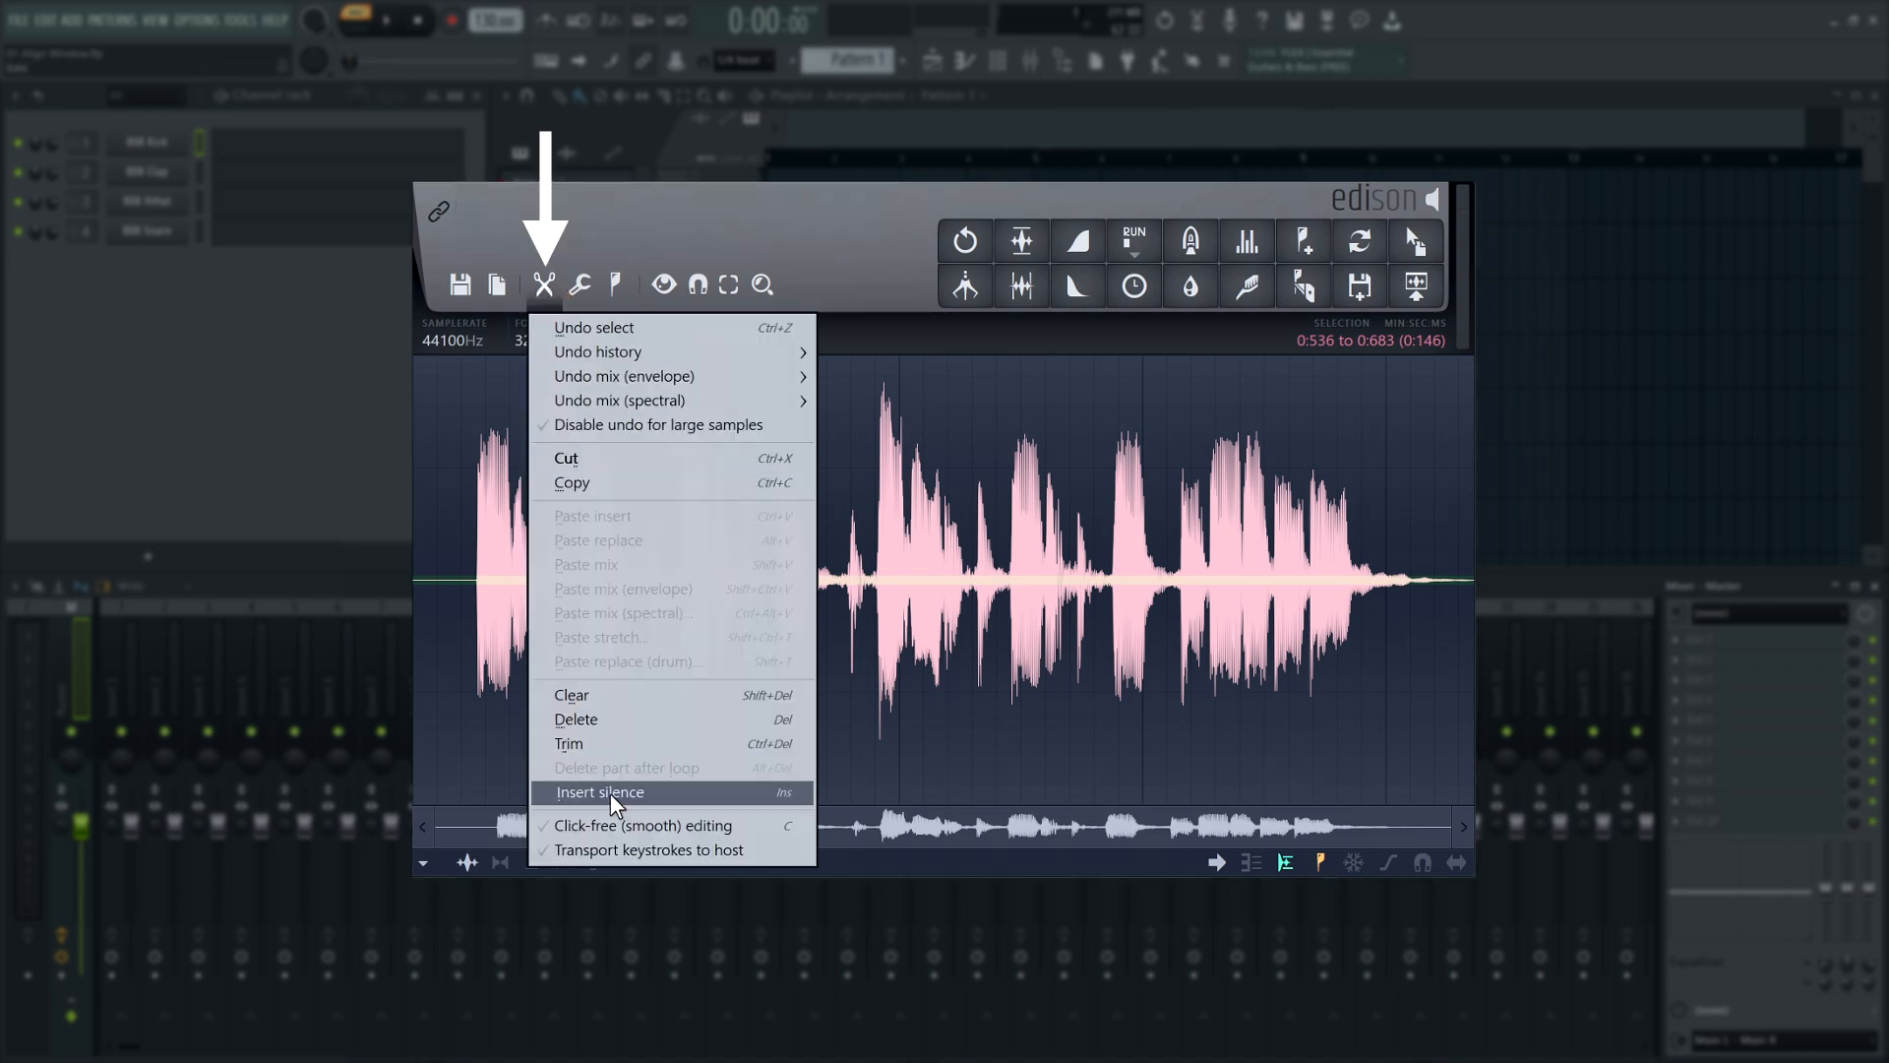
click(598, 791)
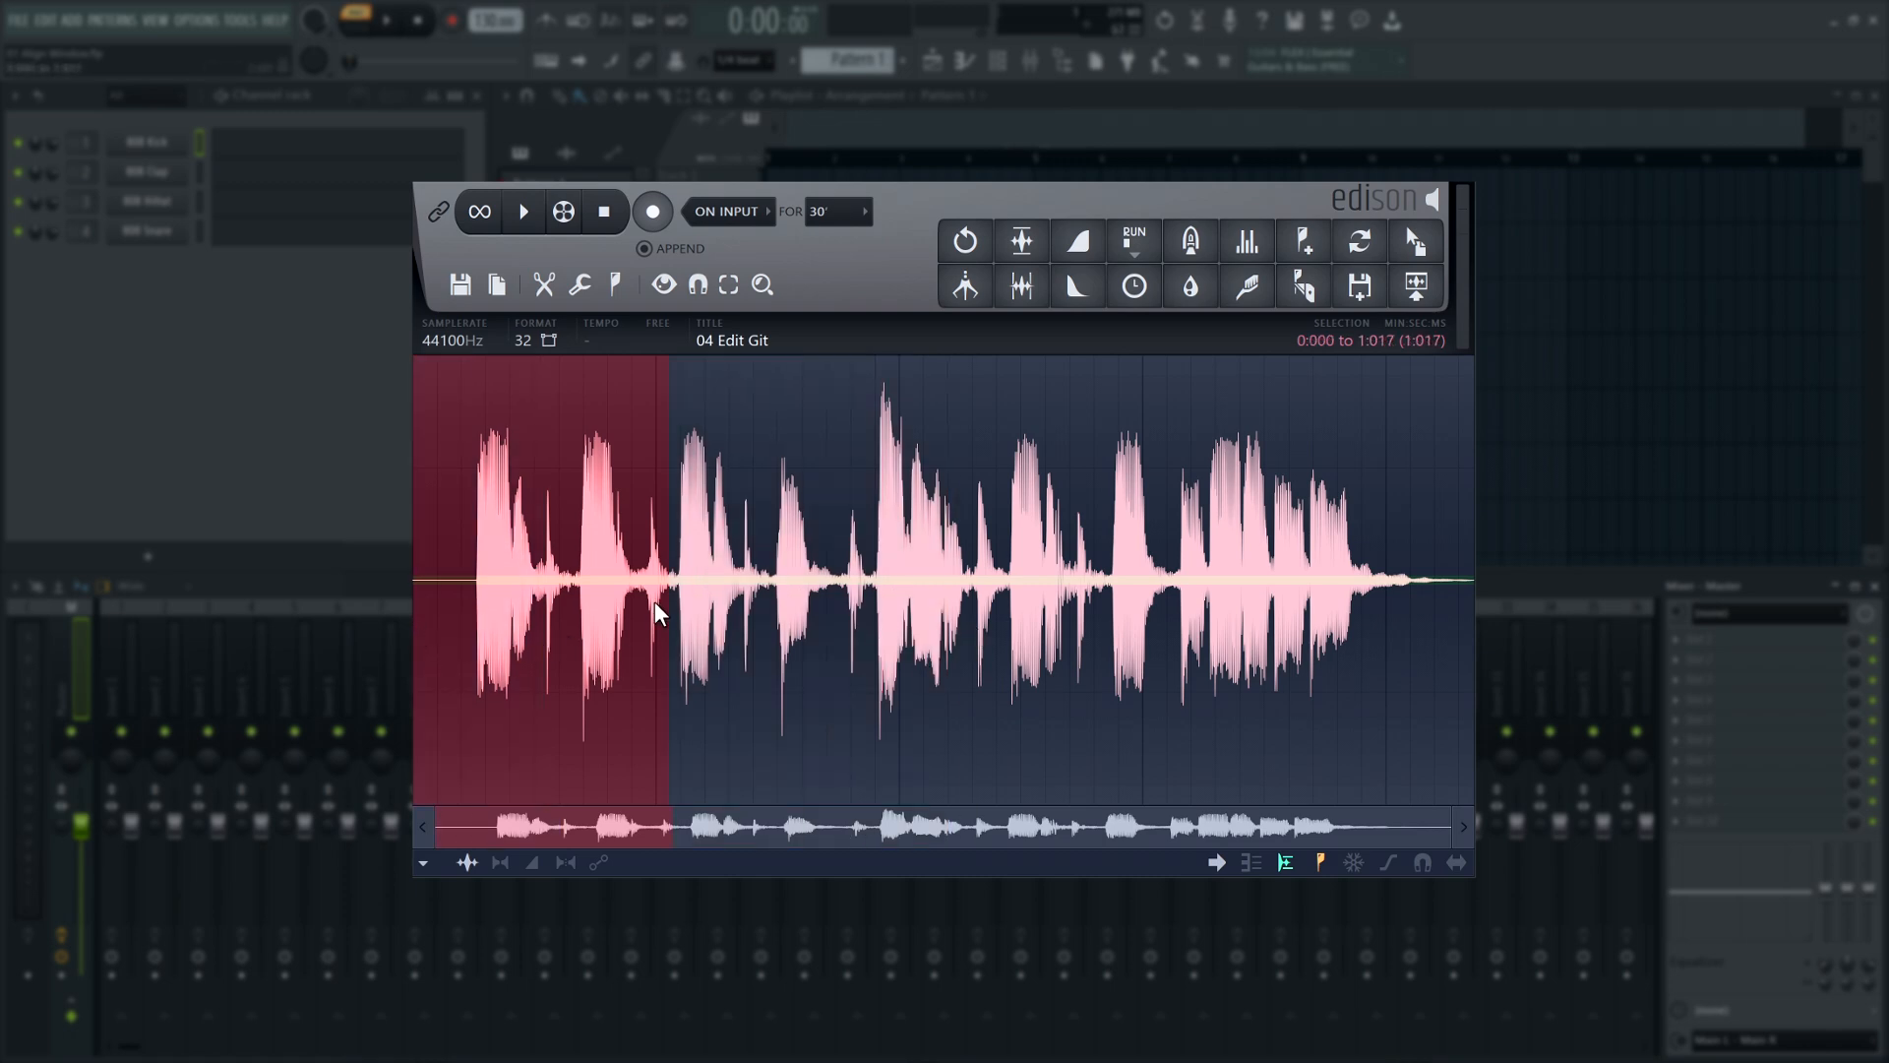
click(964, 240)
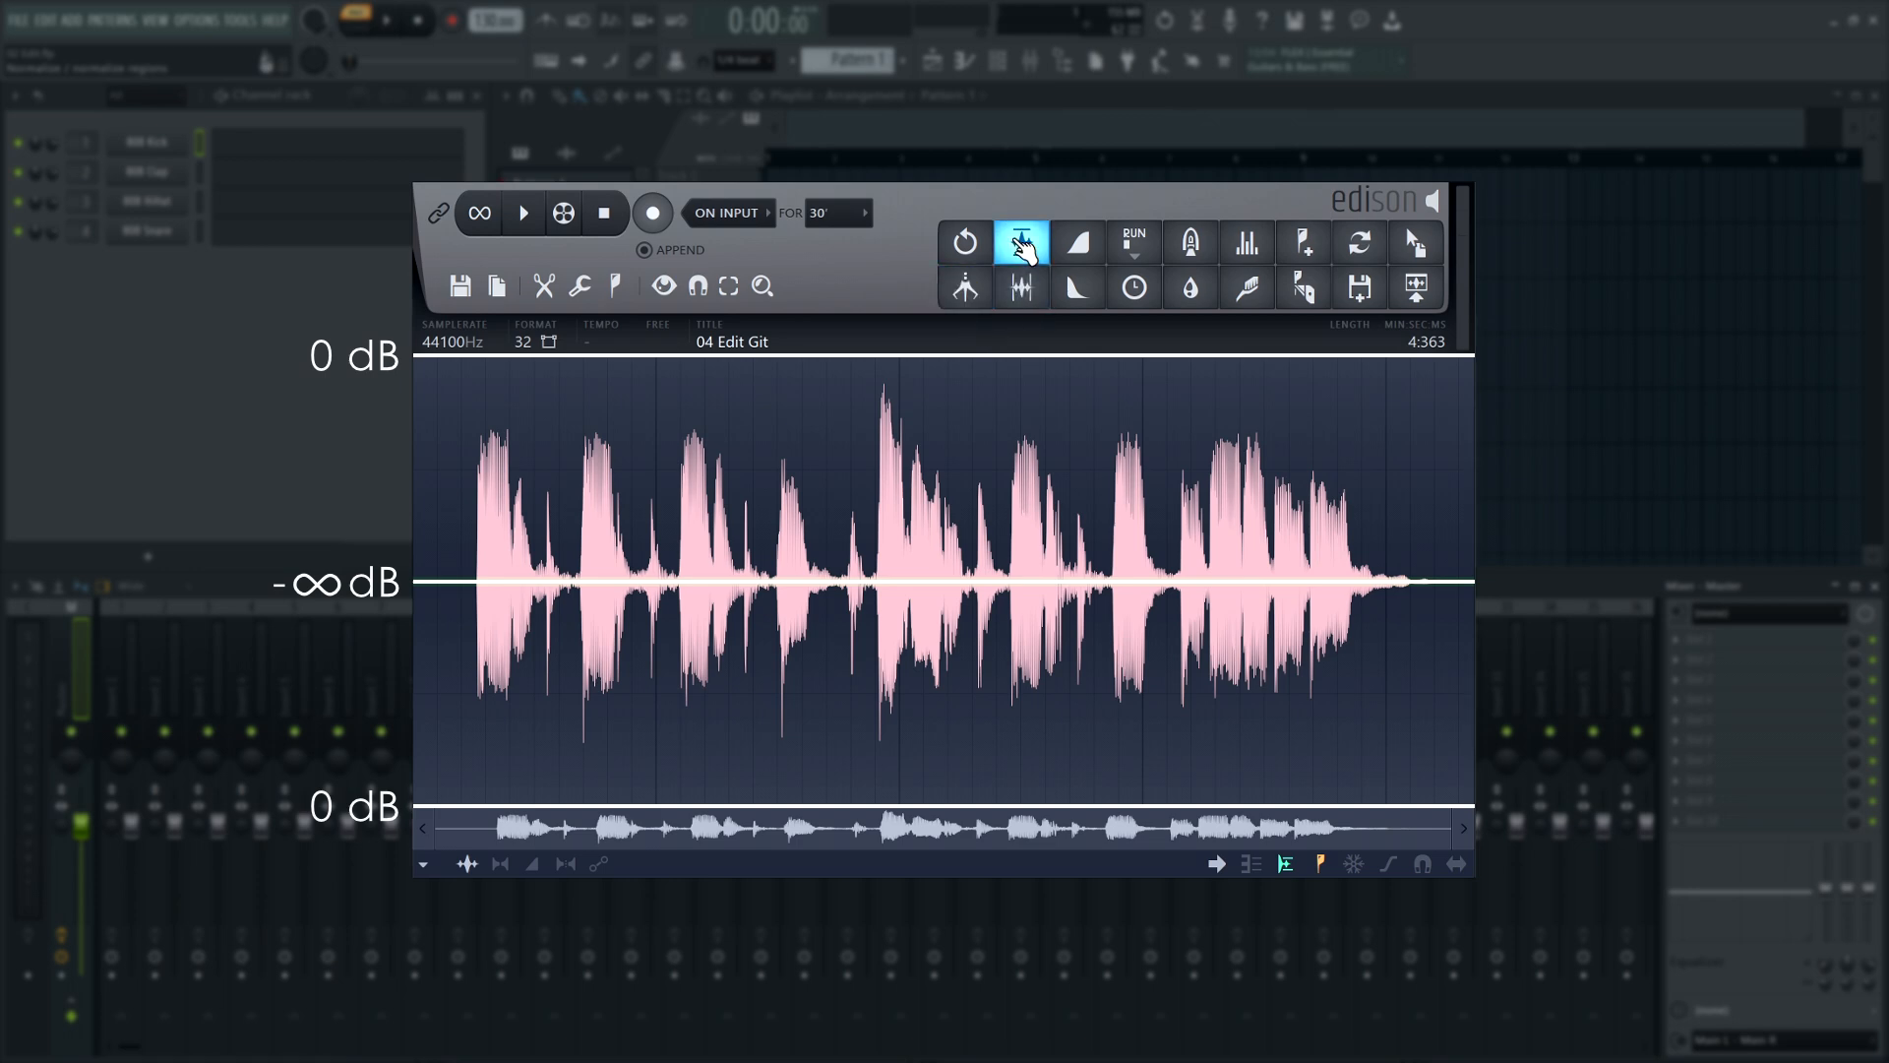
Normalize the Edit Git sample to 0 dB peaks and play it back to check.
click(1022, 242)
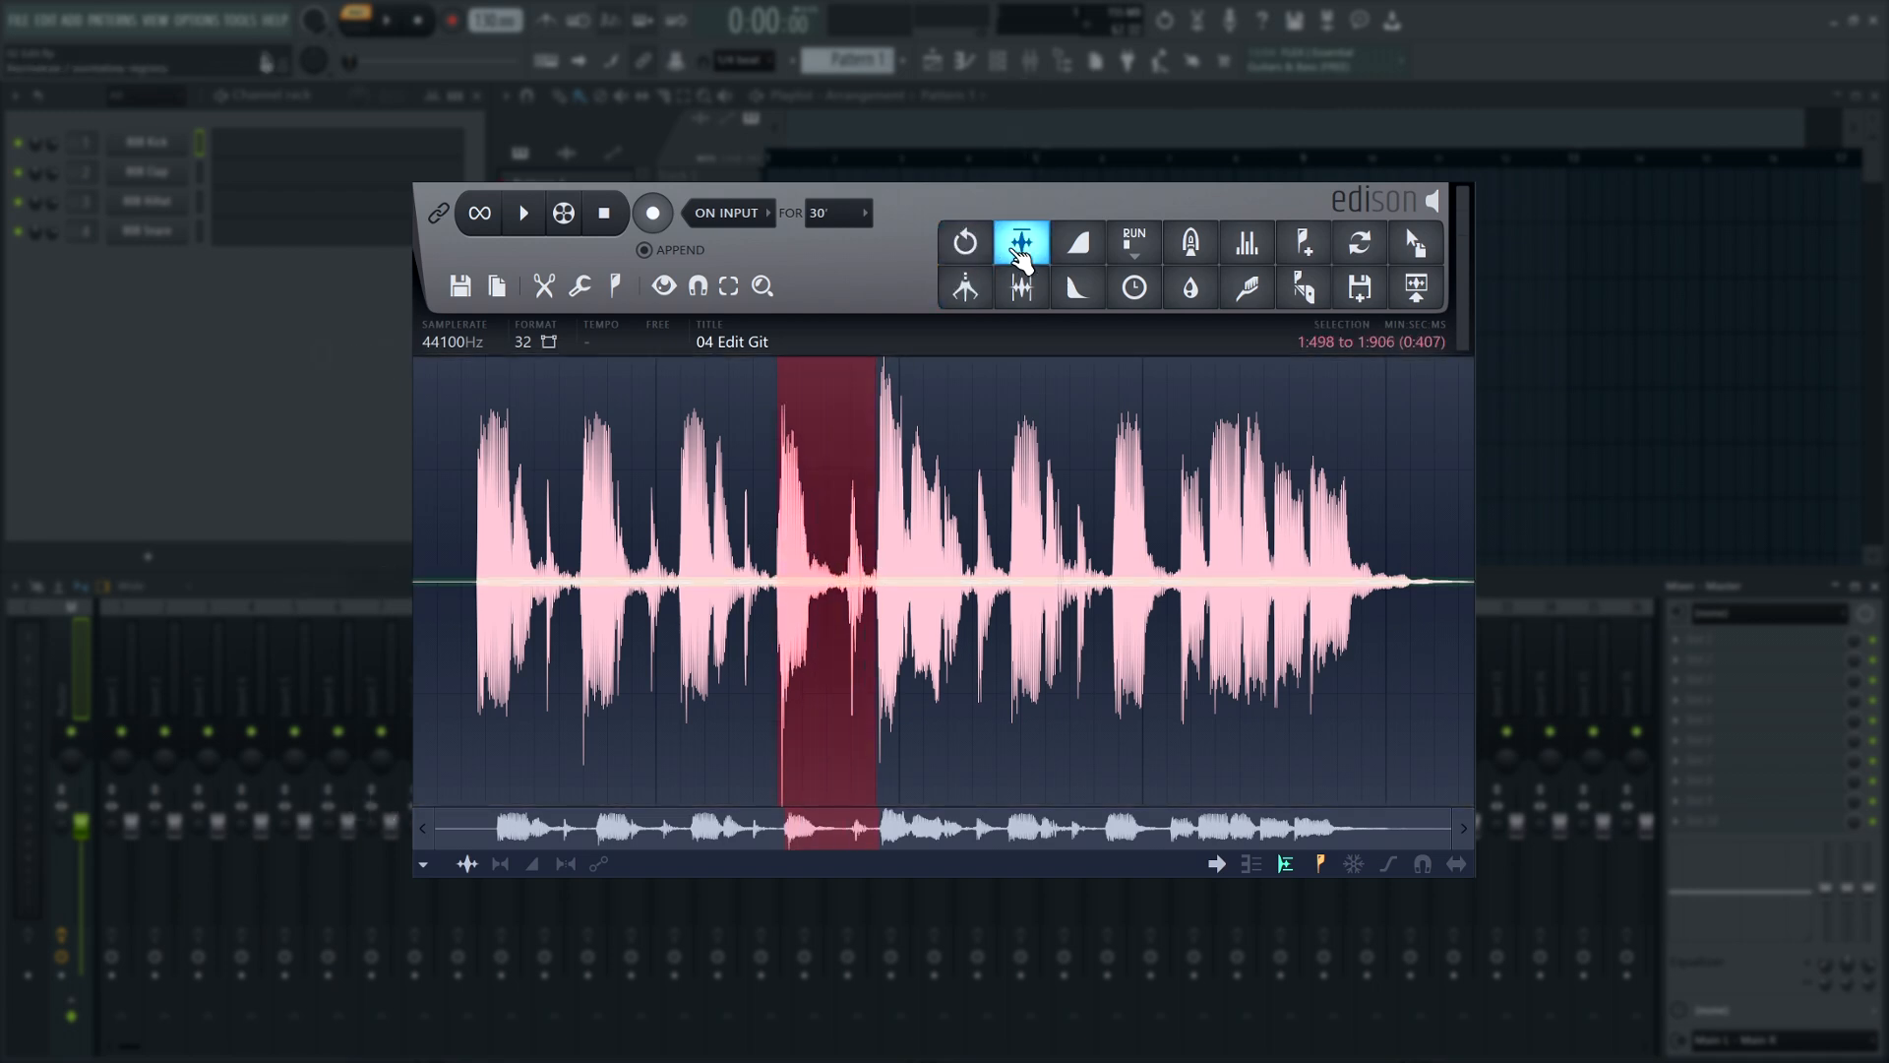
click(523, 213)
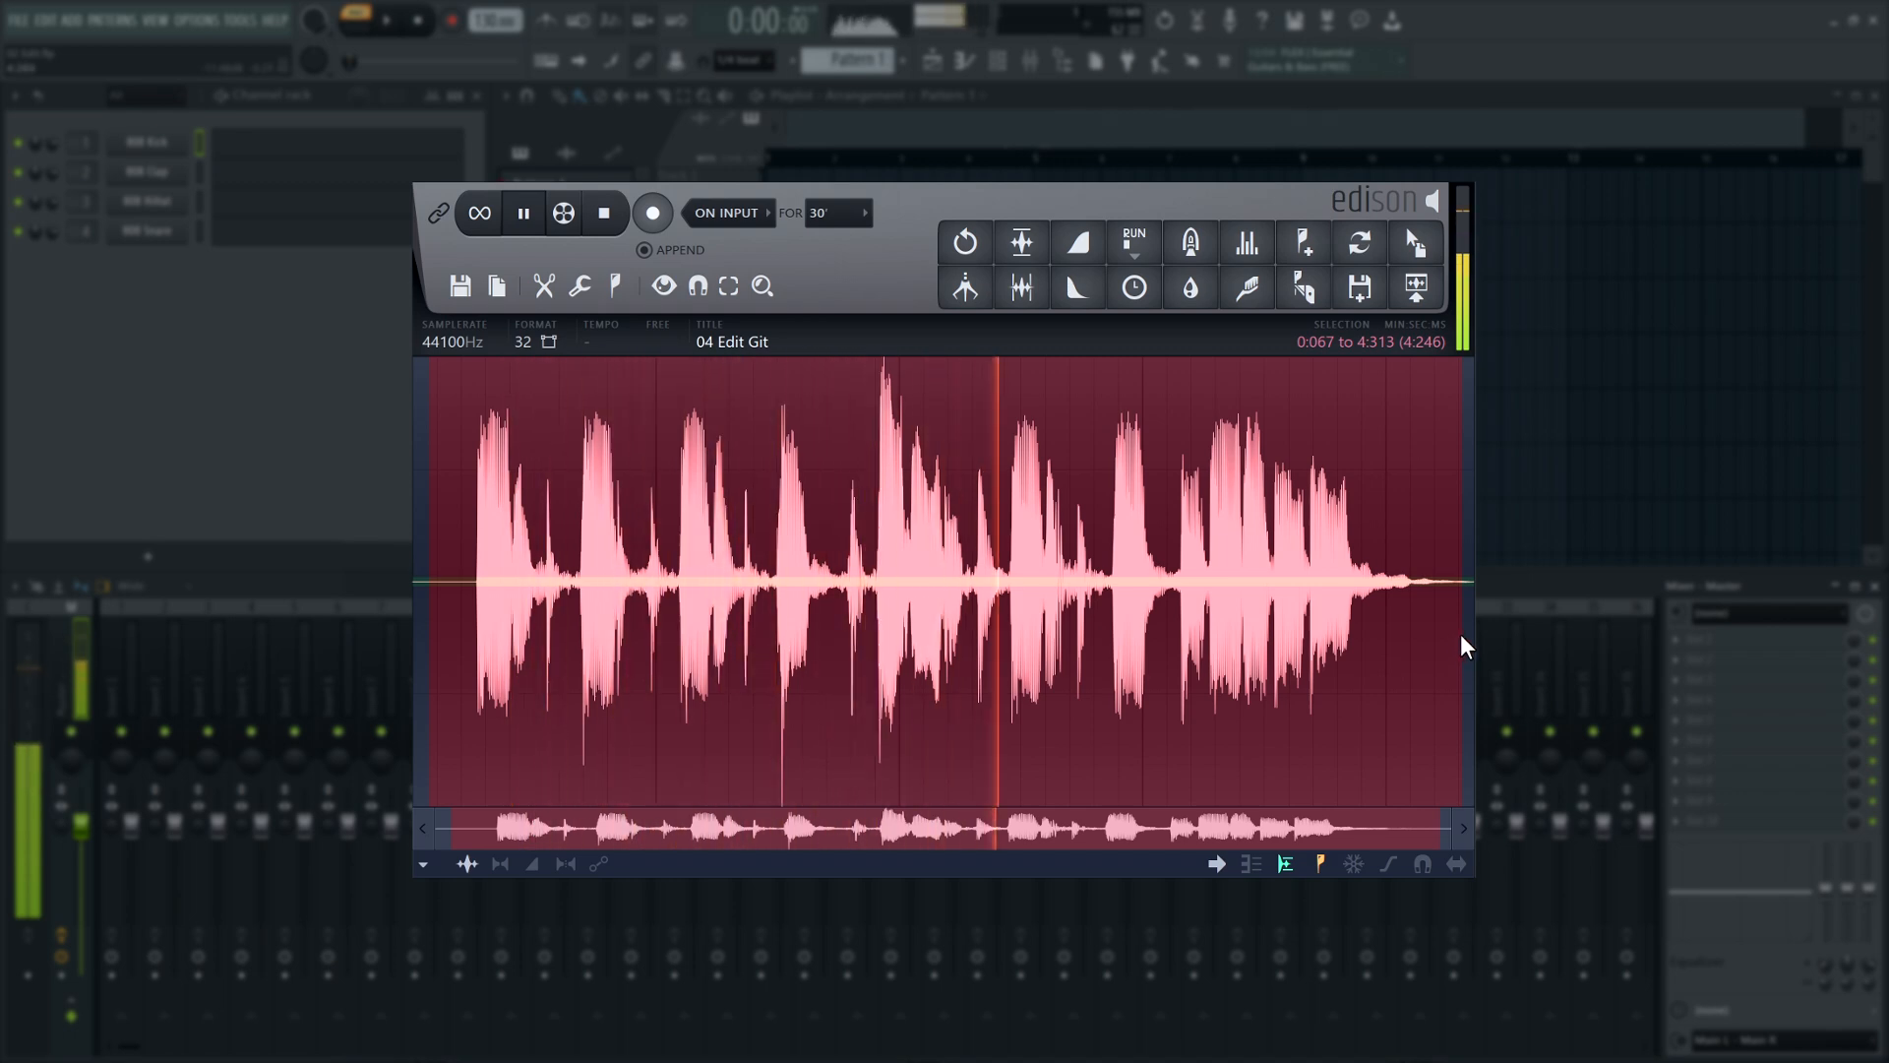
click(524, 213)
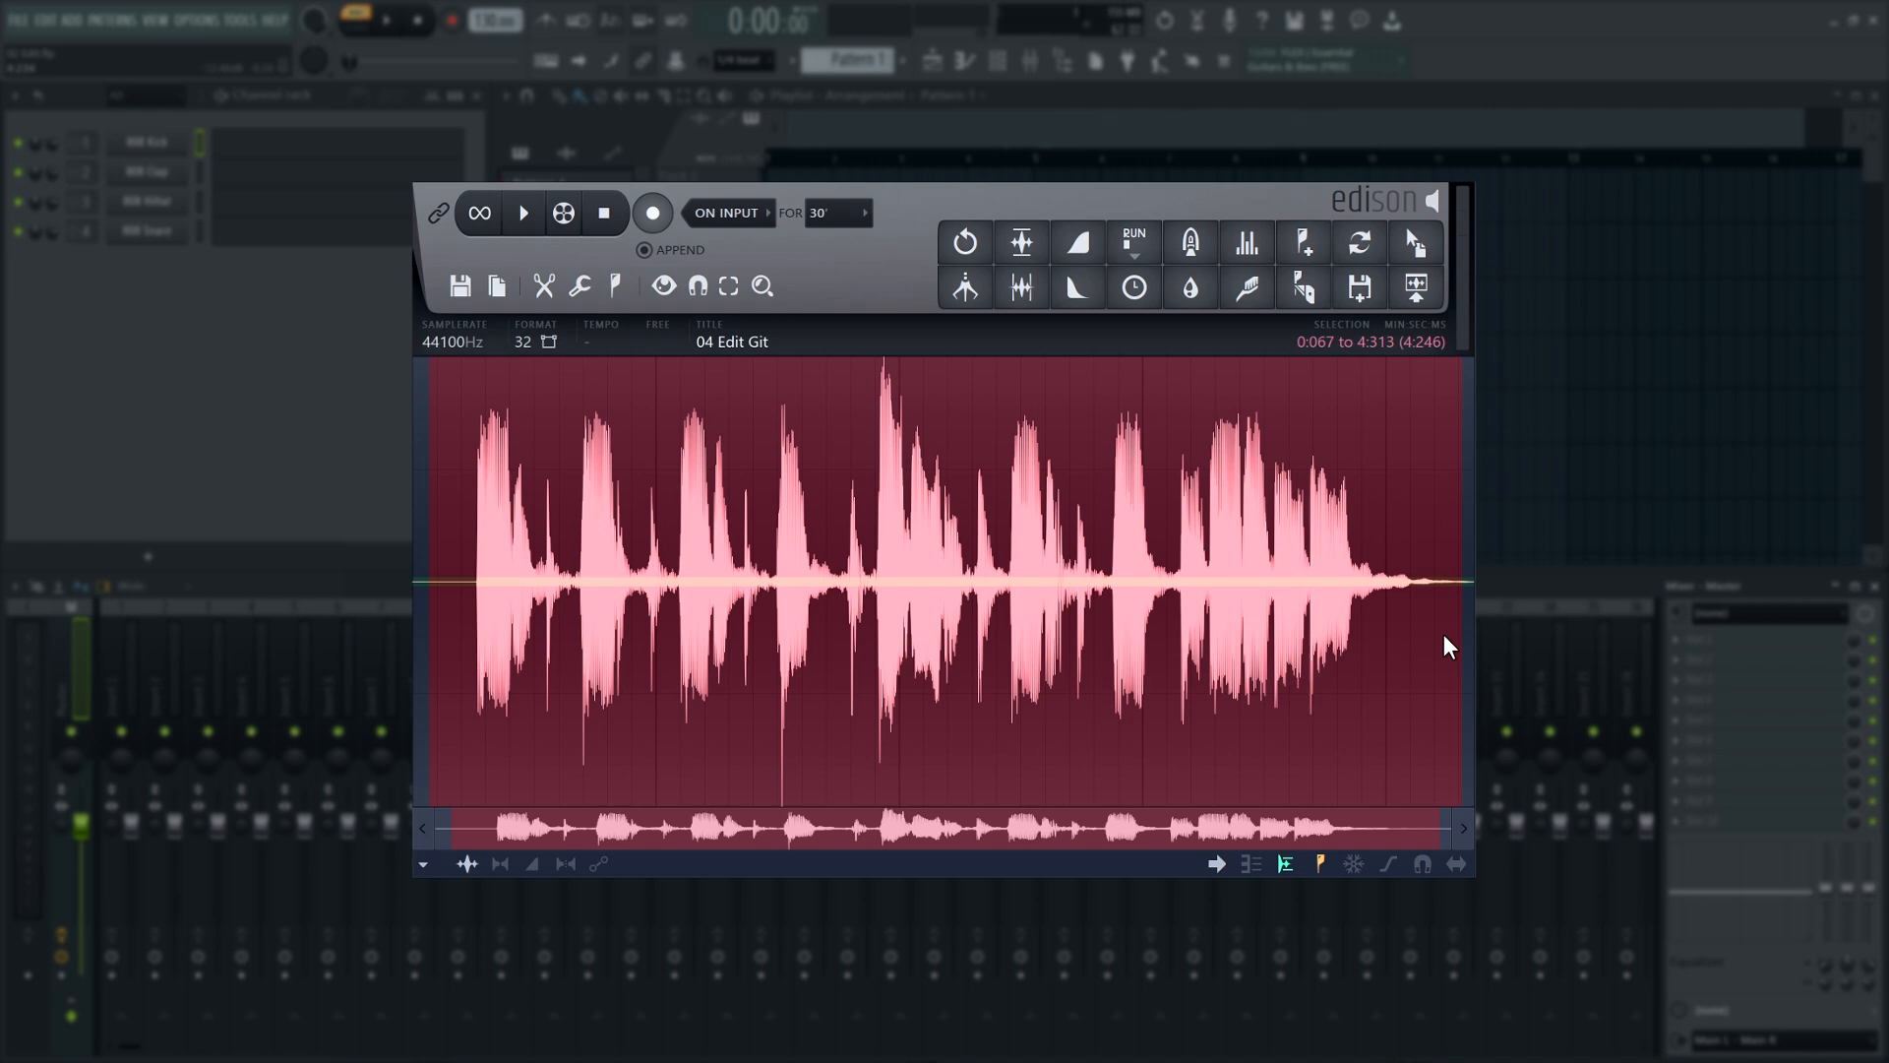
mouse_move(1448, 642)
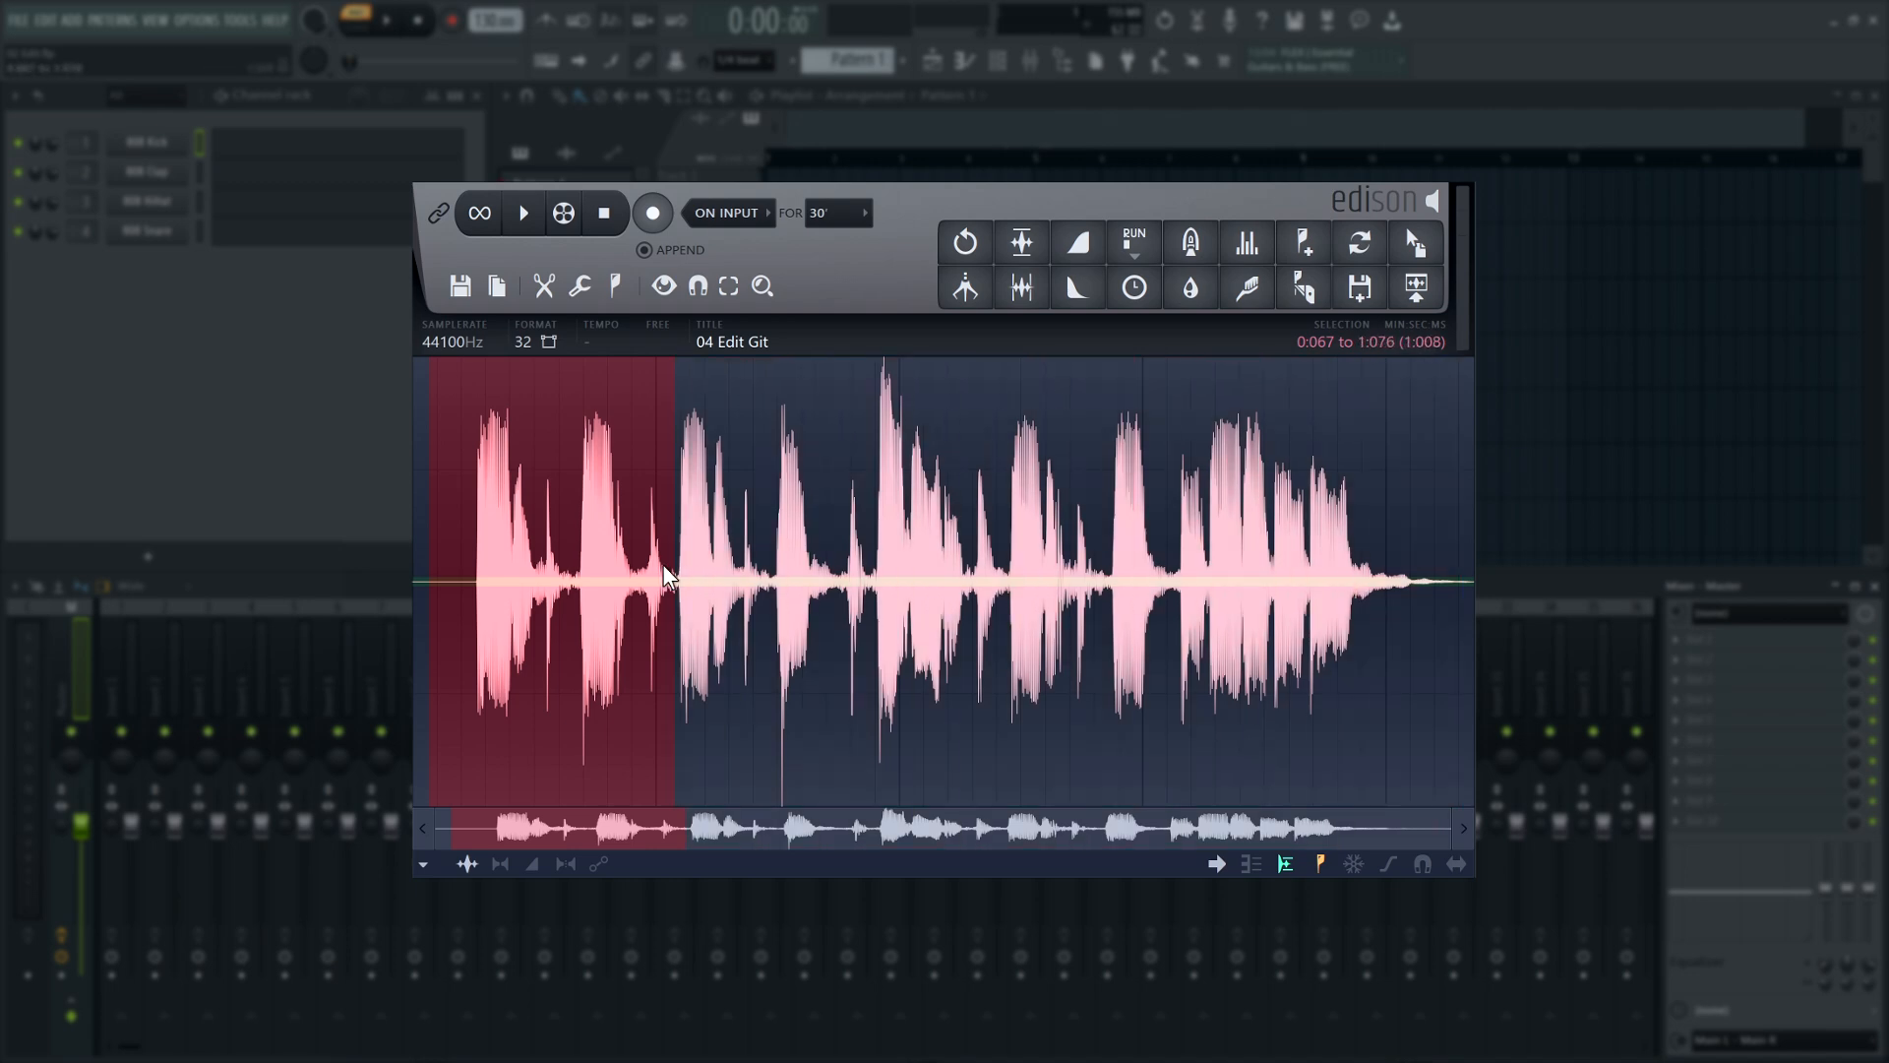
drag(669, 573, 506, 573)
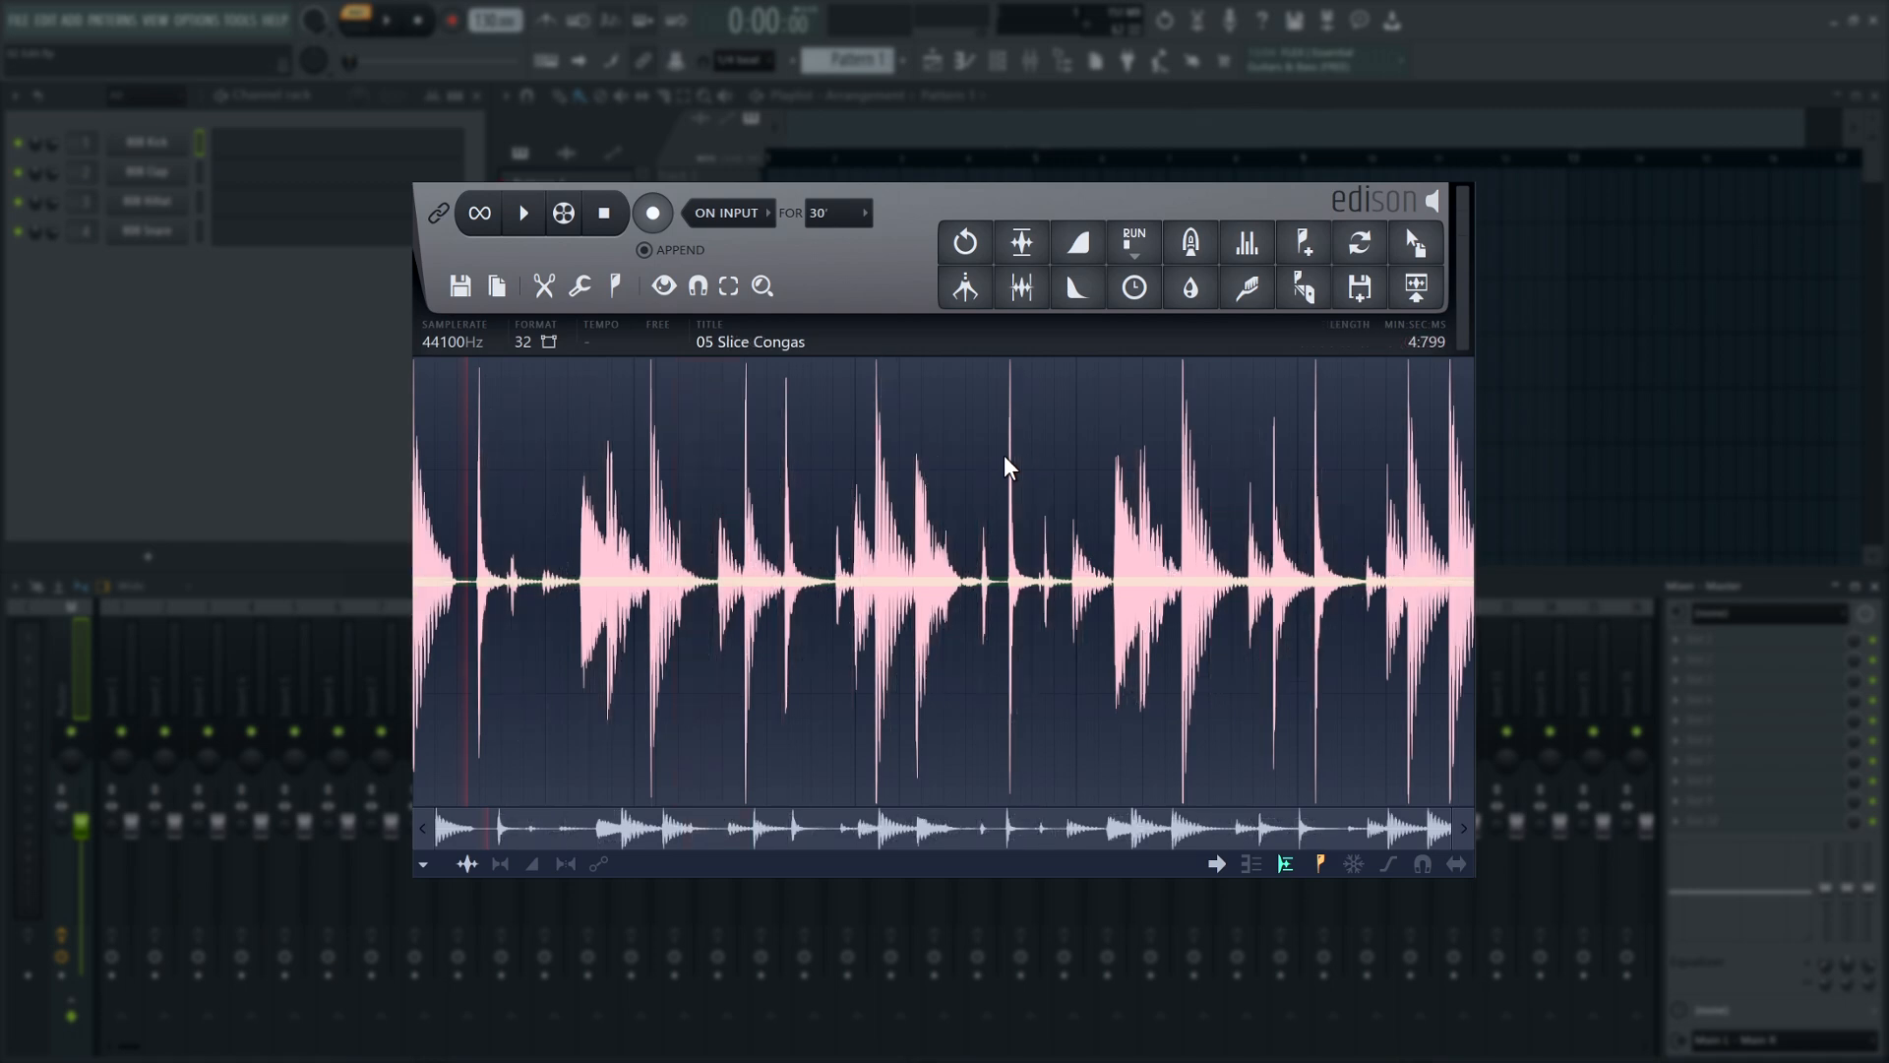
mouse_move(626, 275)
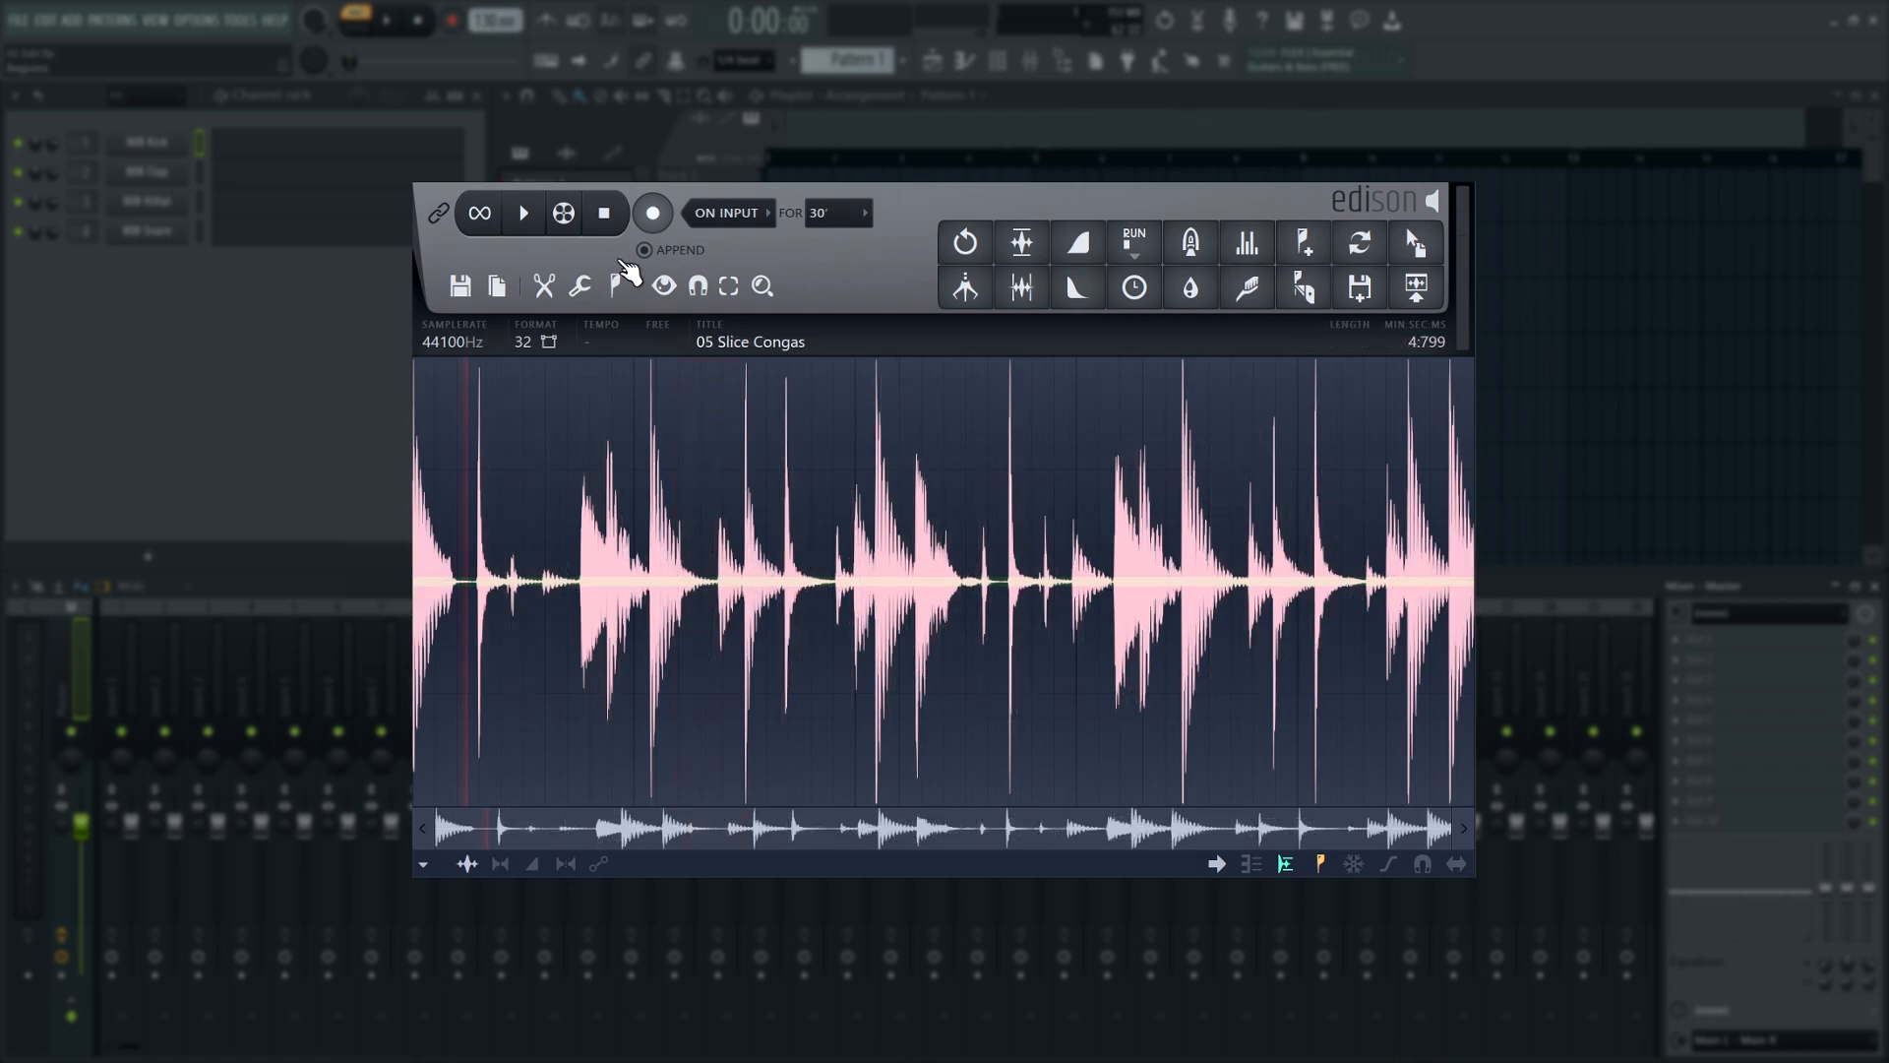
Load 05 Slice Congas and add markers on its first conga hits via the Regions menu.
click(523, 212)
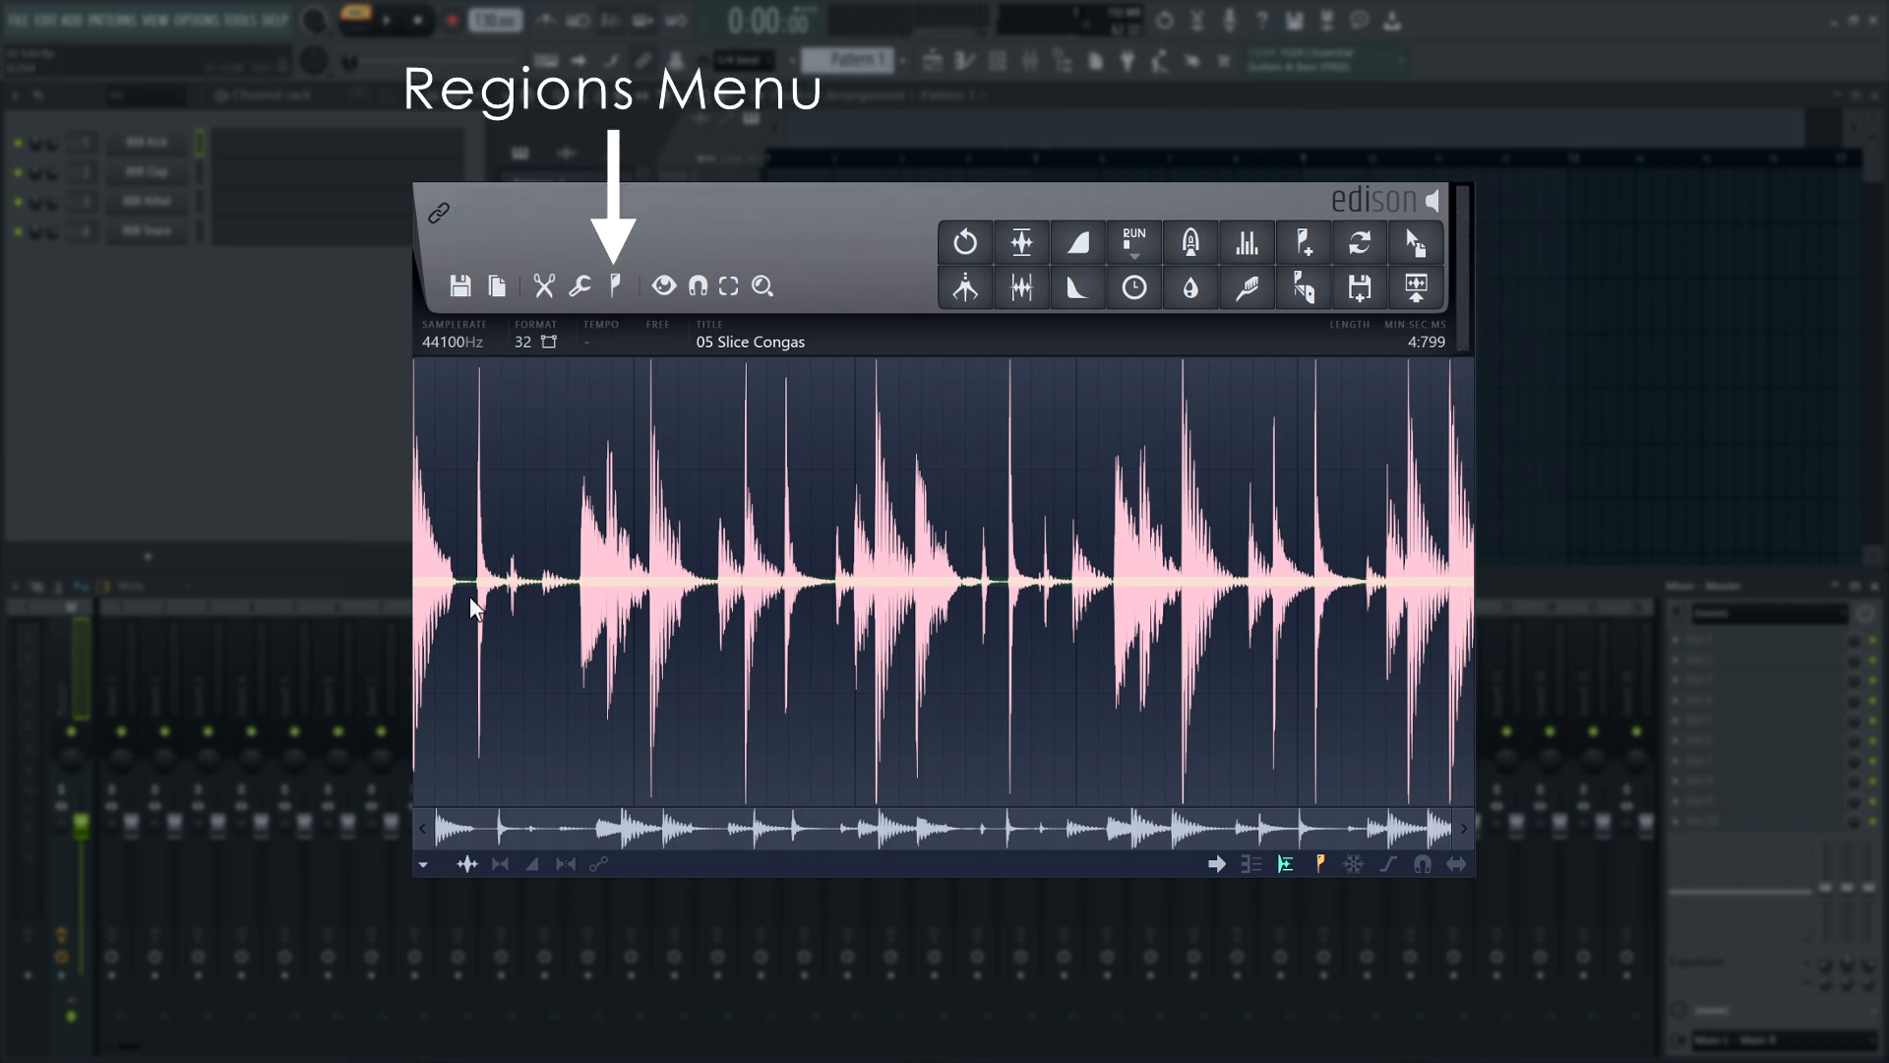
drag(419, 585, 476, 584)
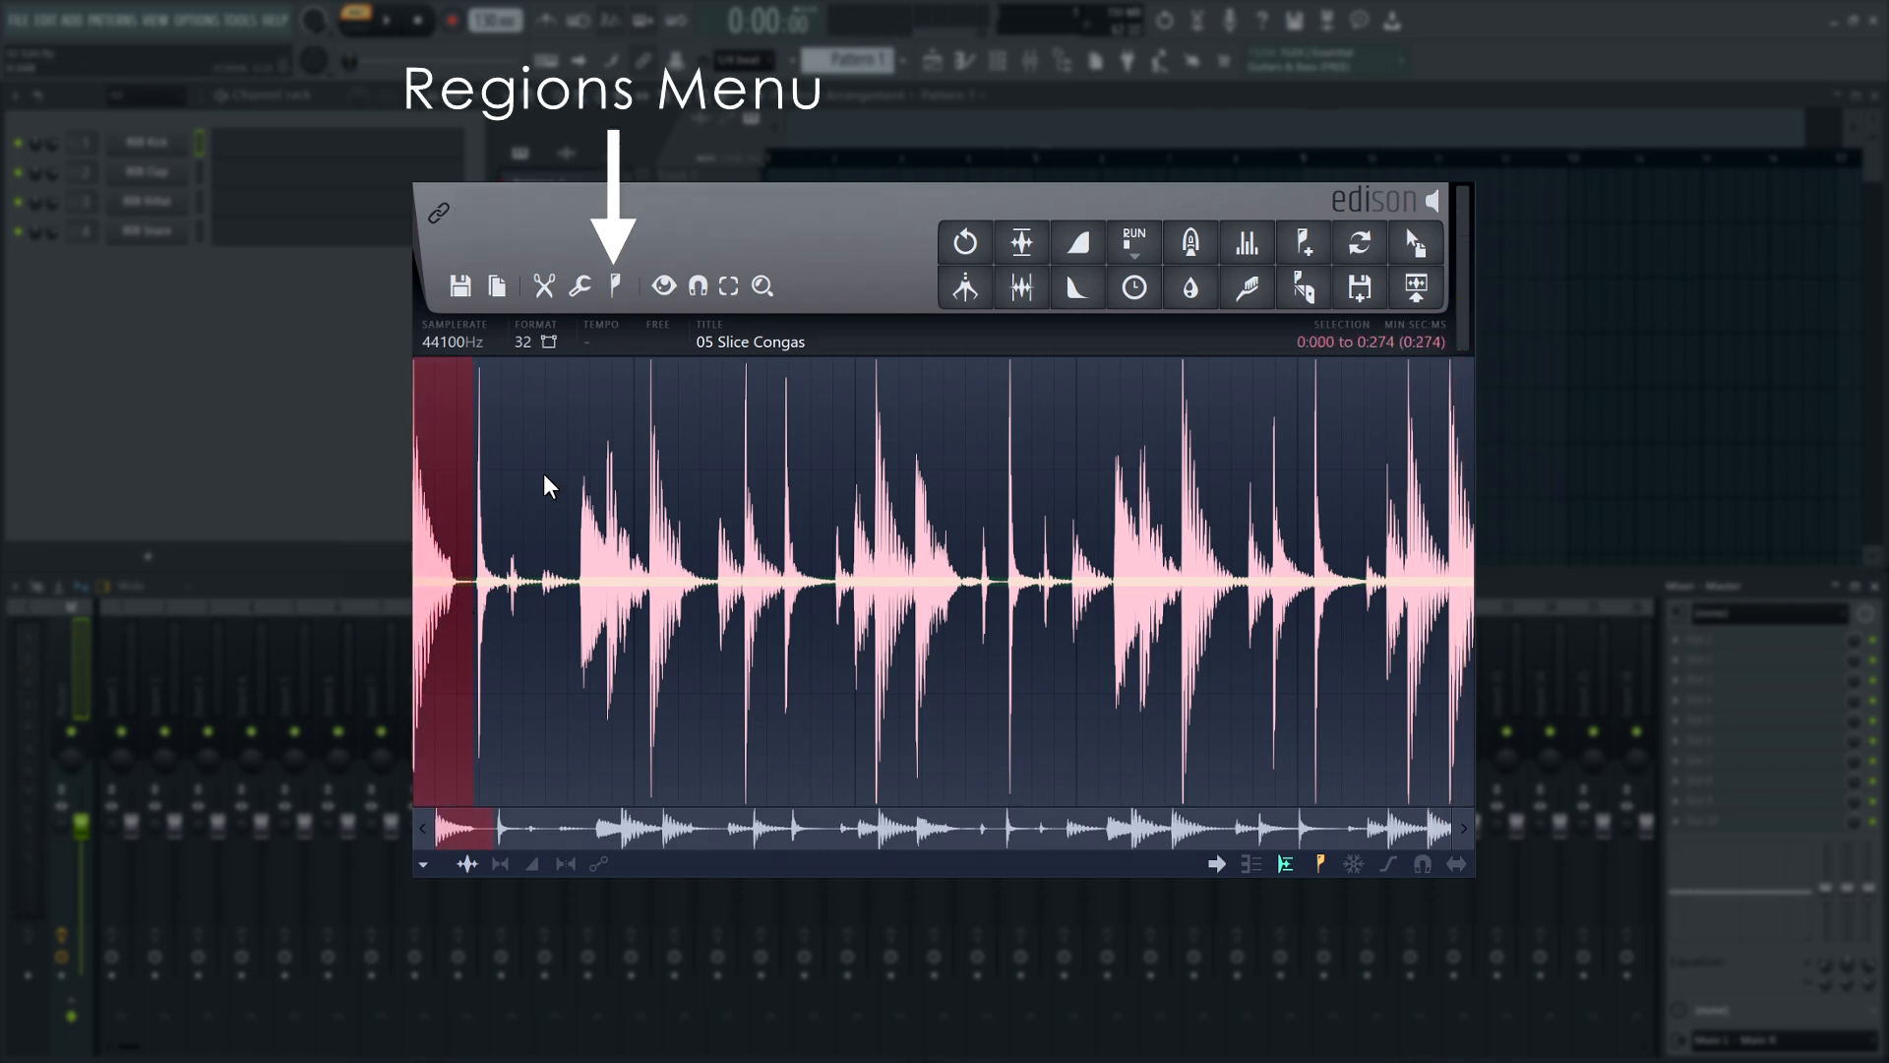
click(613, 285)
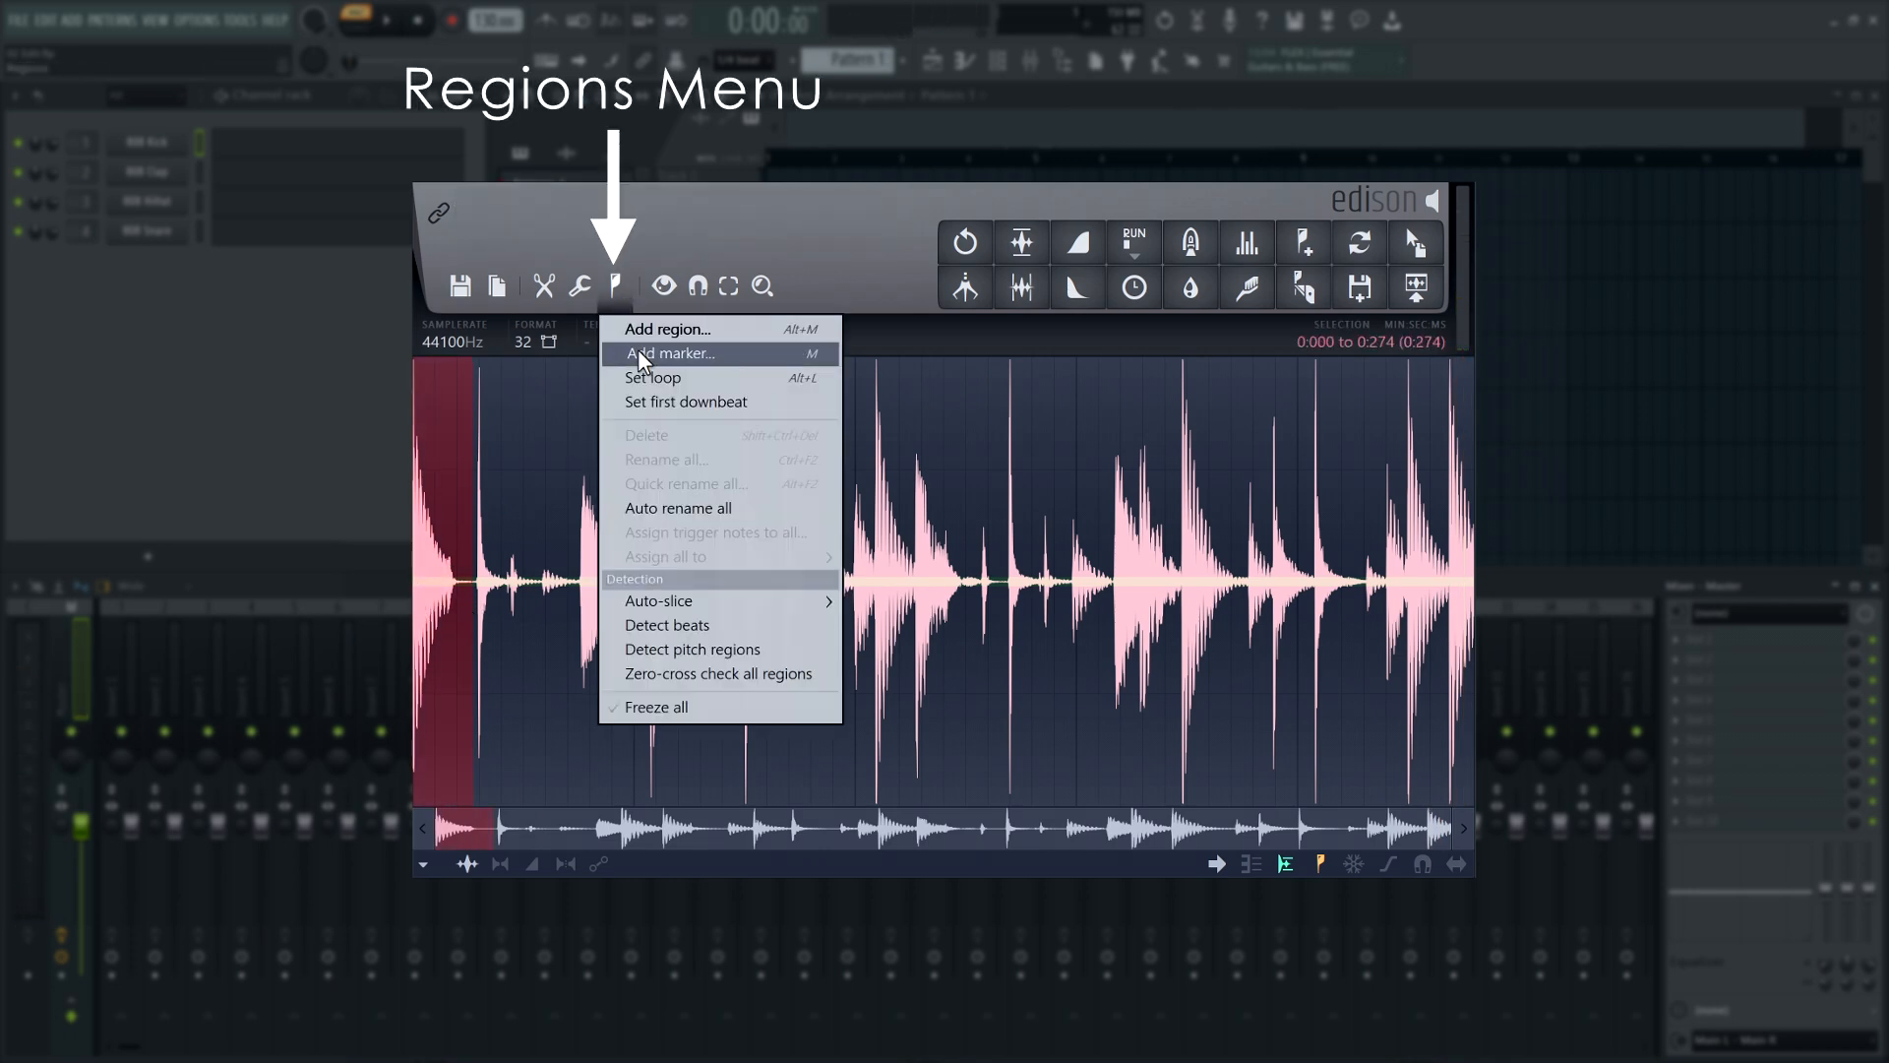
click(669, 352)
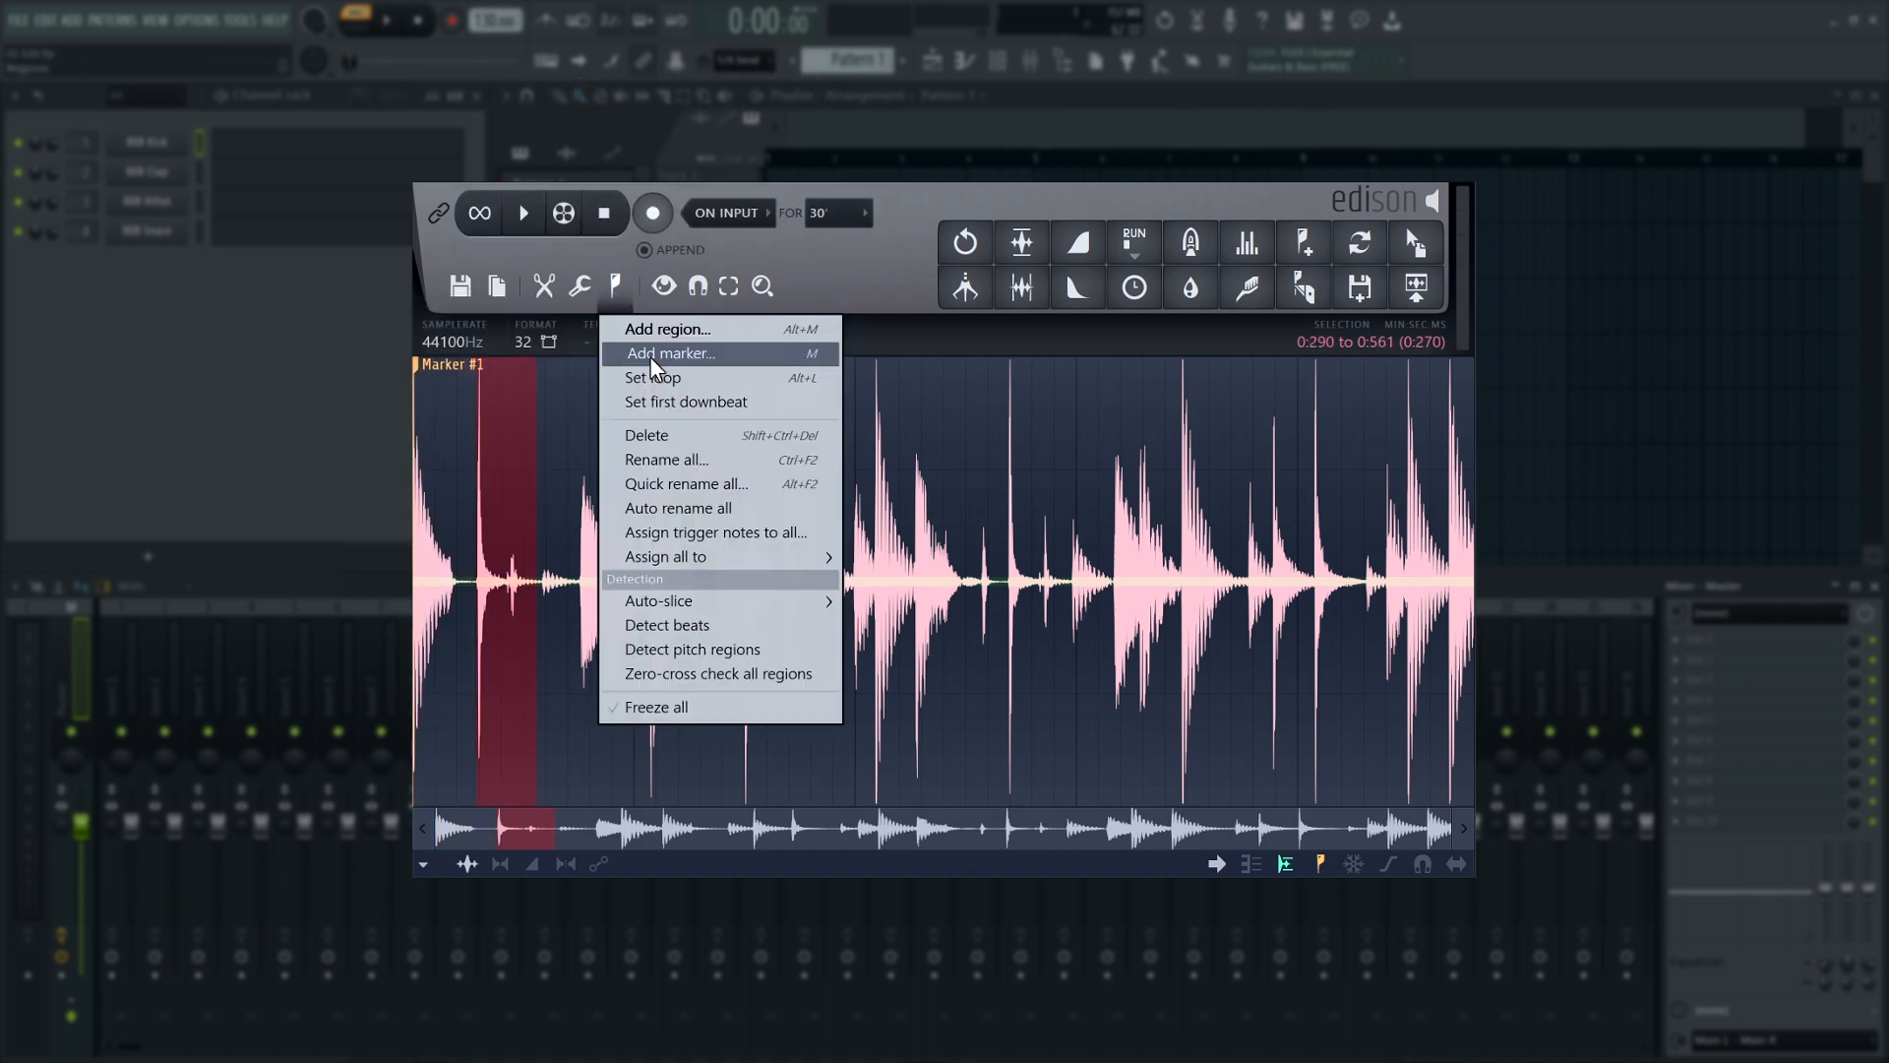
click(669, 352)
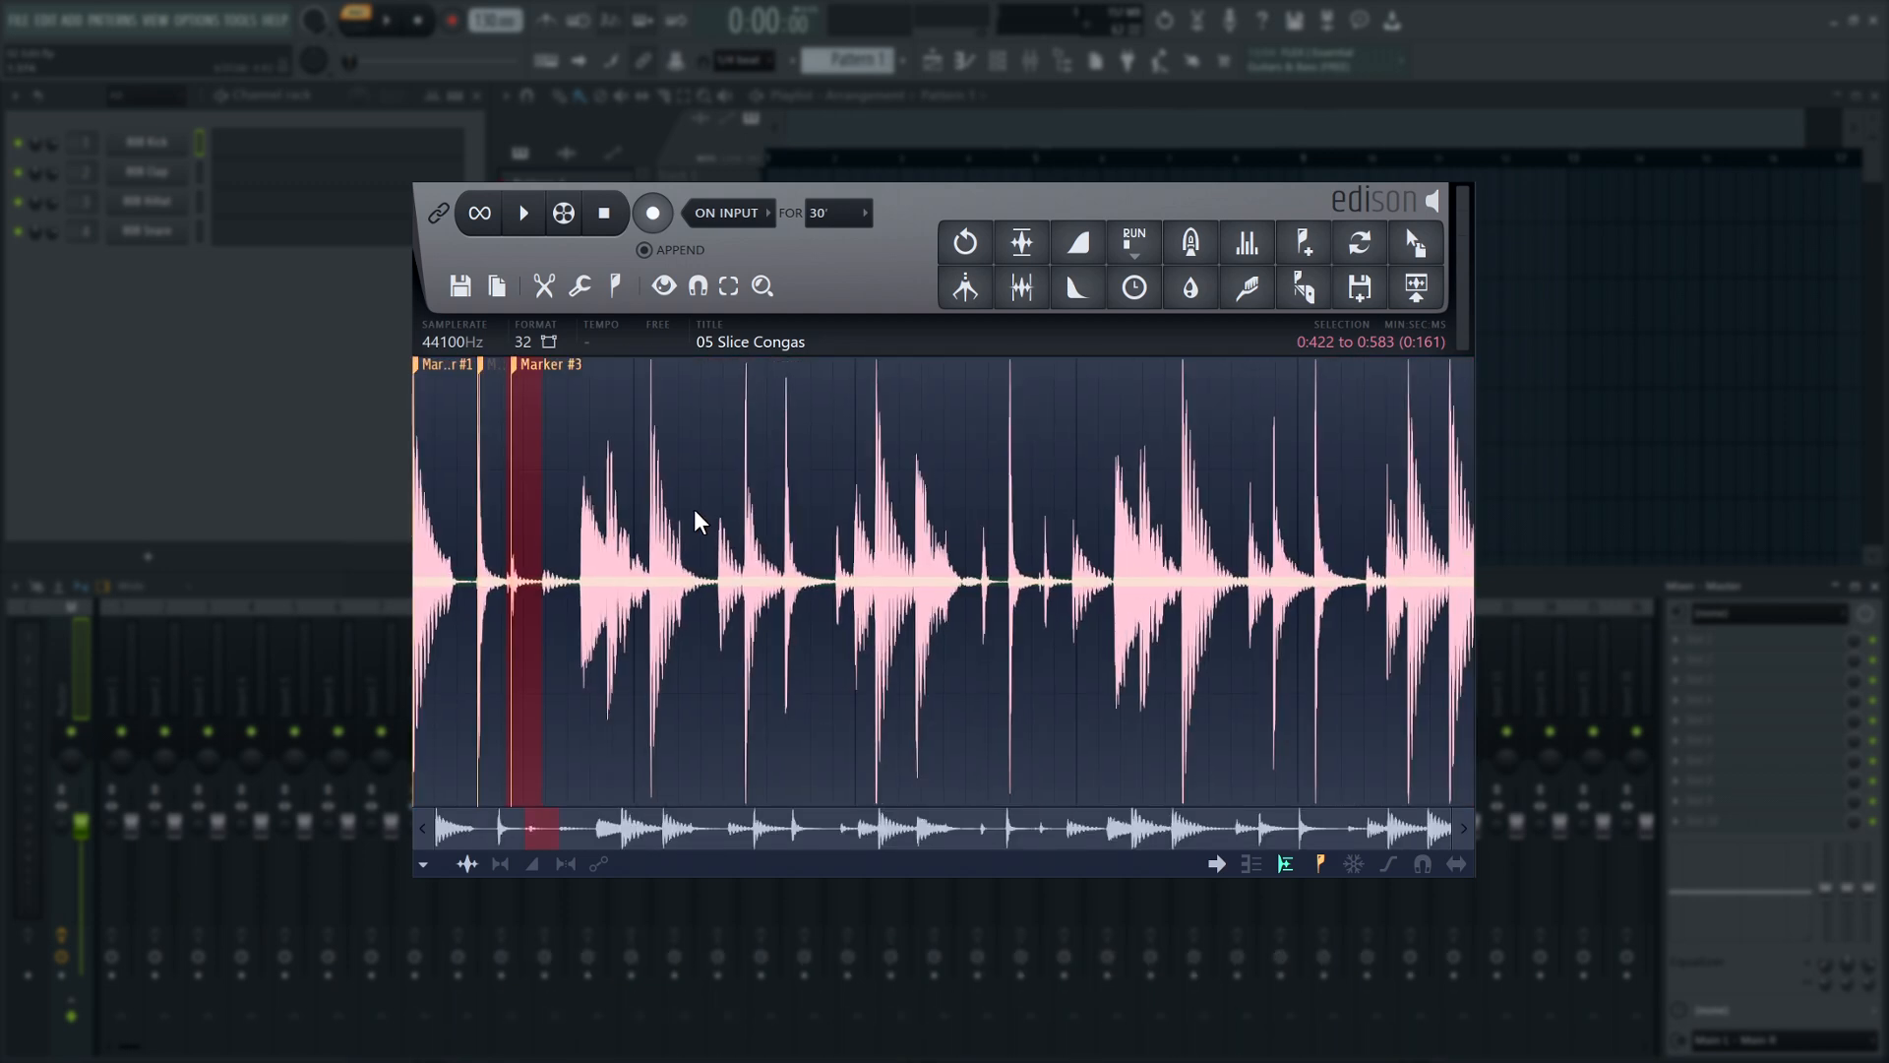
right_click(548, 364)
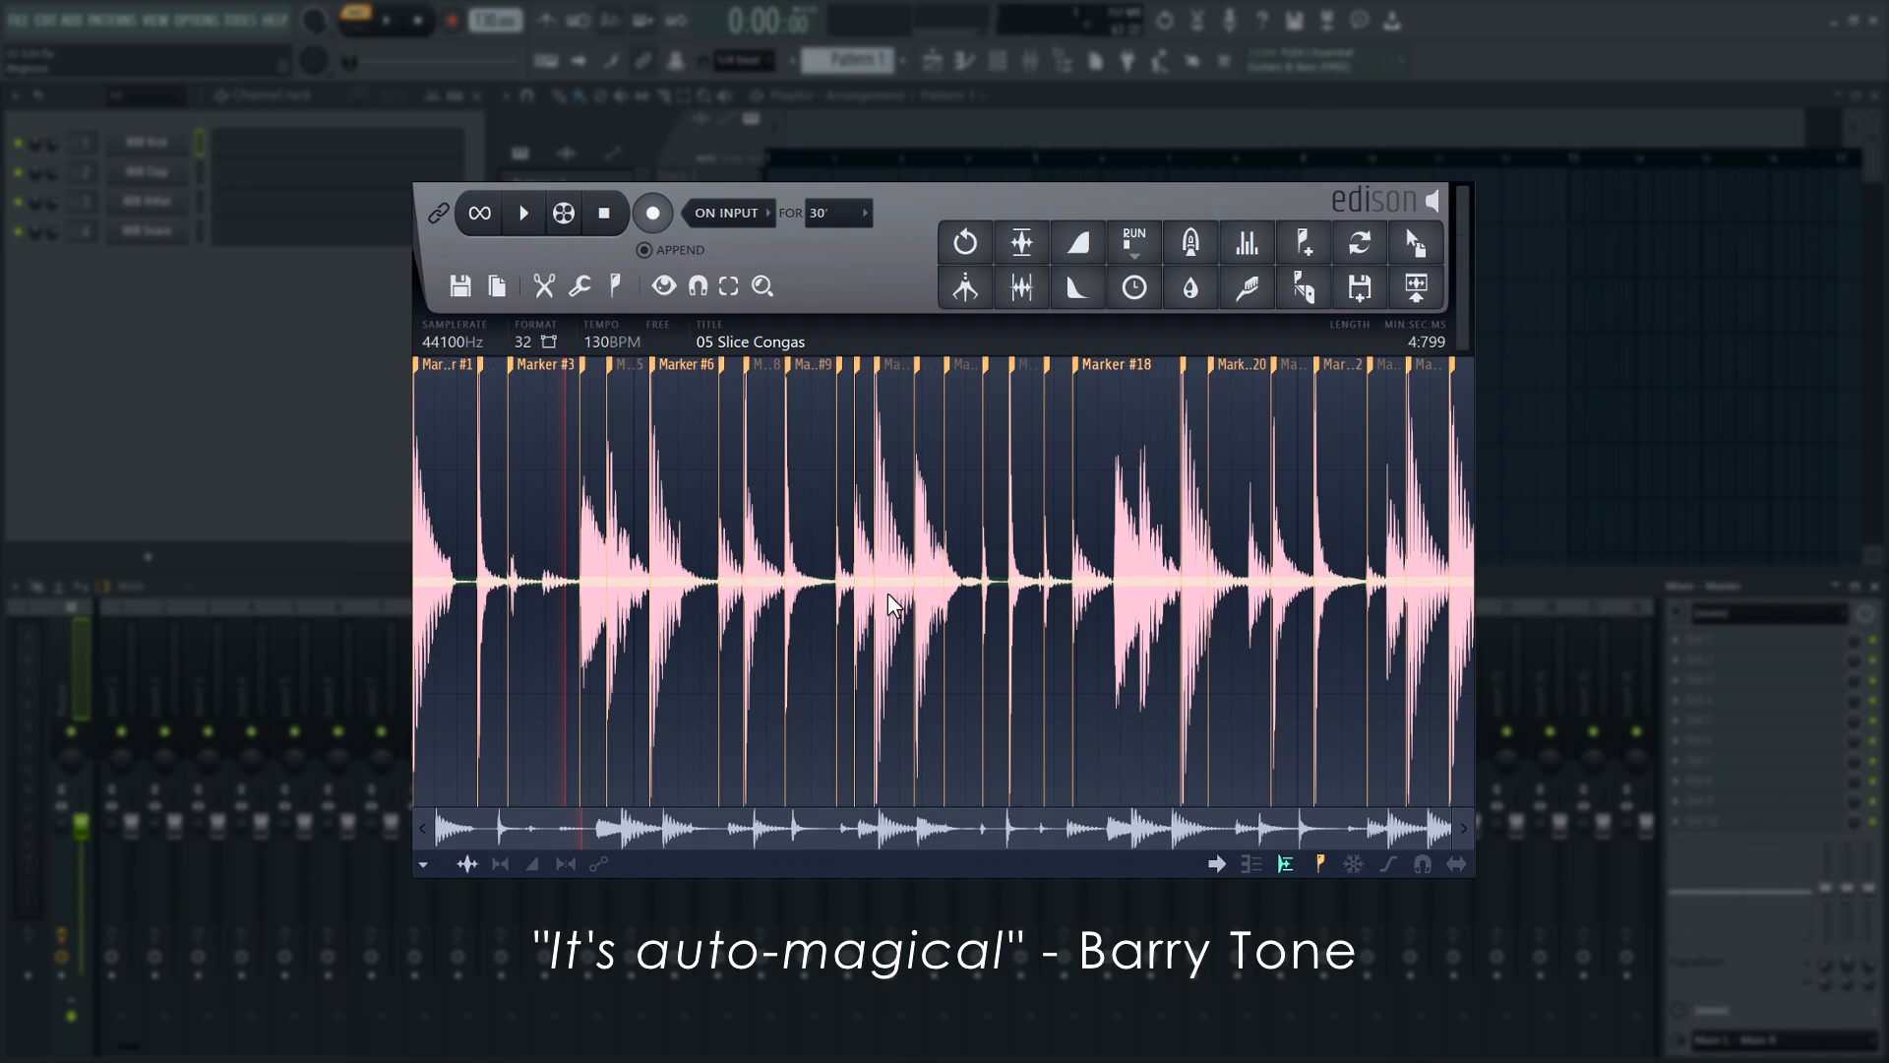
Clear the auto-slice markers and leave the grid synced to beats at 130 BPM.
click(614, 285)
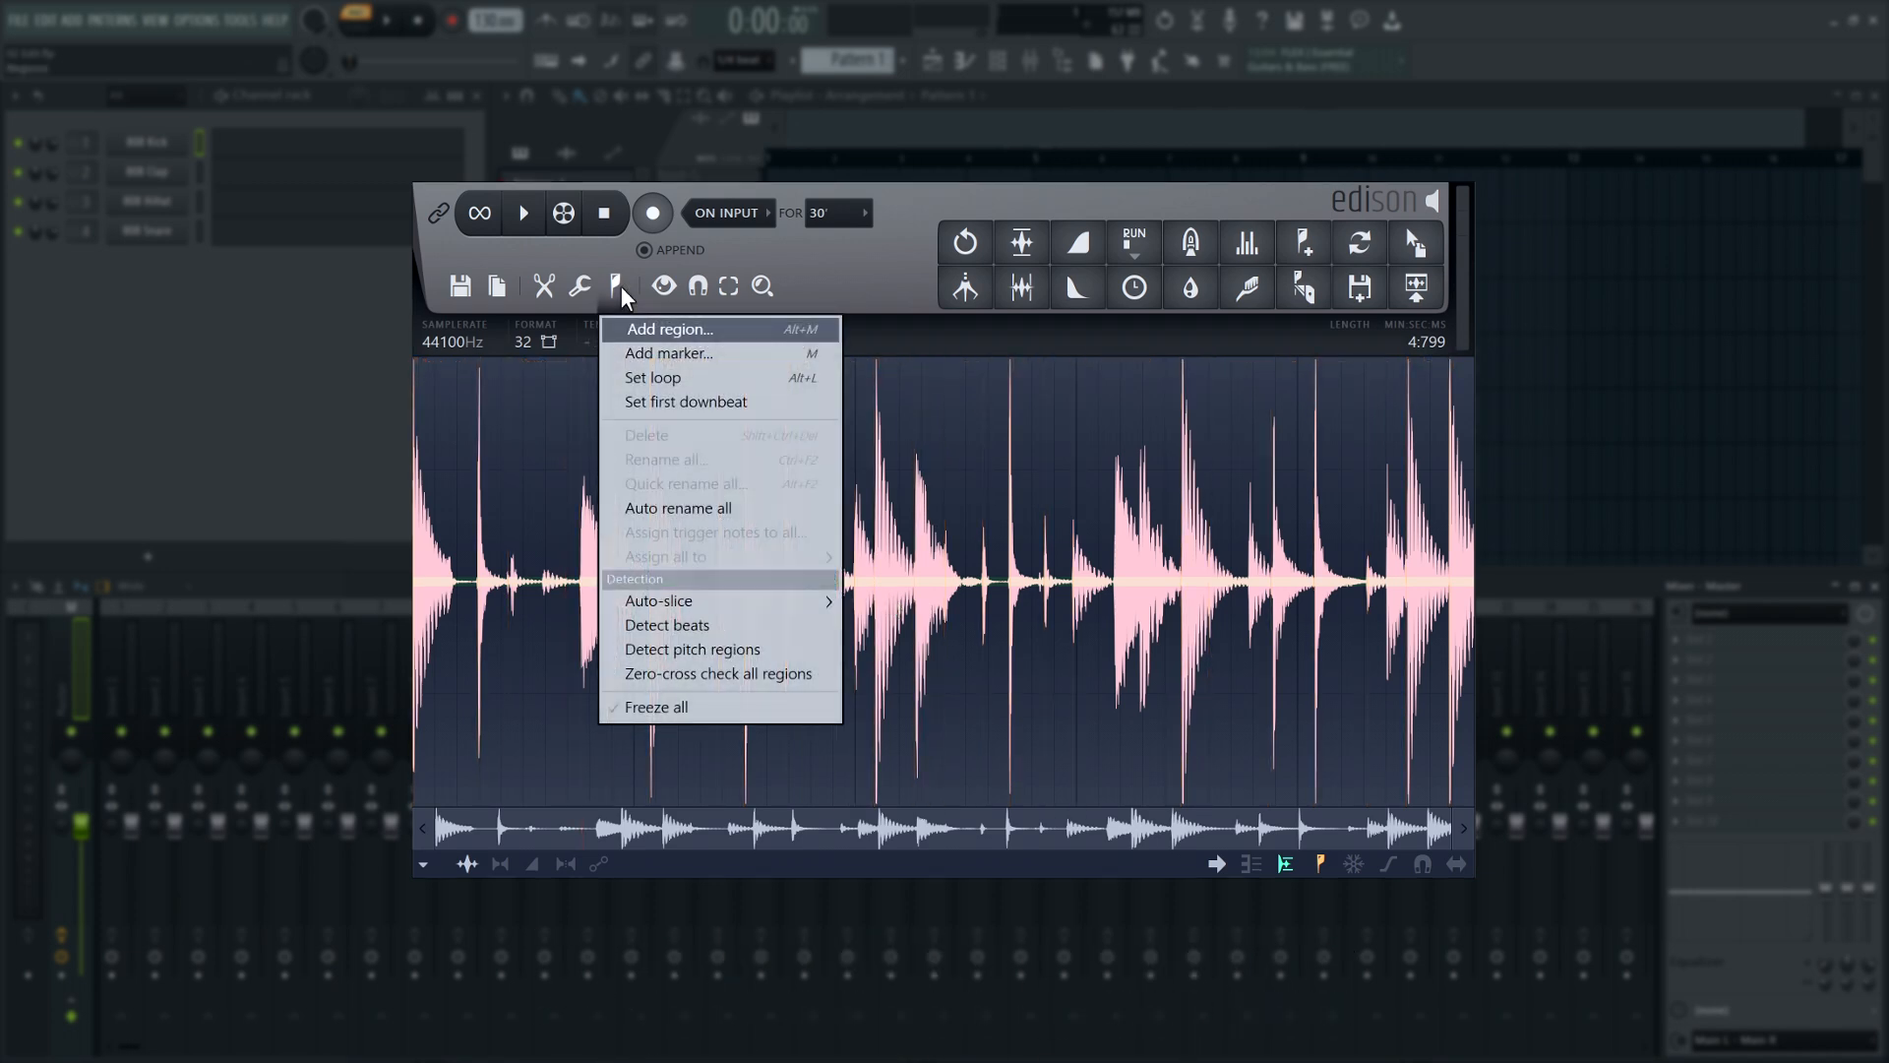
mouse_move(658, 600)
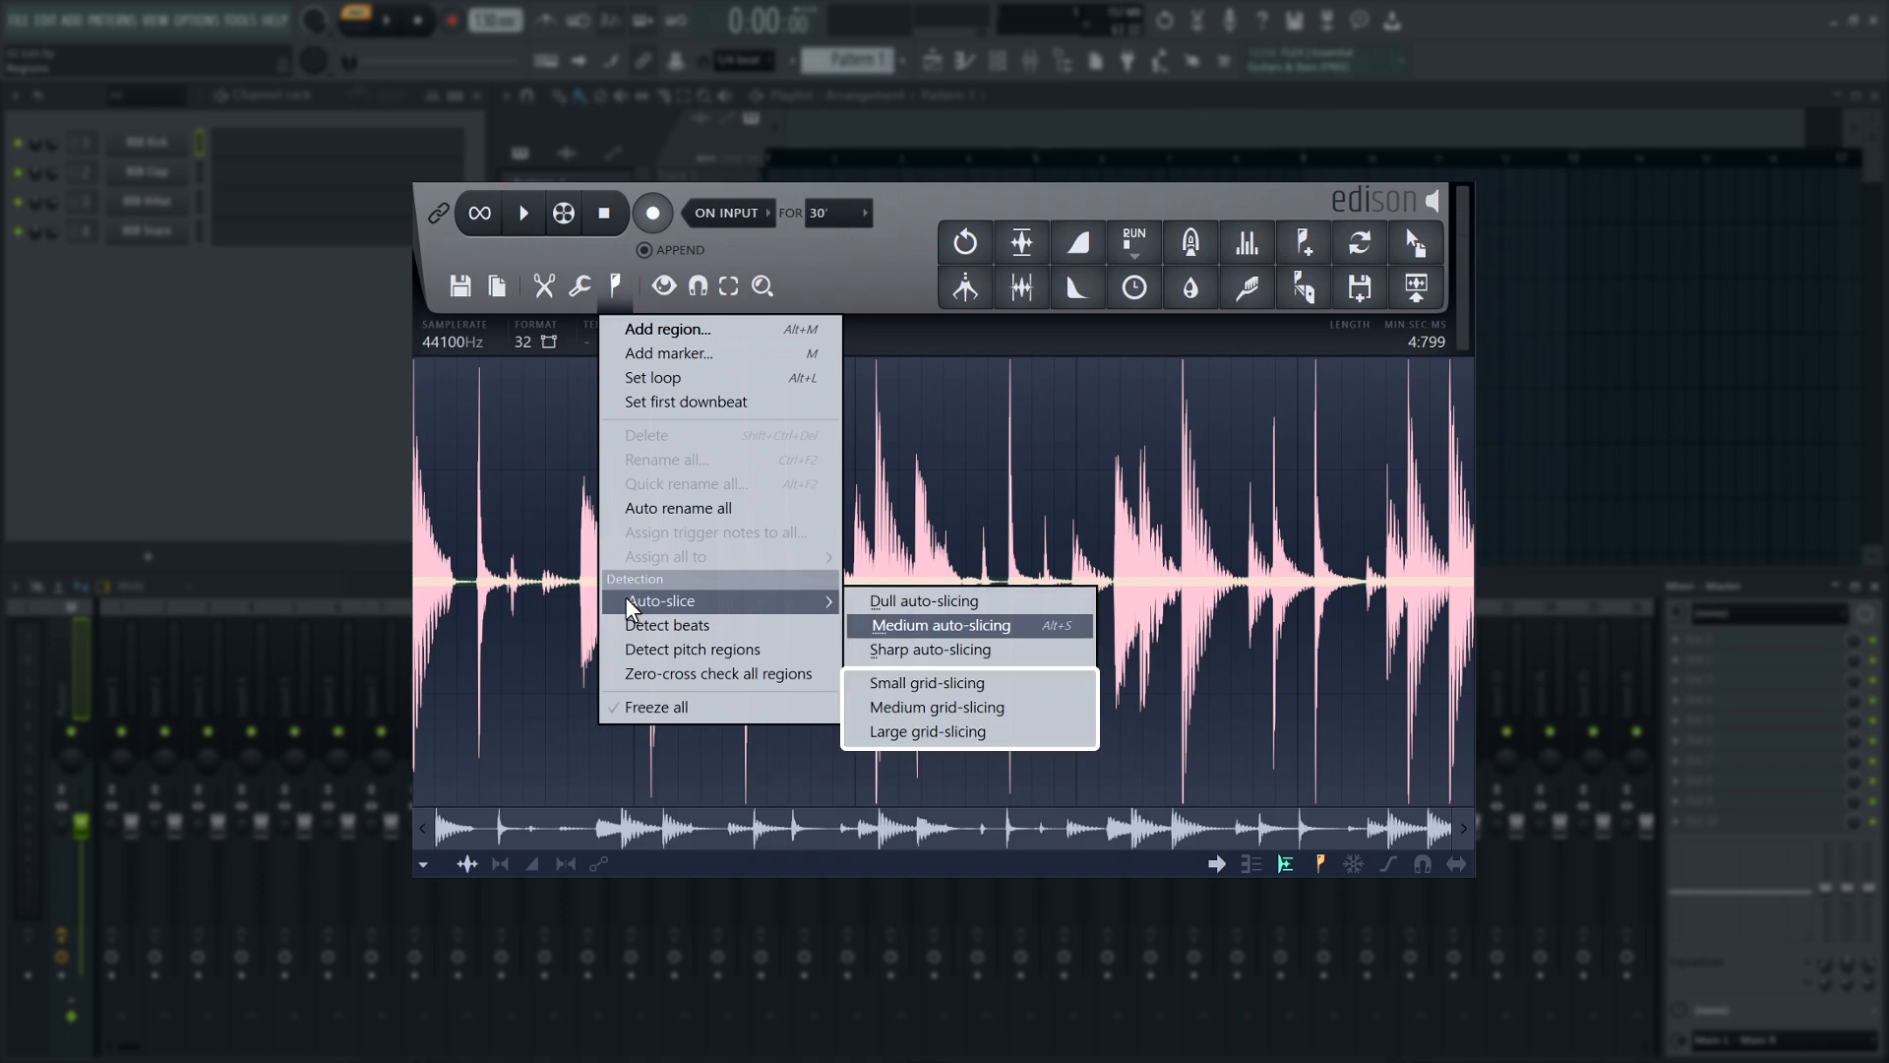
click(939, 624)
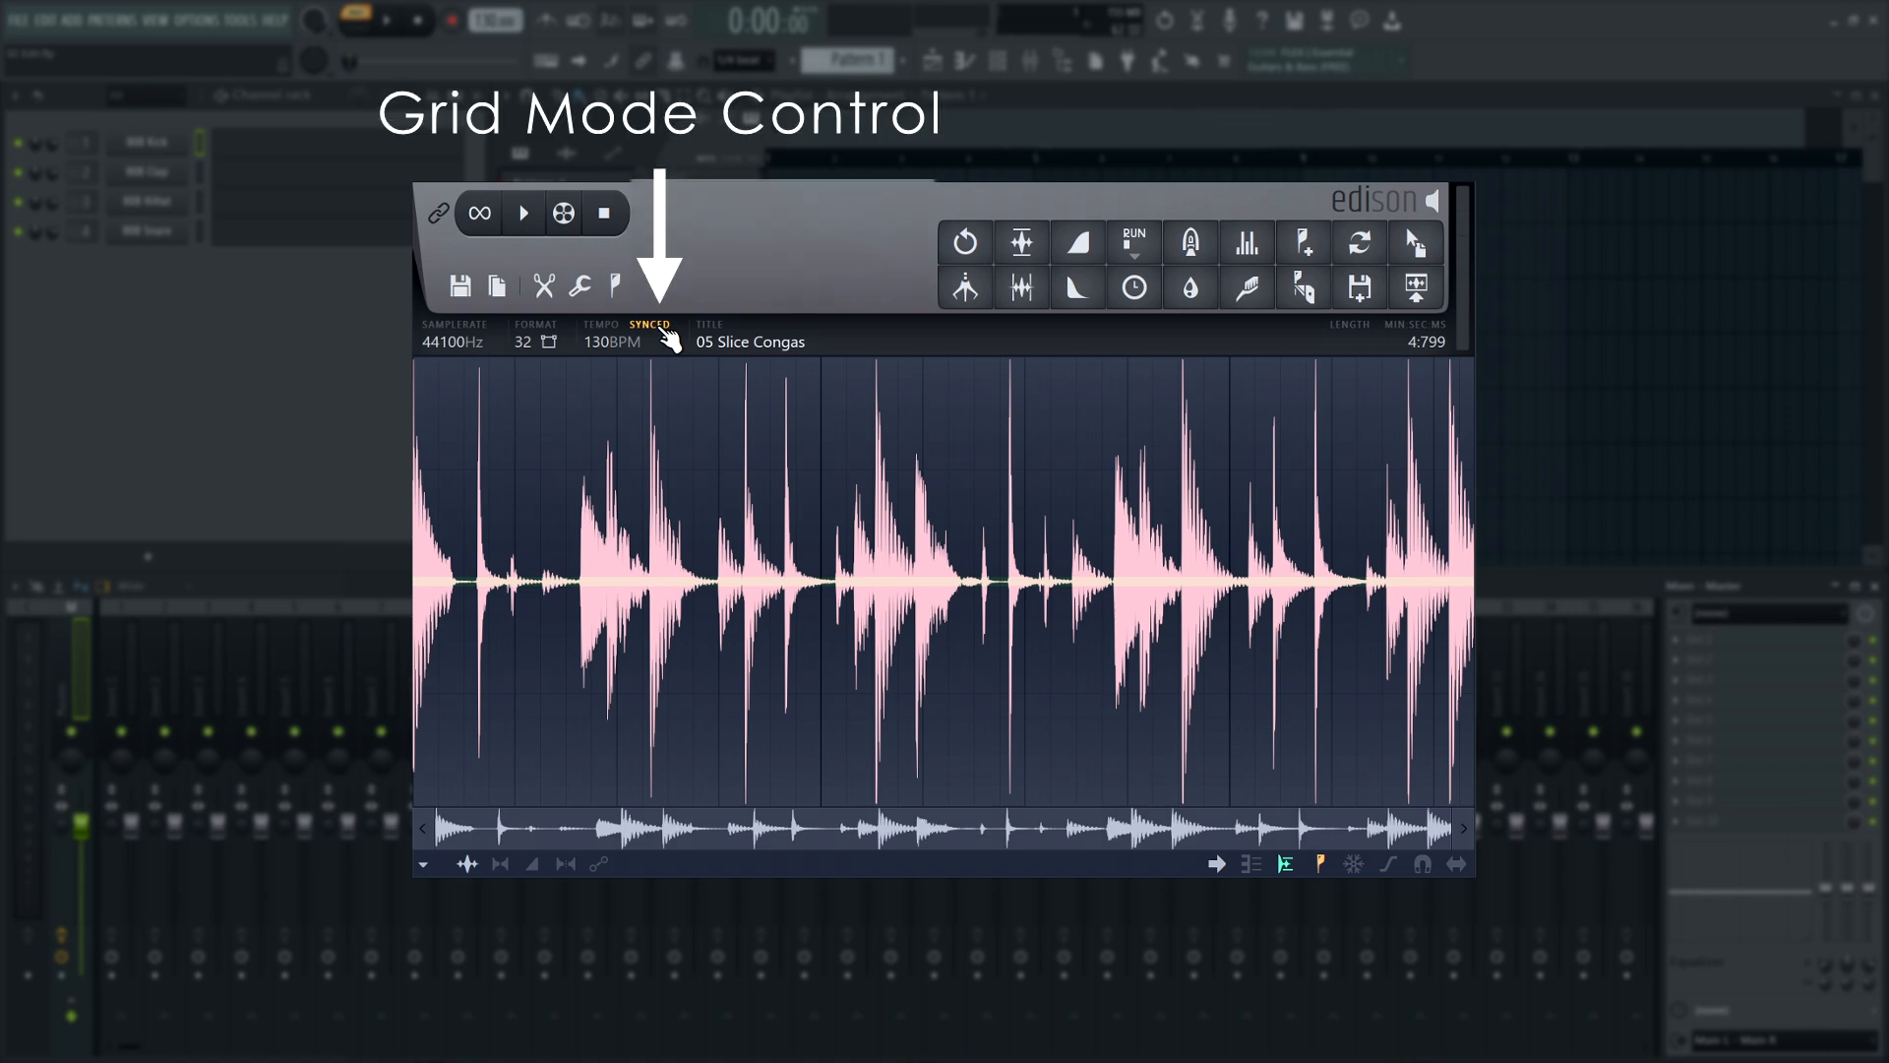
click(653, 325)
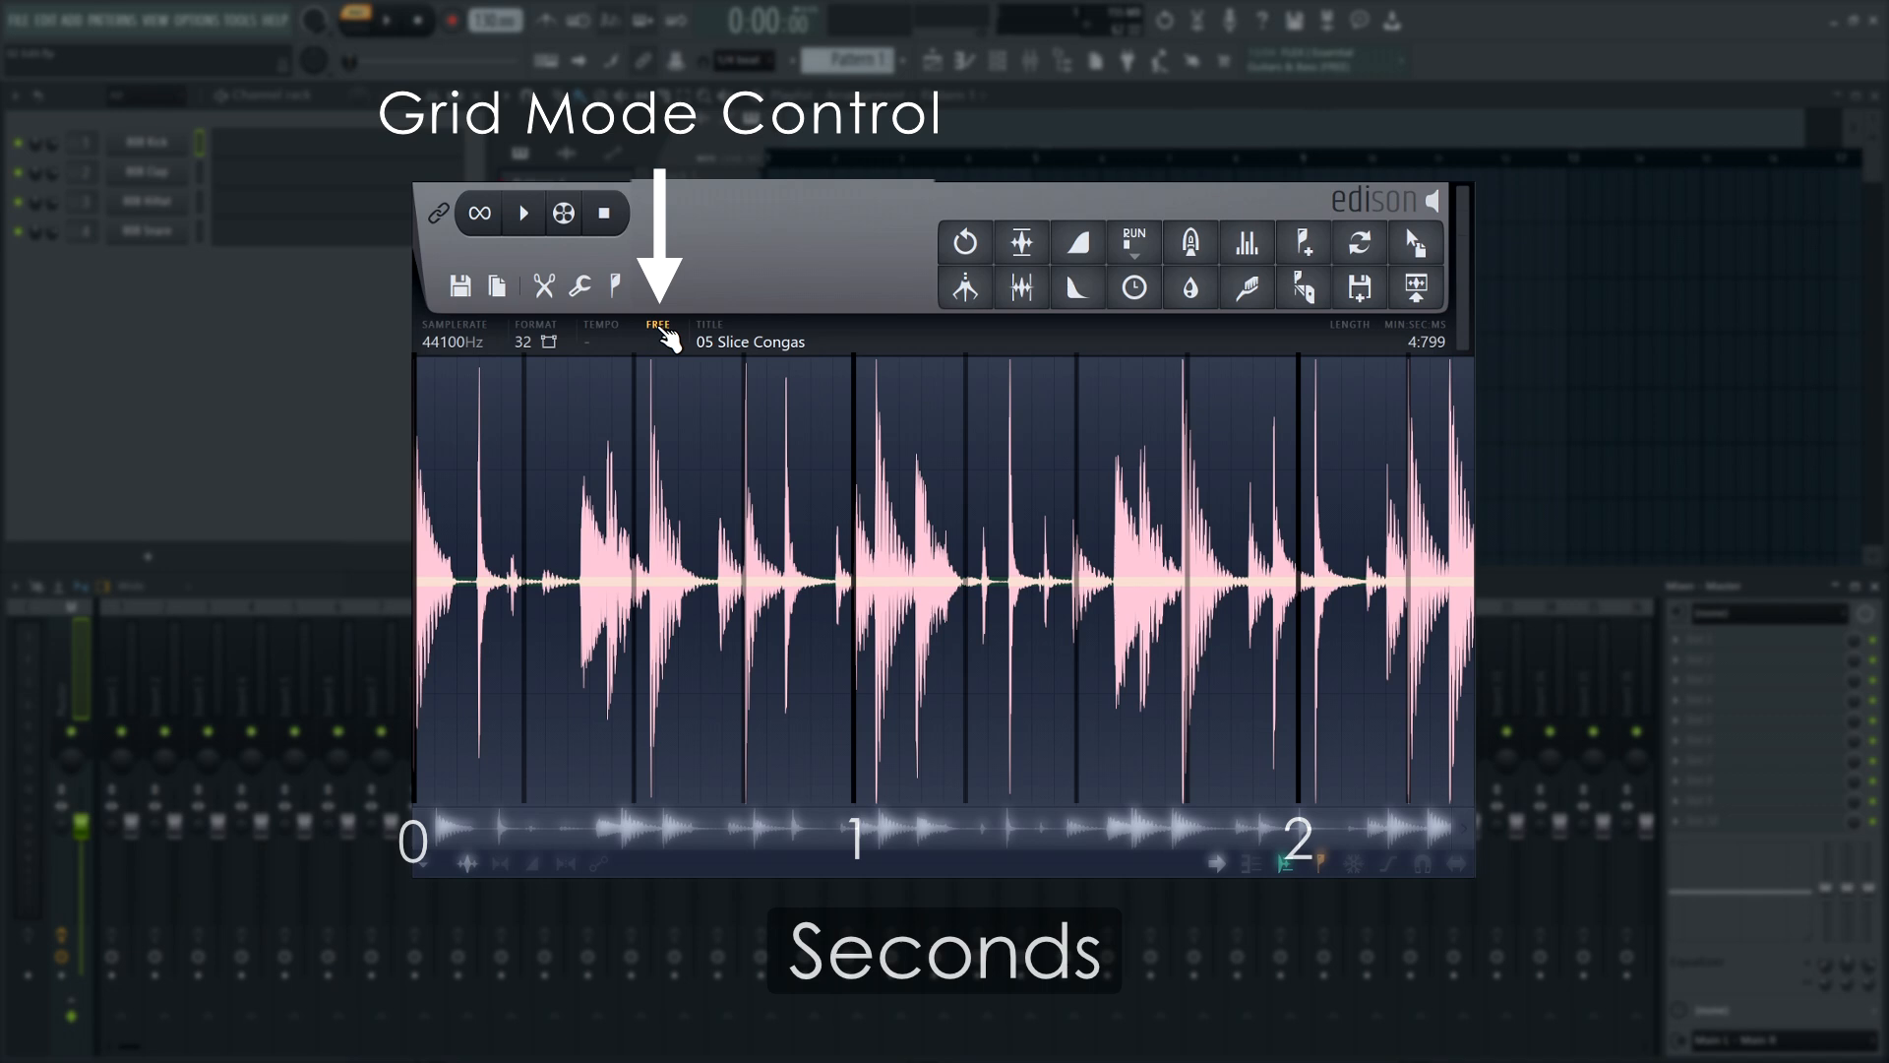
click(655, 331)
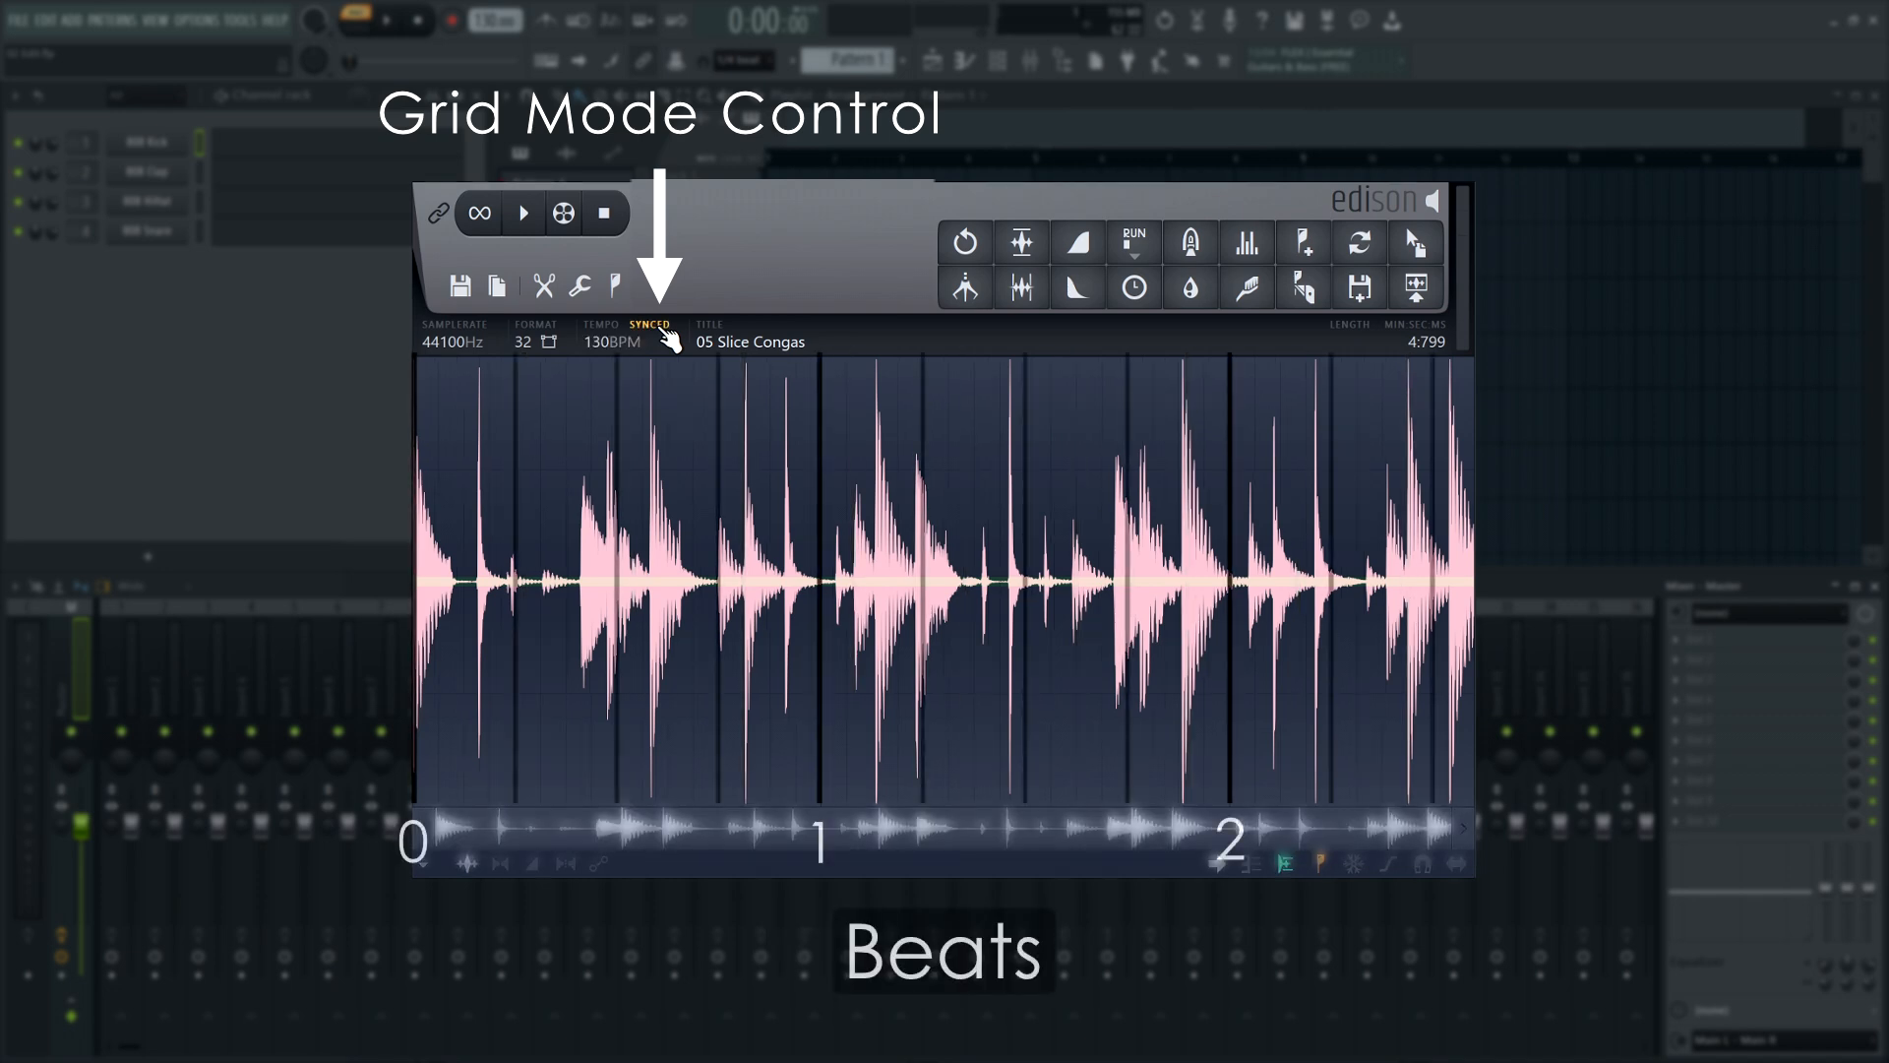
click(653, 213)
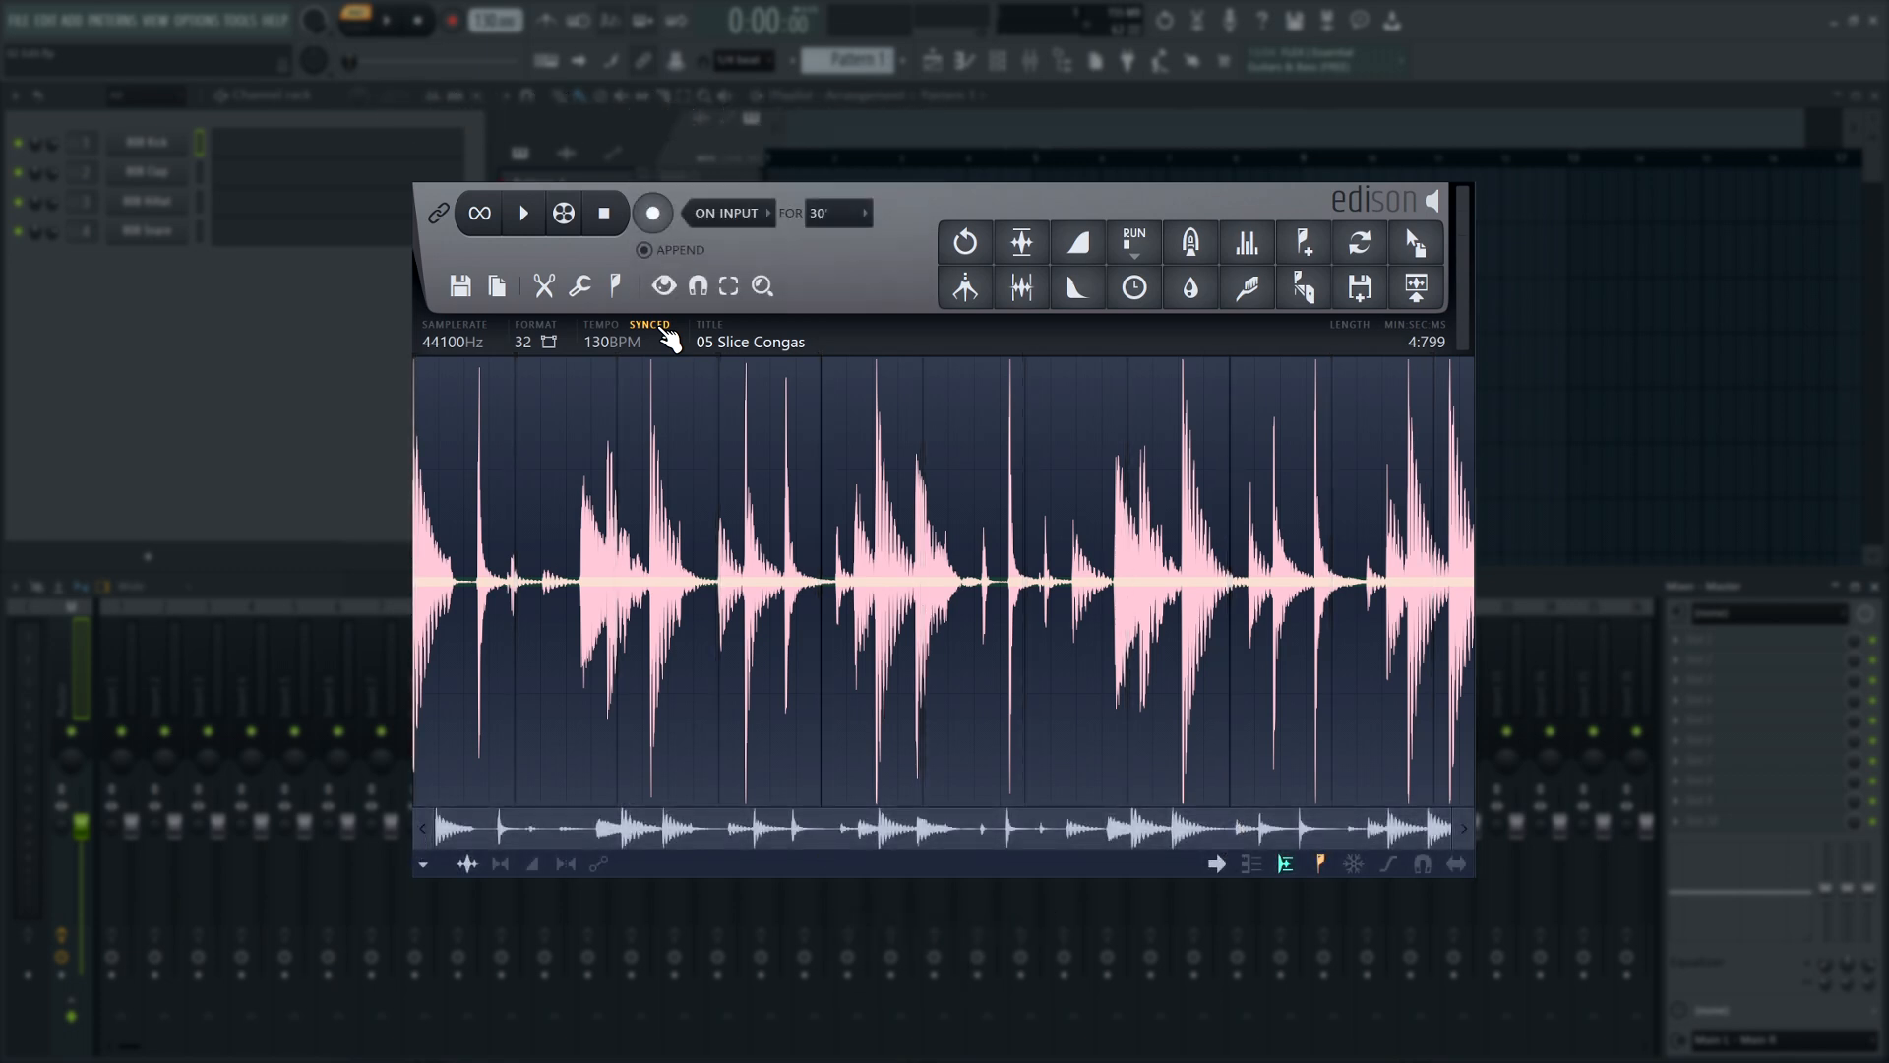
Auto-slice the congas at medium sensitivity into numbered hit markers, then load 06 Loop Dm9.
click(649, 324)
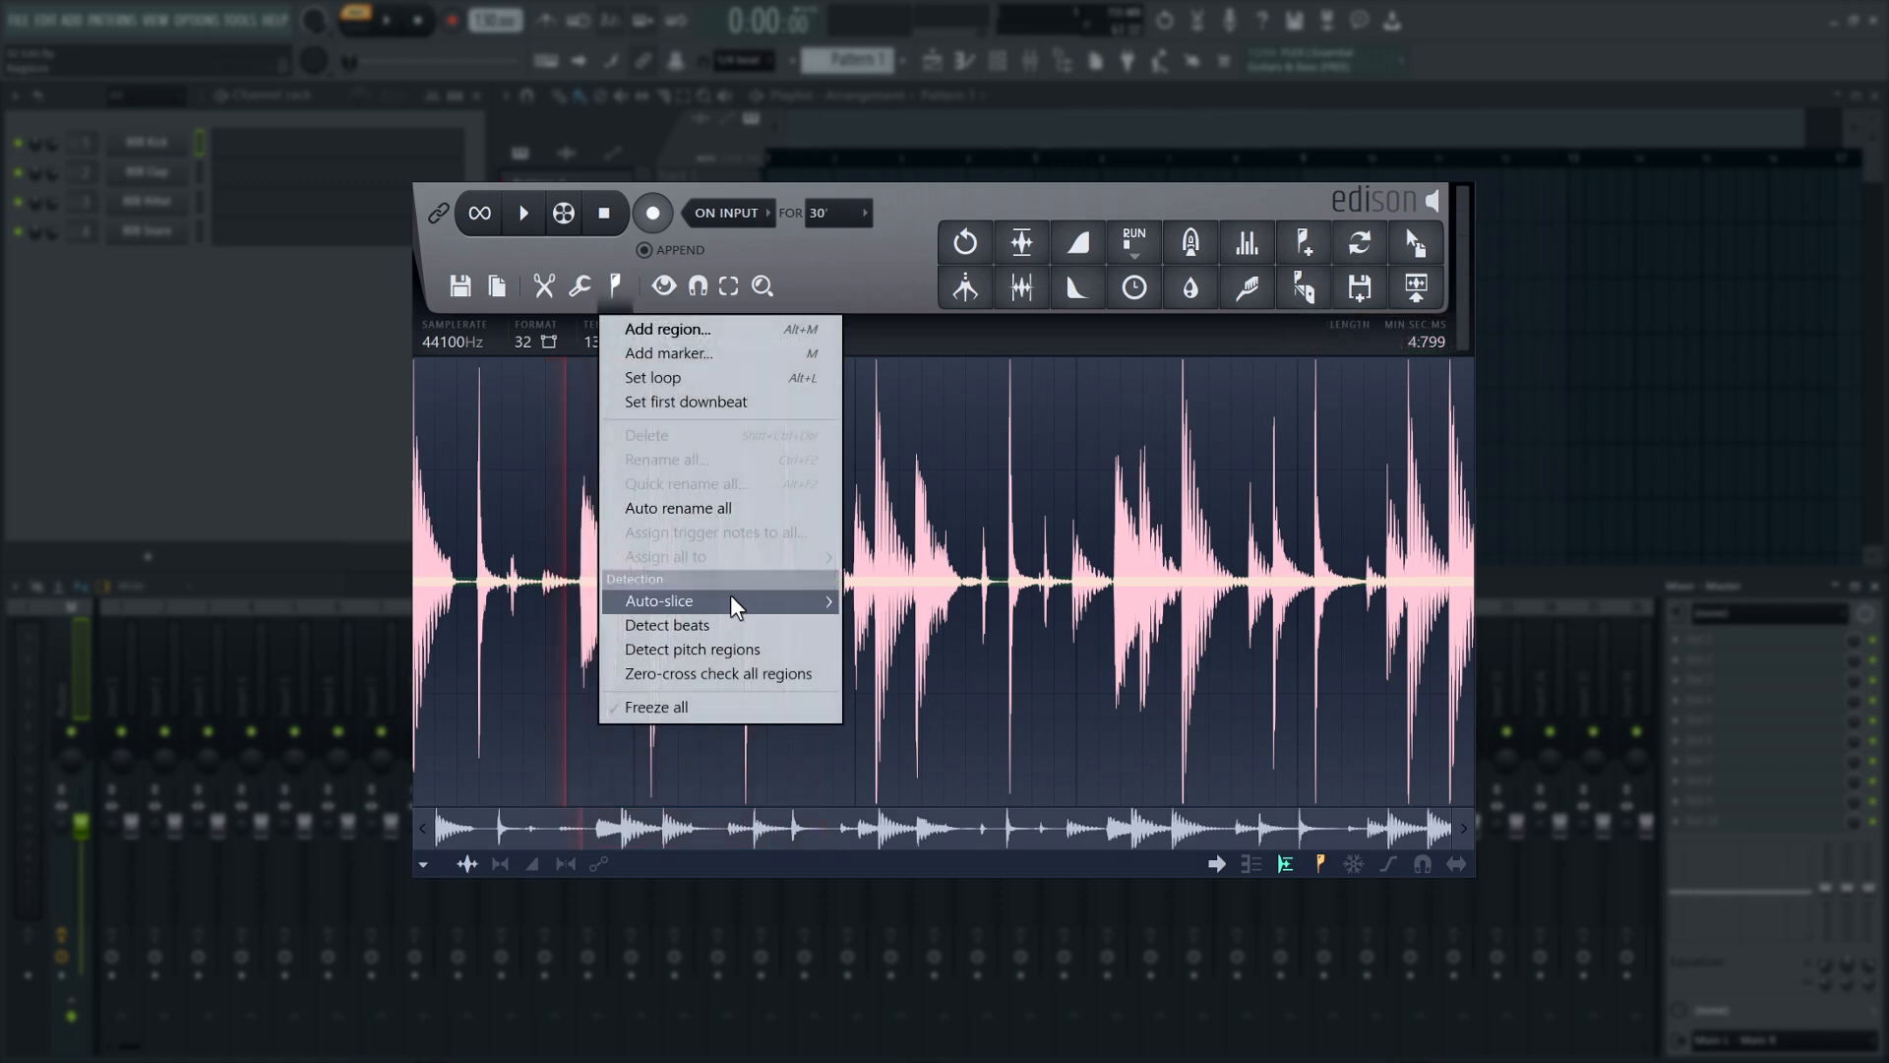
mouse_move(660, 600)
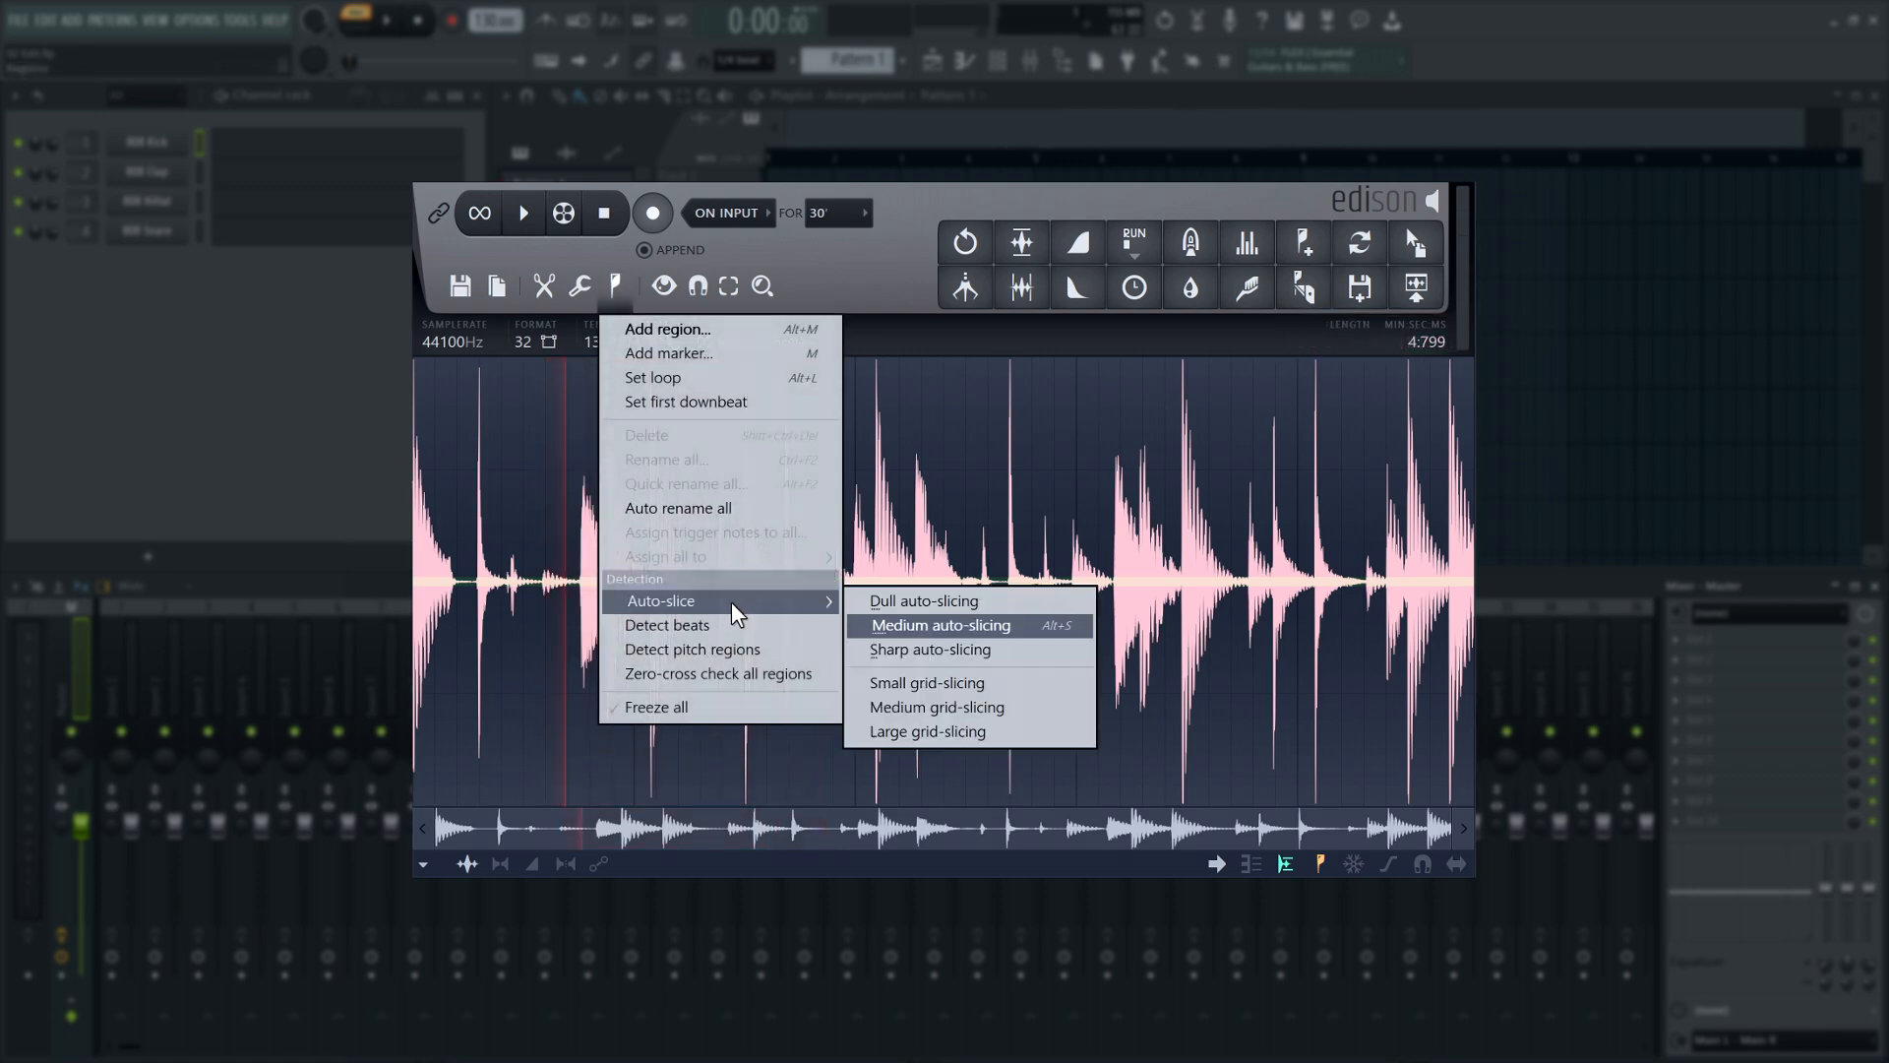
click(940, 623)
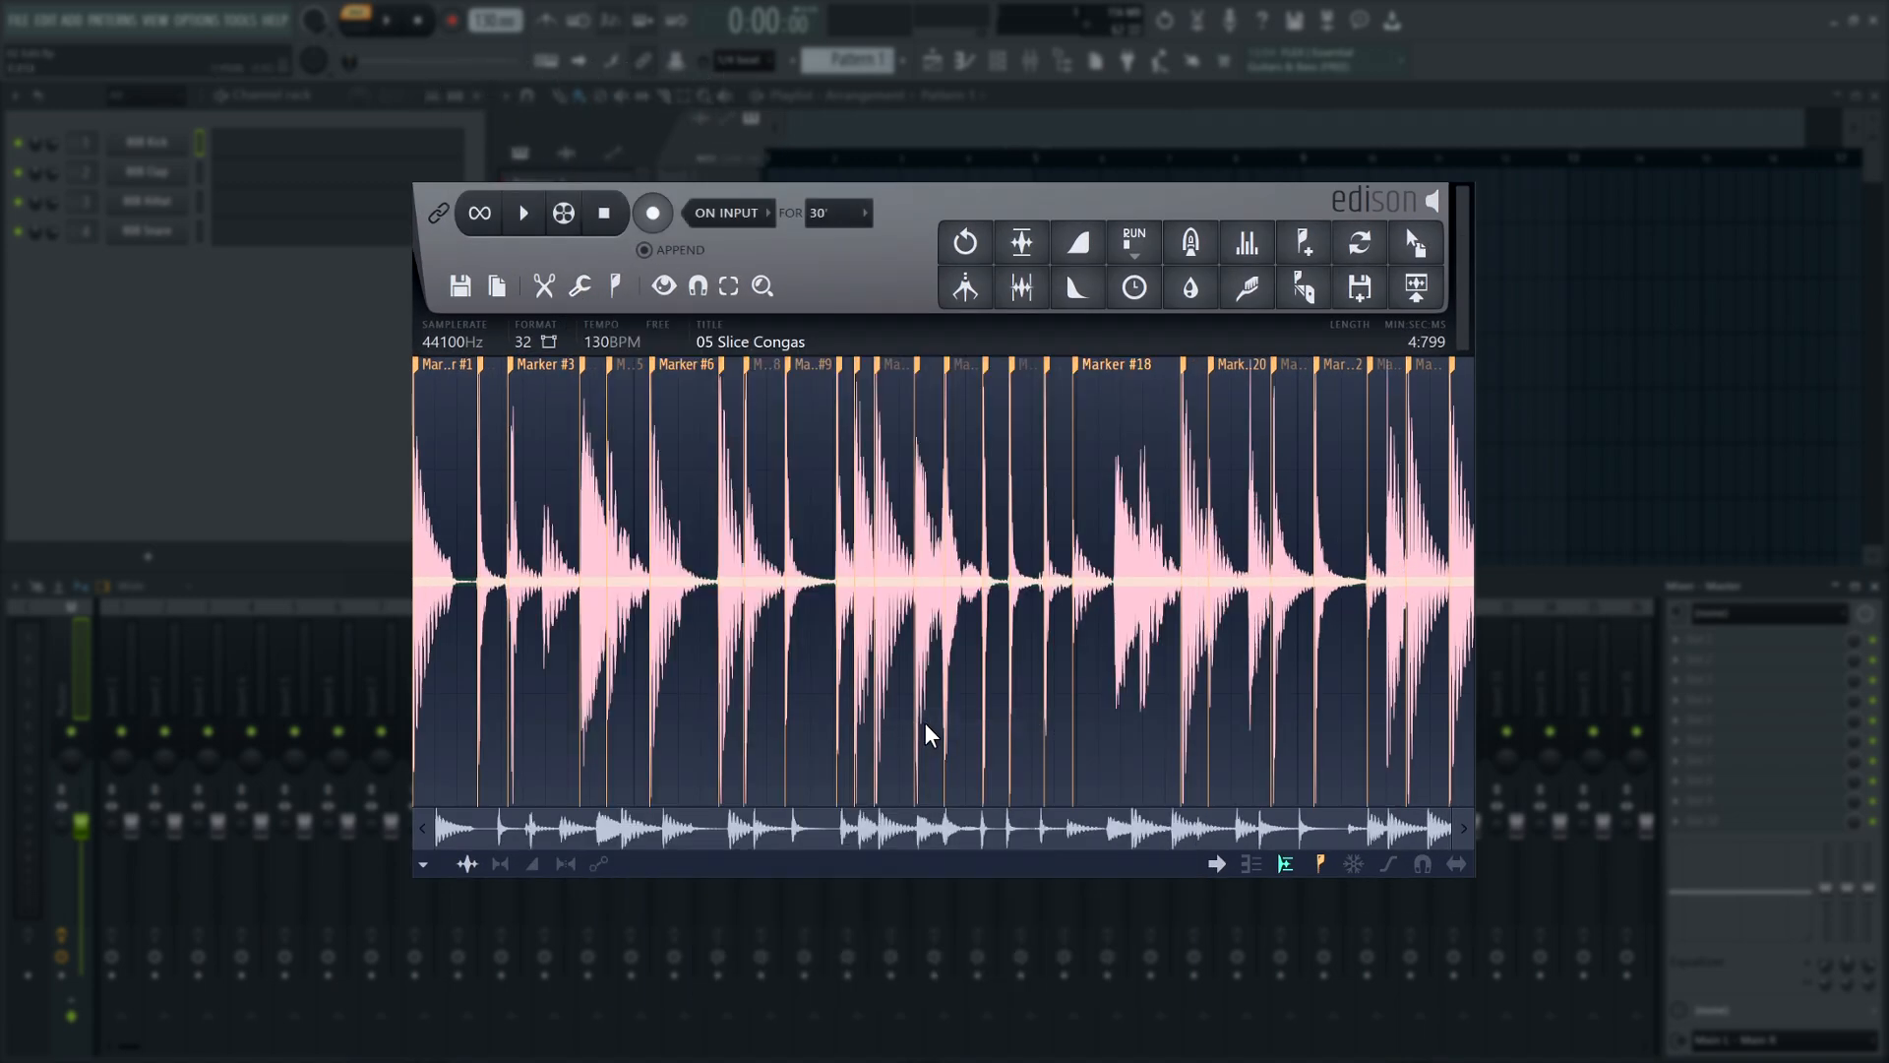
click(524, 212)
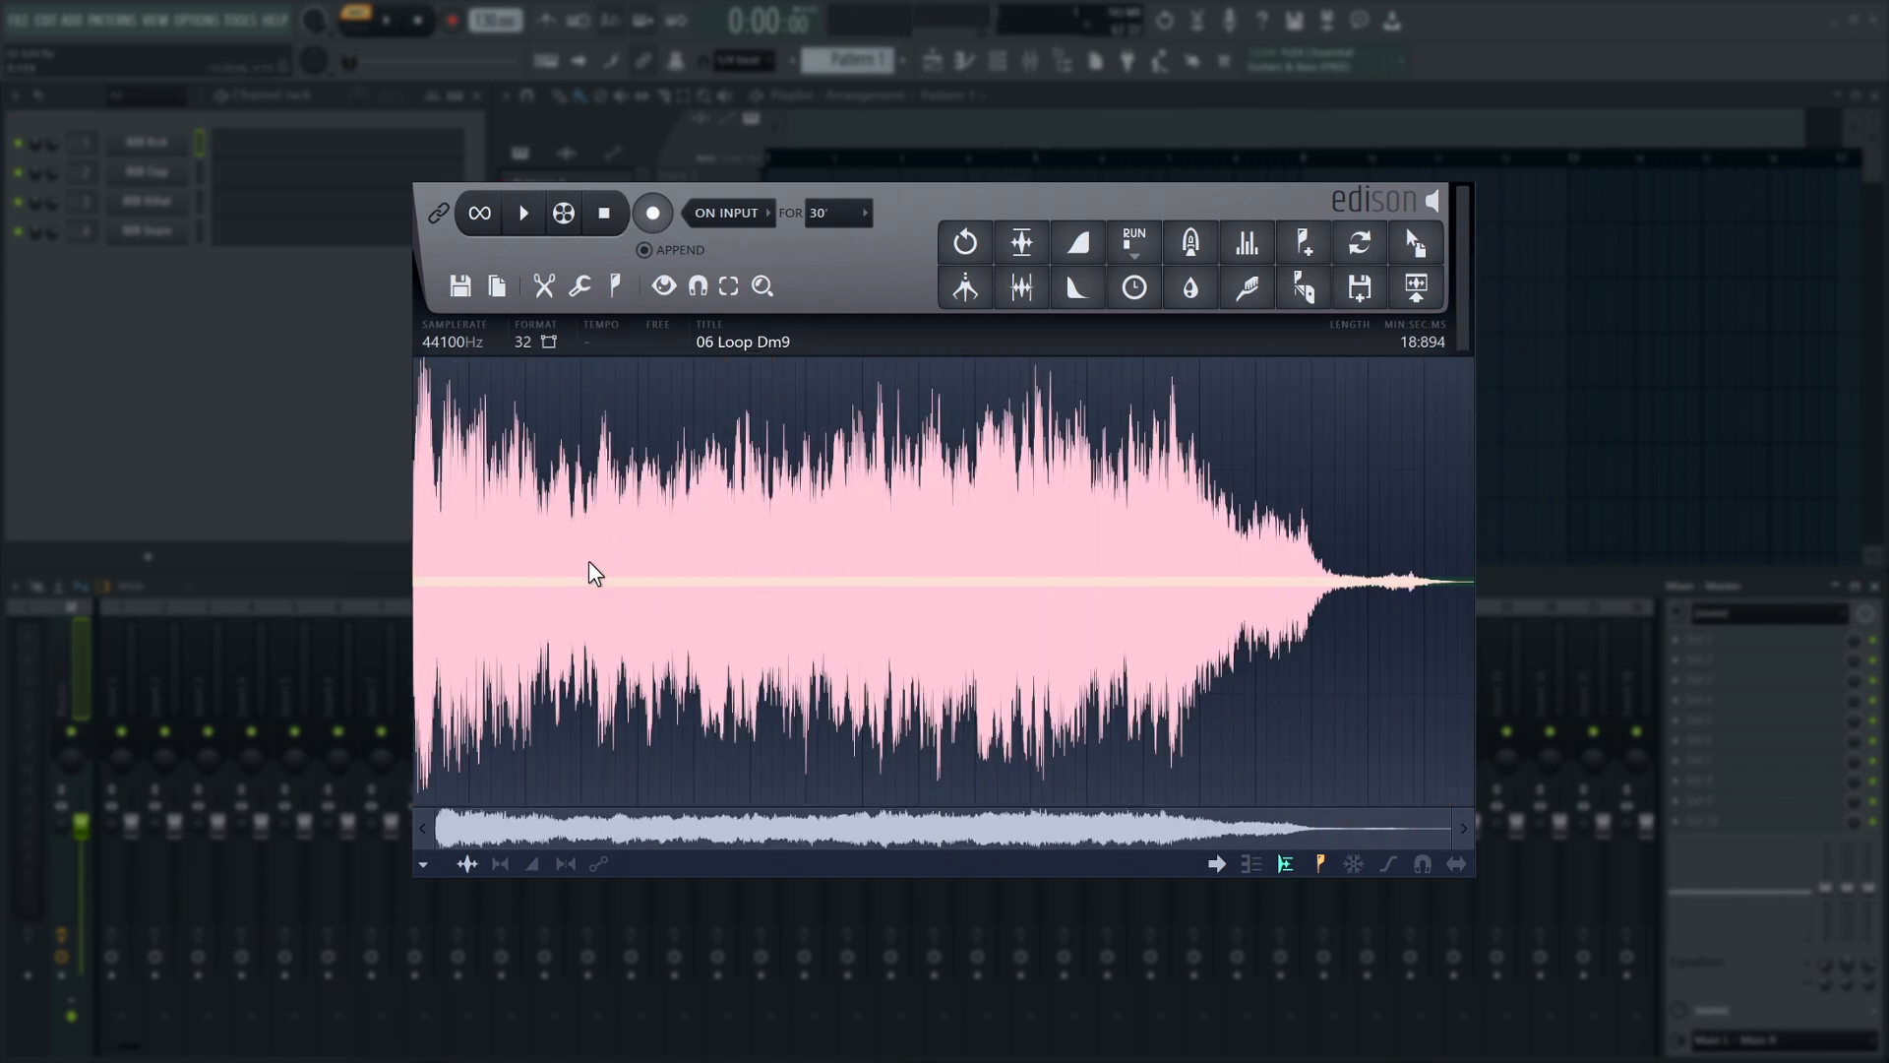
mouse_move(490, 587)
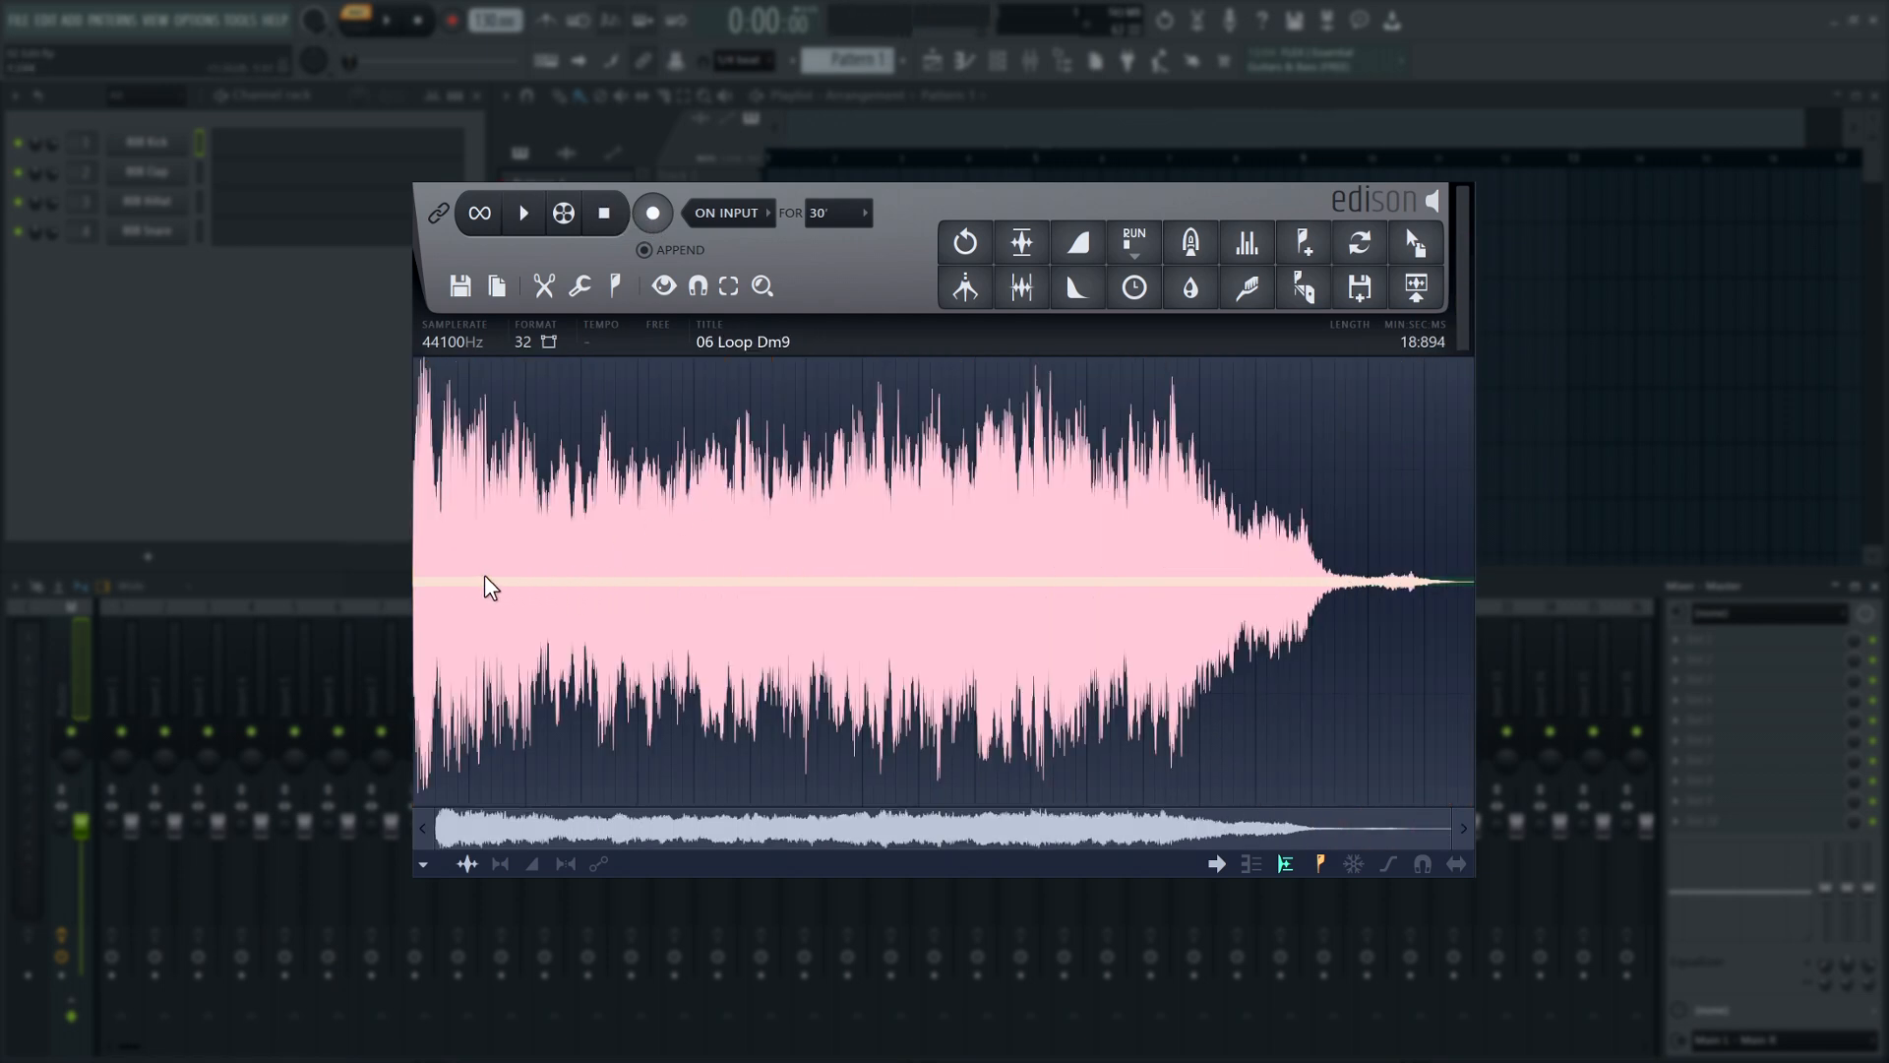
Select a short early stretch of 06 Loop Dm9 and set it as the loop region.
drag(488, 587, 578, 624)
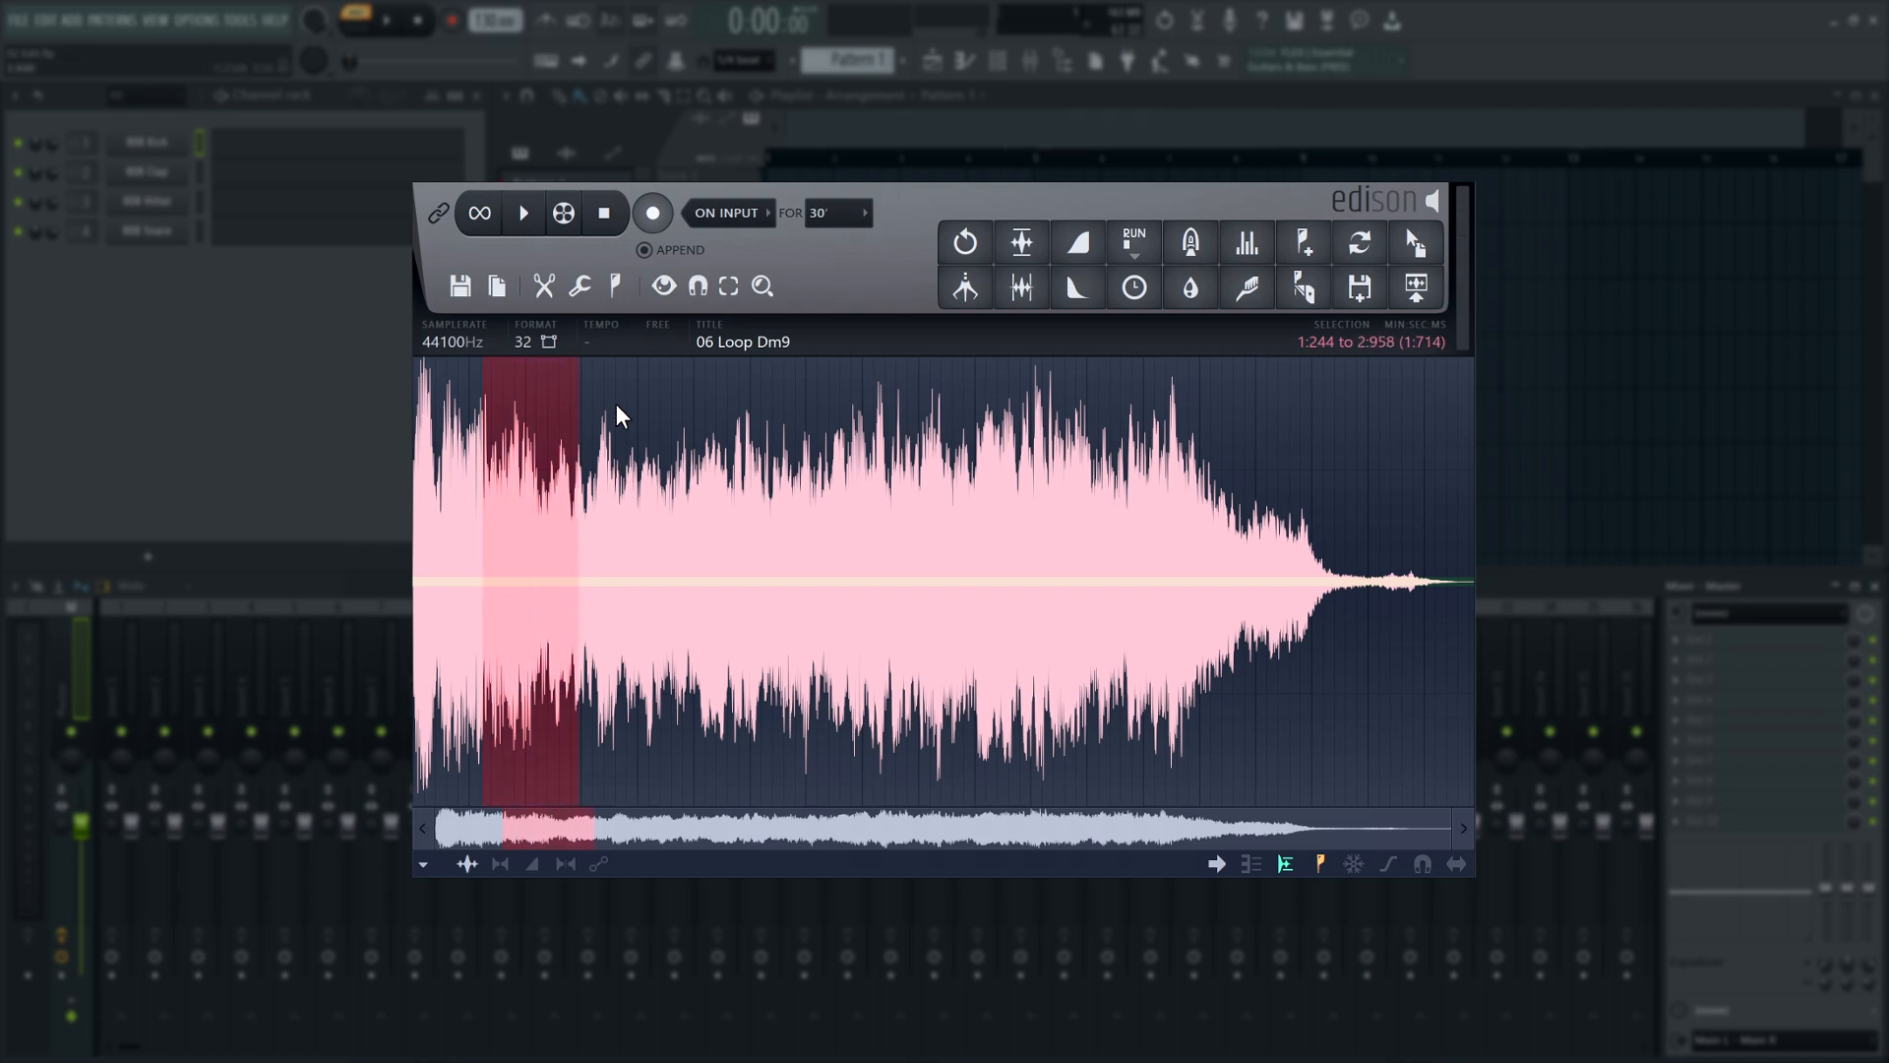
click(616, 286)
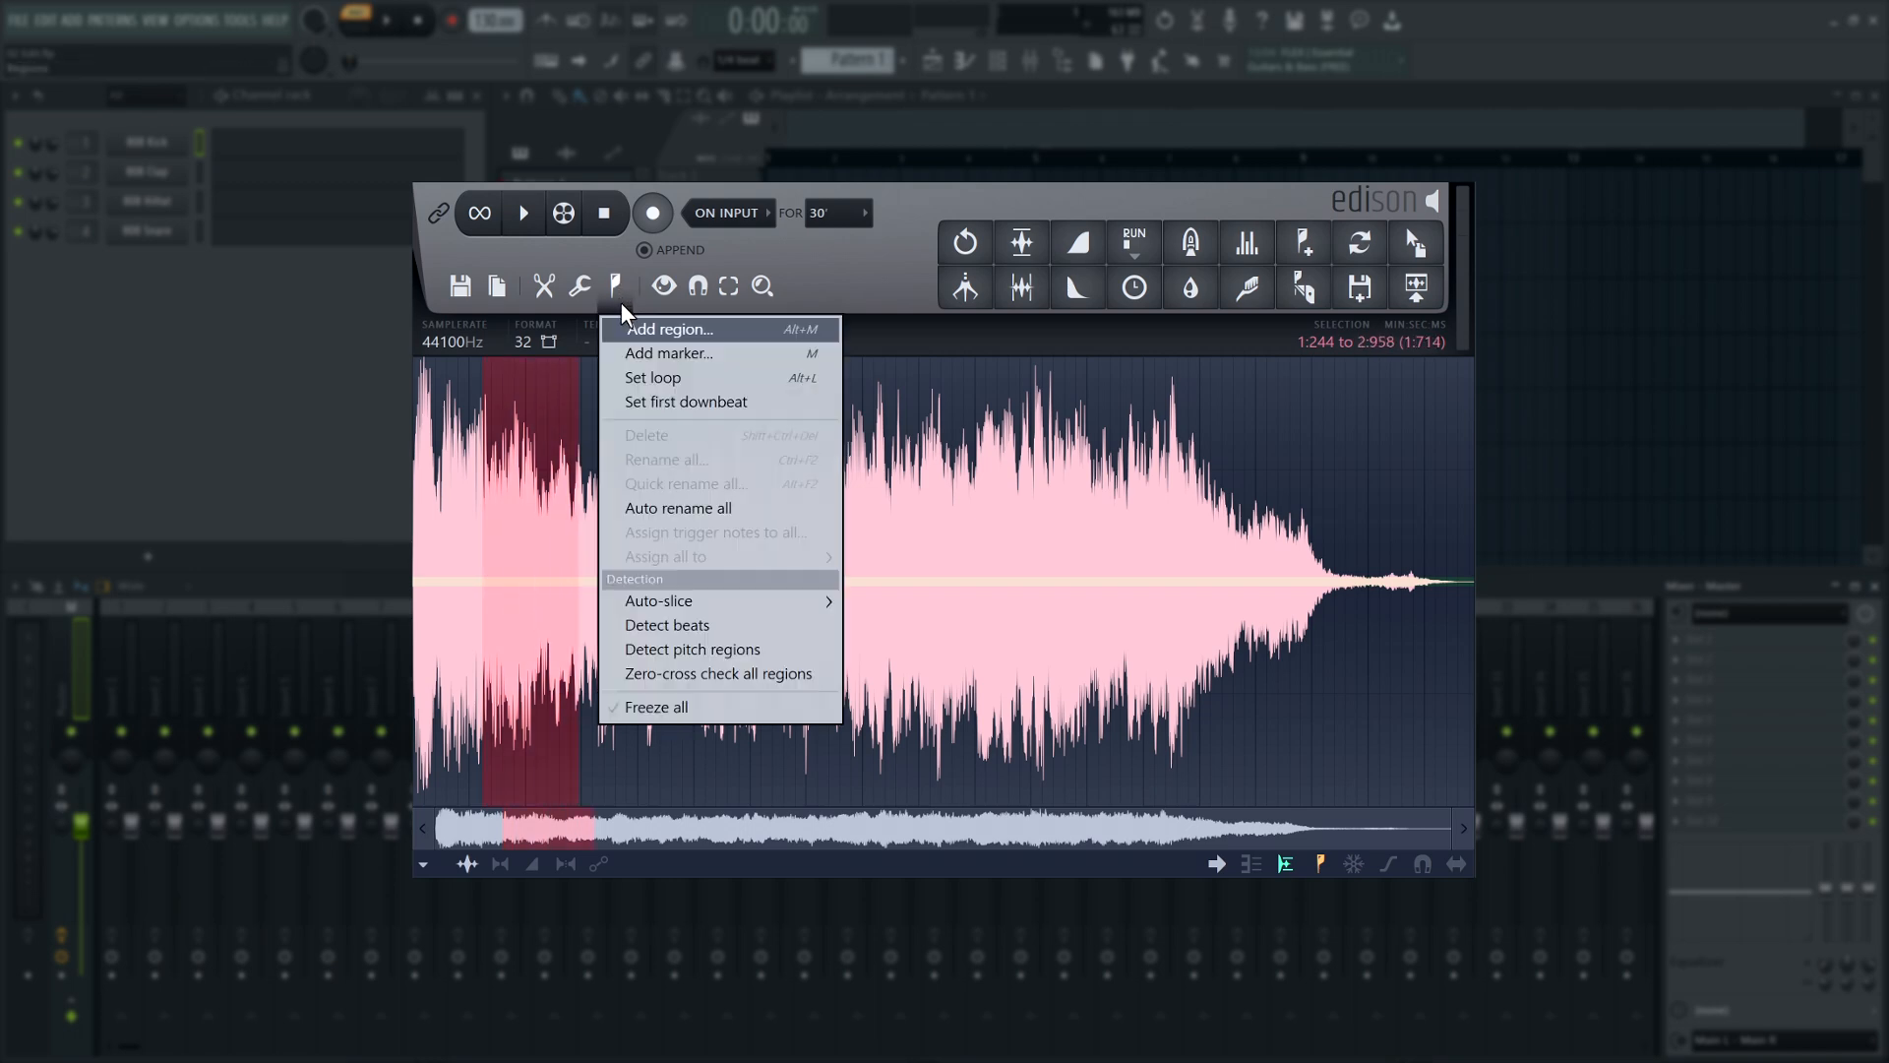
click(651, 378)
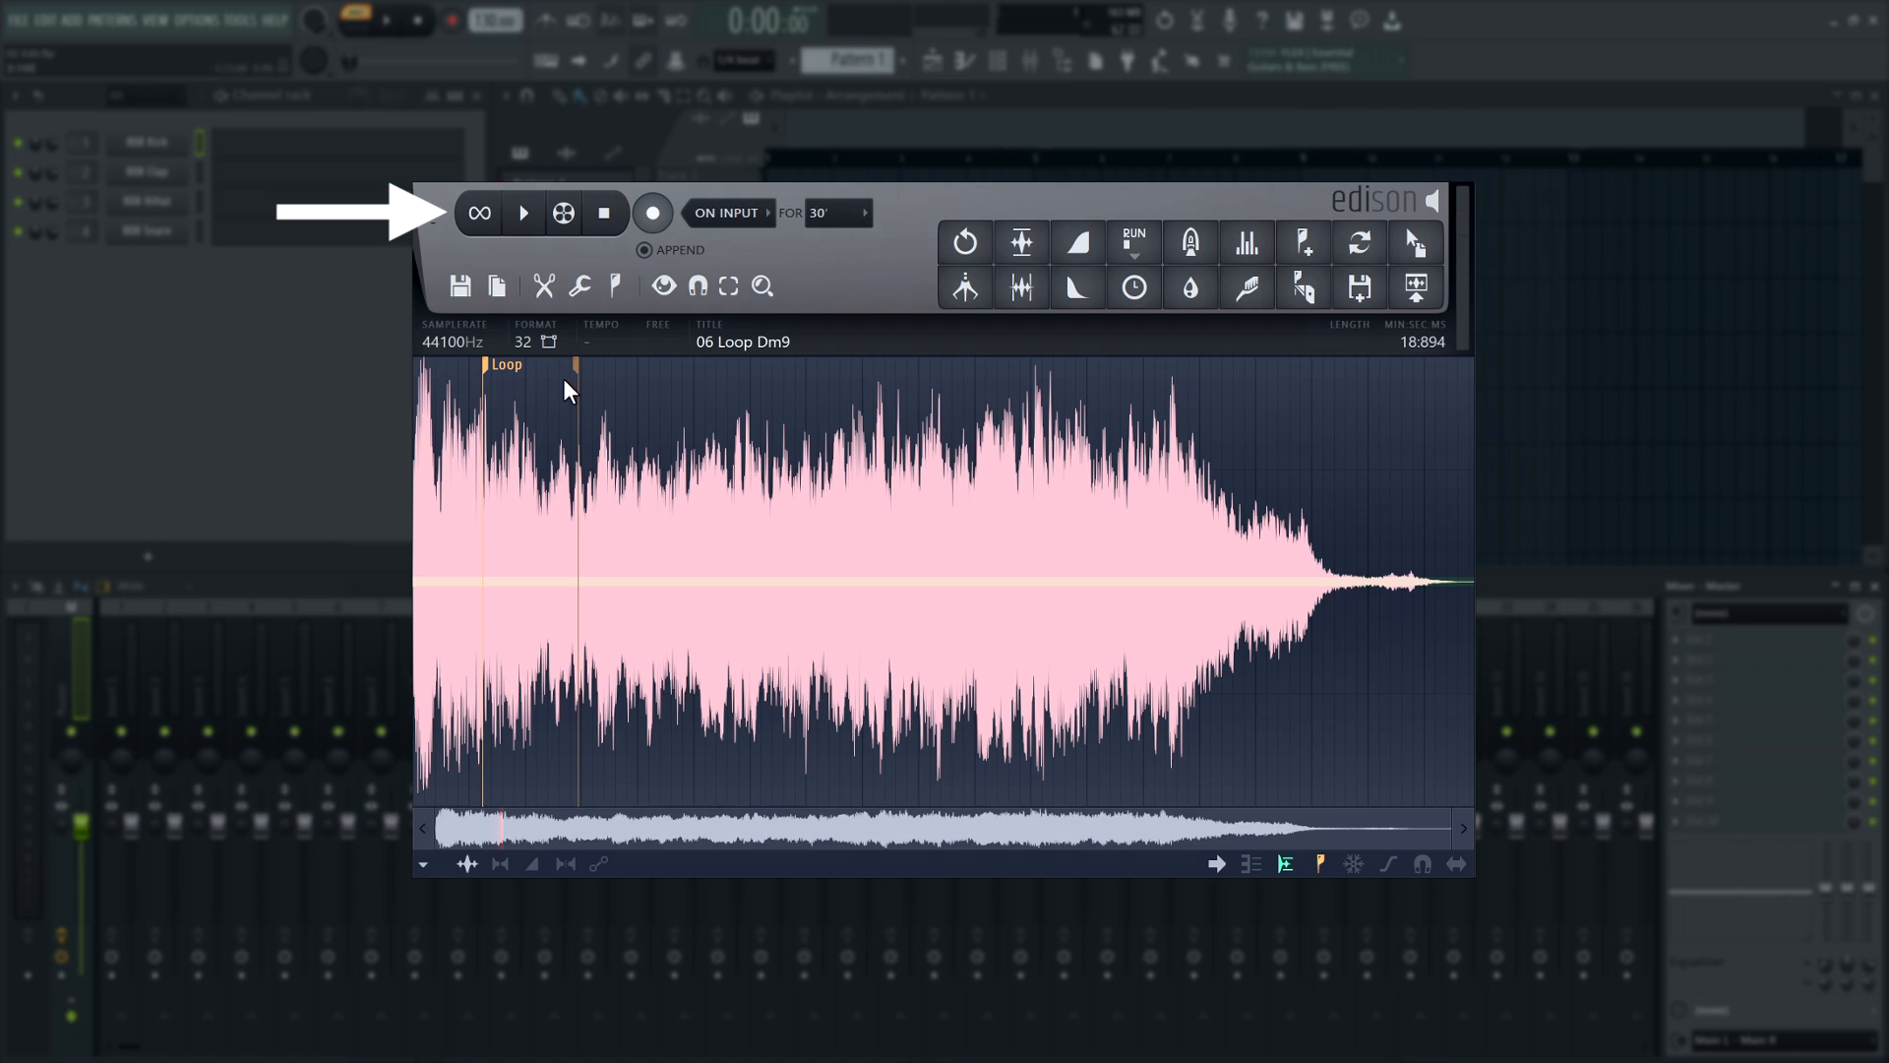
Play the Dm9 loop region with looped playback enabled, then stop.
click(478, 213)
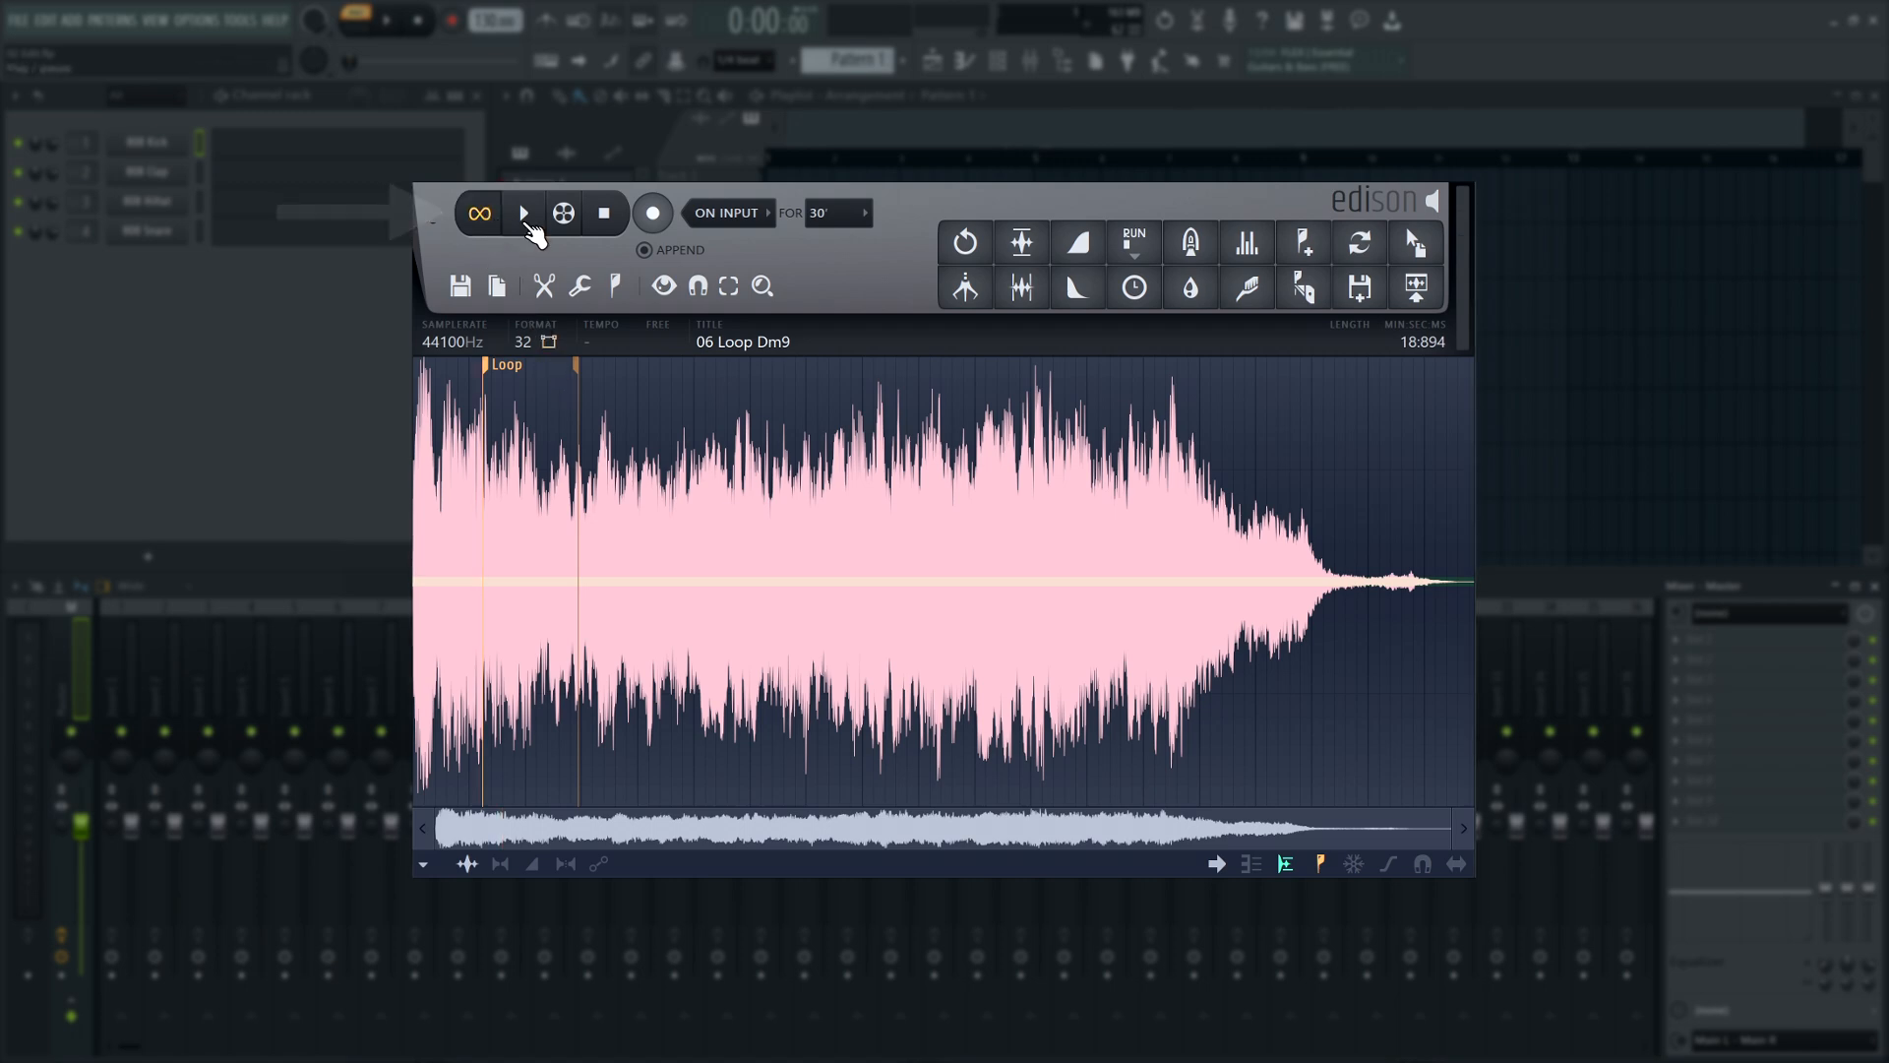
click(521, 212)
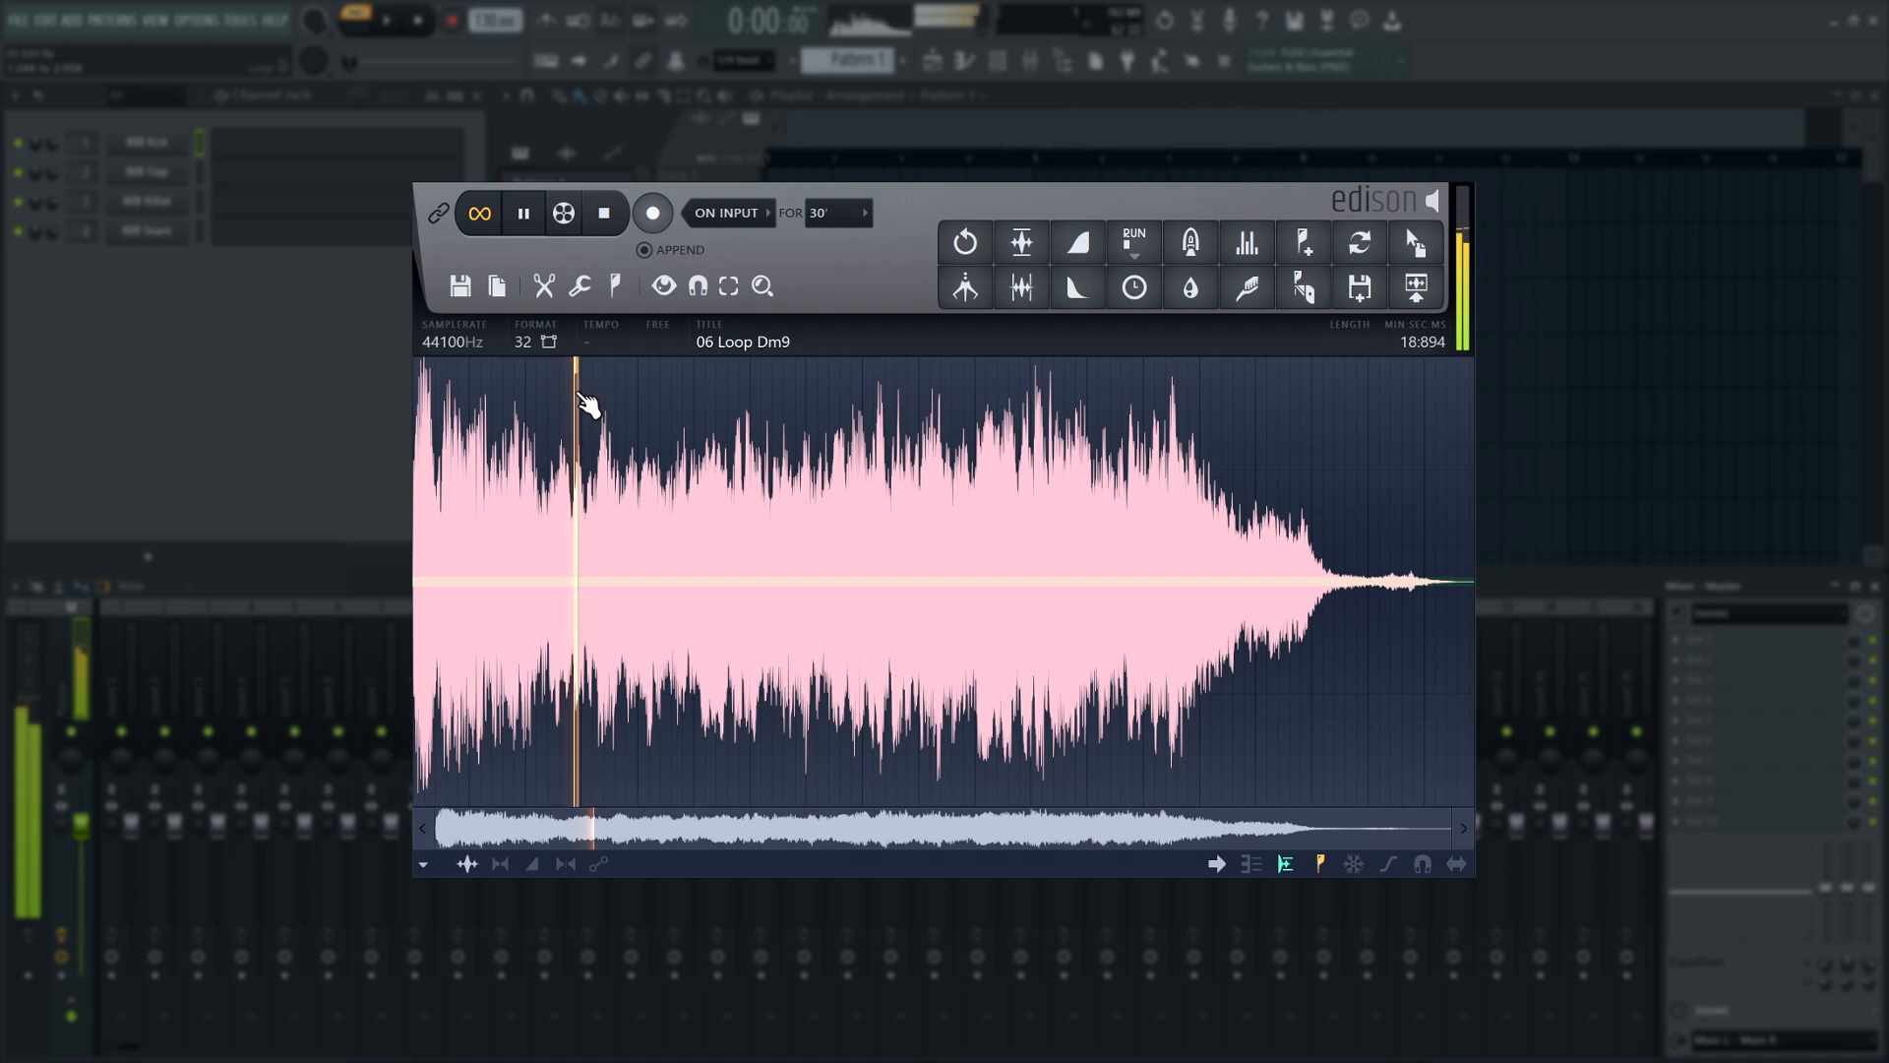
click(524, 213)
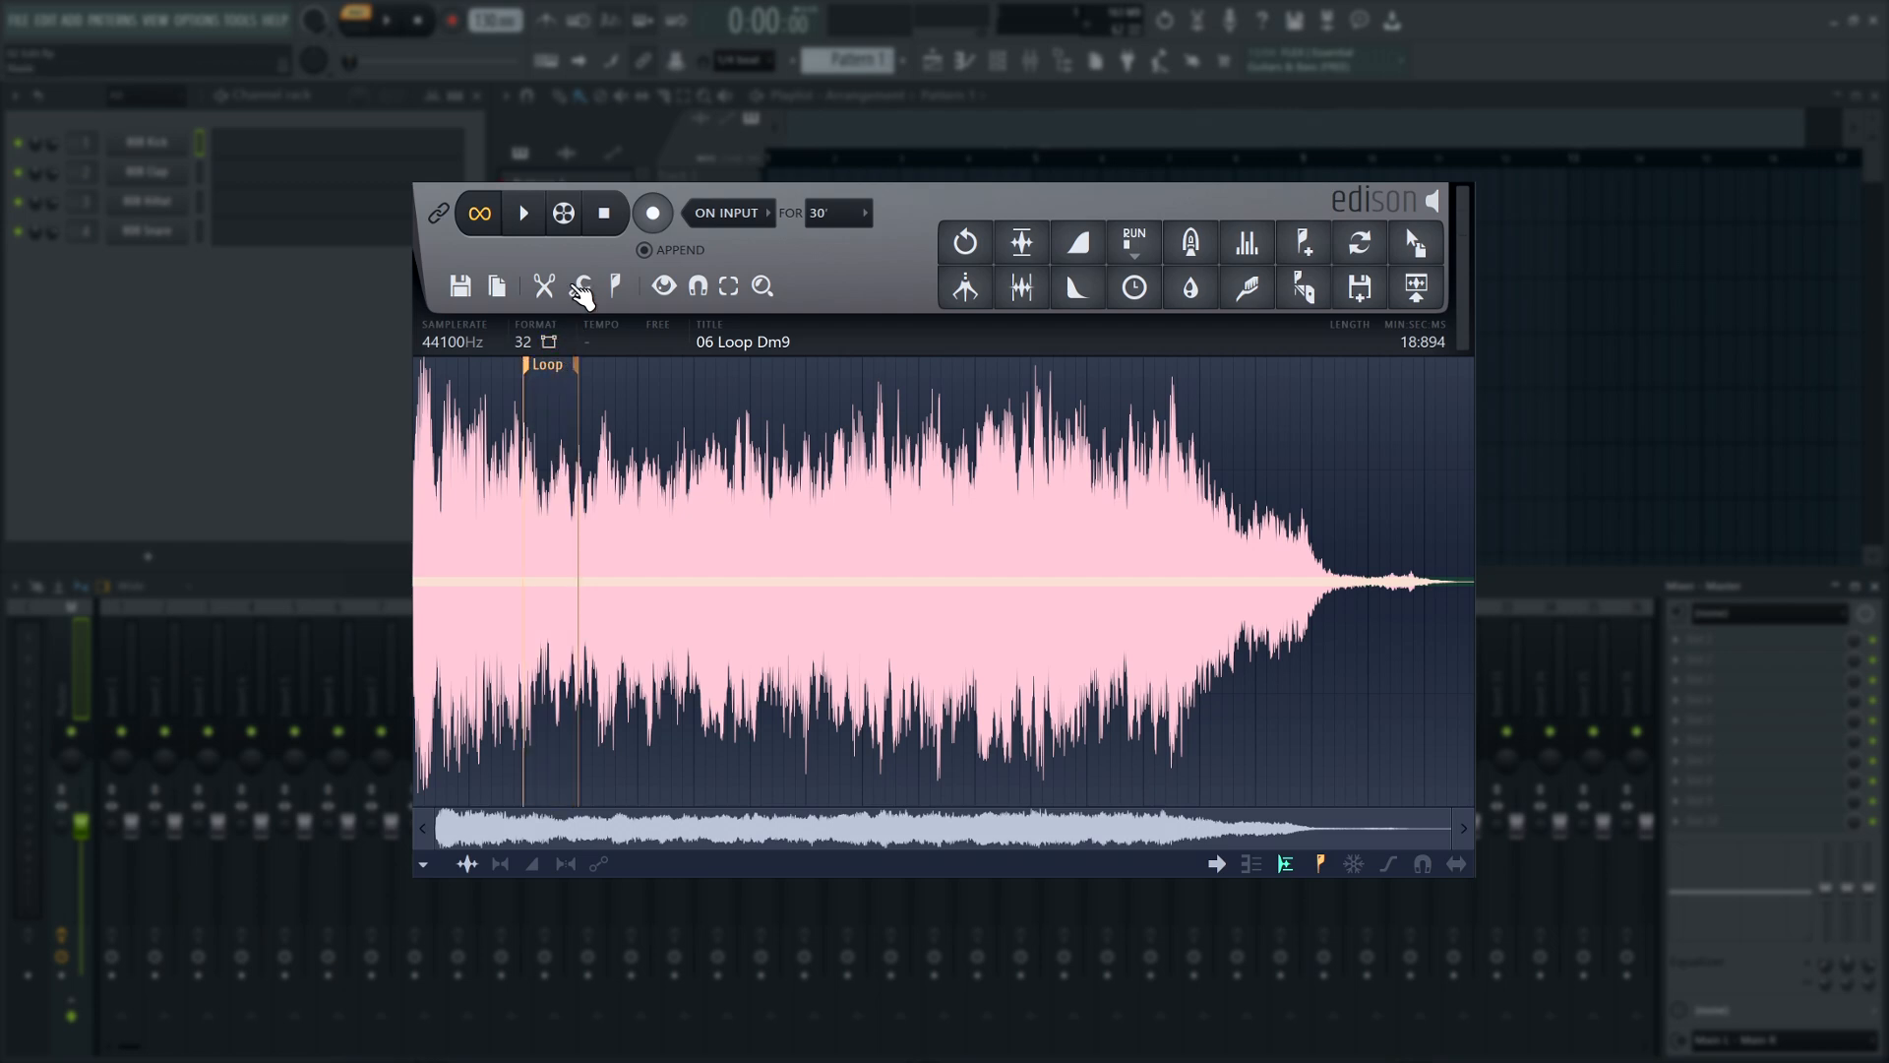
In Tools > Tune loop, give the Dm9 loop a short crossfade length.
click(614, 305)
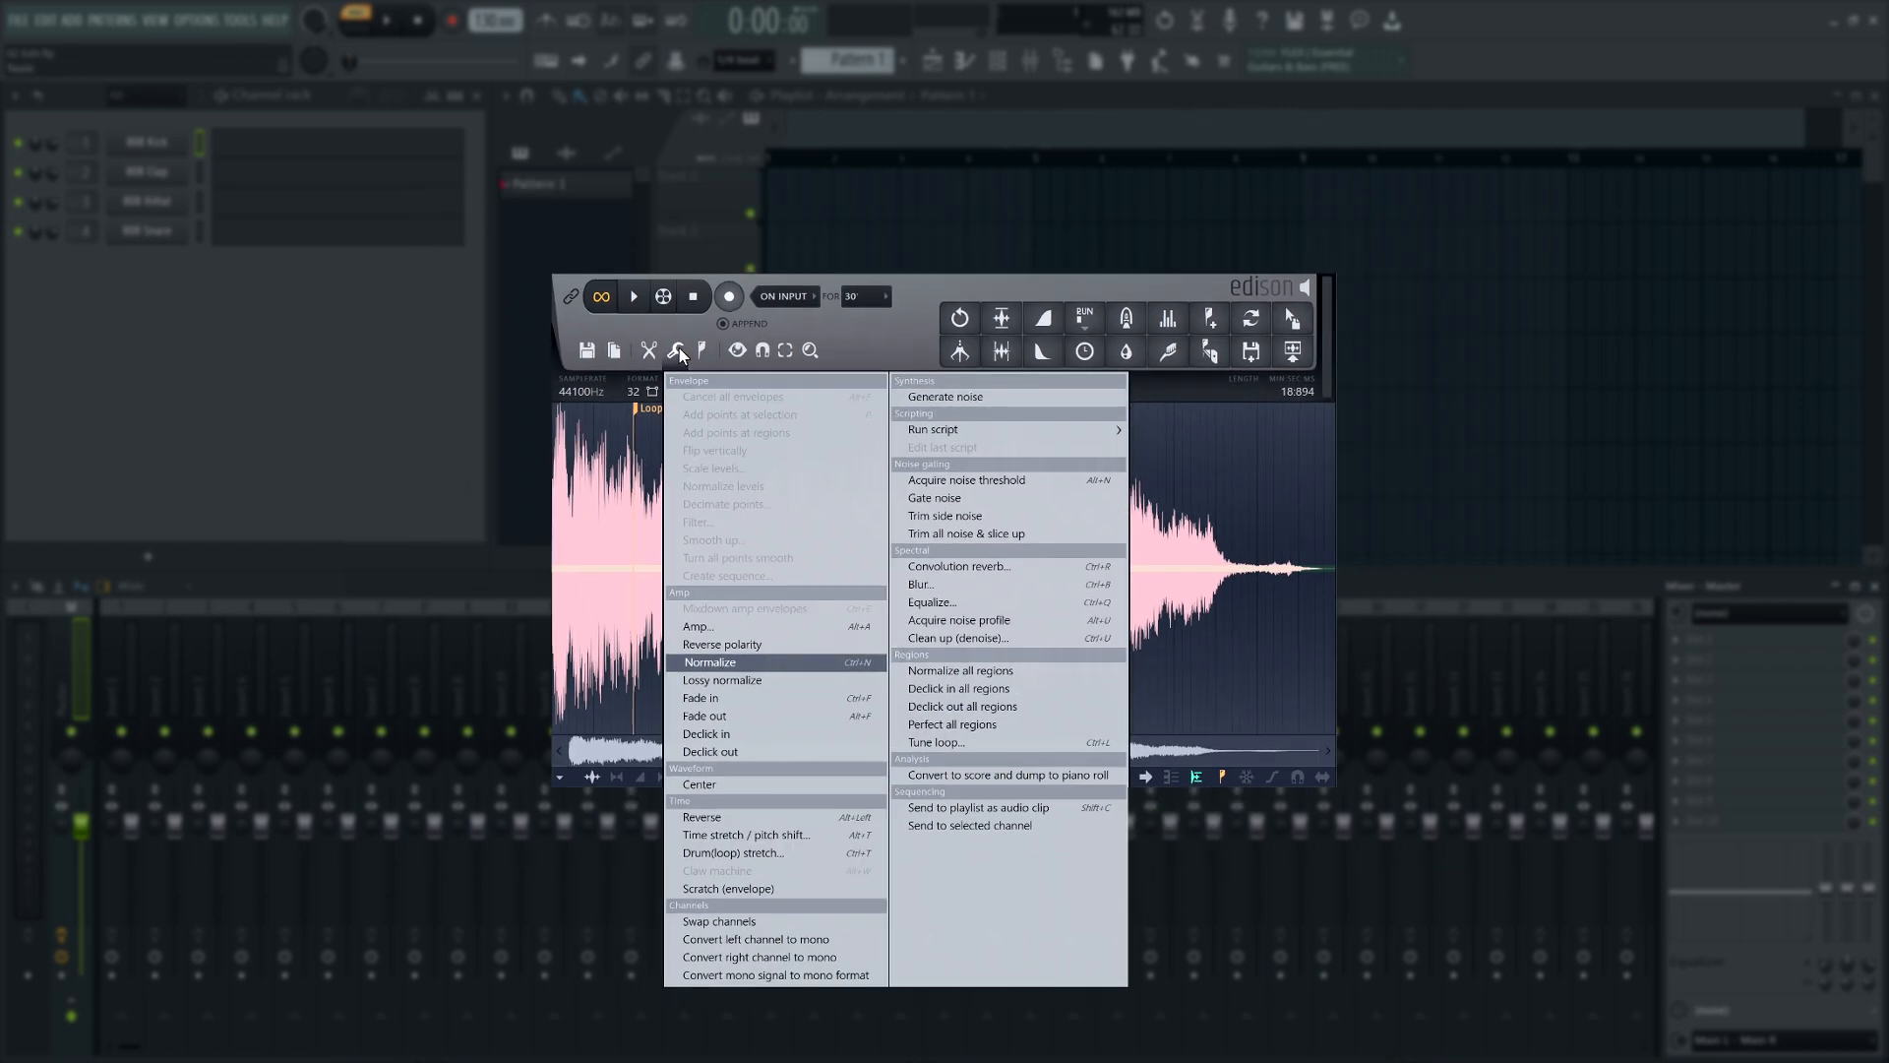
mouse_move(964, 747)
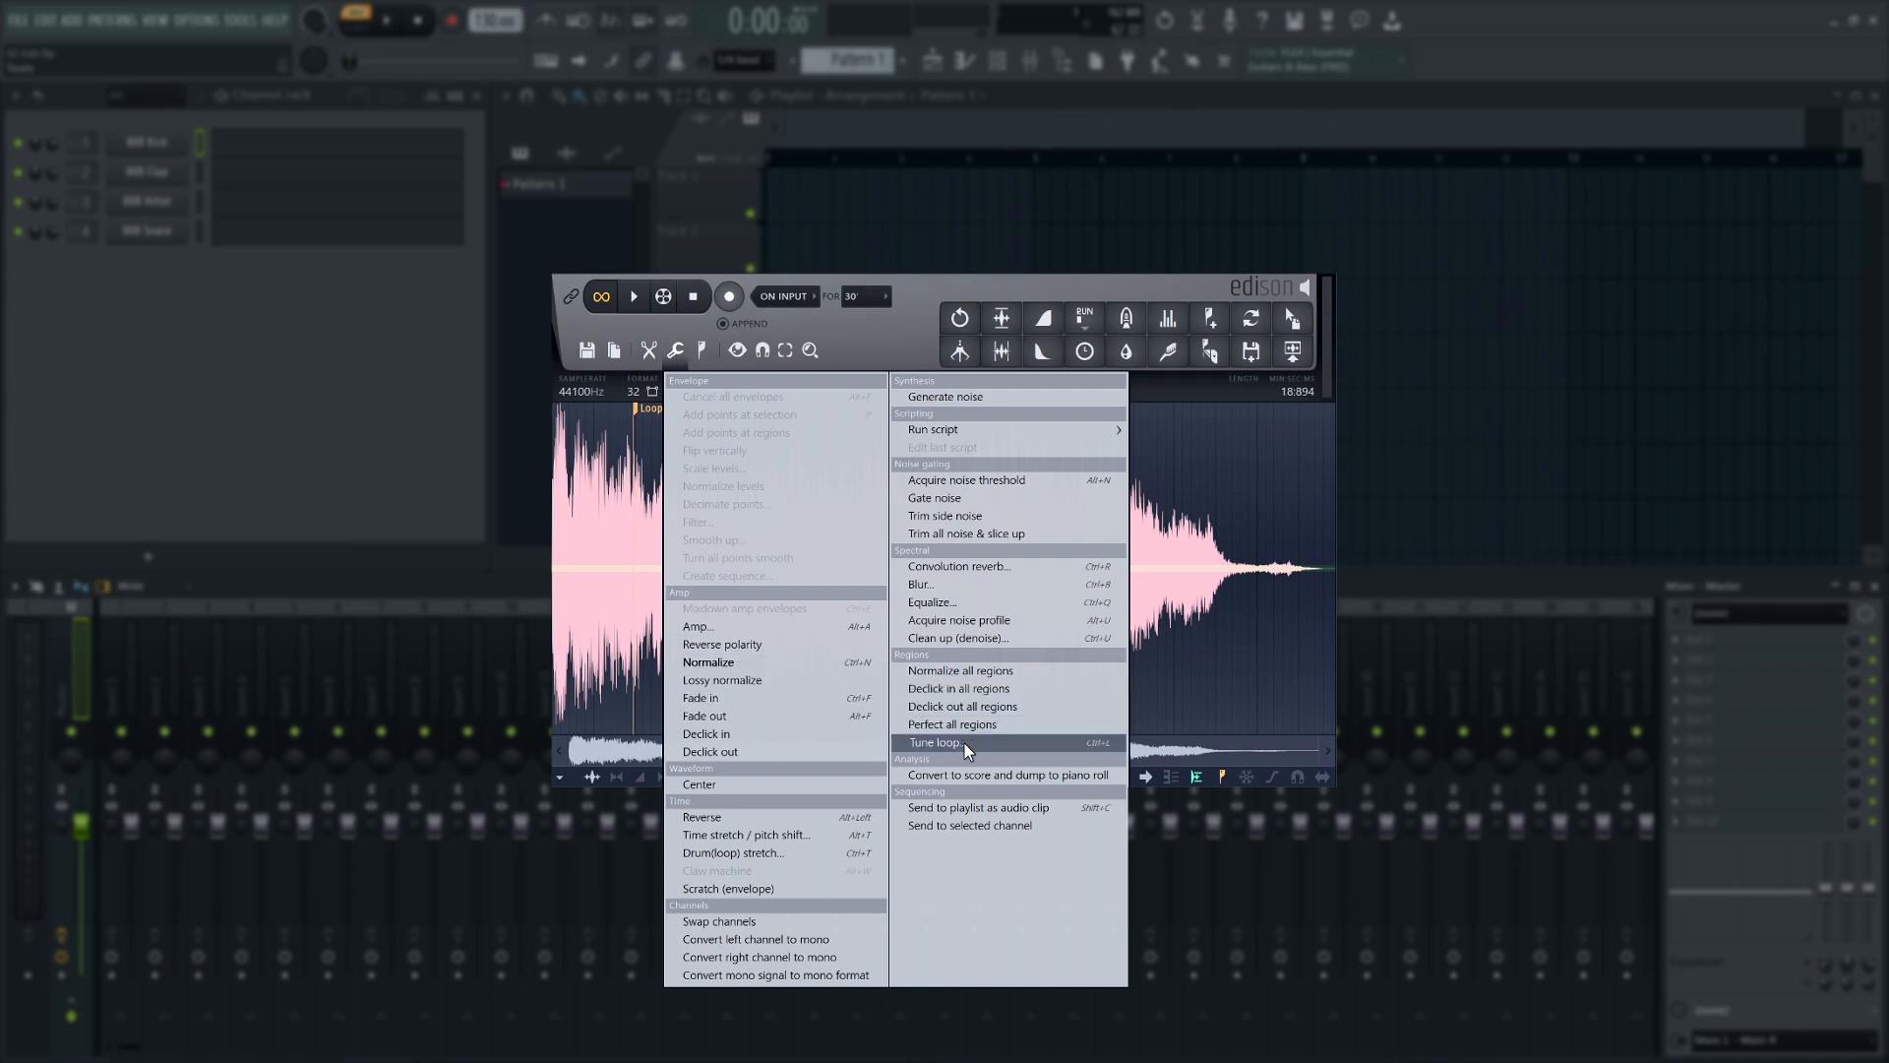
click(933, 742)
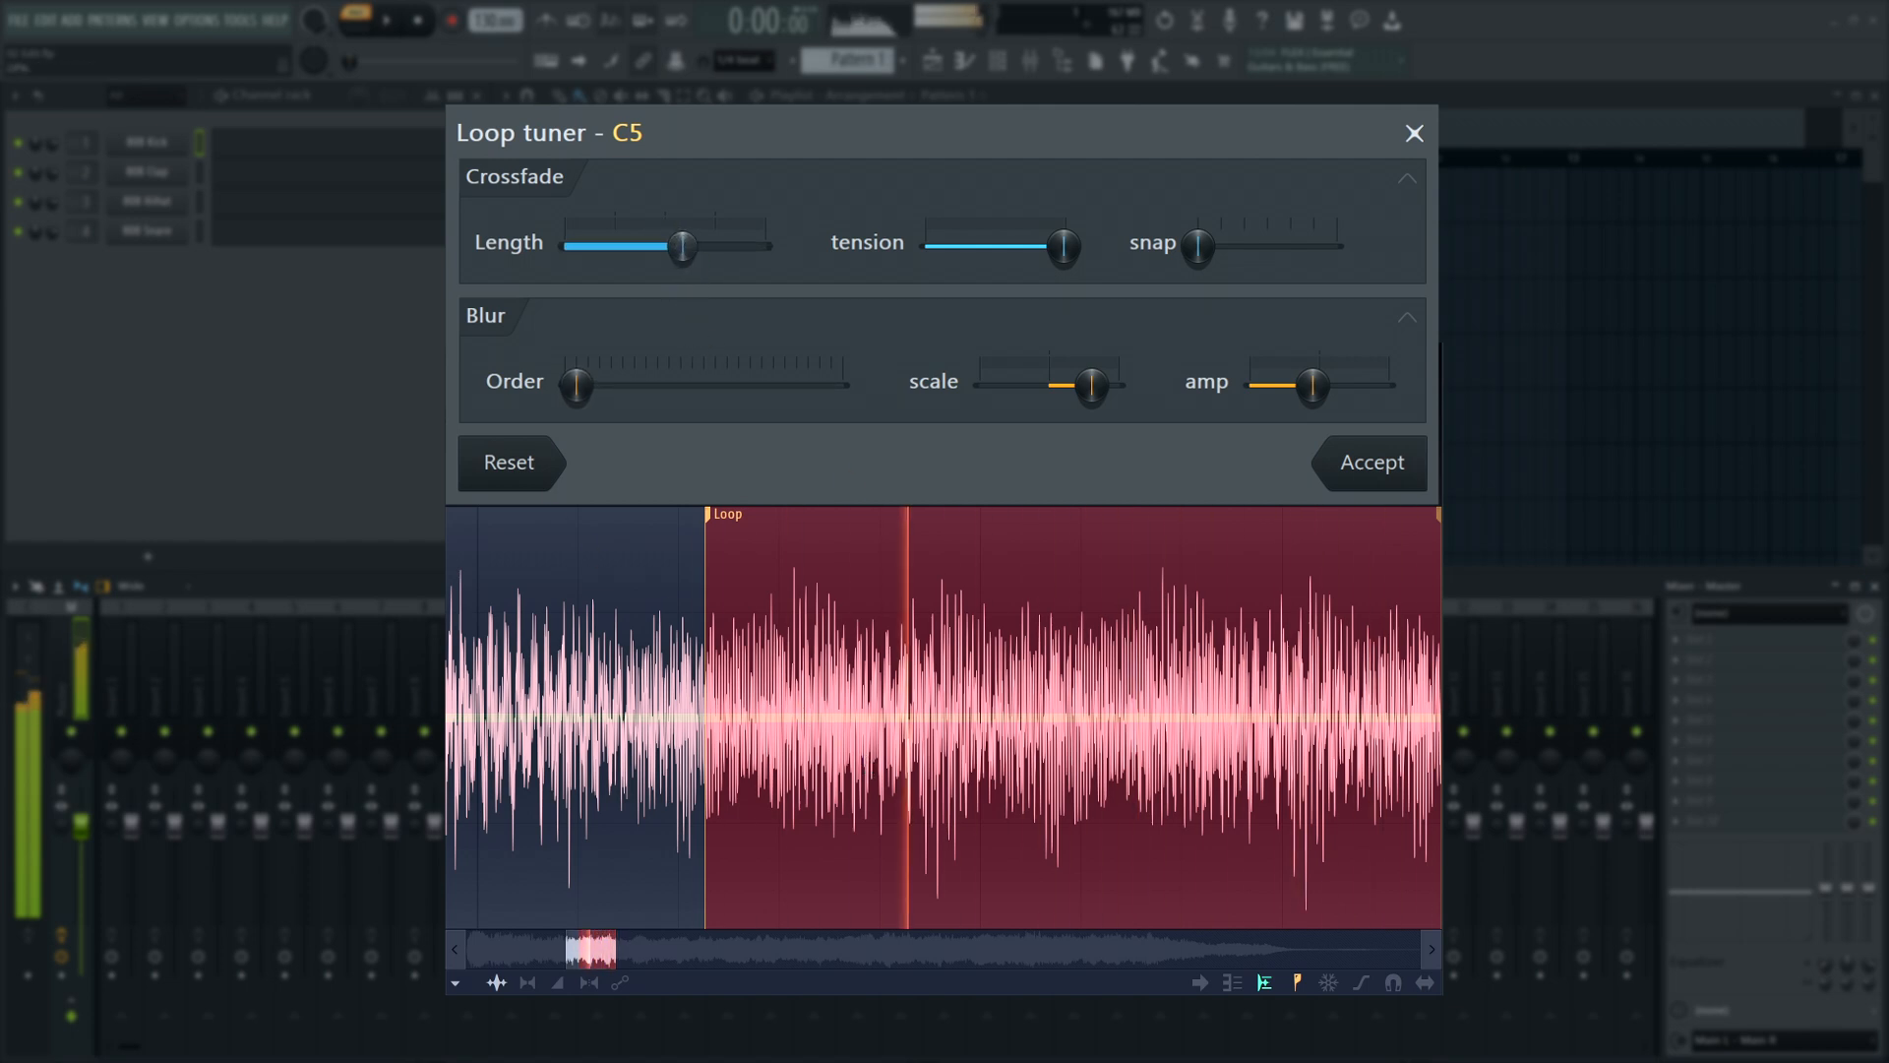
drag(682, 246, 716, 246)
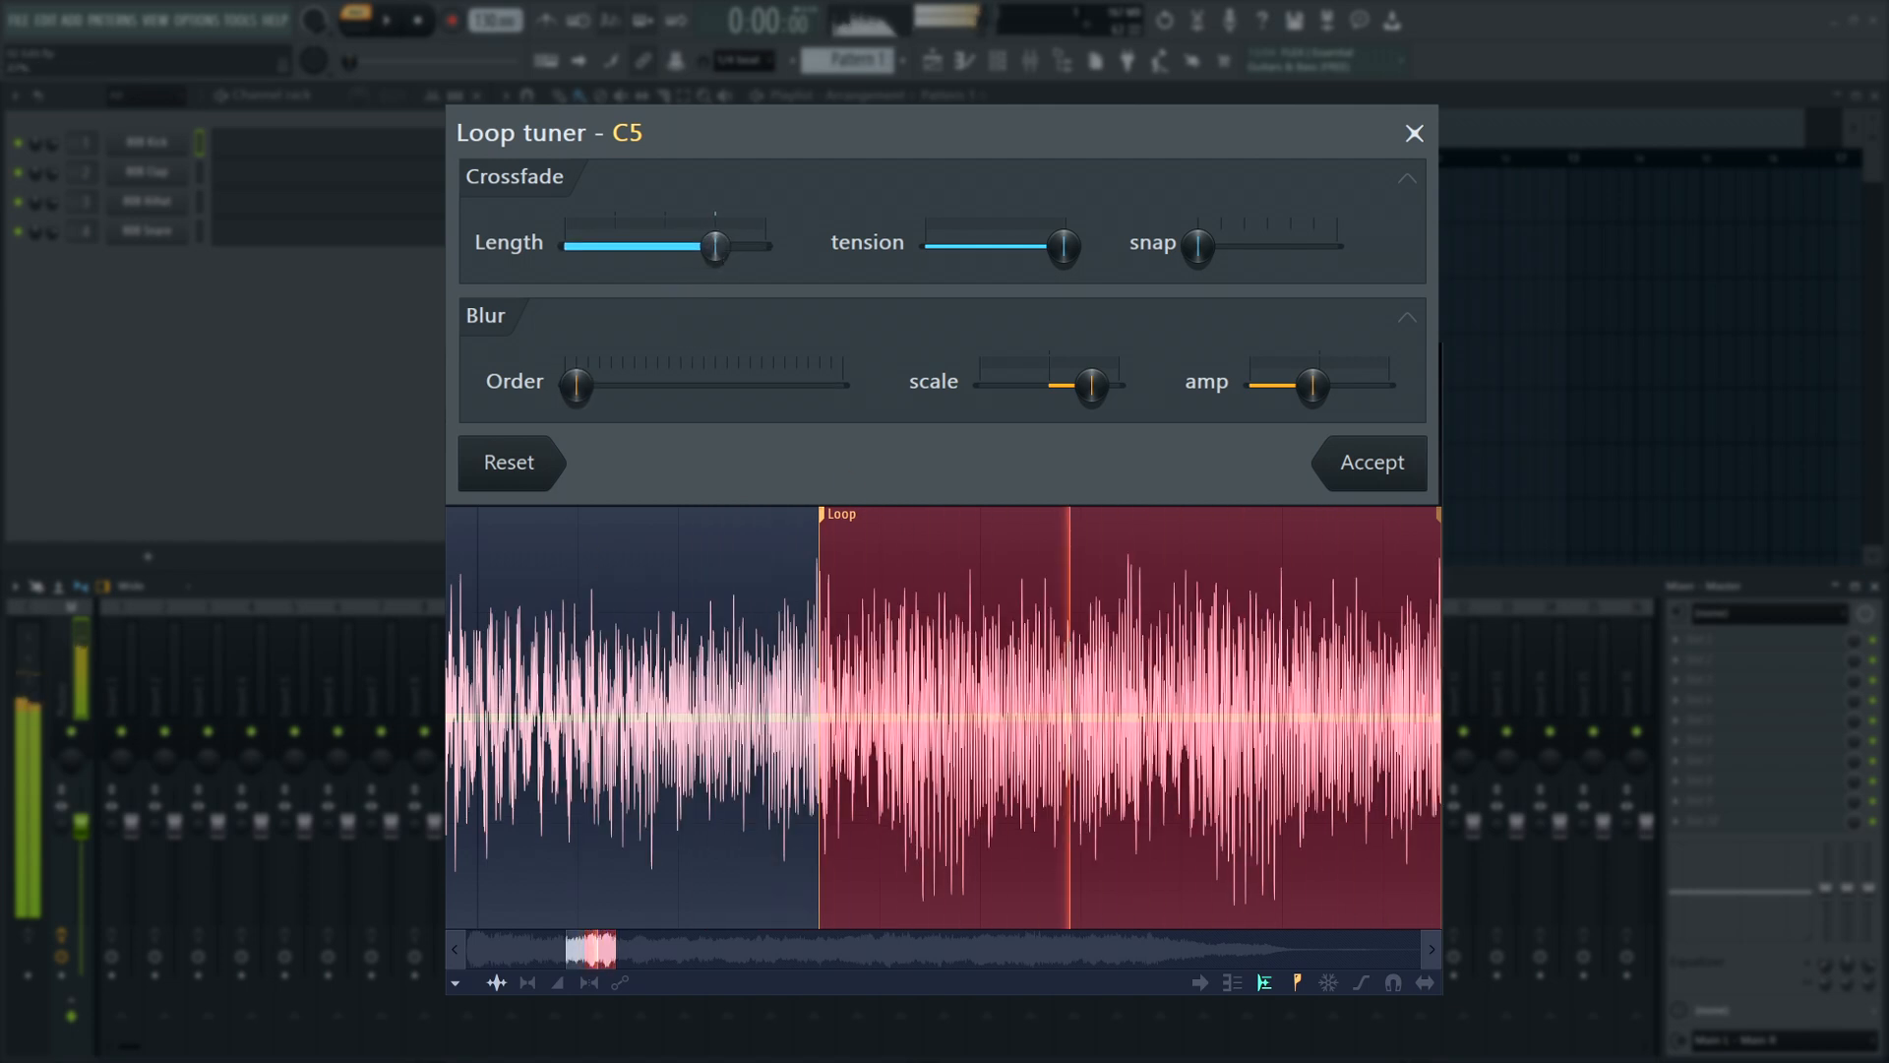
drag(715, 246, 620, 246)
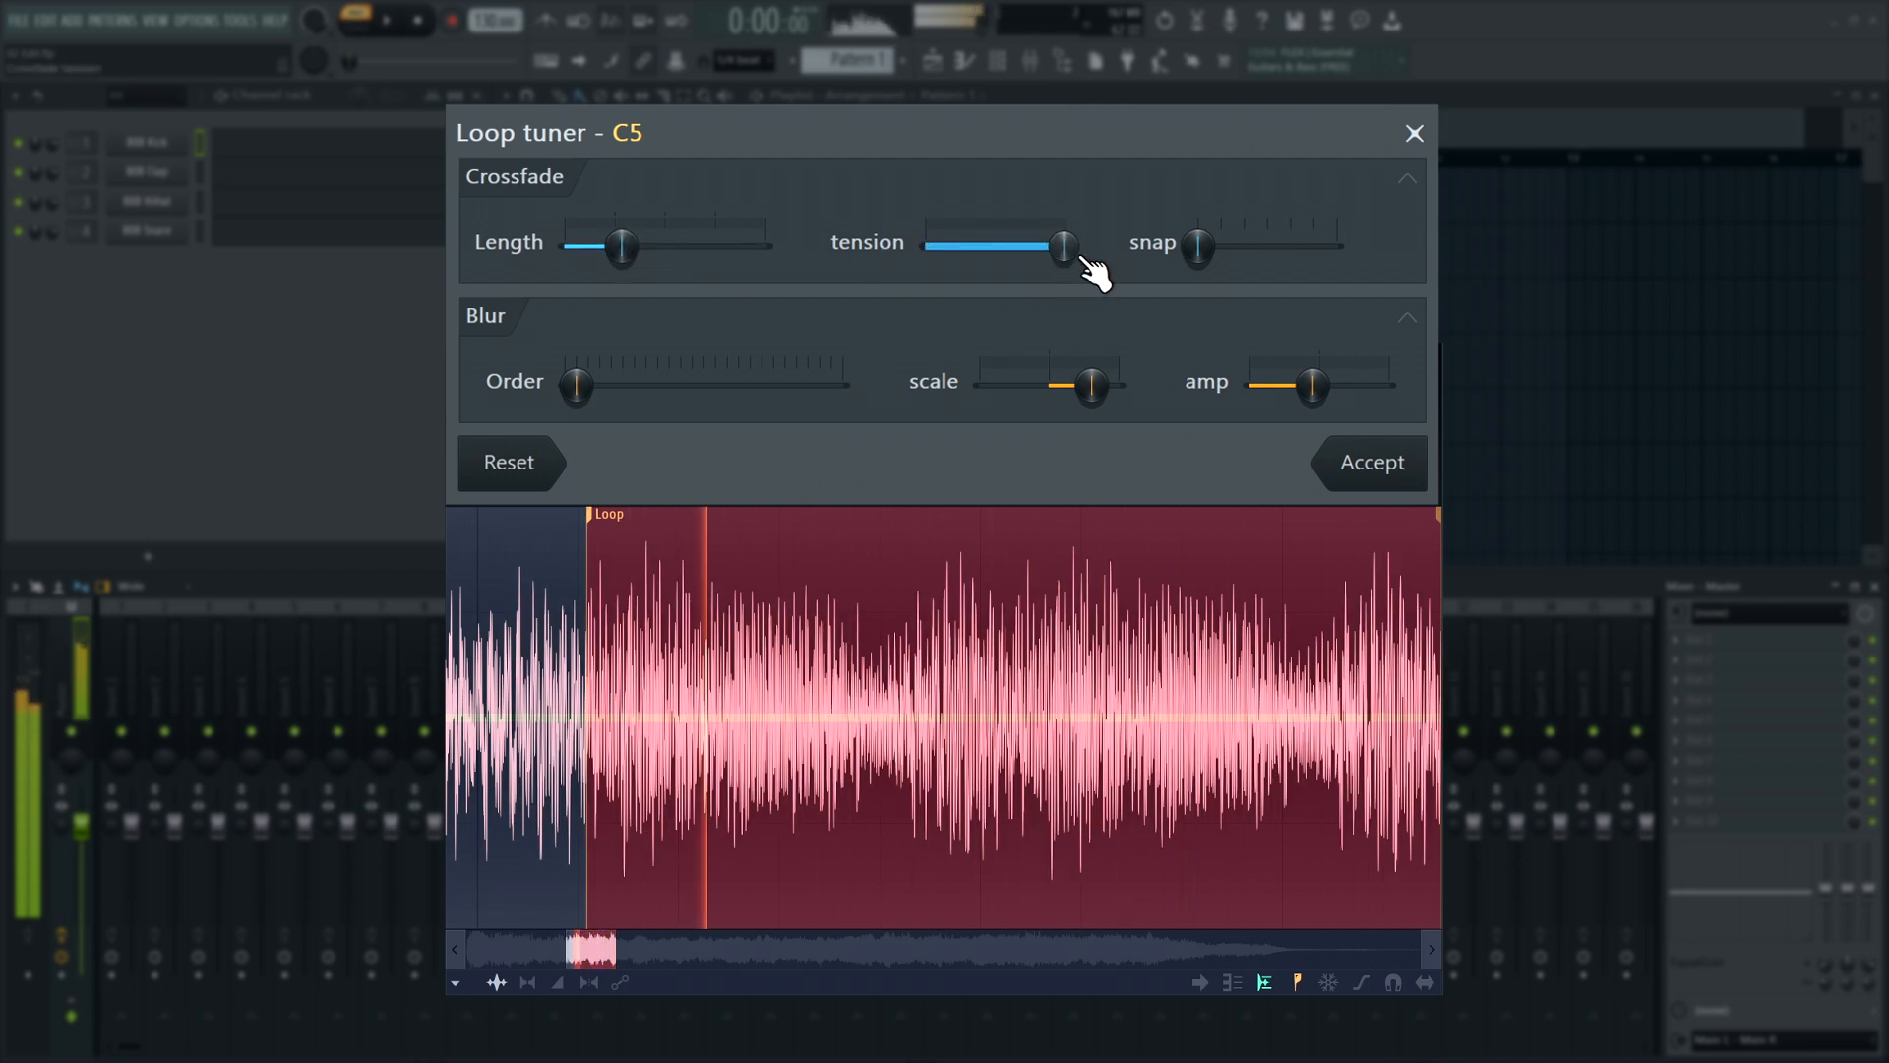
drag(1029, 248, 1064, 248)
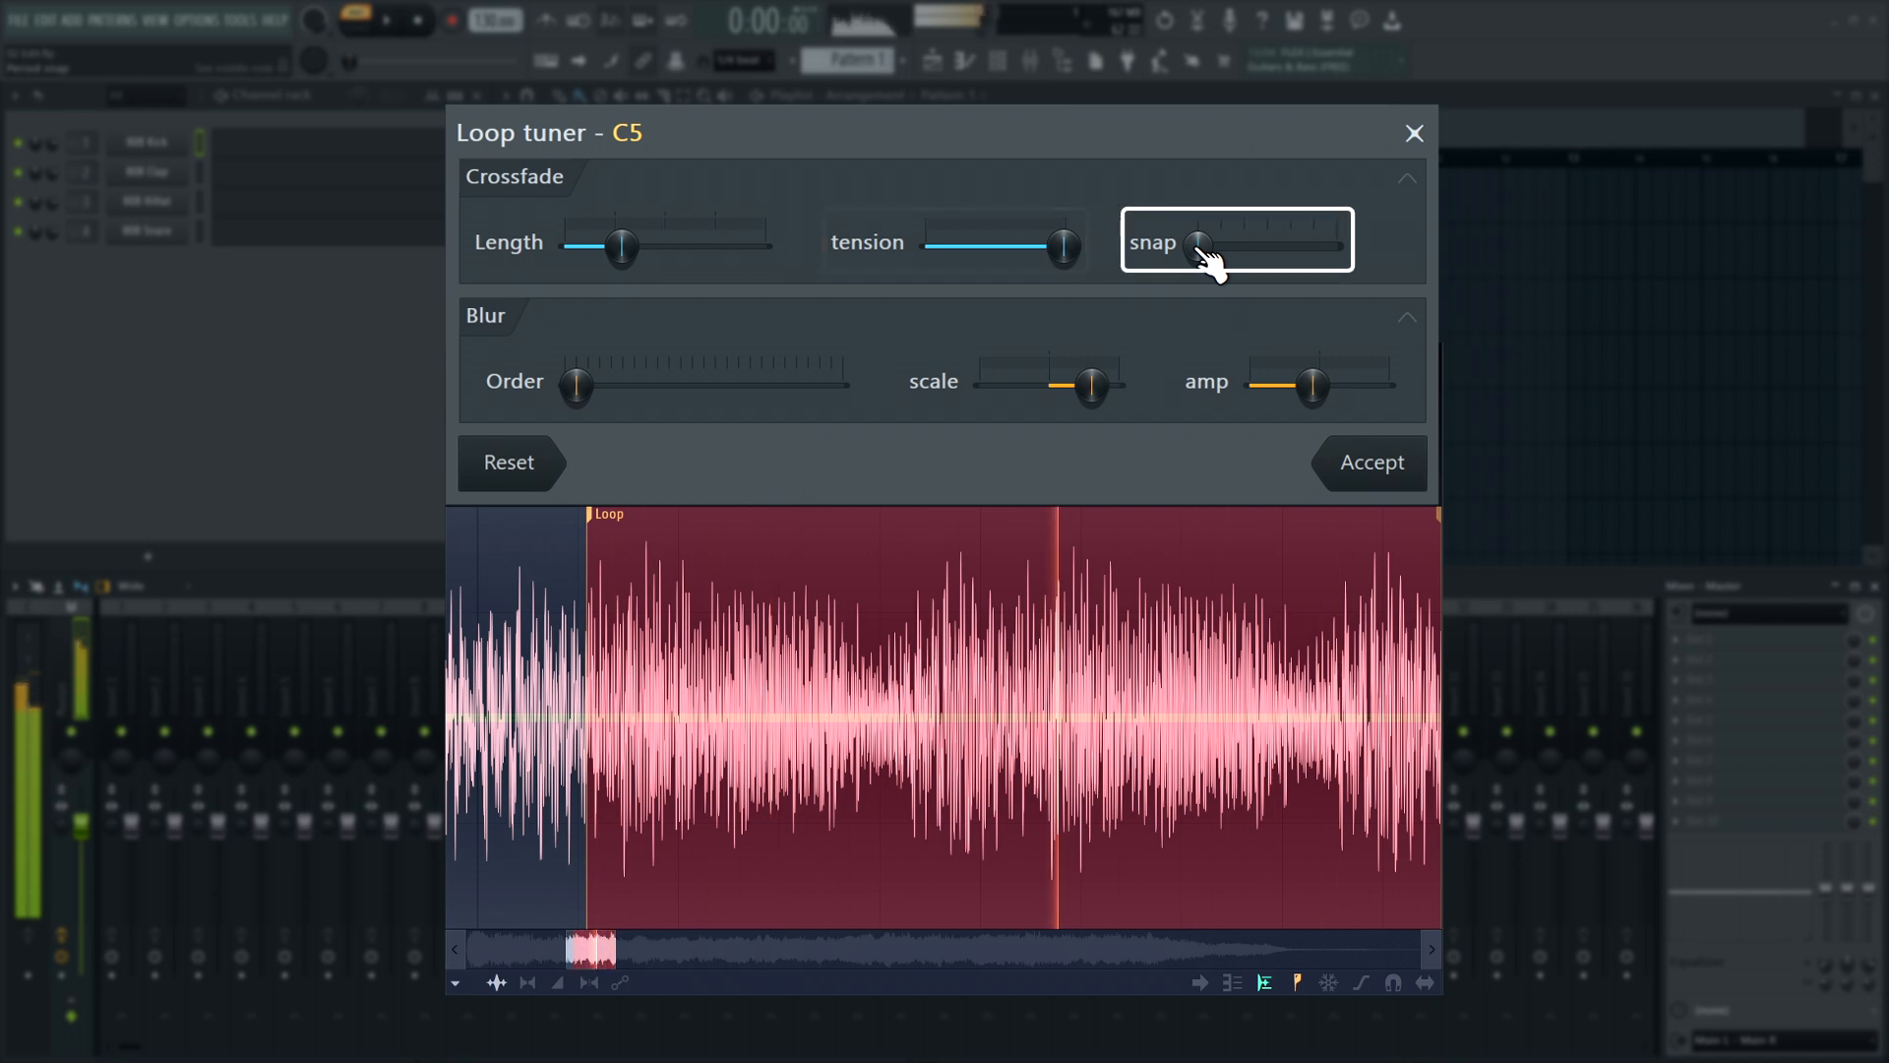
Set the loop-tuning snap slider to a slight amount.
drag(1203, 244, 1334, 244)
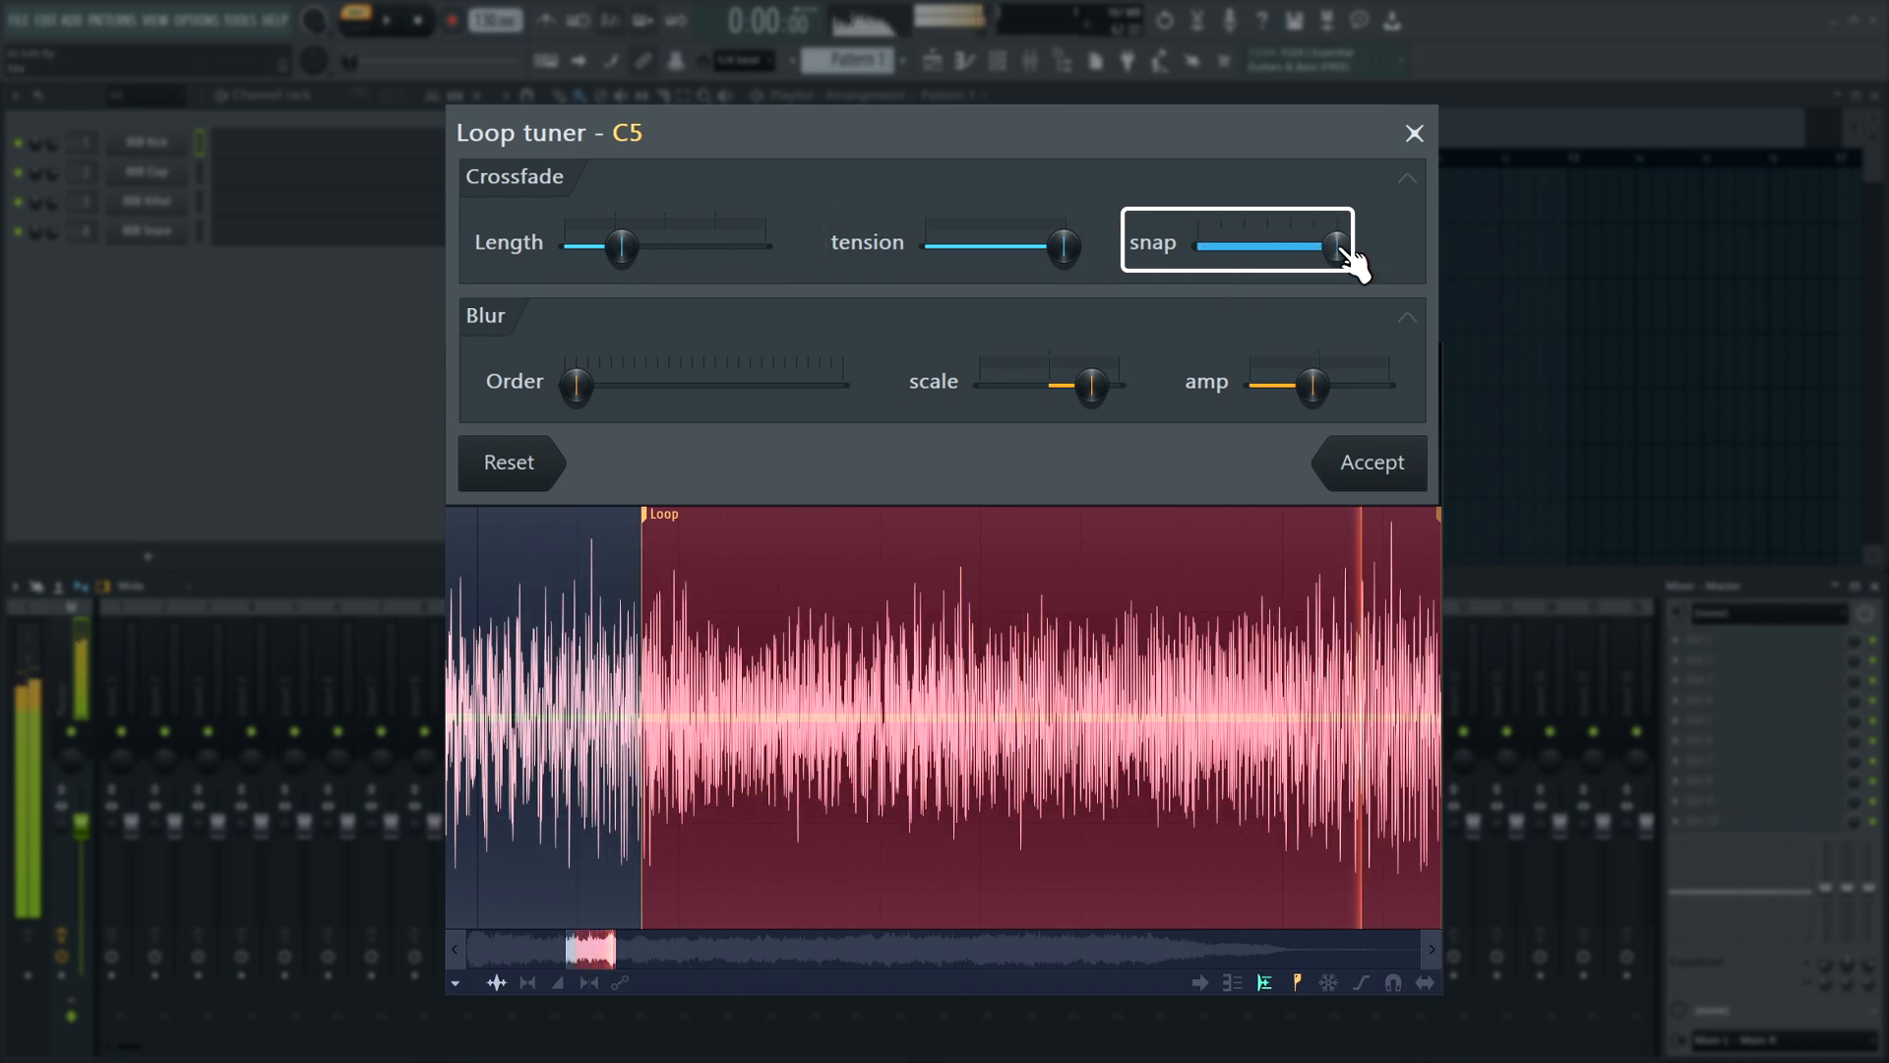
drag(1334, 246, 1216, 246)
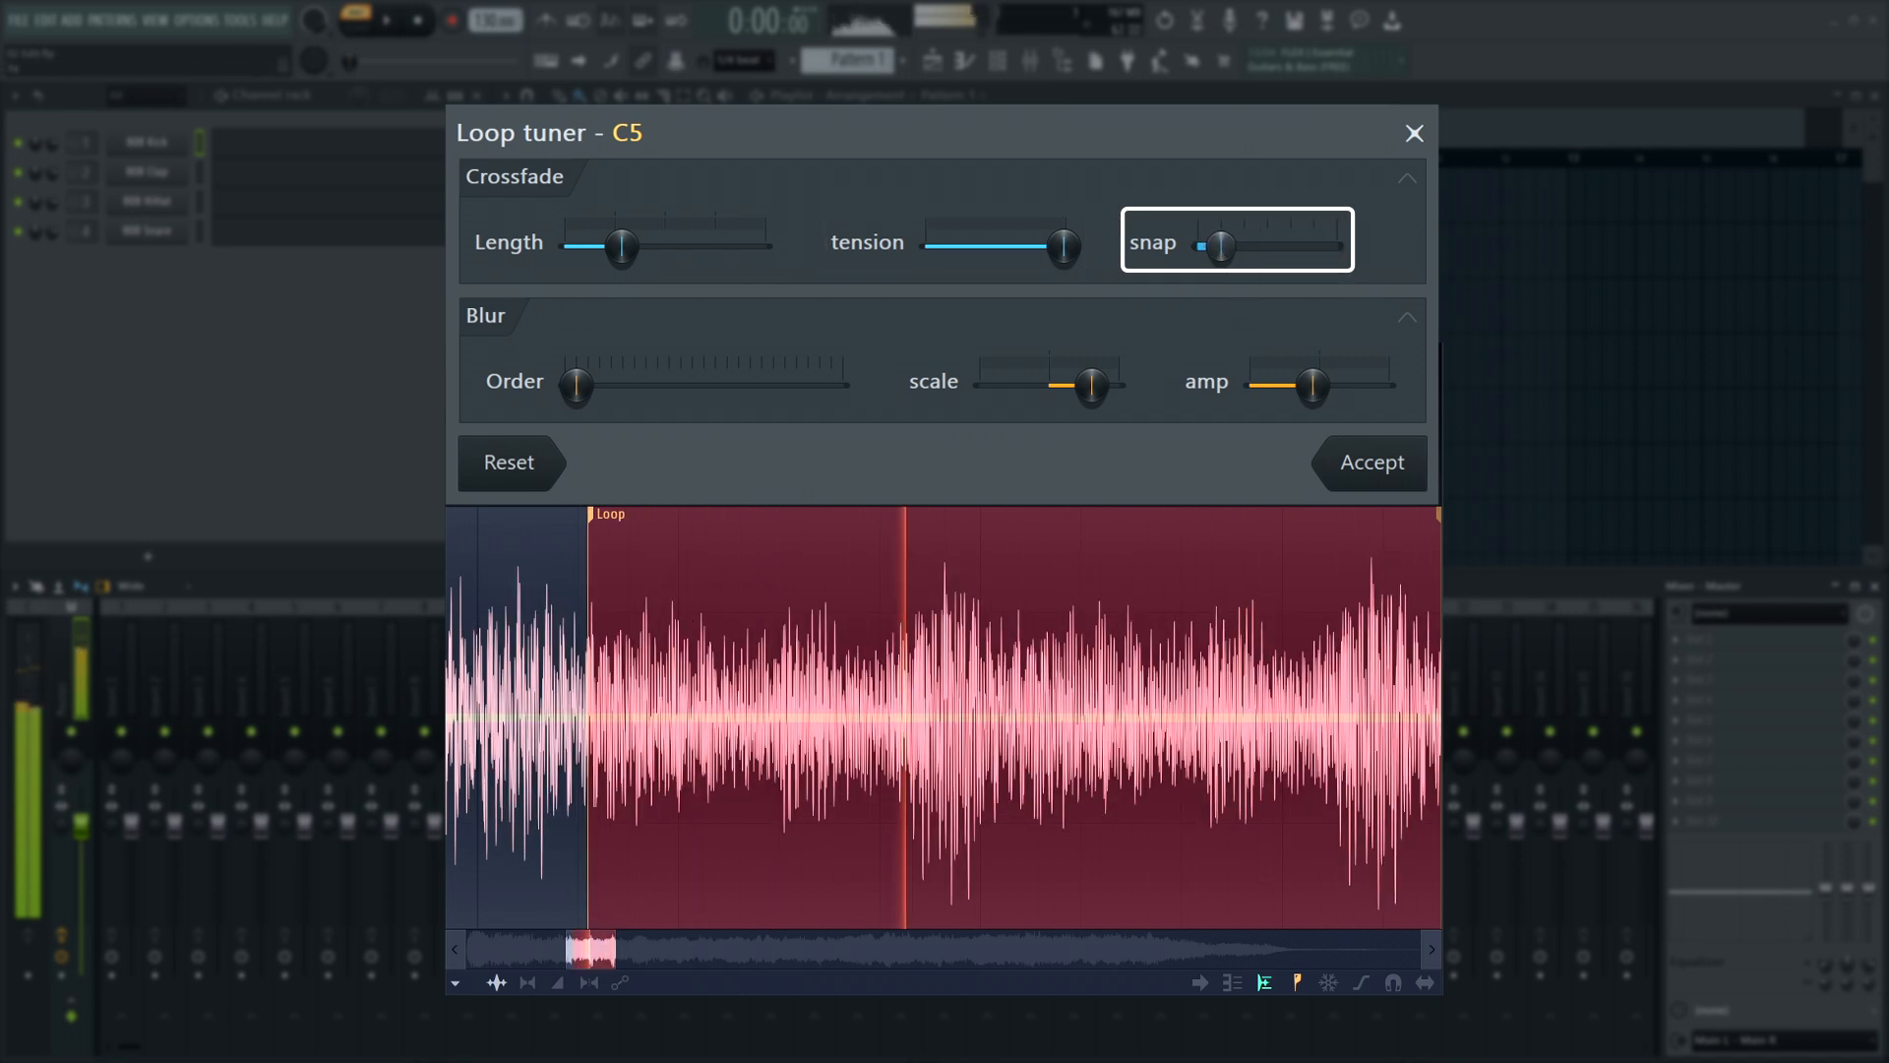
drag(1043, 248, 1067, 248)
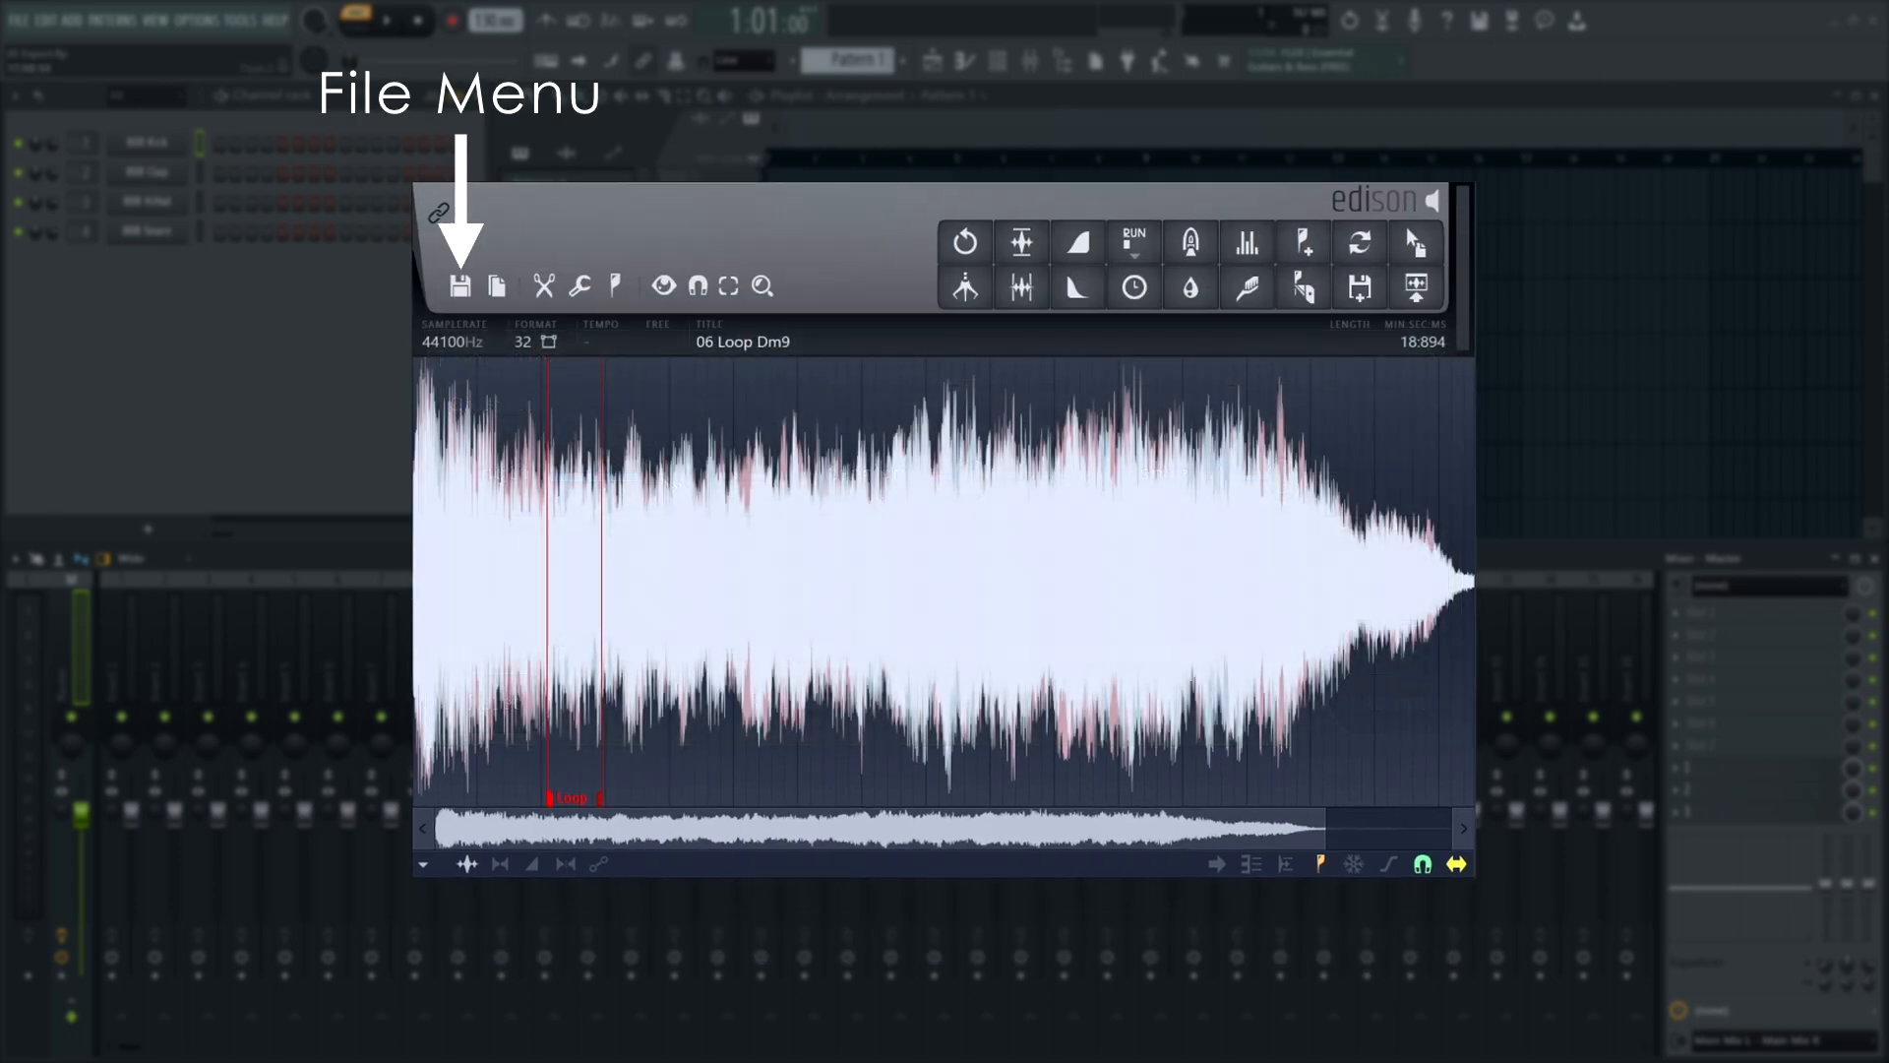
Save the sample as '06 Loop Dm9 with Loop.wav' in the Samples folder via Save sample as.
click(460, 287)
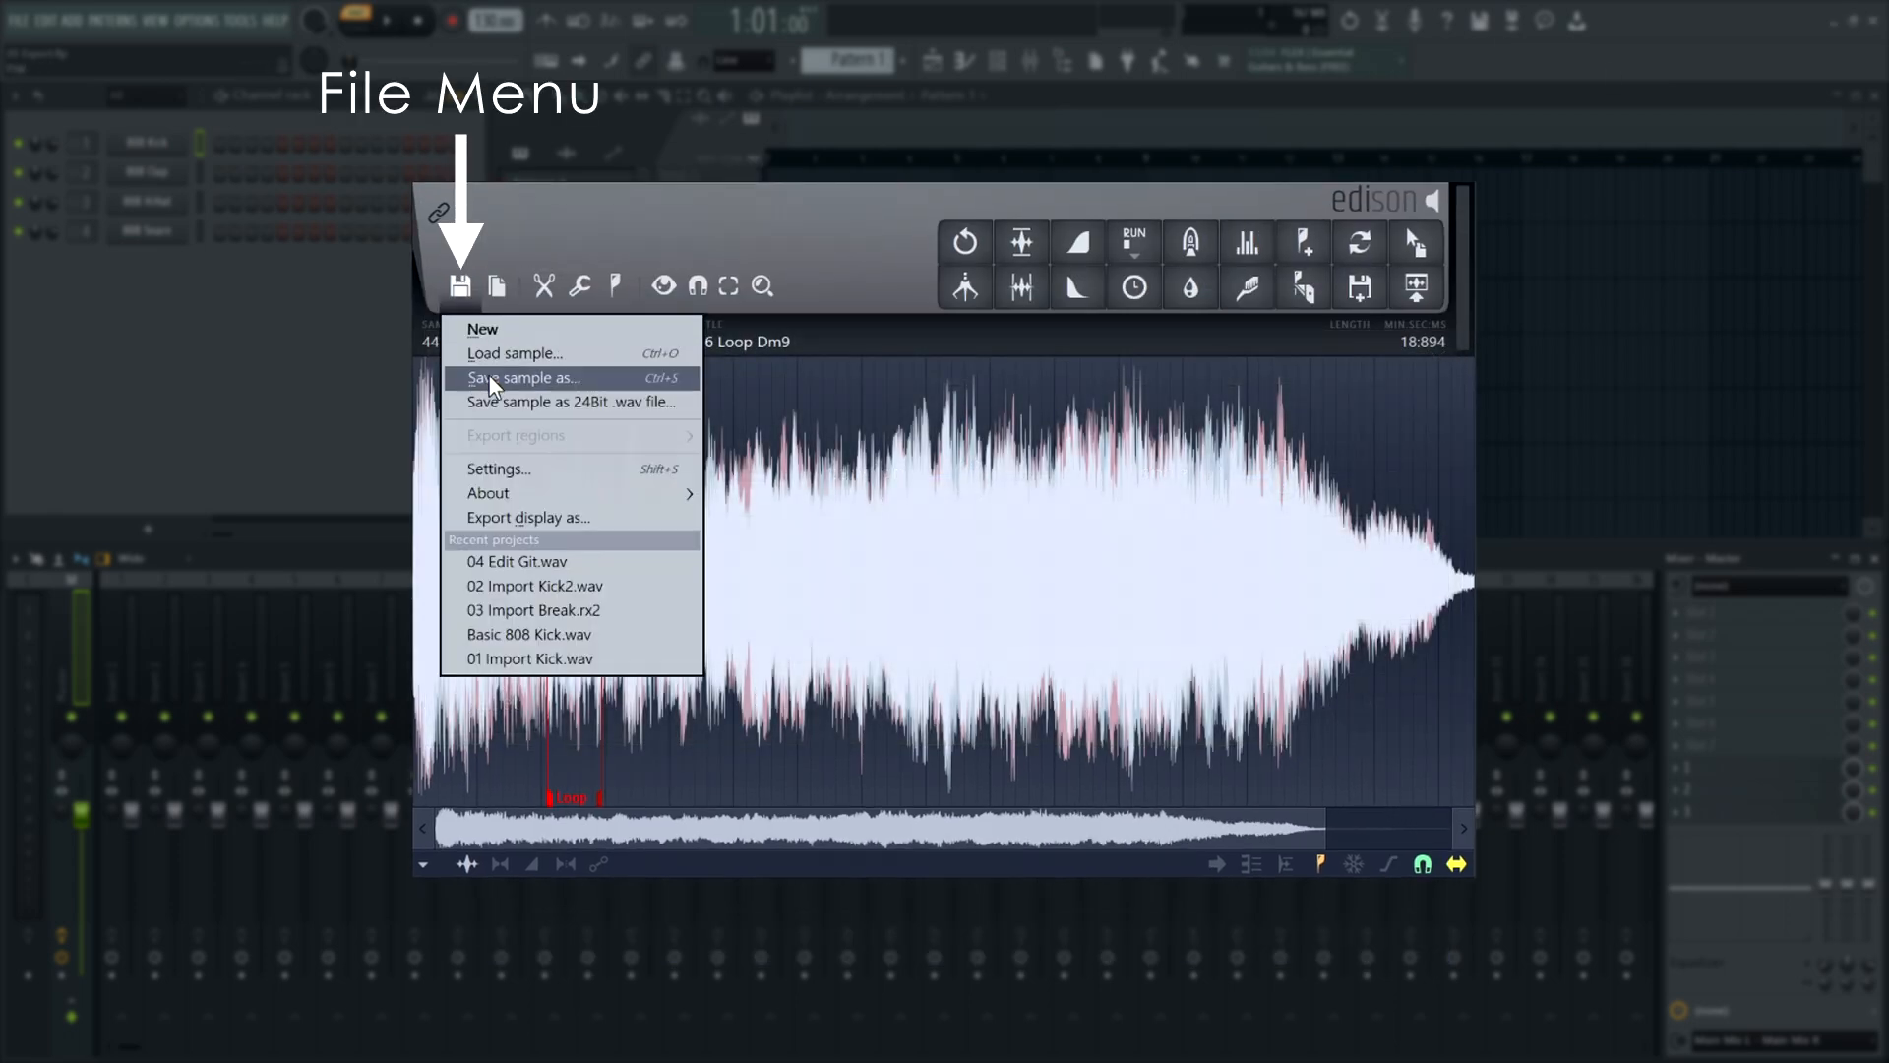
click(523, 378)
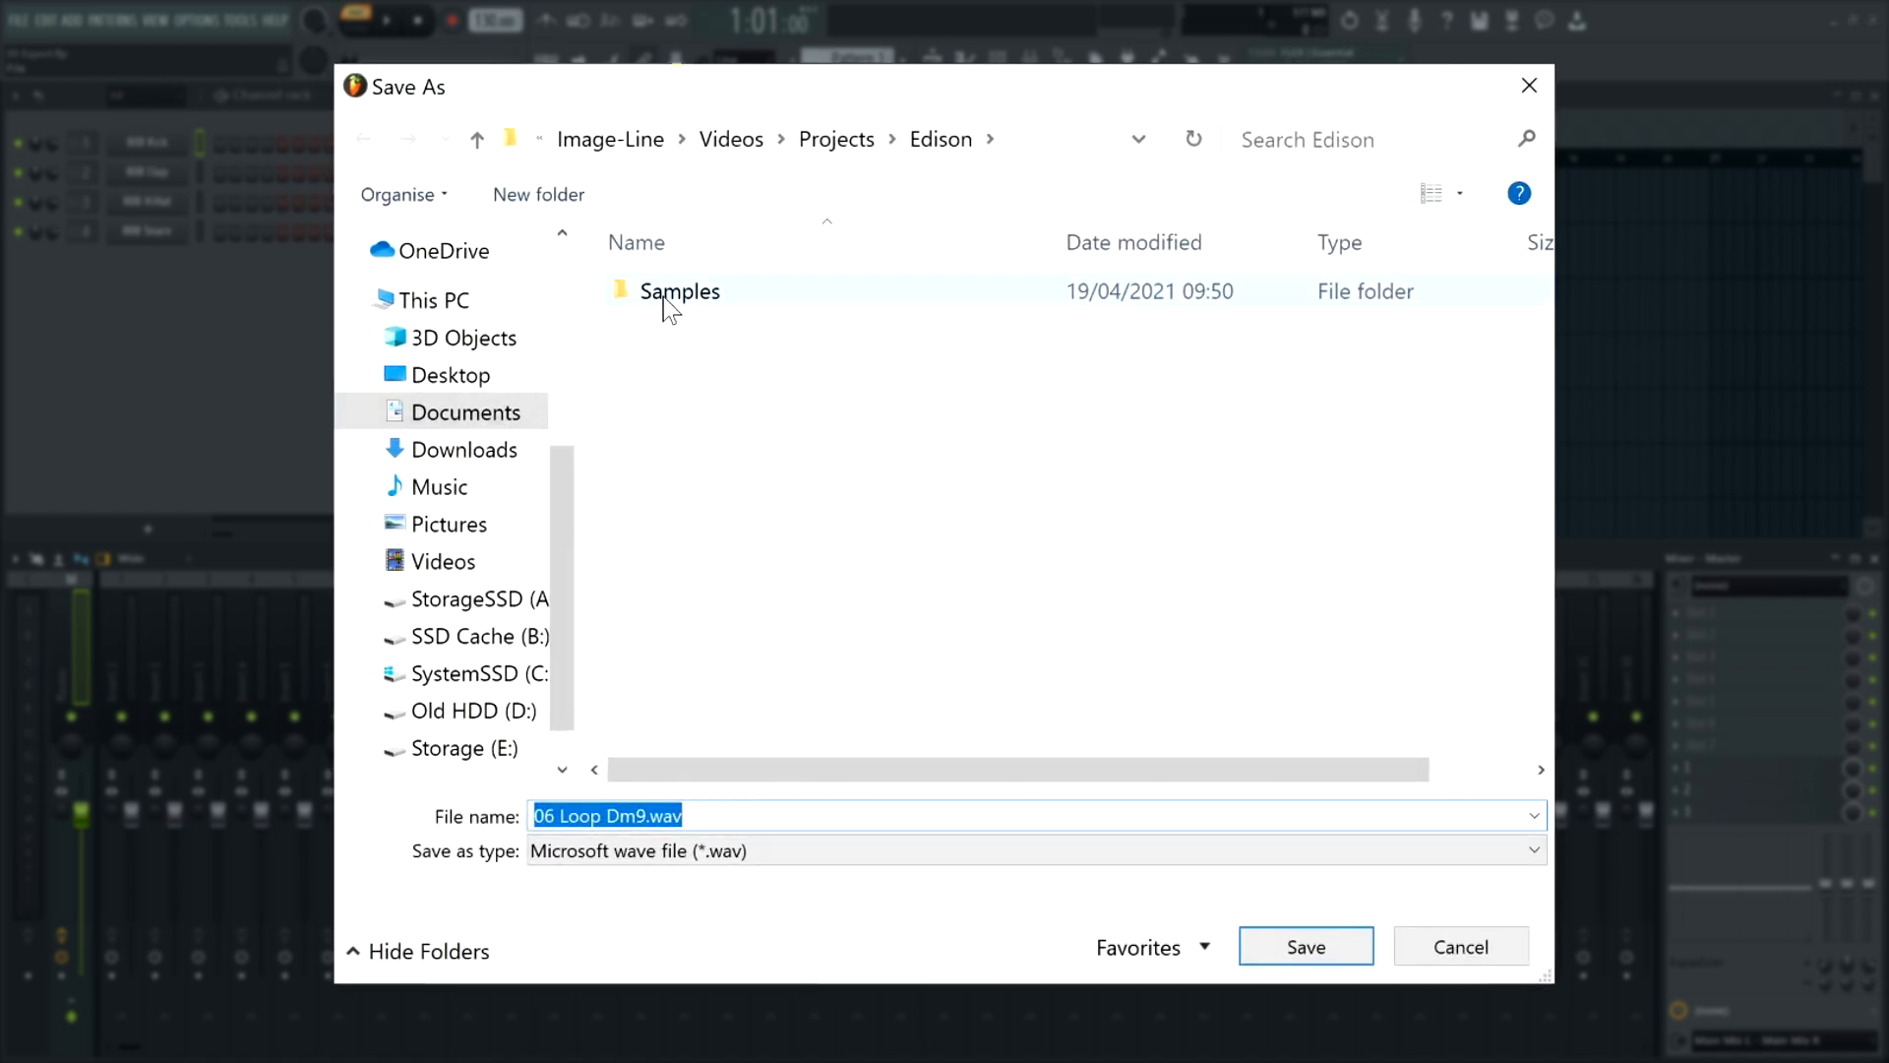
double_click(679, 291)
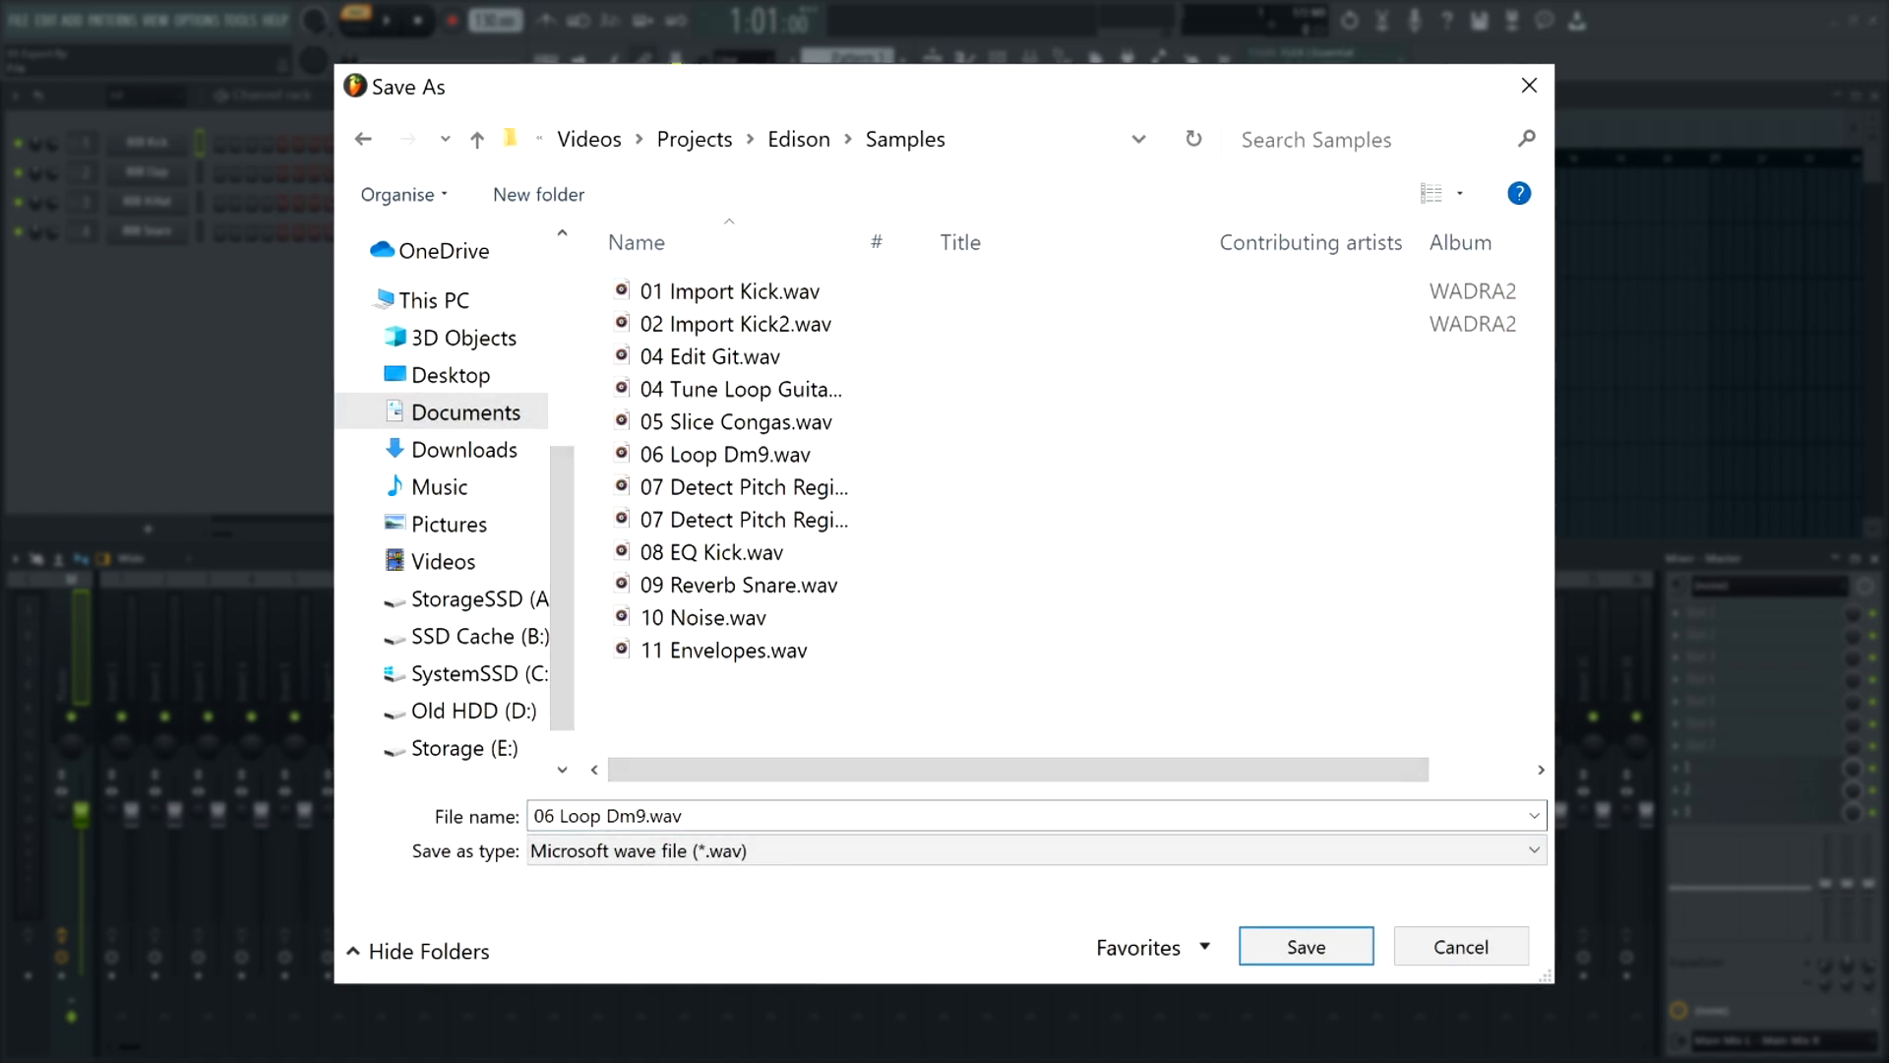
text(with Loop)
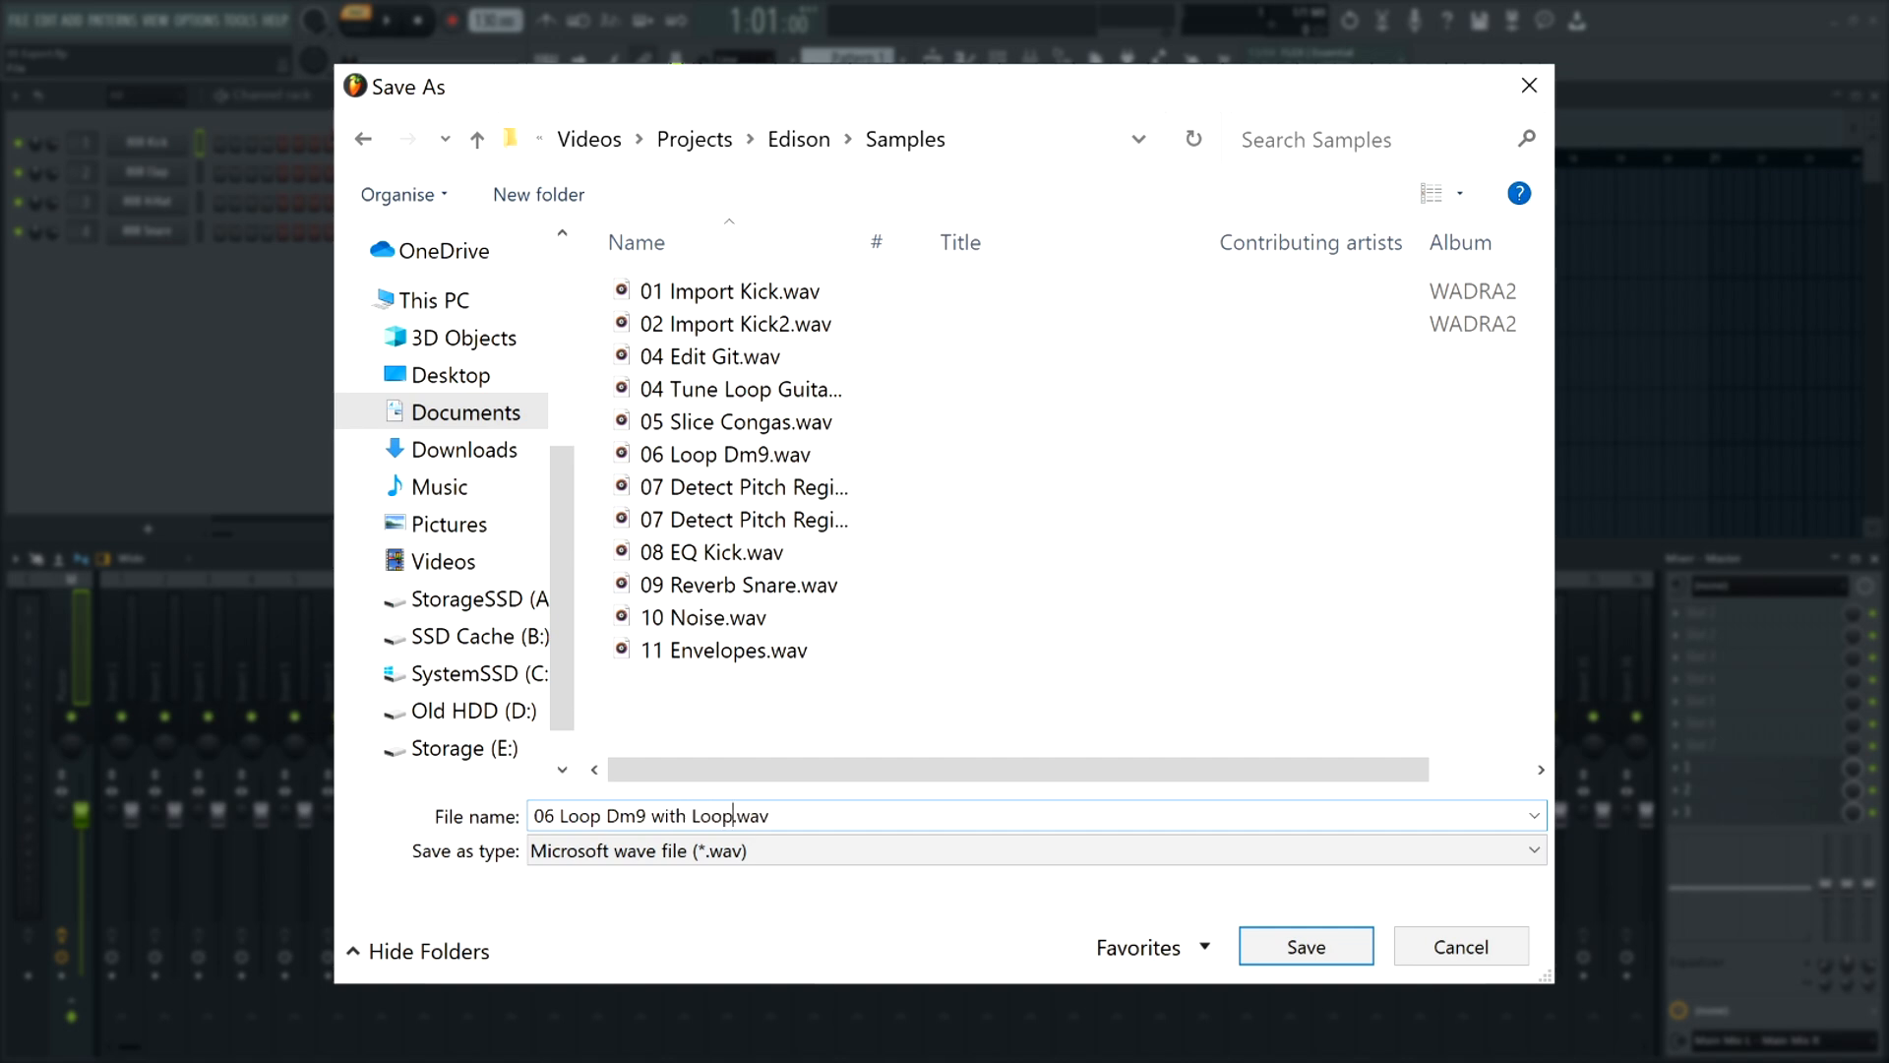
click(1305, 946)
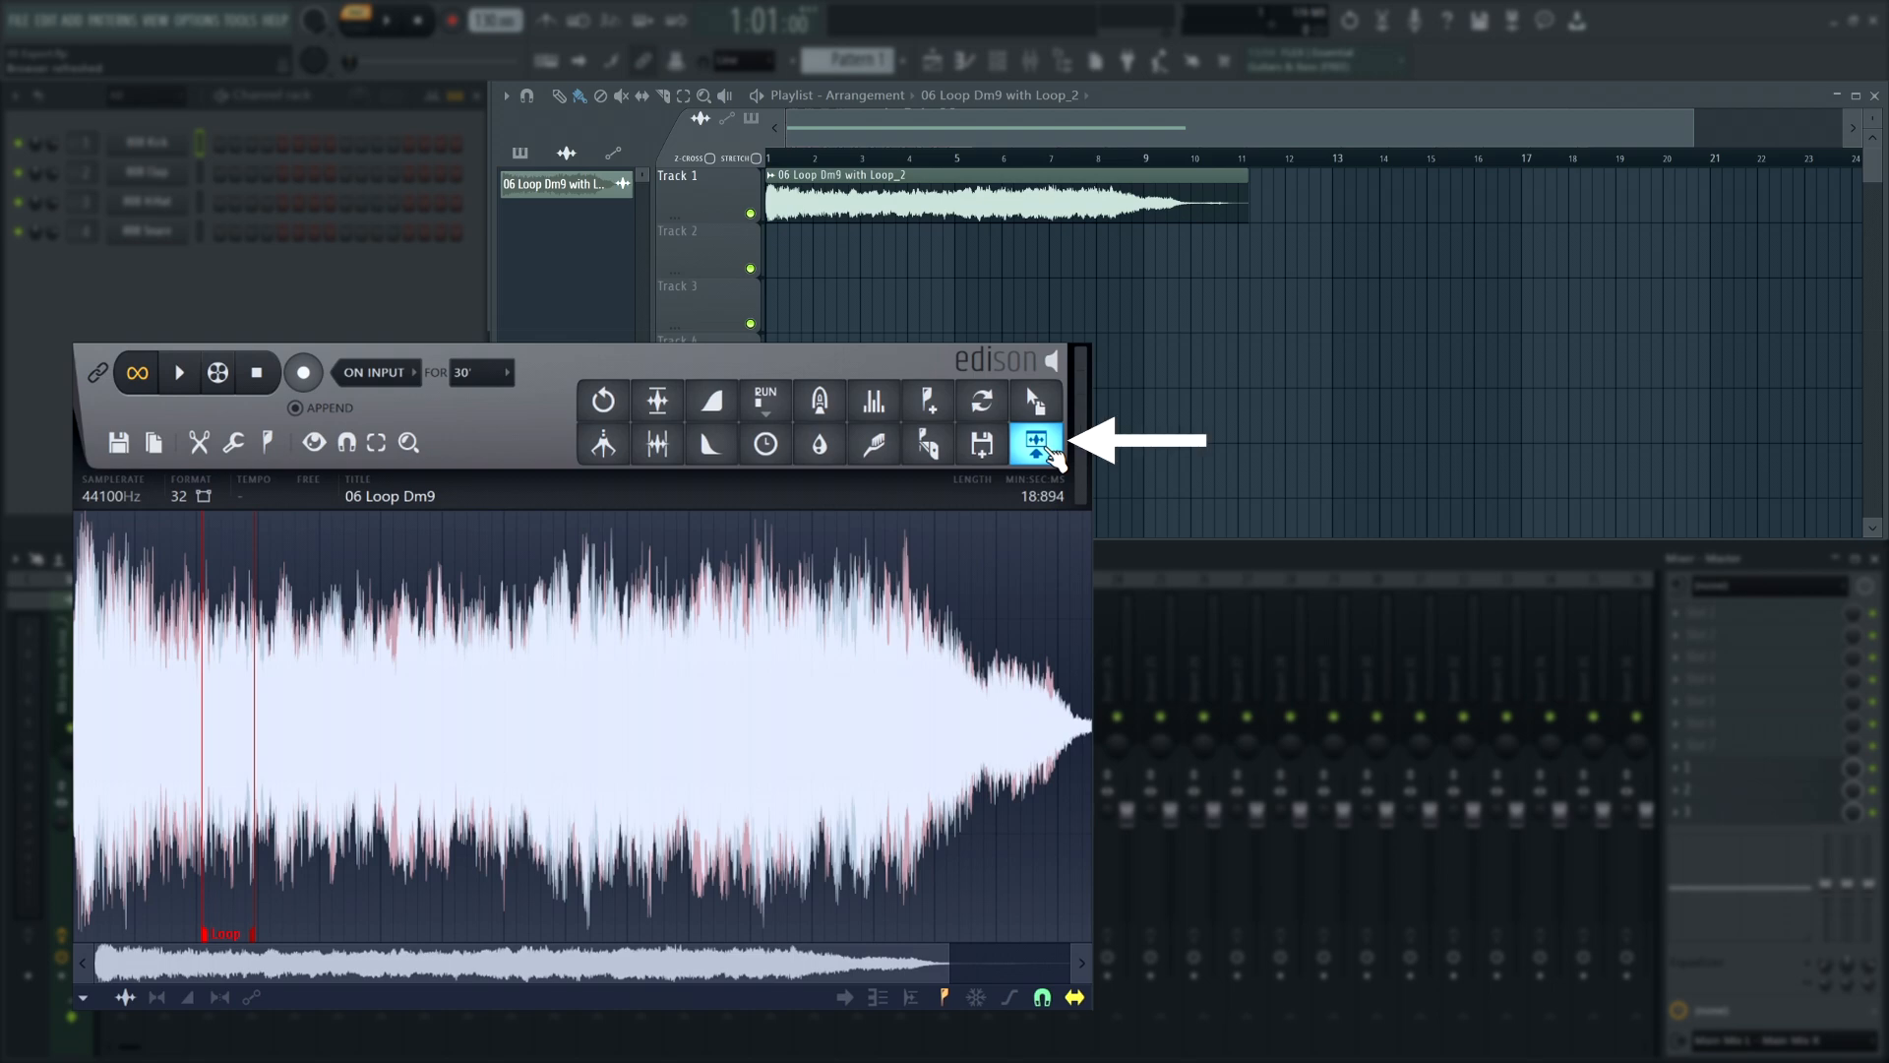
Send the Dm9 loop to playlist Track 1 as an audio clip with its Channel Rack channel.
click(1035, 442)
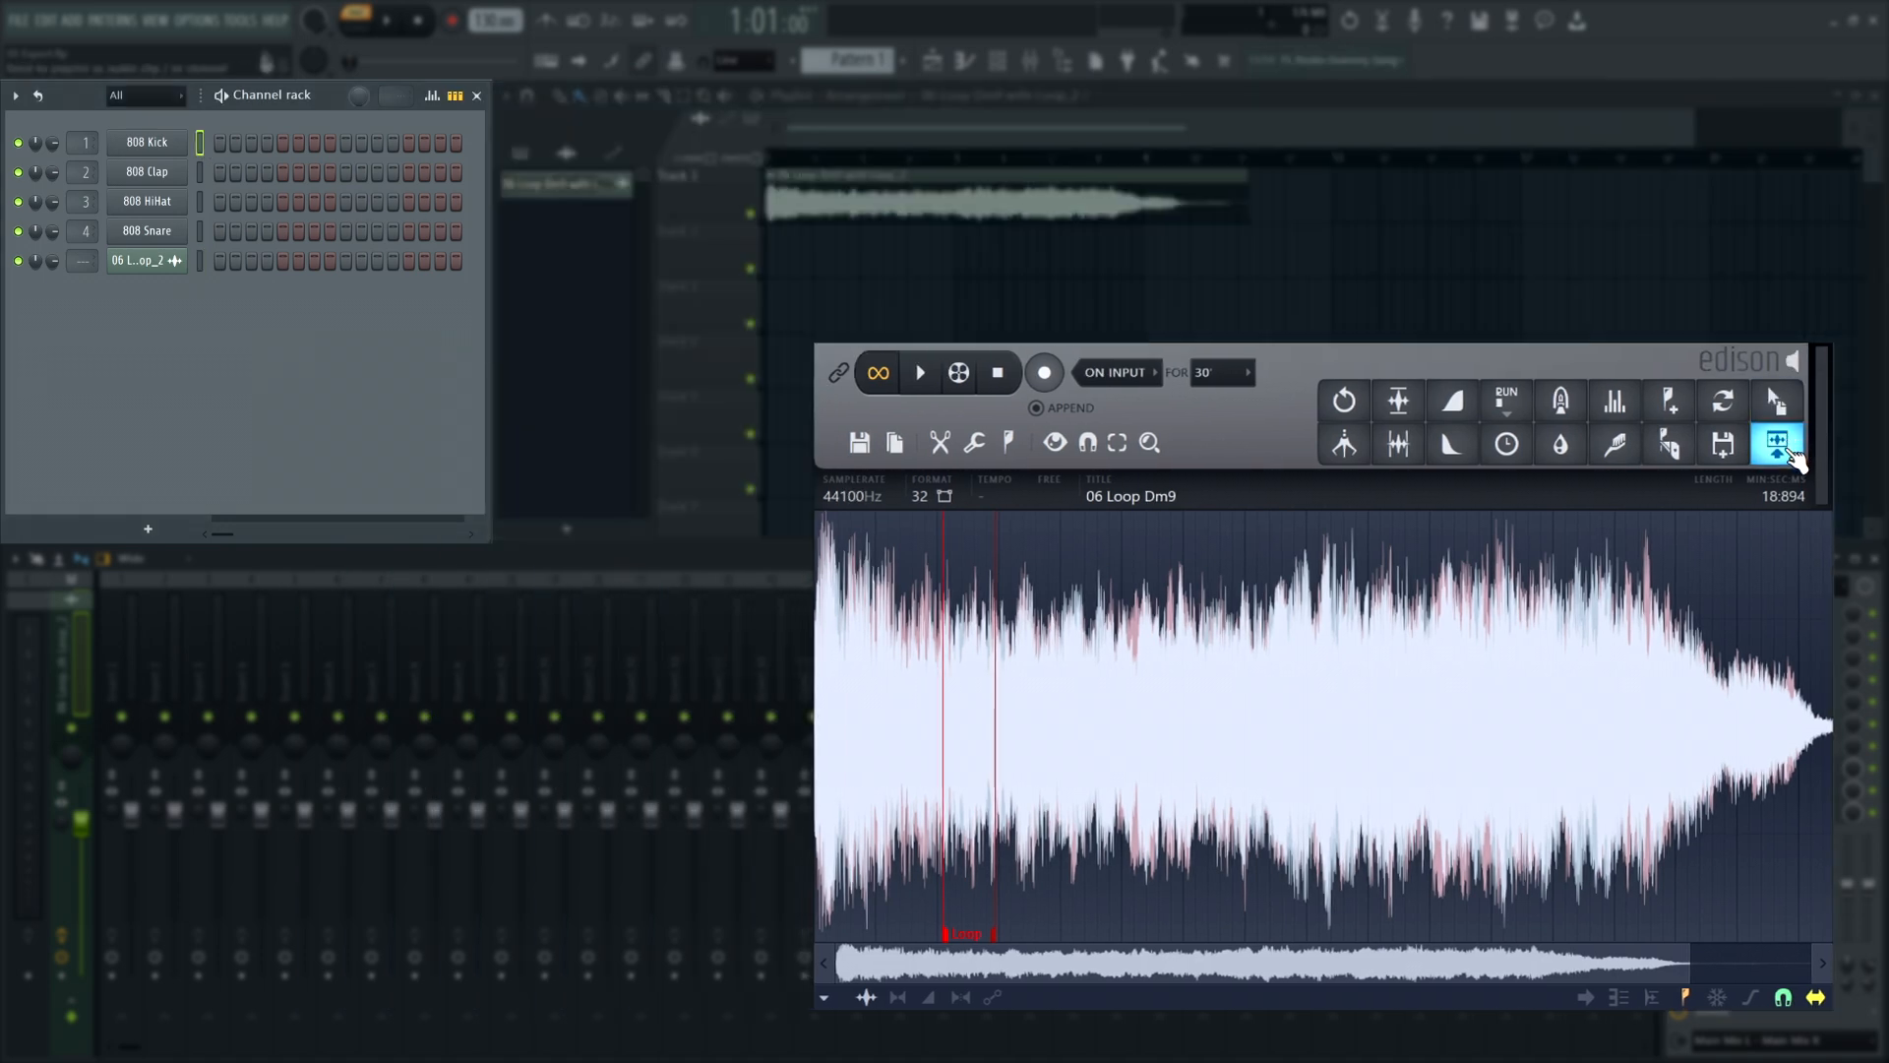
click(1779, 437)
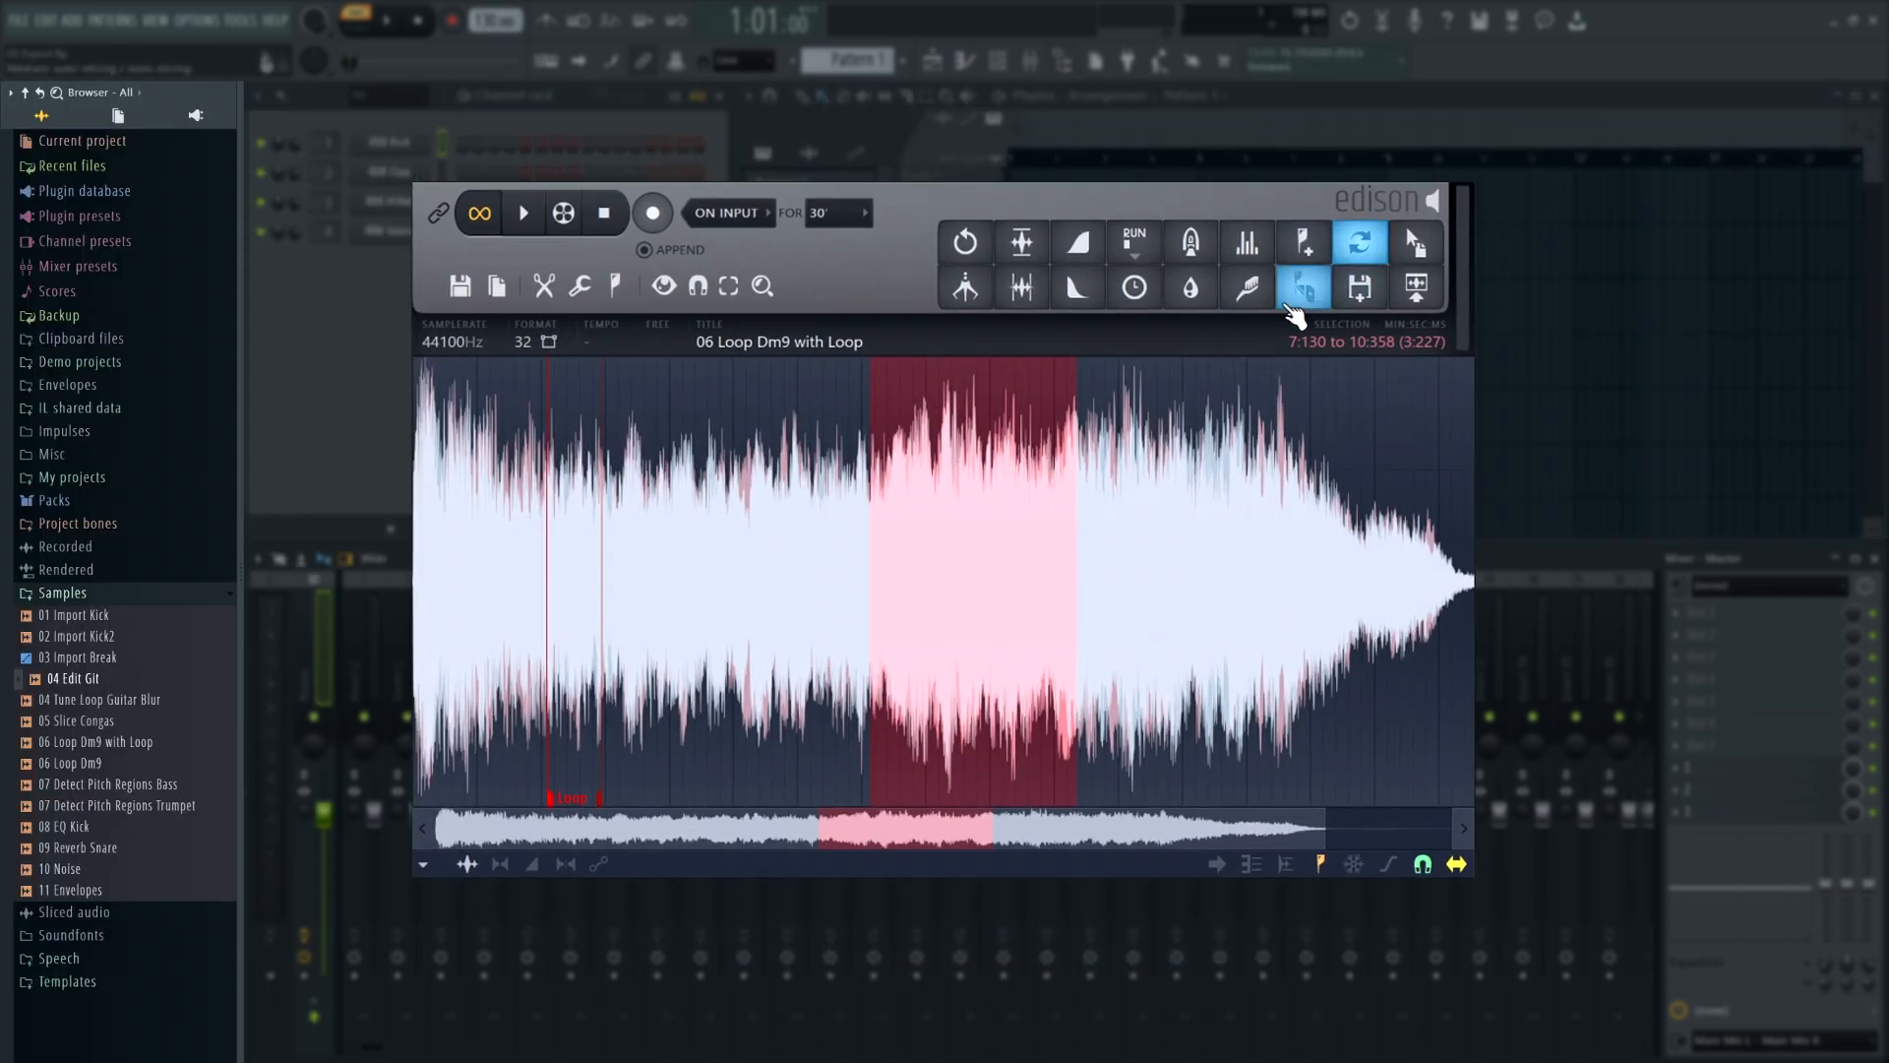
click(1302, 289)
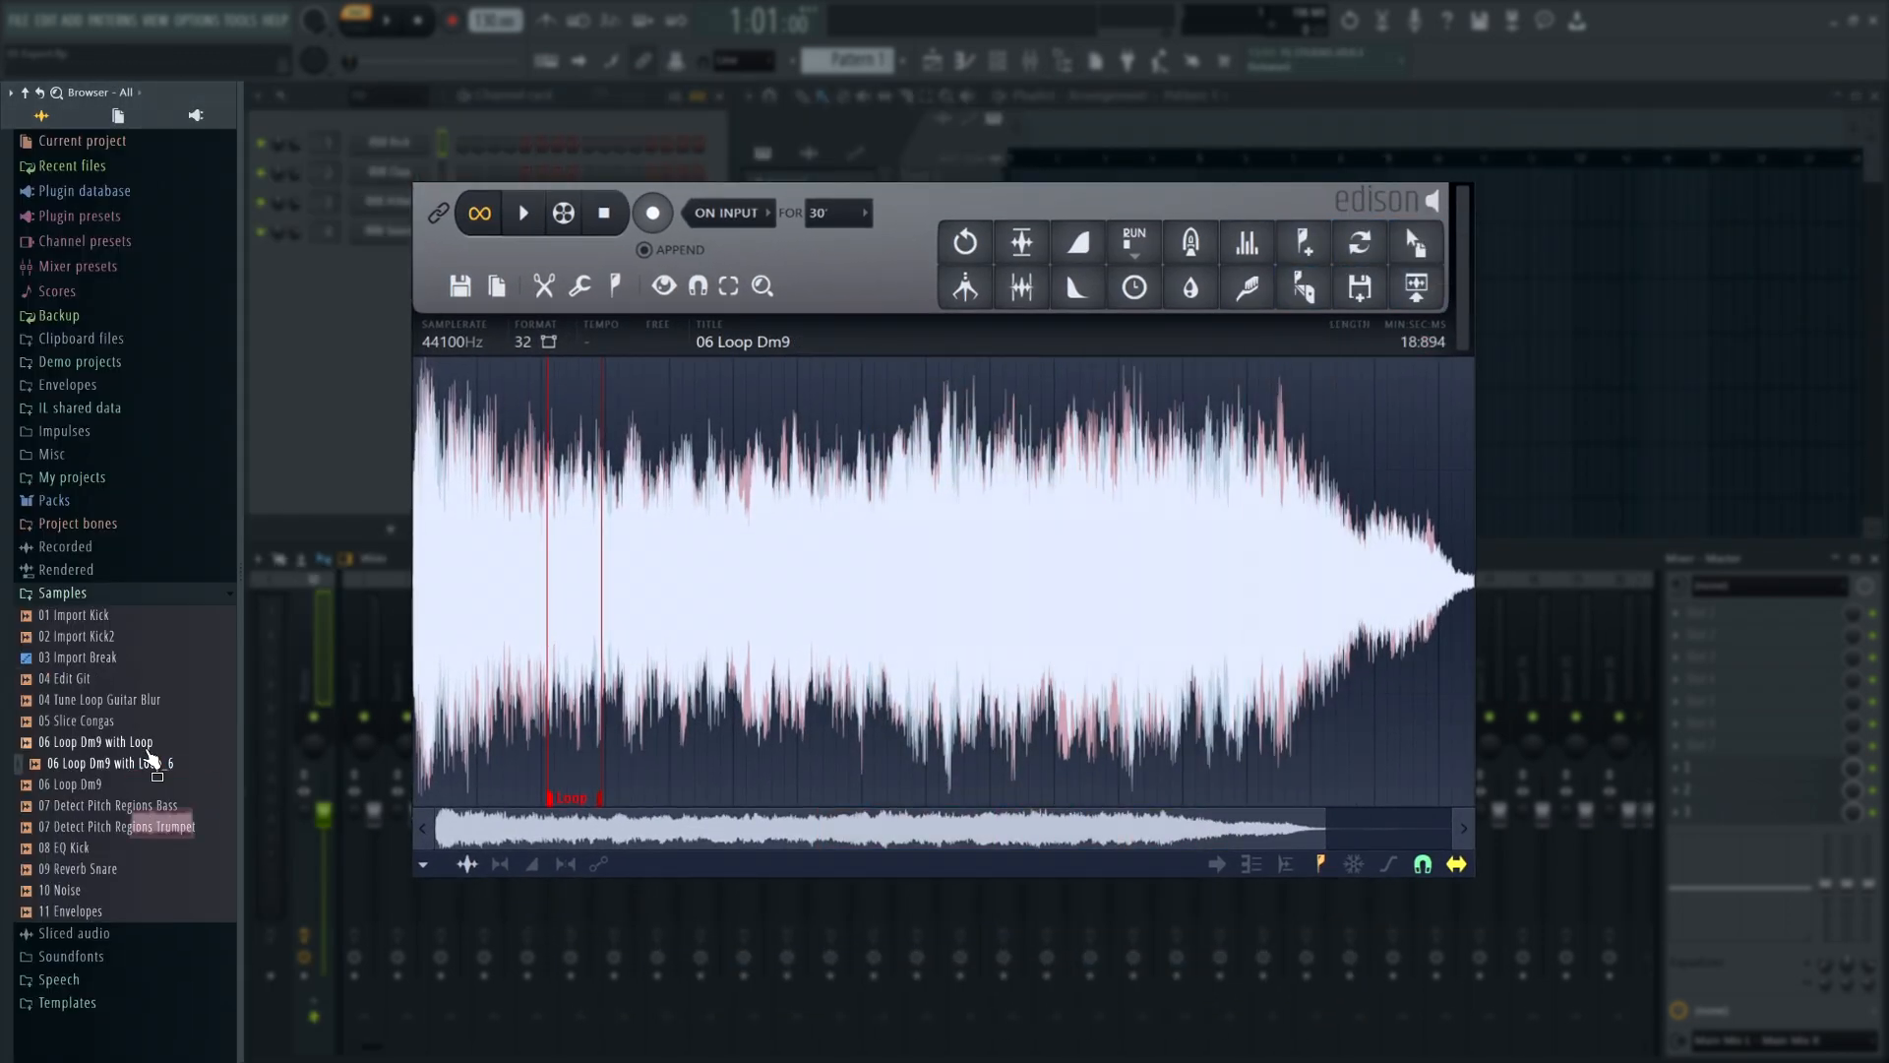